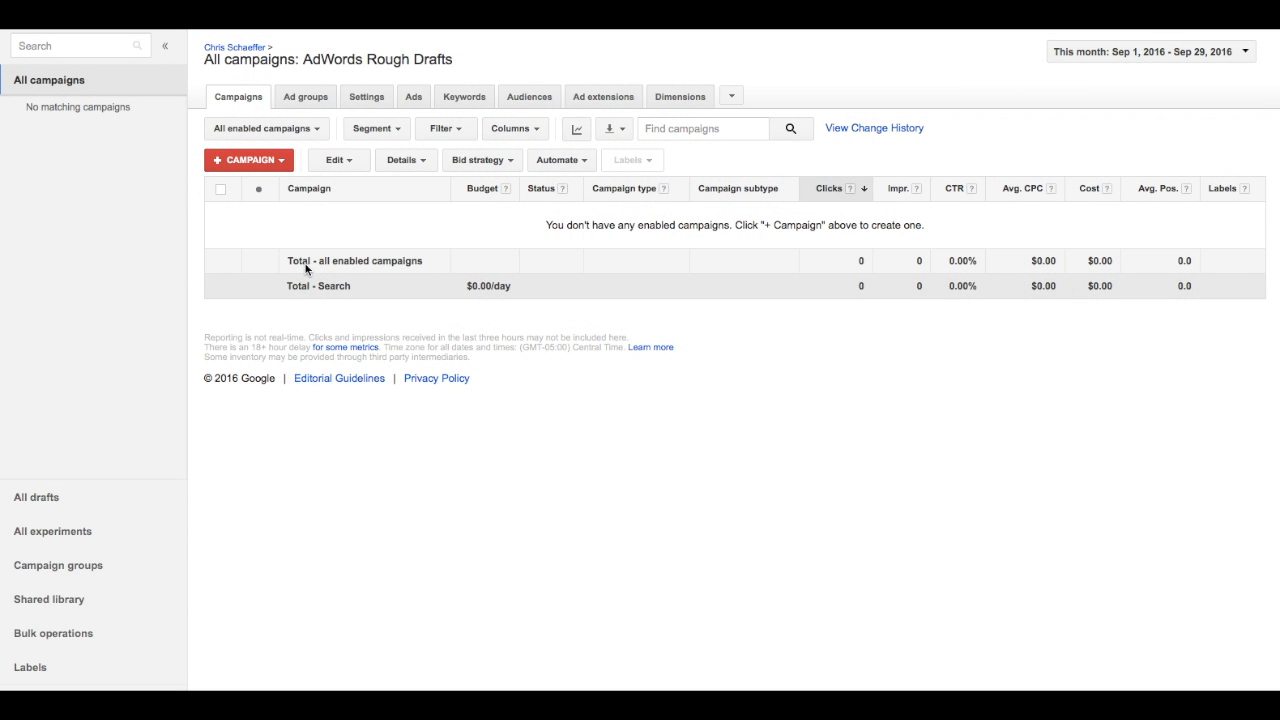
# Start a new Search Network only campaign from the + Campaign menu
pyautogui.click(248, 160)
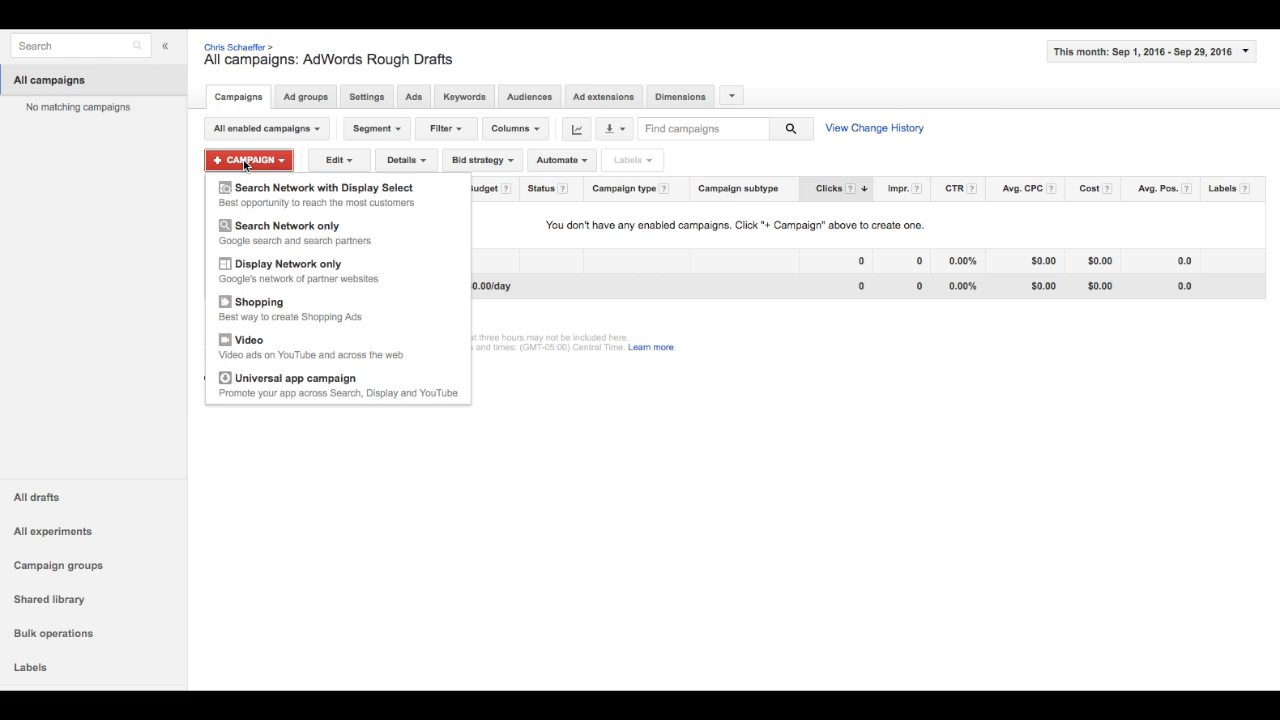
pyautogui.moveTo(252, 232)
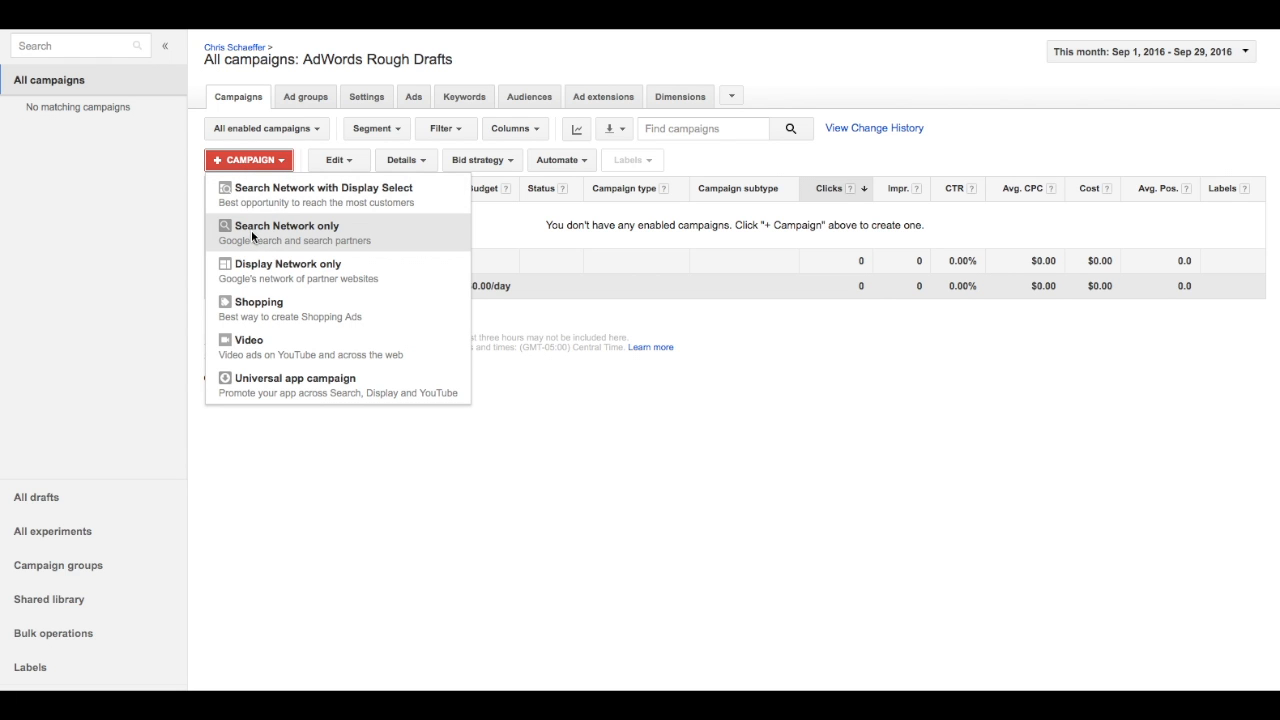
pyautogui.click(288, 224)
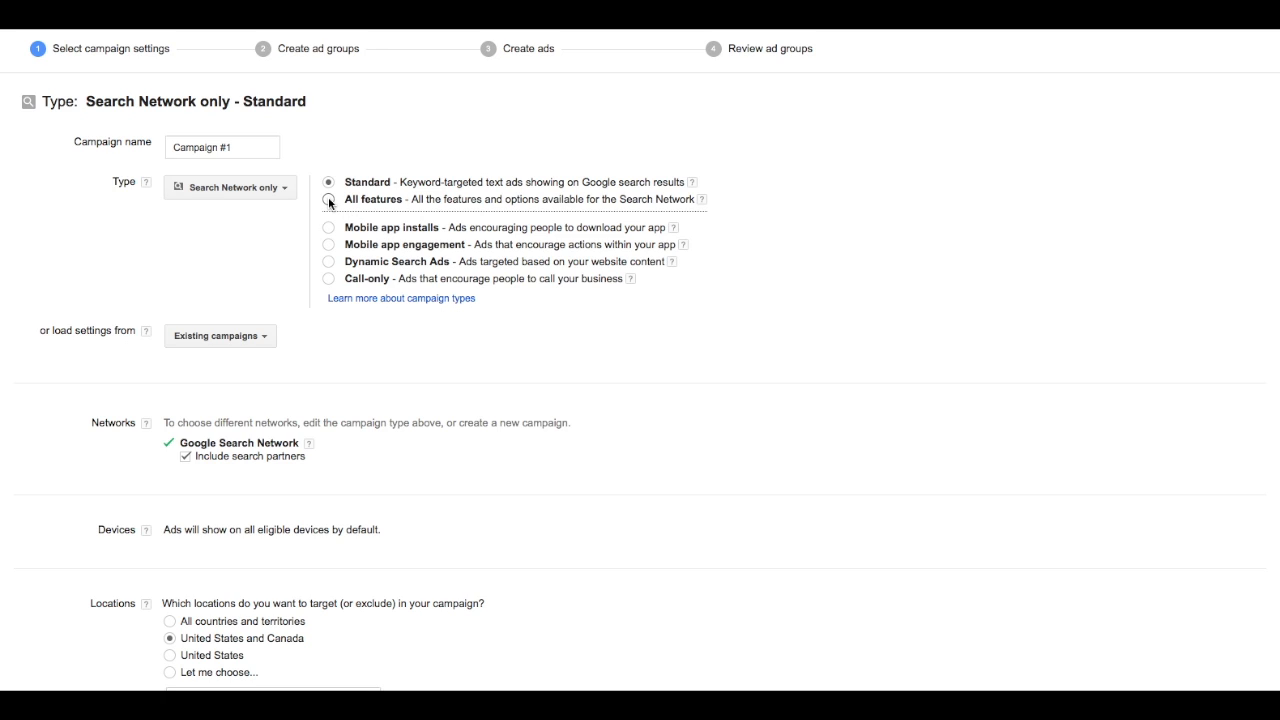
# Choose the All features campaign type and name the campaign 'Search'
pyautogui.click(328, 200)
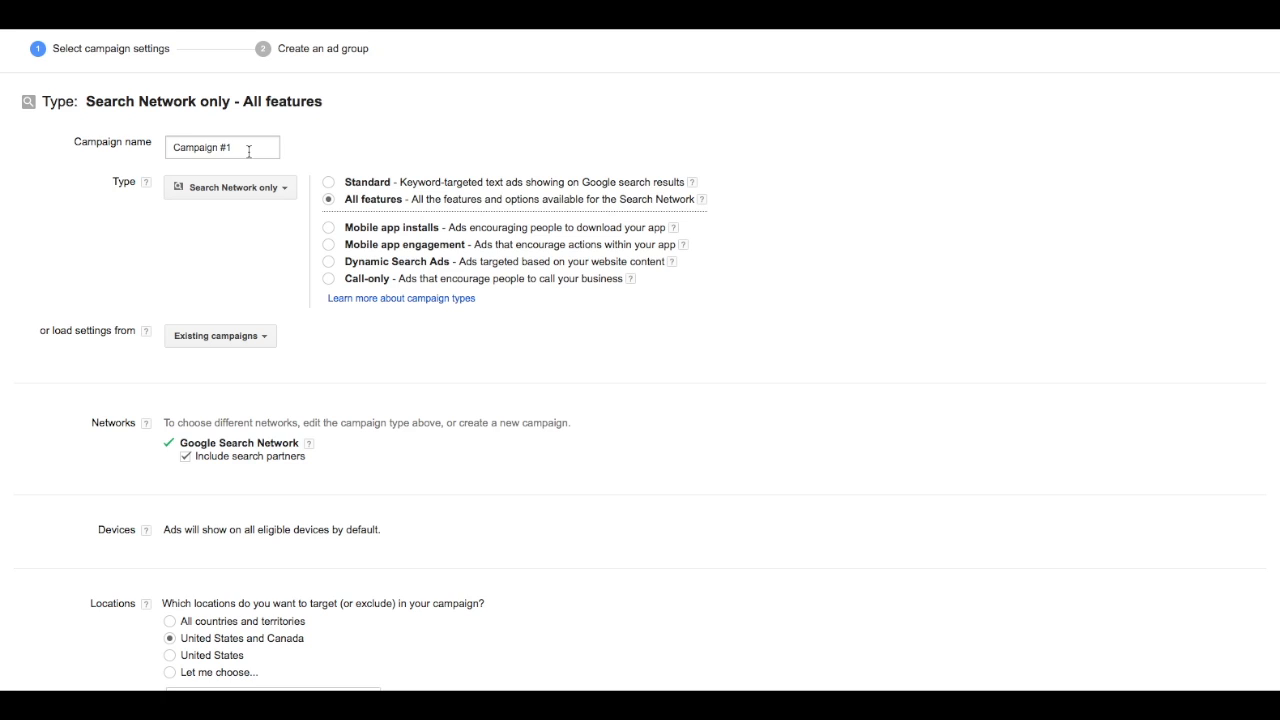
pyautogui.write('S')
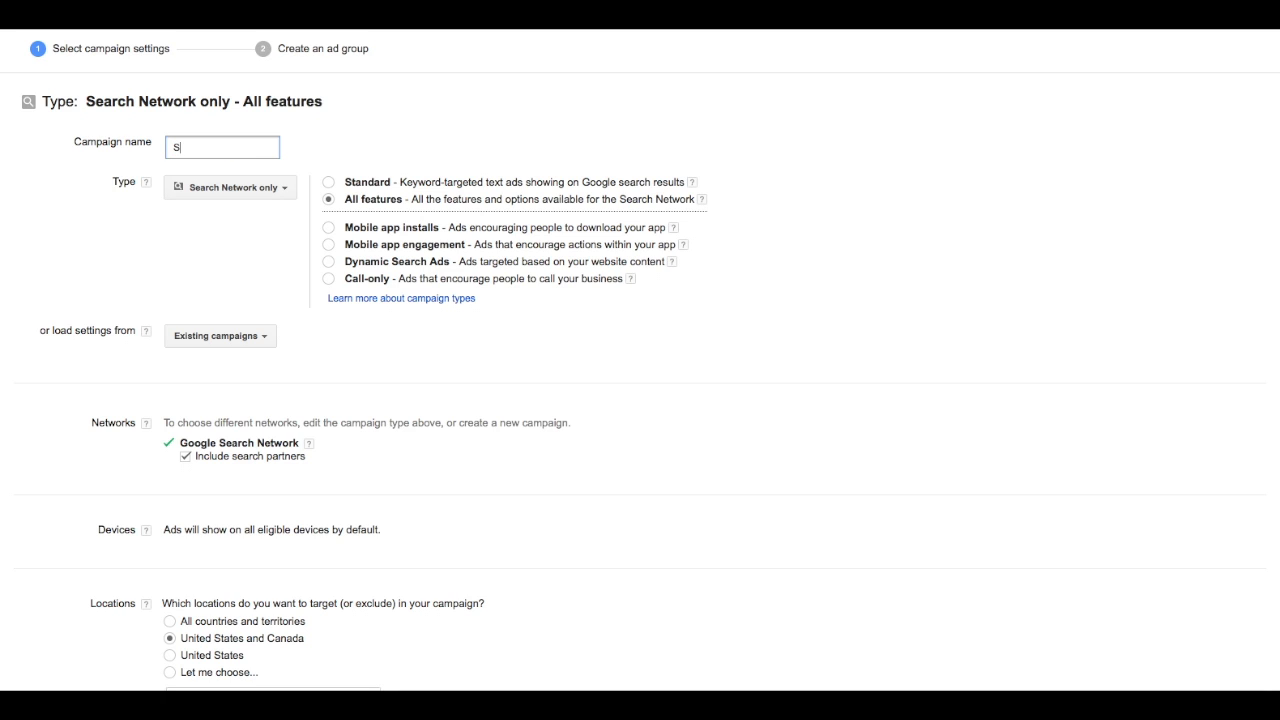
pyautogui.write('earch')
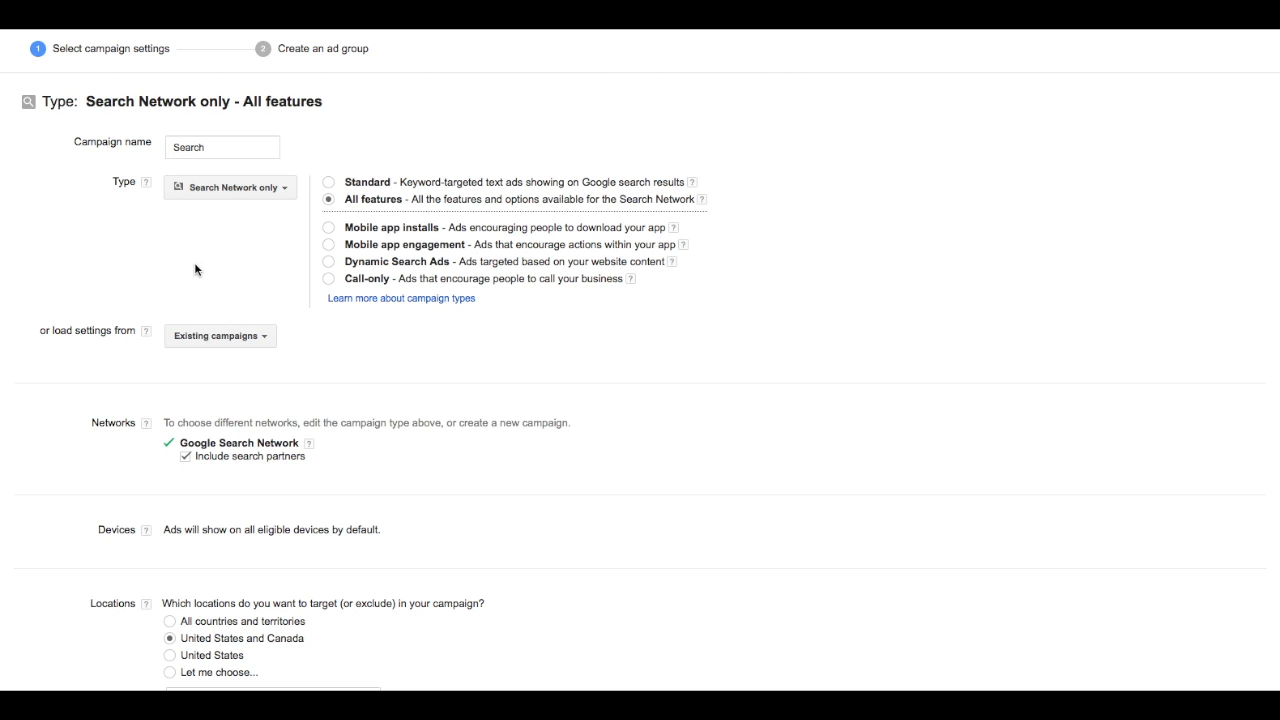
pyautogui.scroll(-3)
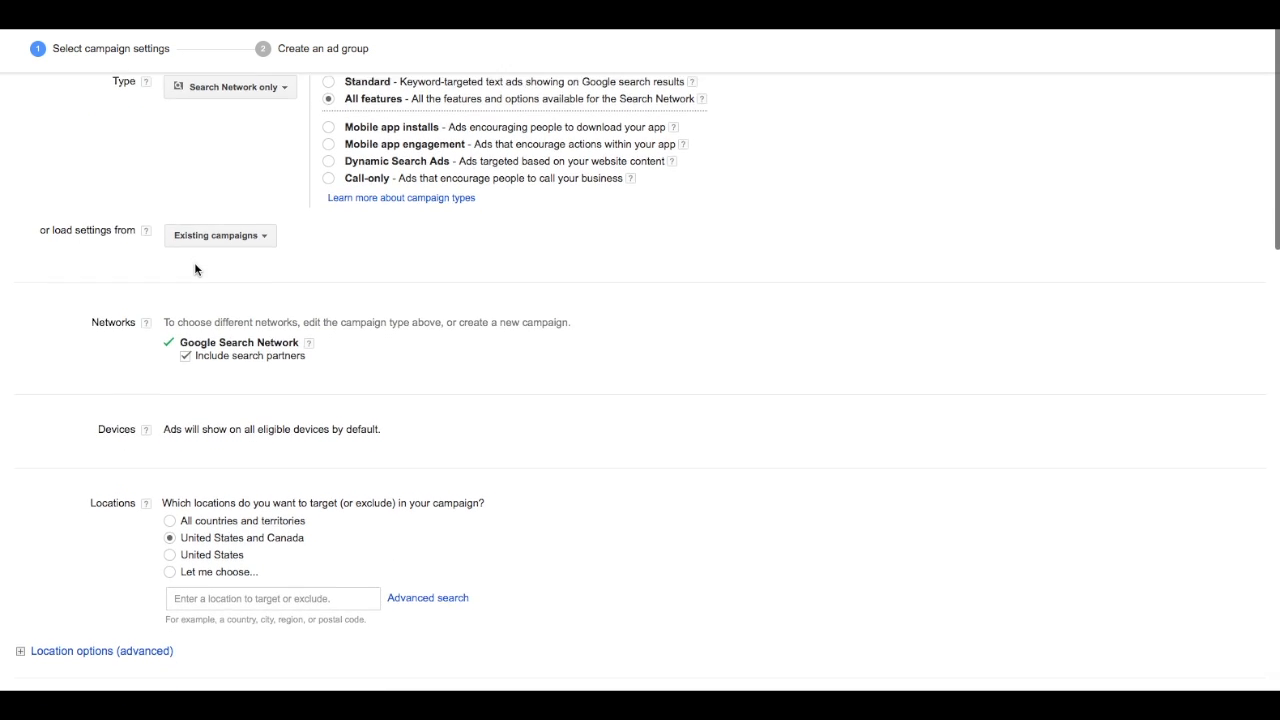
pyautogui.scroll(-3)
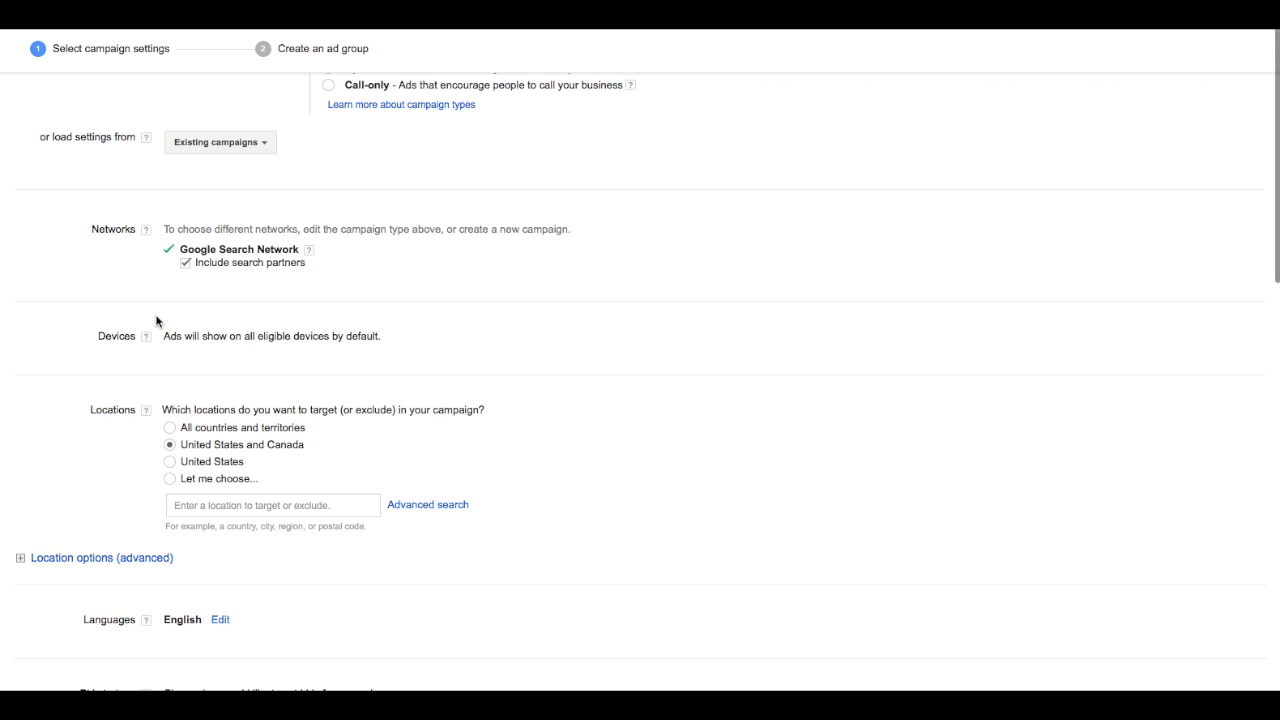
pyautogui.scroll(-3)
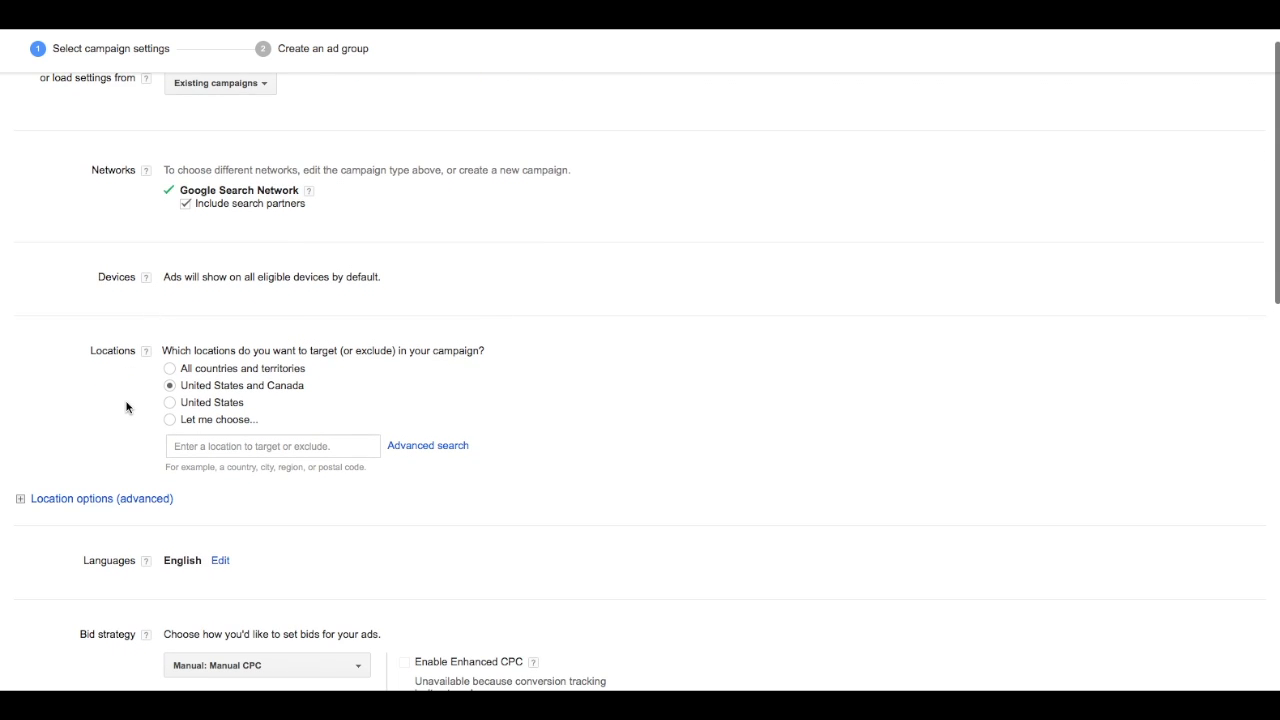
pyautogui.scroll(-3)
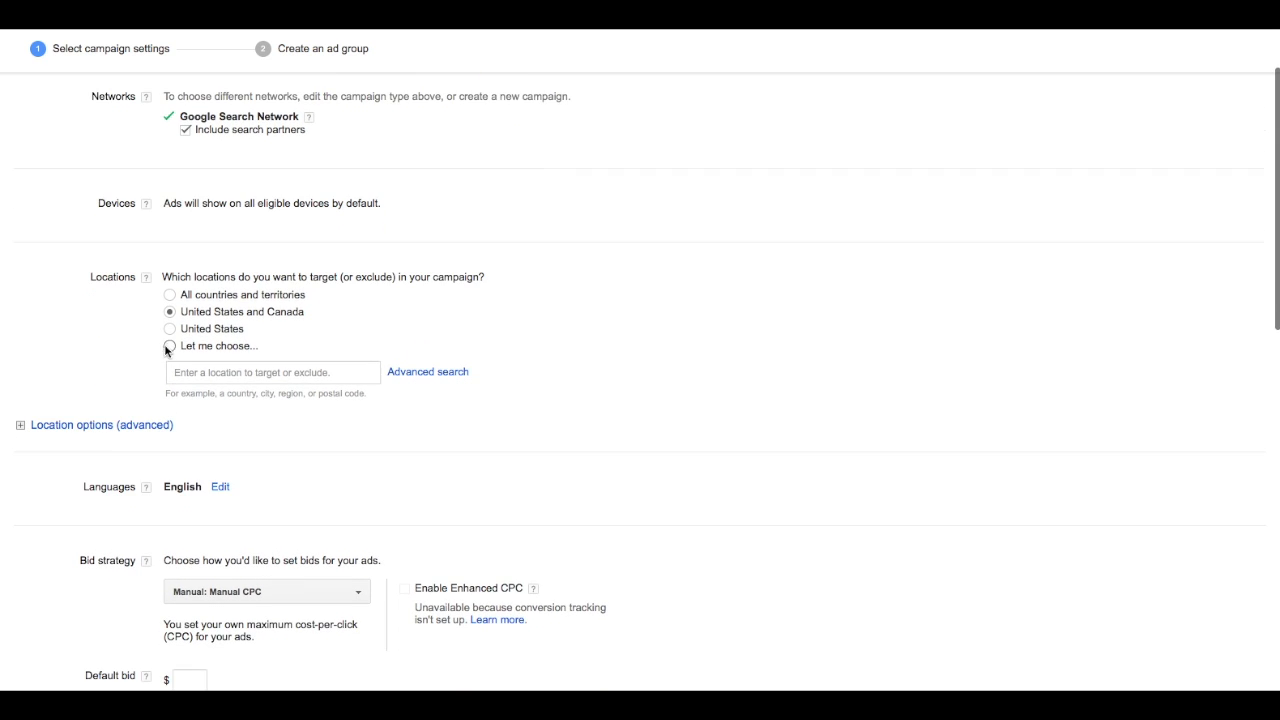
# Choose locations myself and add Houston, Texas as the targeted location
pyautogui.click(168, 344)
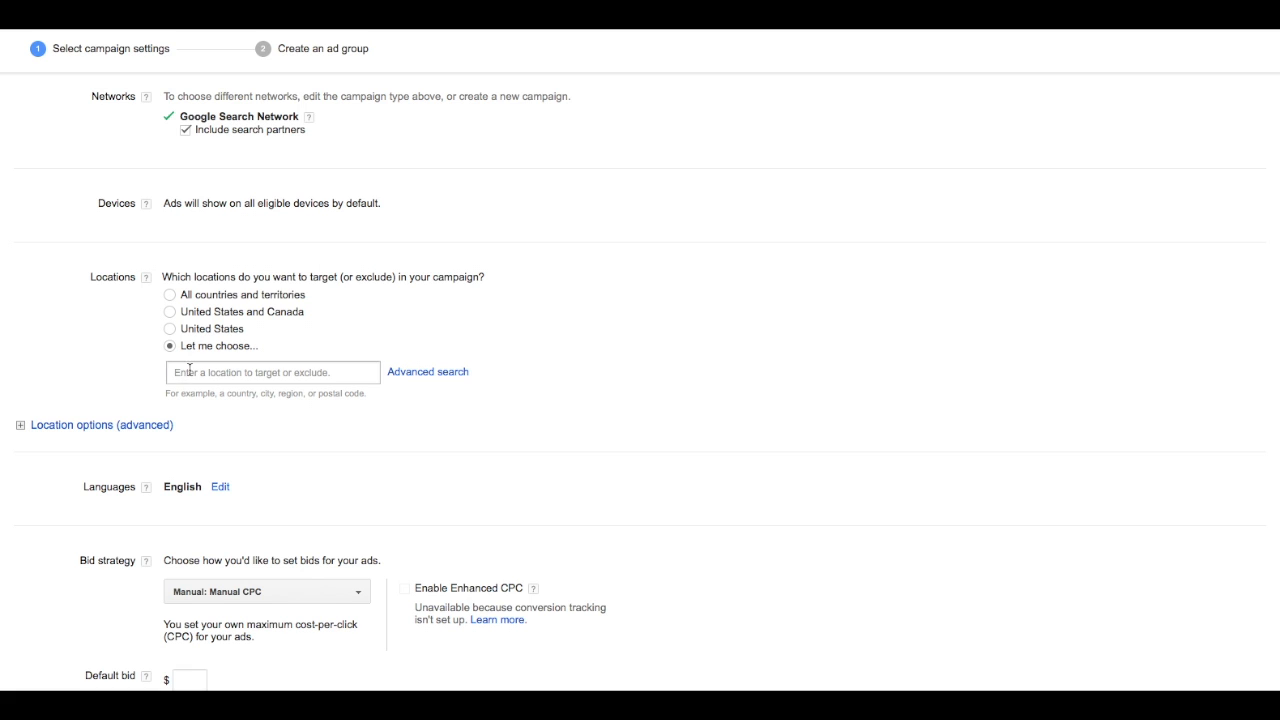
pyautogui.click(272, 372)
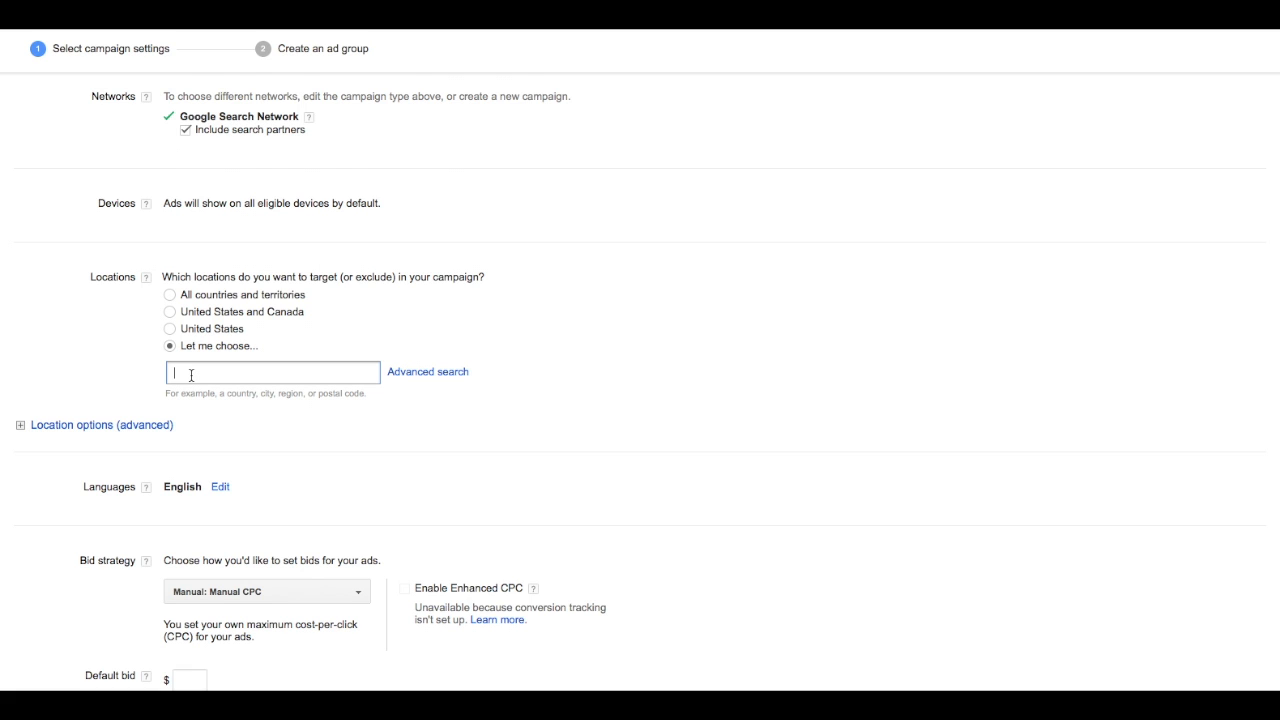
pyautogui.write('Houston')
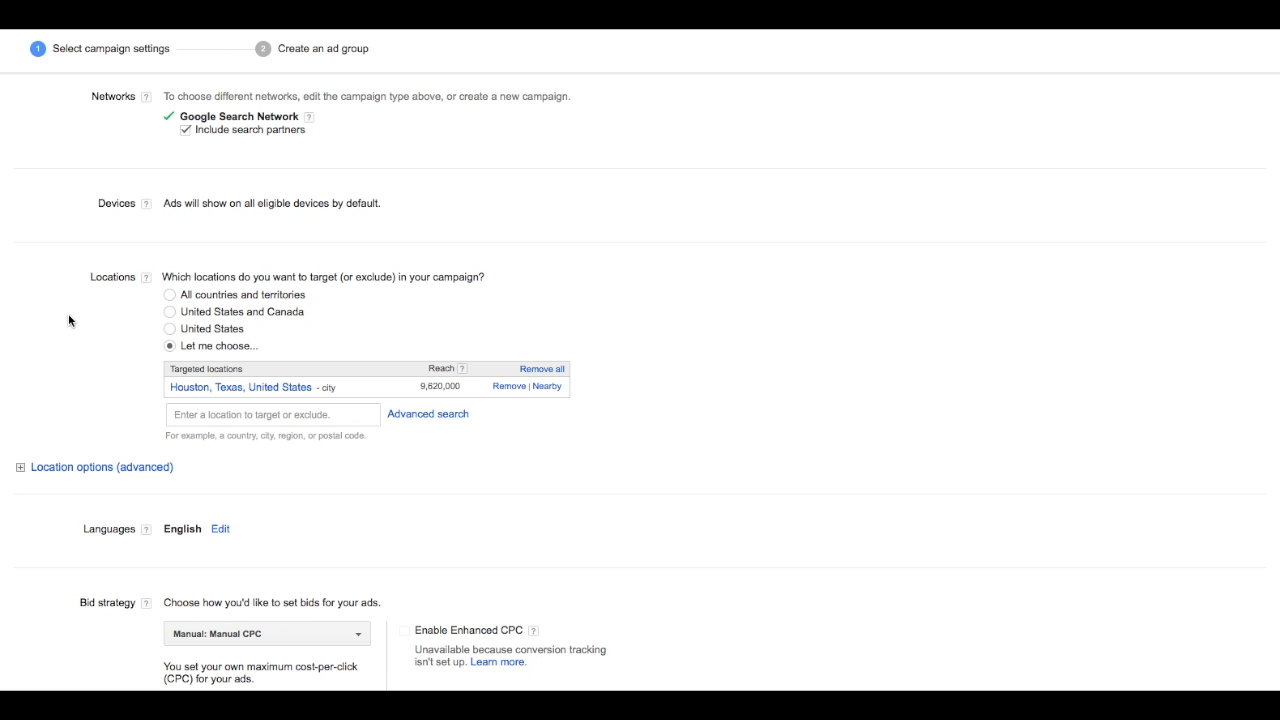
pyautogui.scroll(-3)
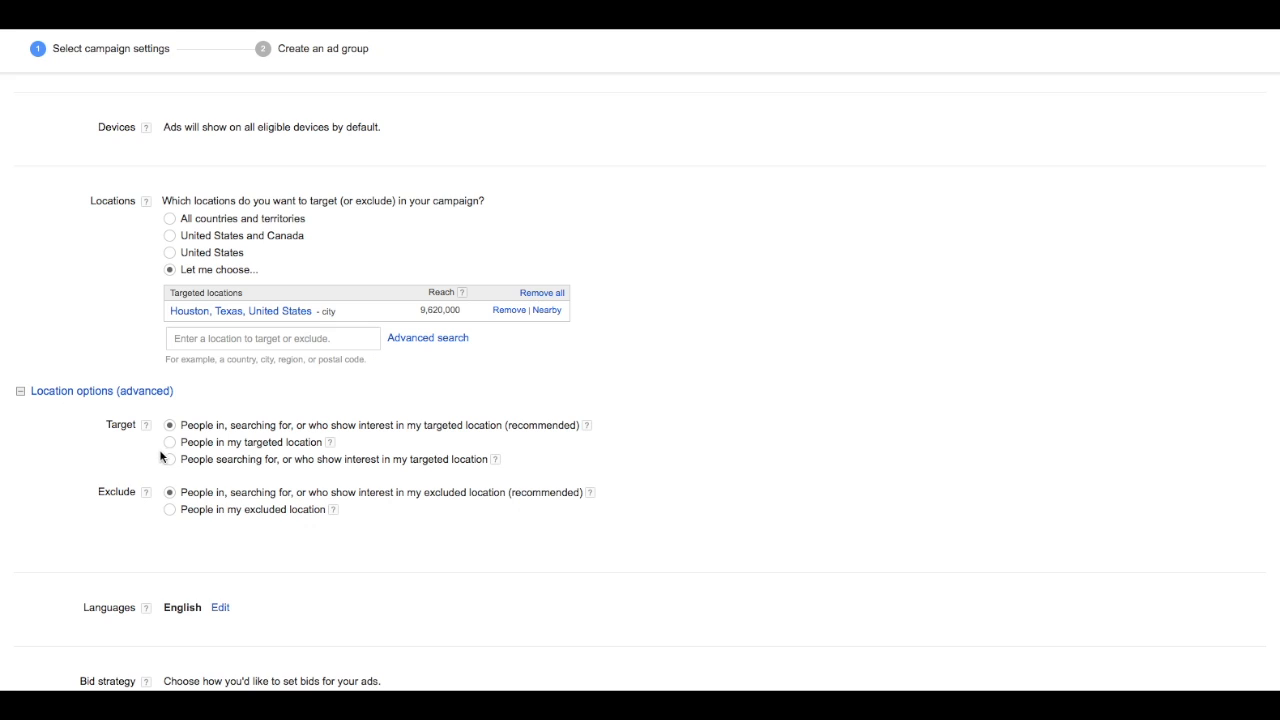
# Set location options to target and exclude only people physically in those locations
pyautogui.click(168, 442)
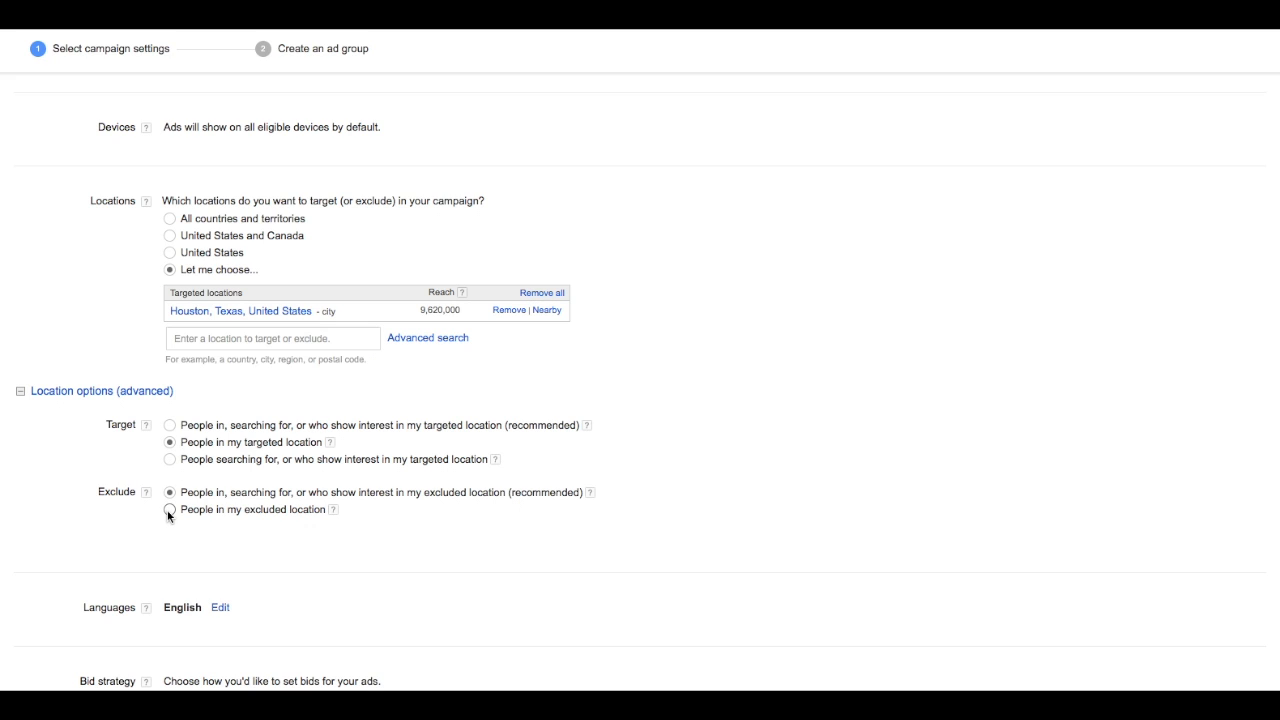
pyautogui.click(168, 510)
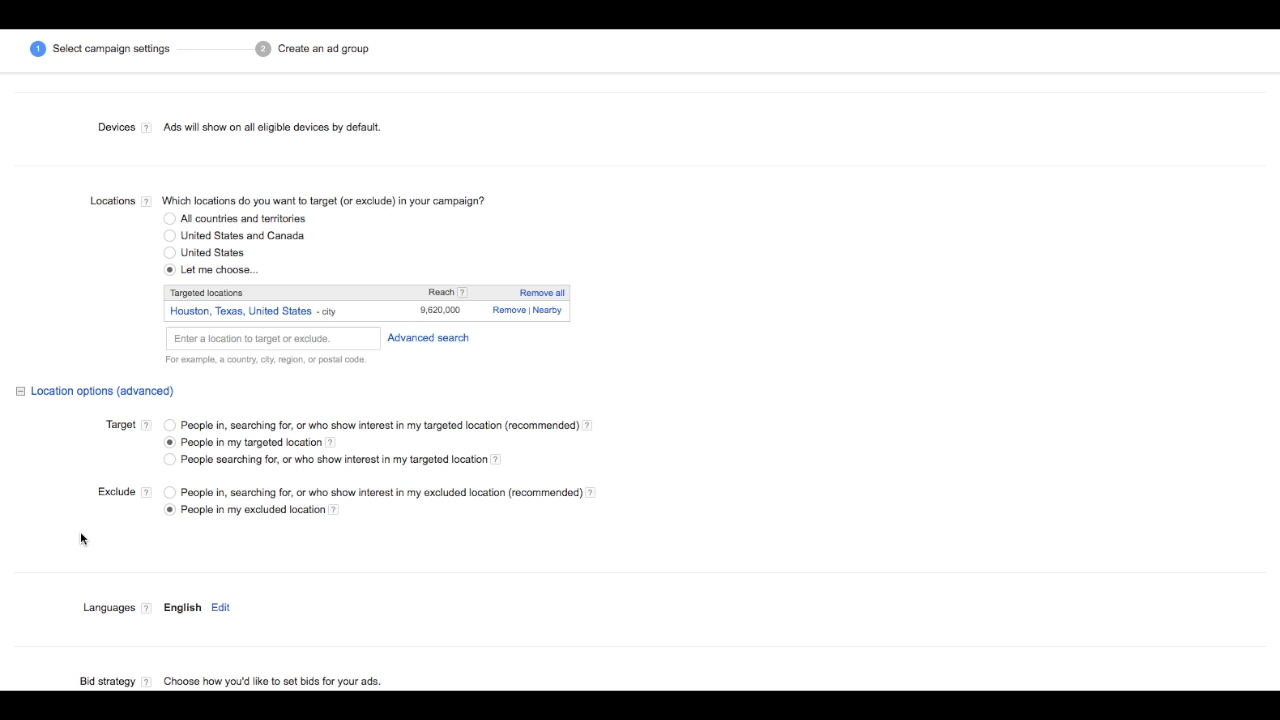
pyautogui.scroll(-3)
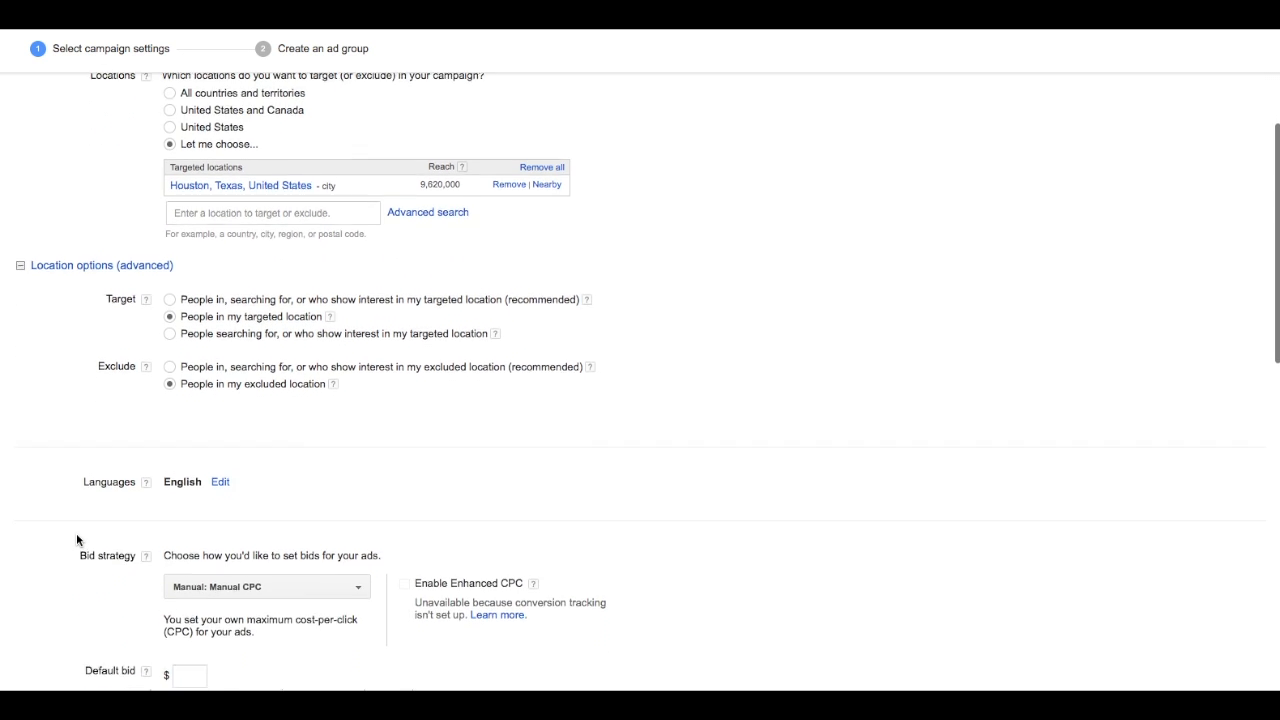
pyautogui.scroll(-3)
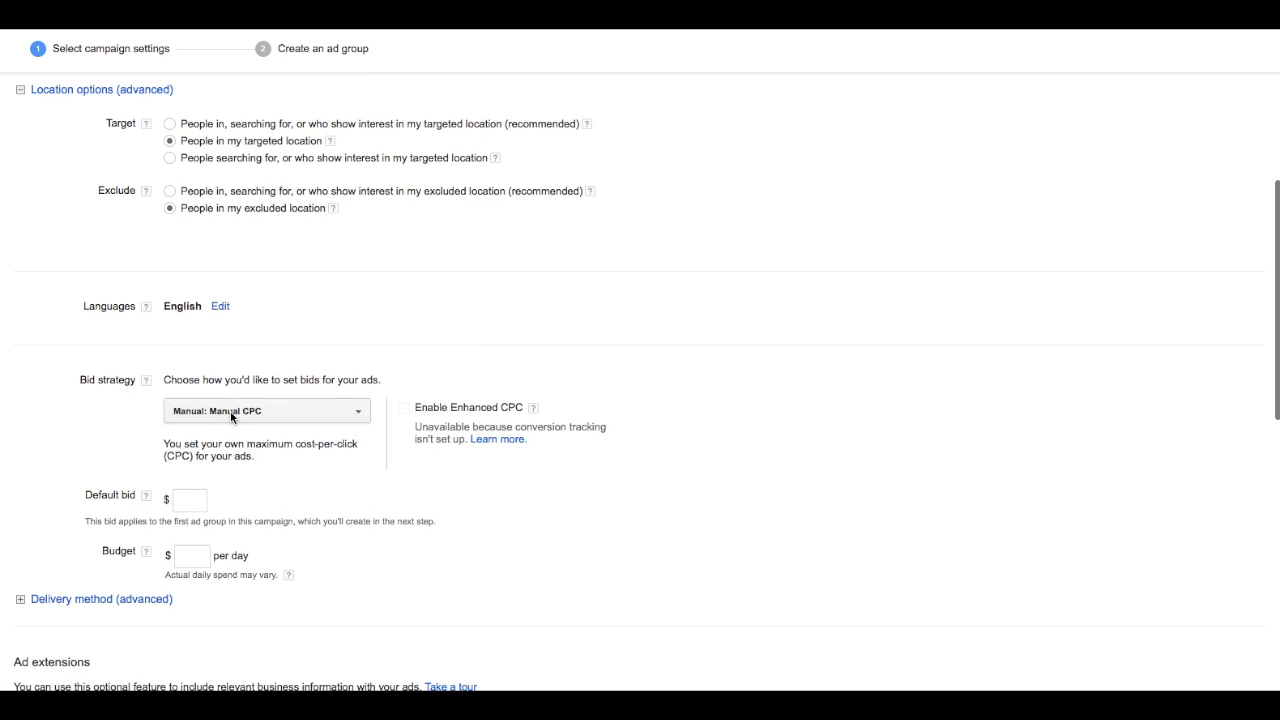
pyautogui.moveTo(230, 412)
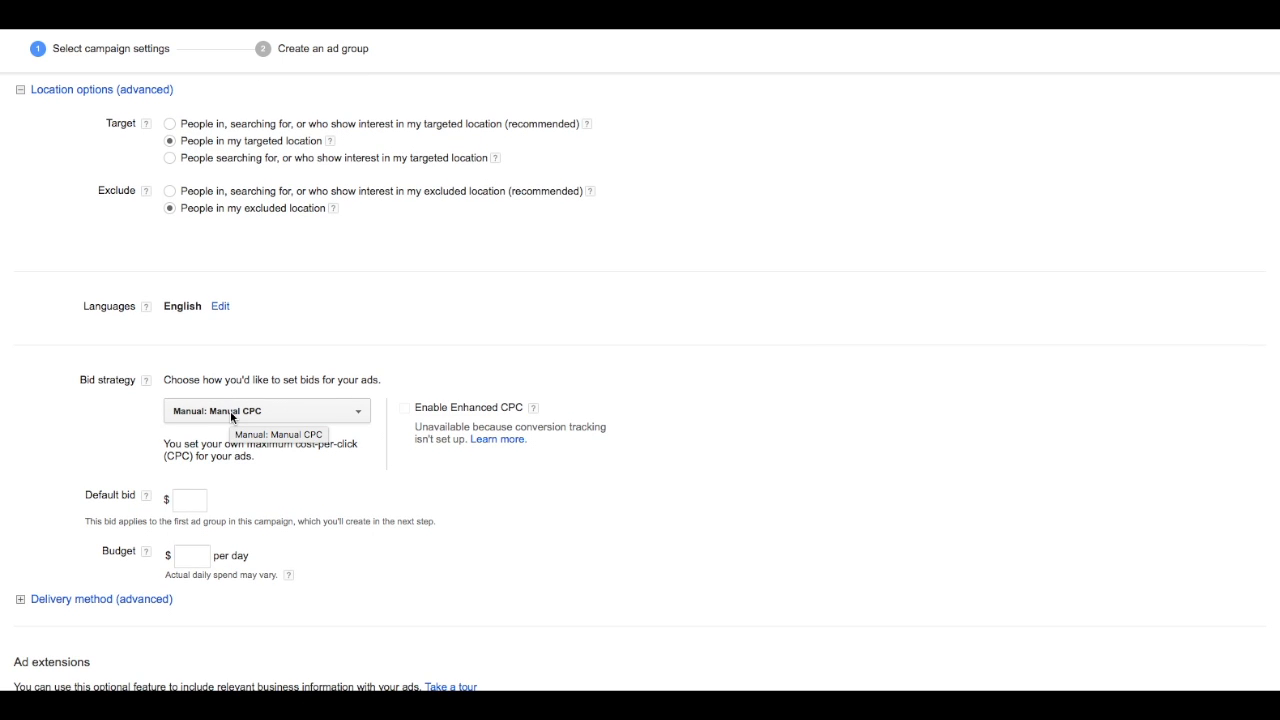
# Set the bid strategy to Maximize clicks with a $10 daily budget
pyautogui.click(266, 410)
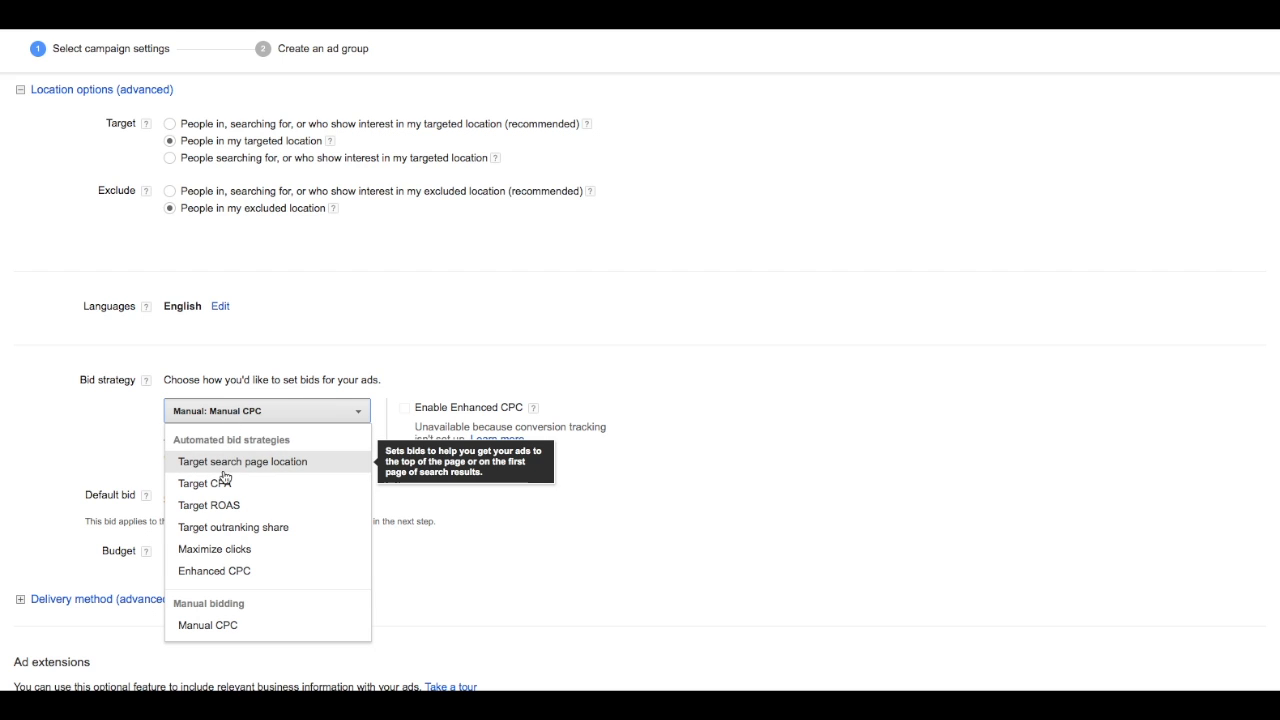
pyautogui.moveTo(232, 528)
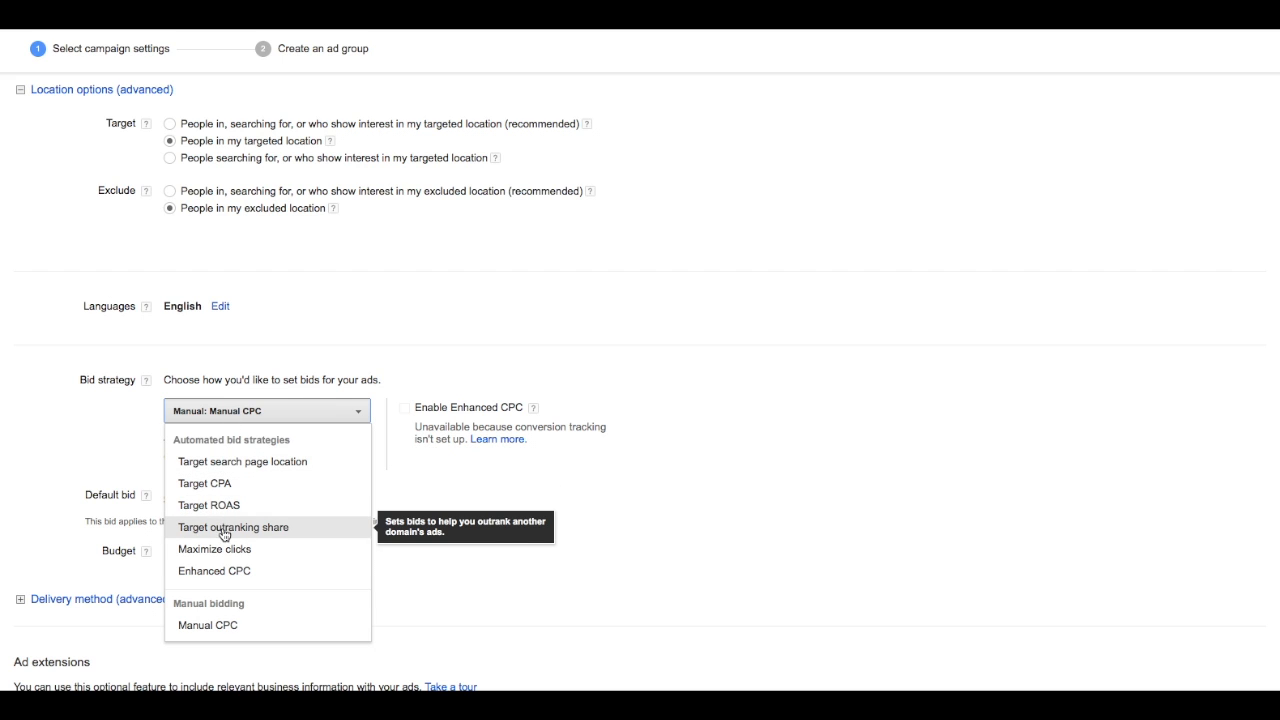
pyautogui.moveTo(216, 548)
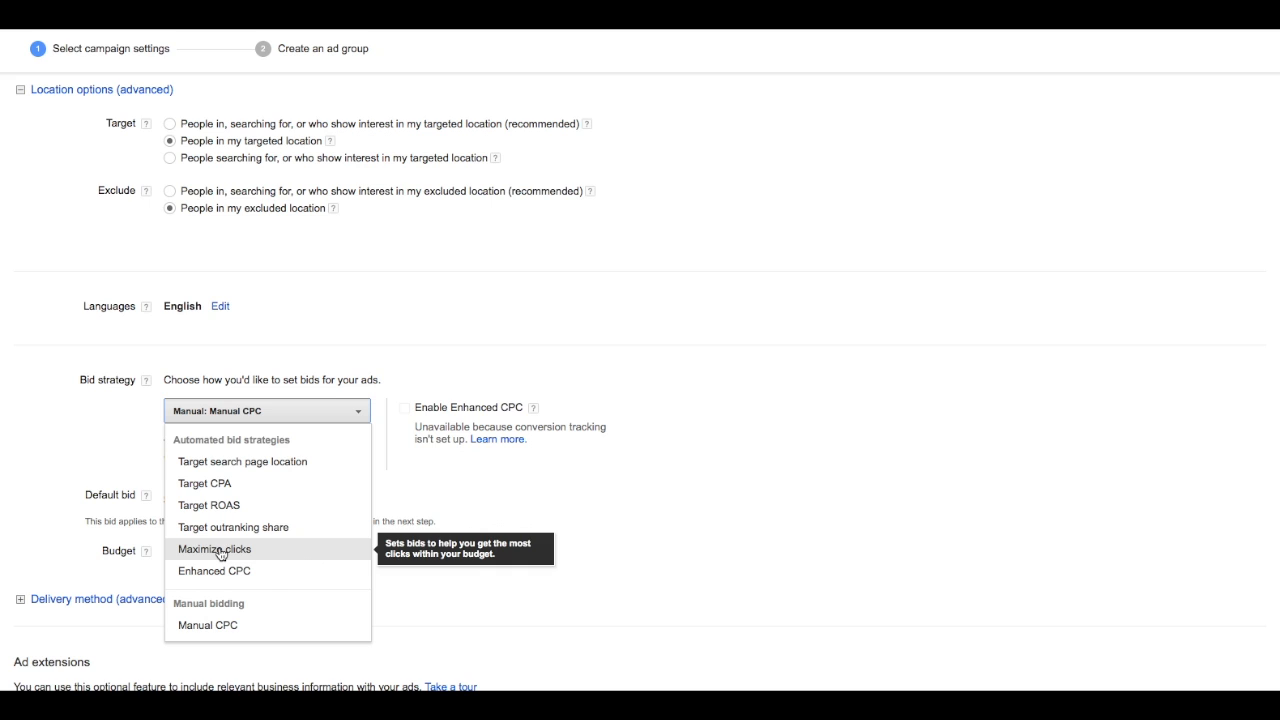
pyautogui.click(214, 548)
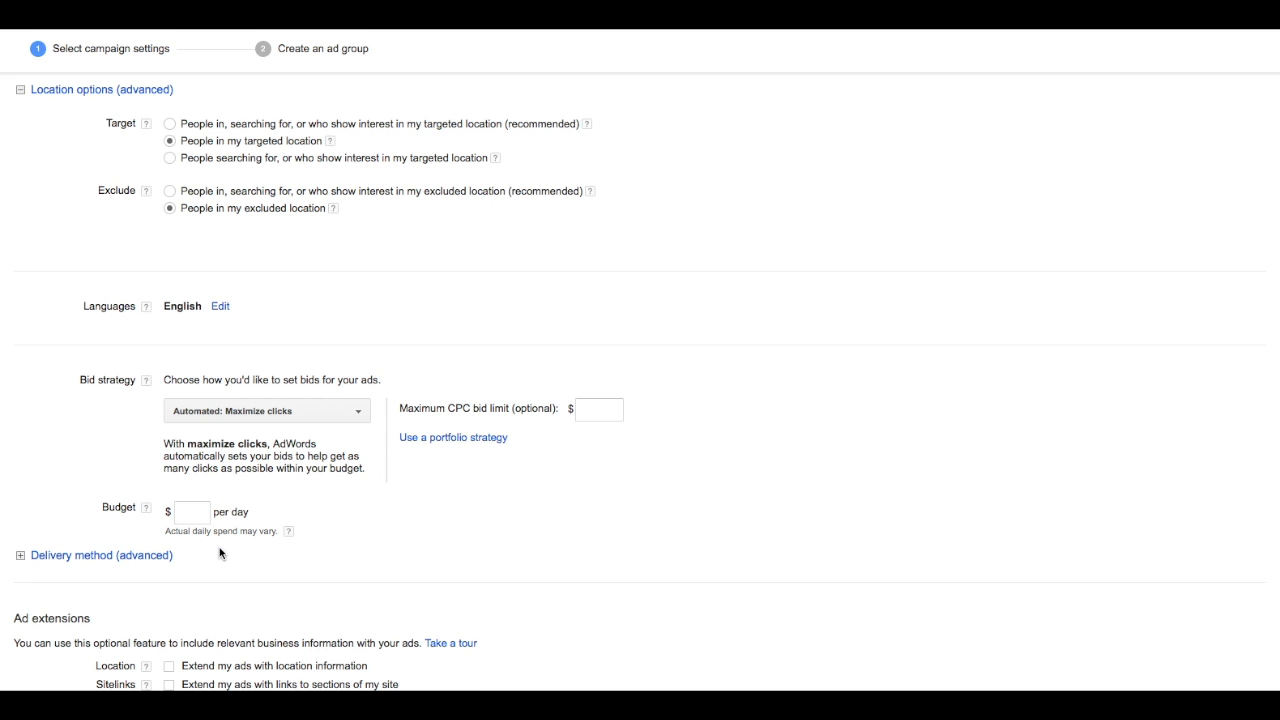
pyautogui.click(190, 512)
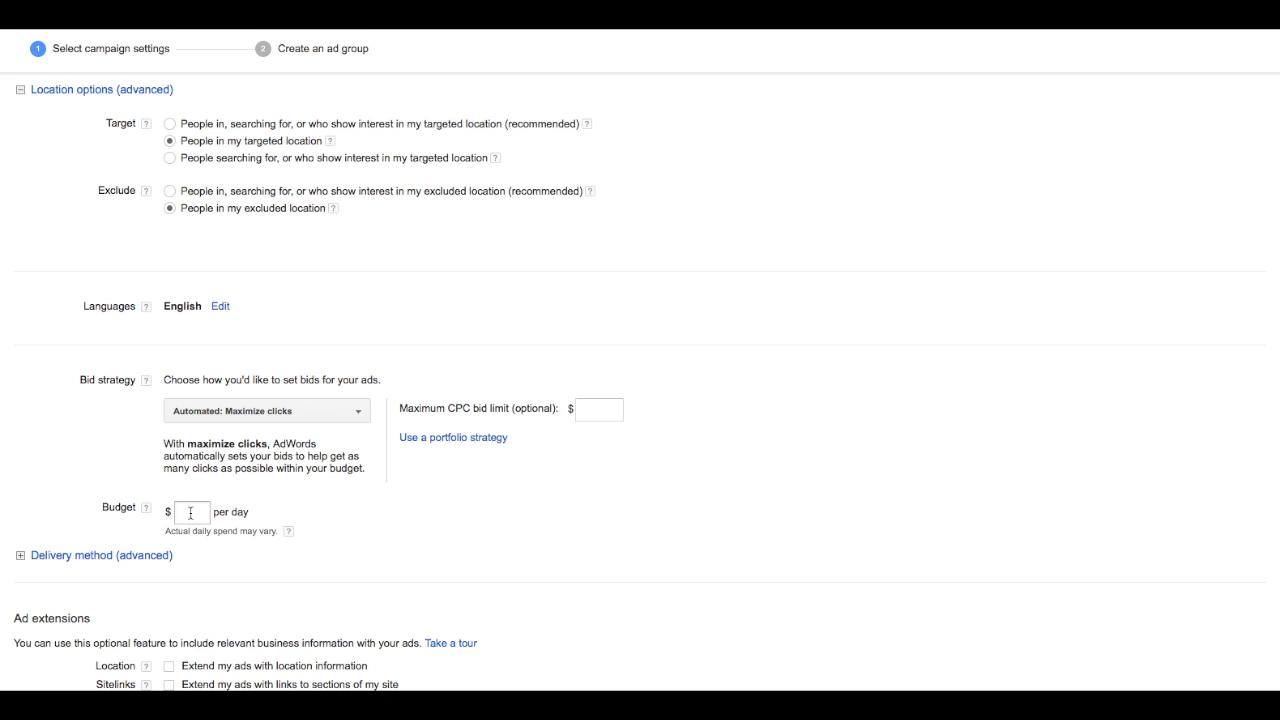
pyautogui.write('10')
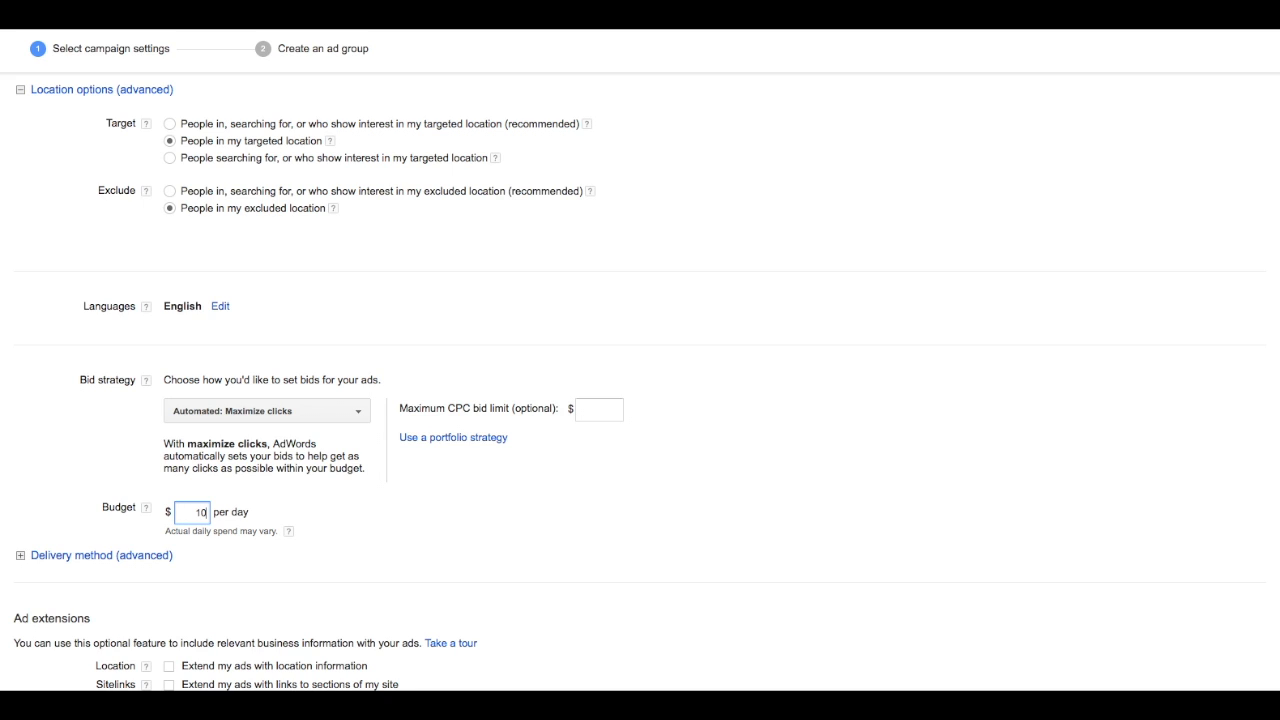
pyautogui.moveTo(616, 514)
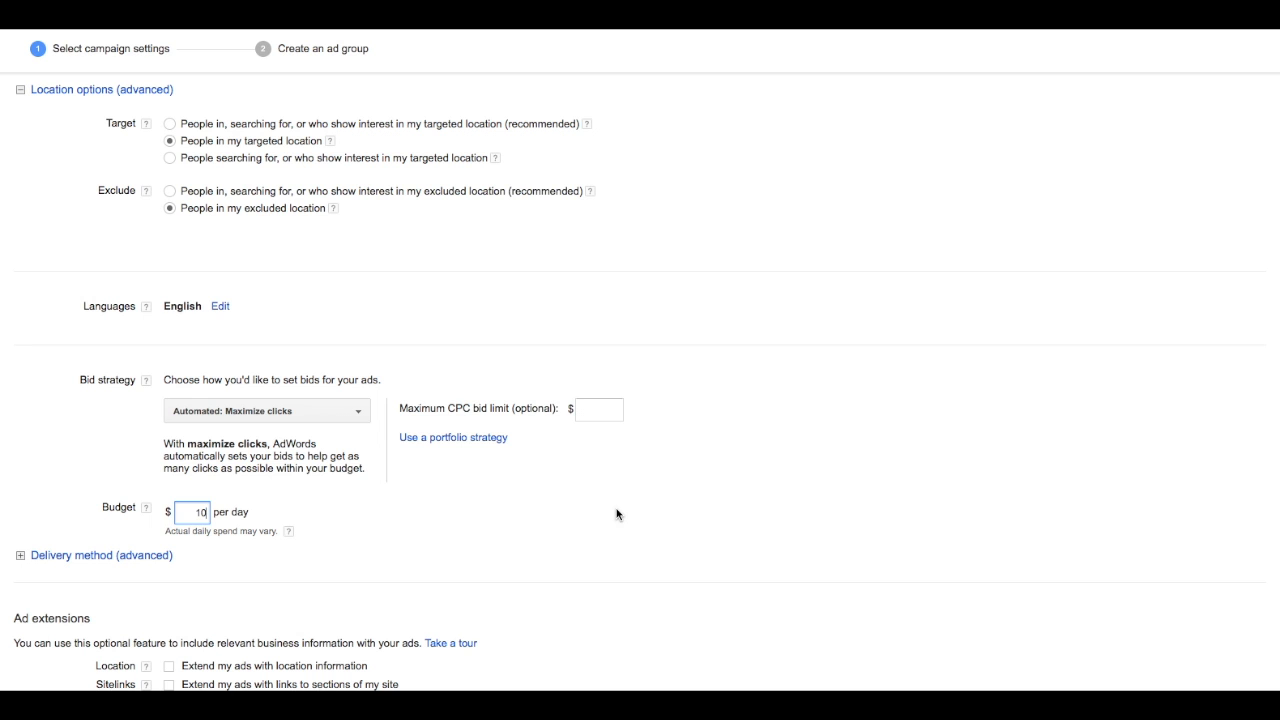
pyautogui.scroll(-3)
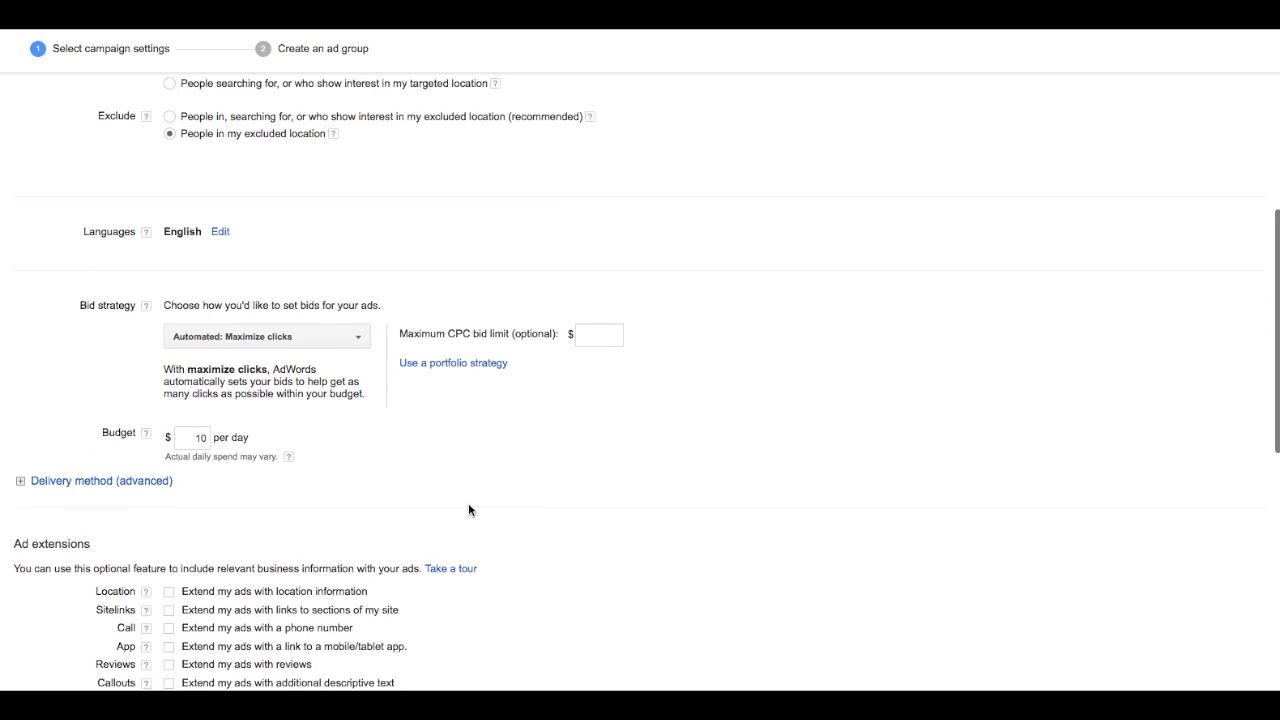
pyautogui.scroll(-3)
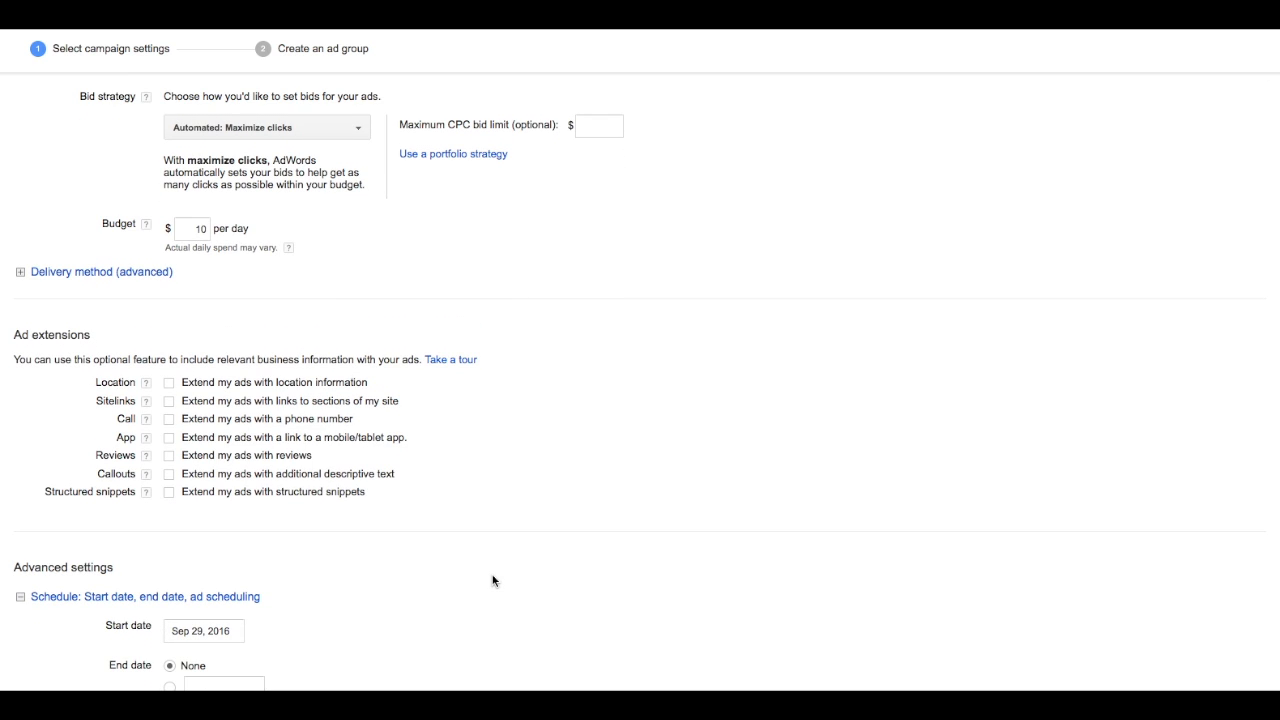
# Replace the per-day schedule rows with one Monday–Friday, 6 AM to 6 PM ad schedule
pyautogui.scroll(-3)
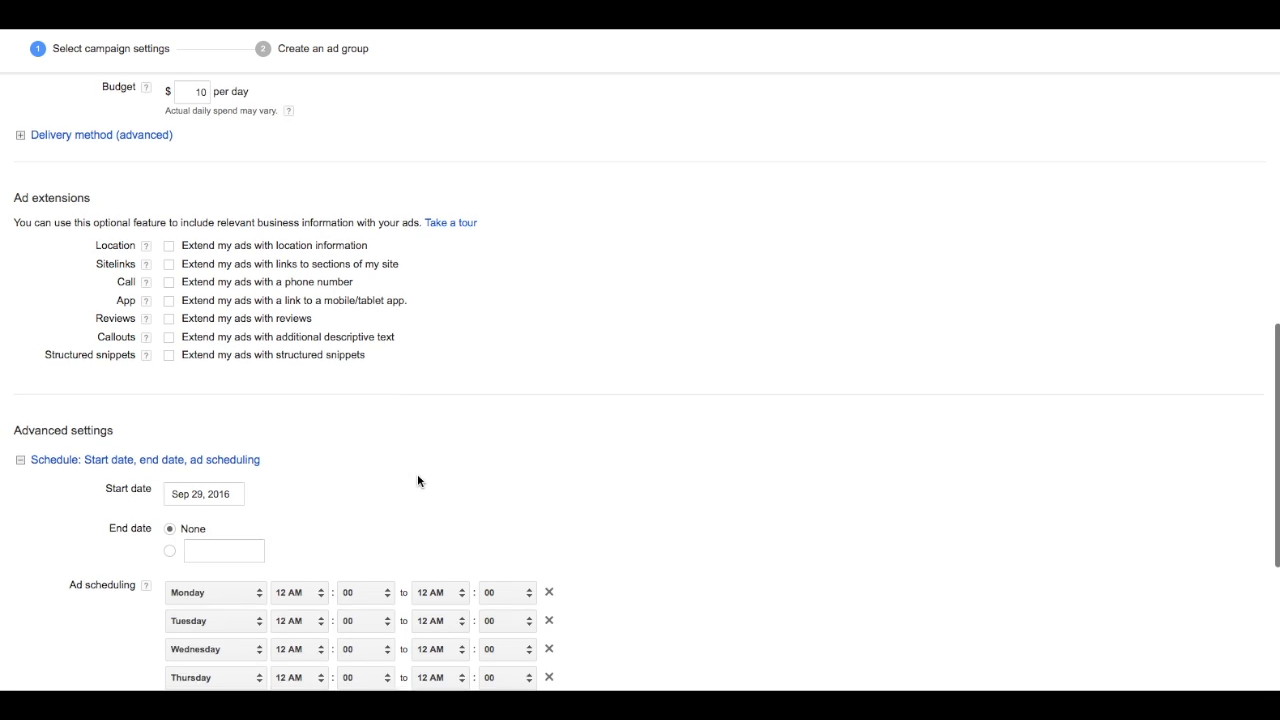
pyautogui.scroll(-3)
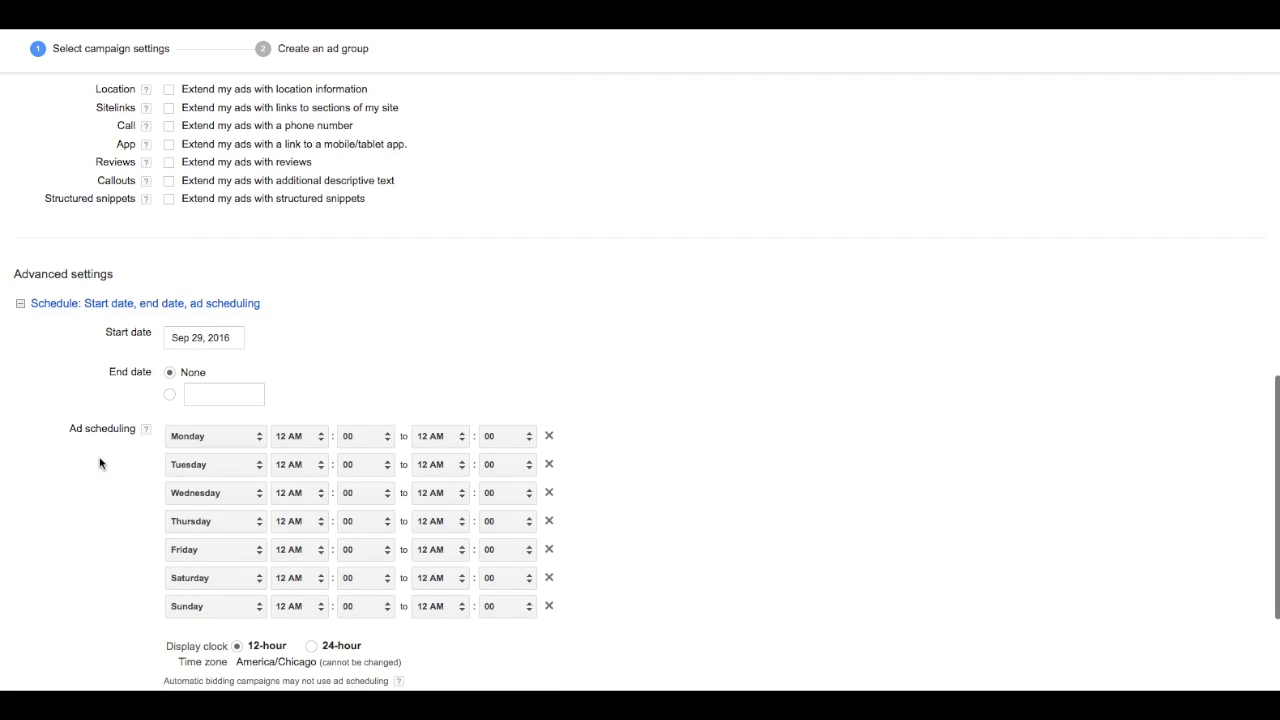
pyautogui.scroll(-3)
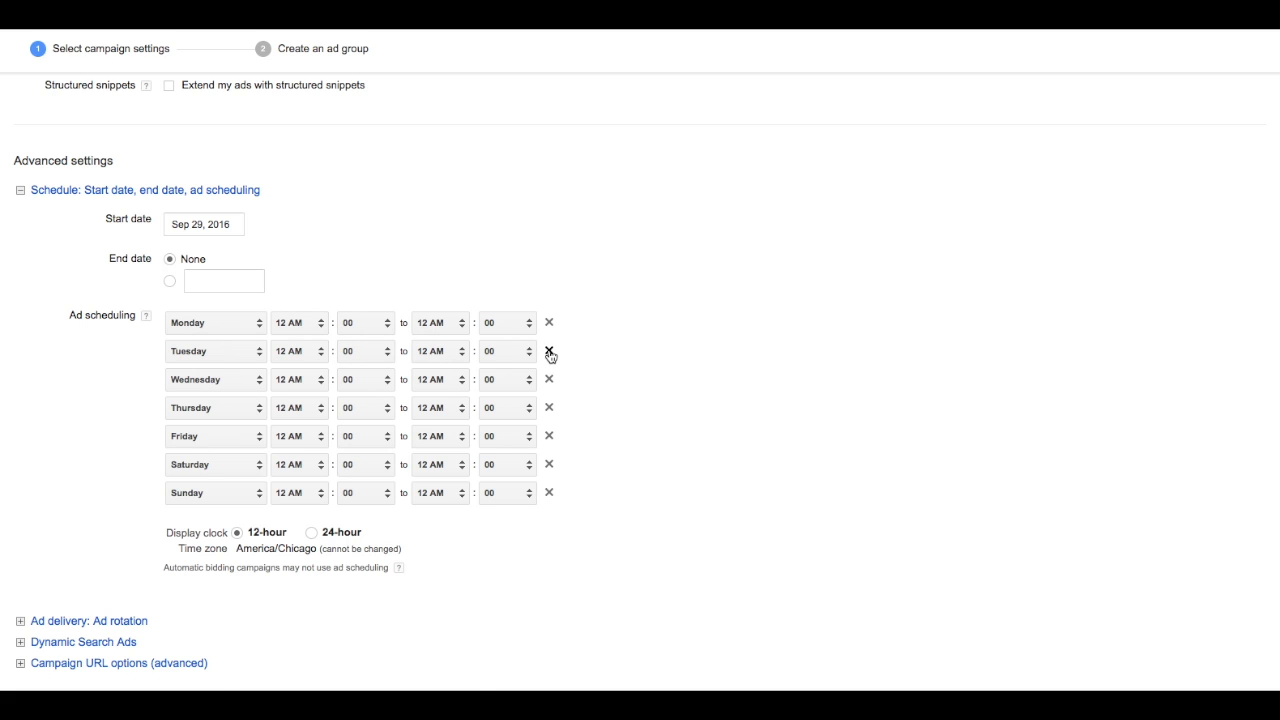
pyautogui.click(548, 352)
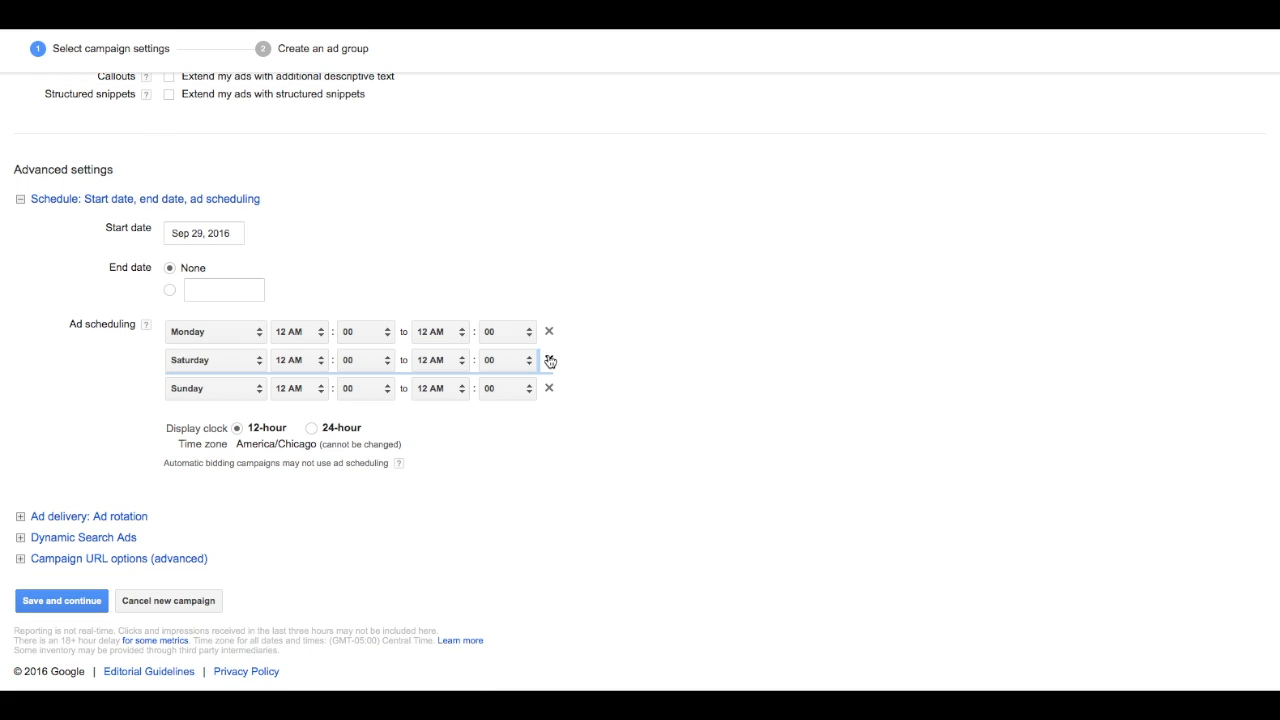
pyautogui.click(212, 360)
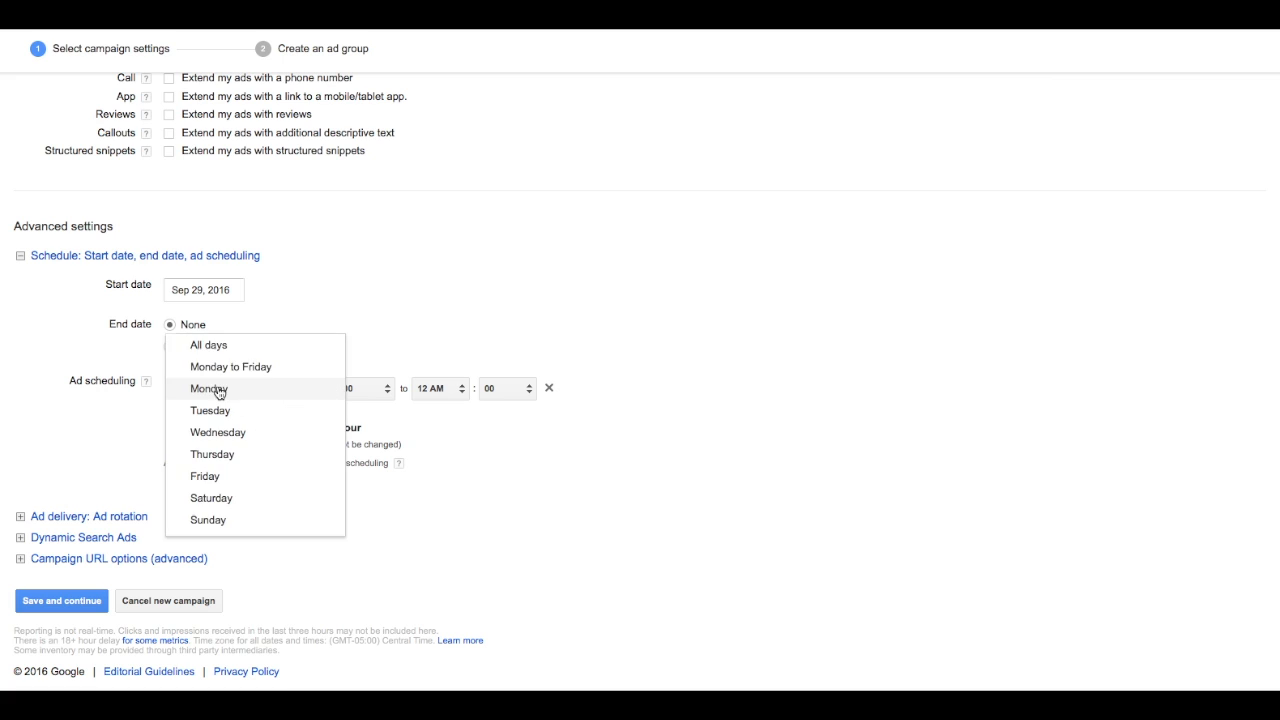
pyautogui.click(230, 366)
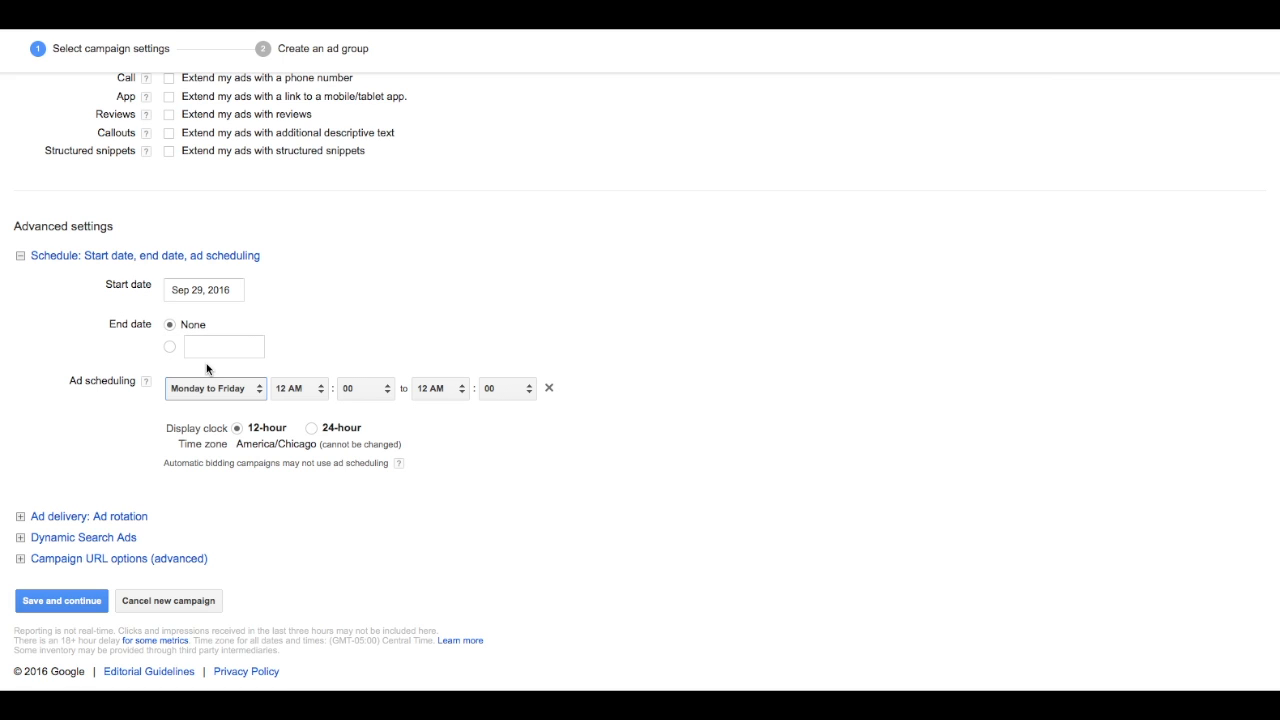
pyautogui.click(296, 388)
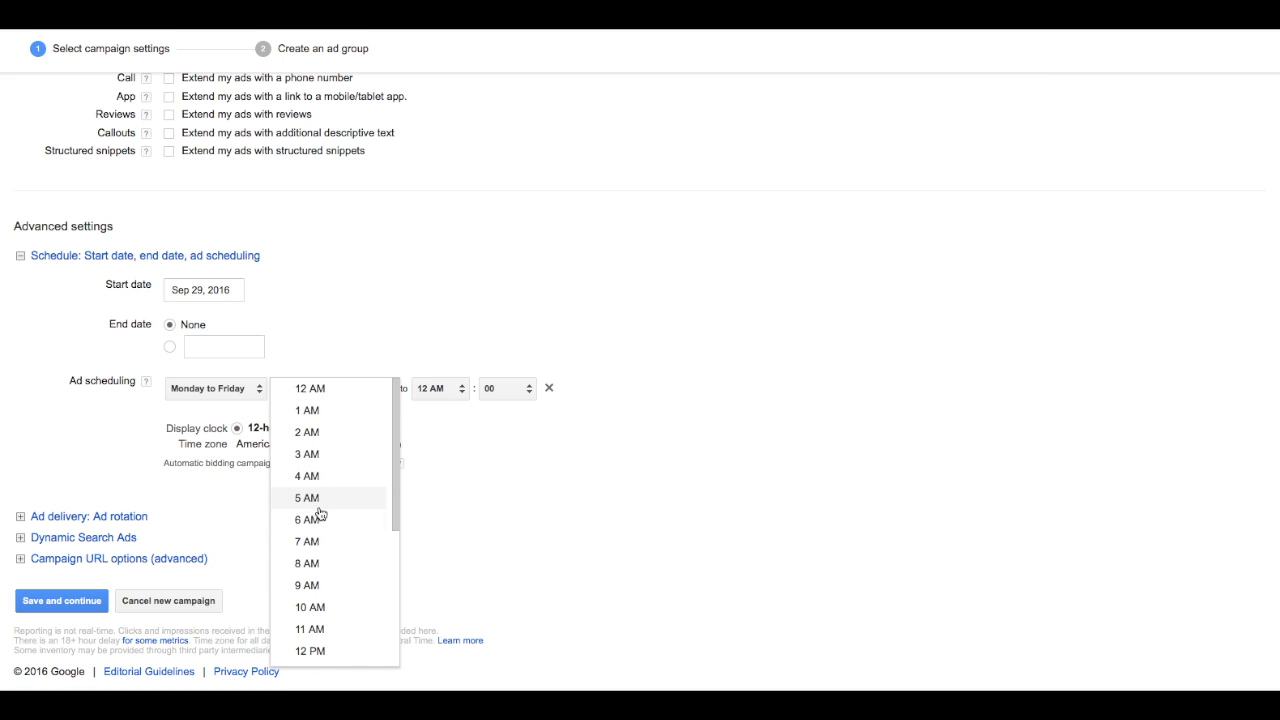
pyautogui.click(306, 520)
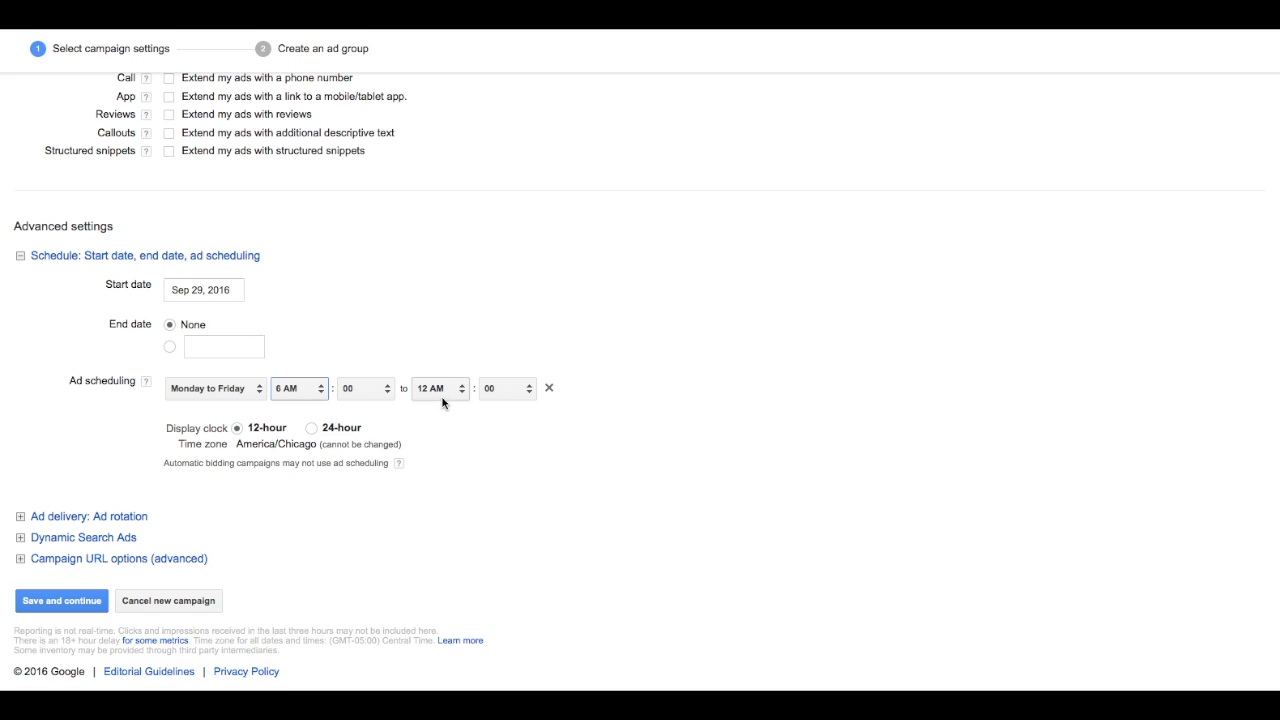
pyautogui.click(438, 388)
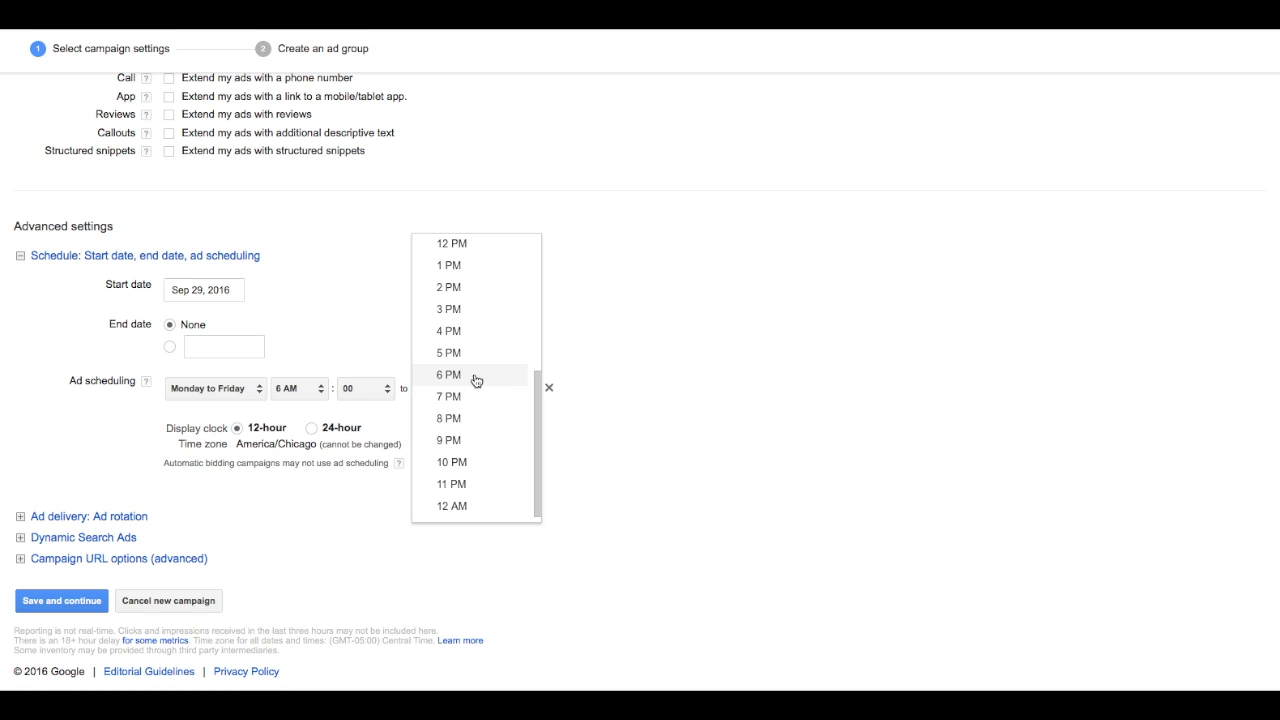
pyautogui.click(448, 374)
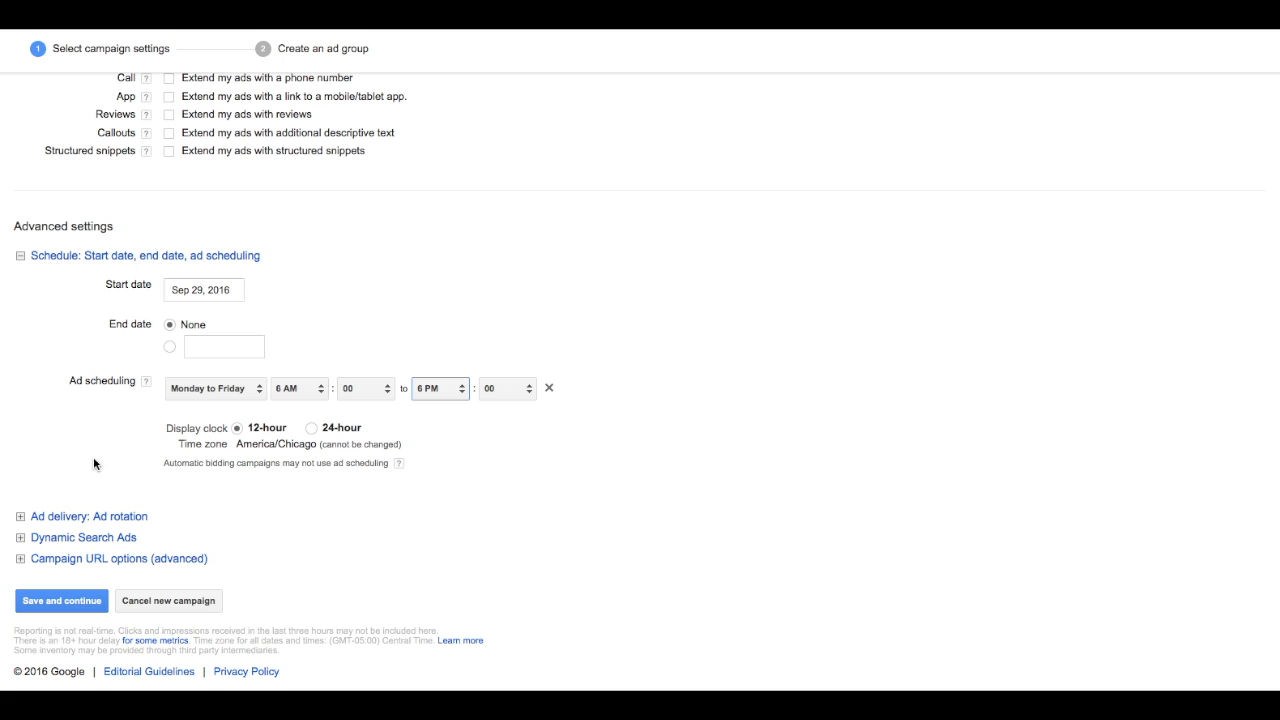
pyautogui.moveTo(92, 468)
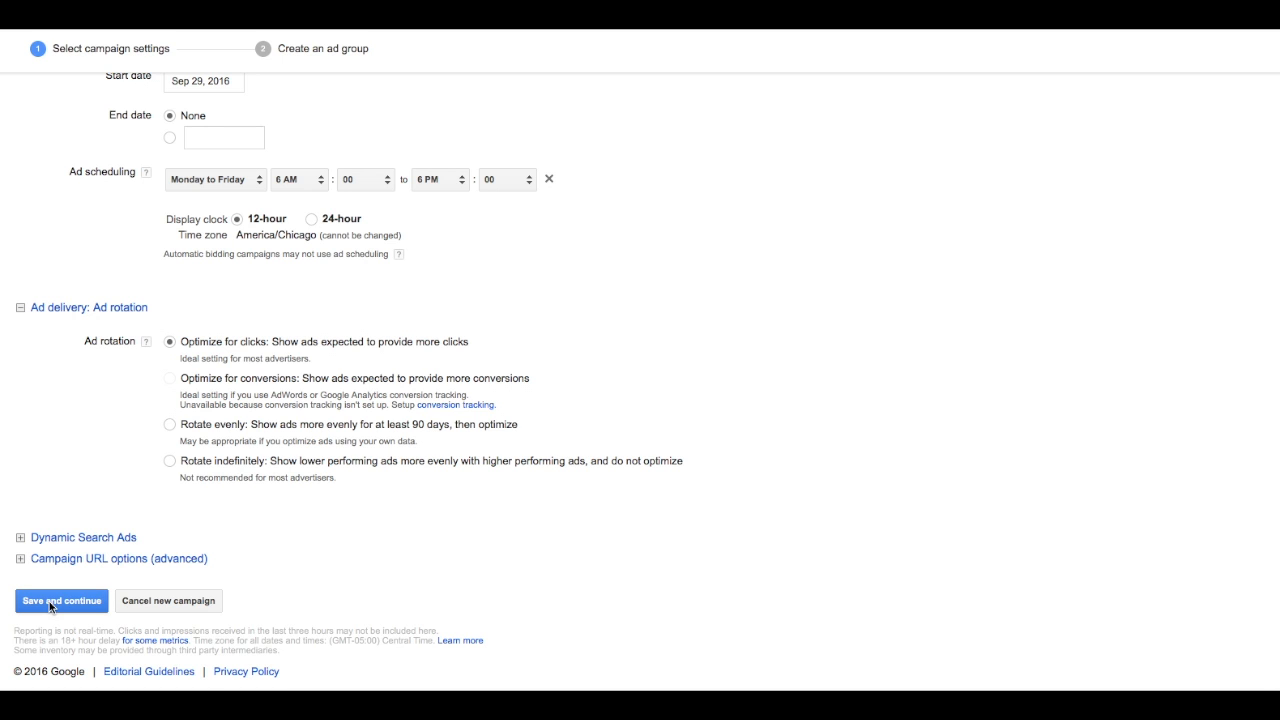
# Save and continue, name the ad group 'Tankless Water Heater' and set final URL gapplumbingservices.com/tankless-water-heaters.php
pyautogui.click(60, 600)
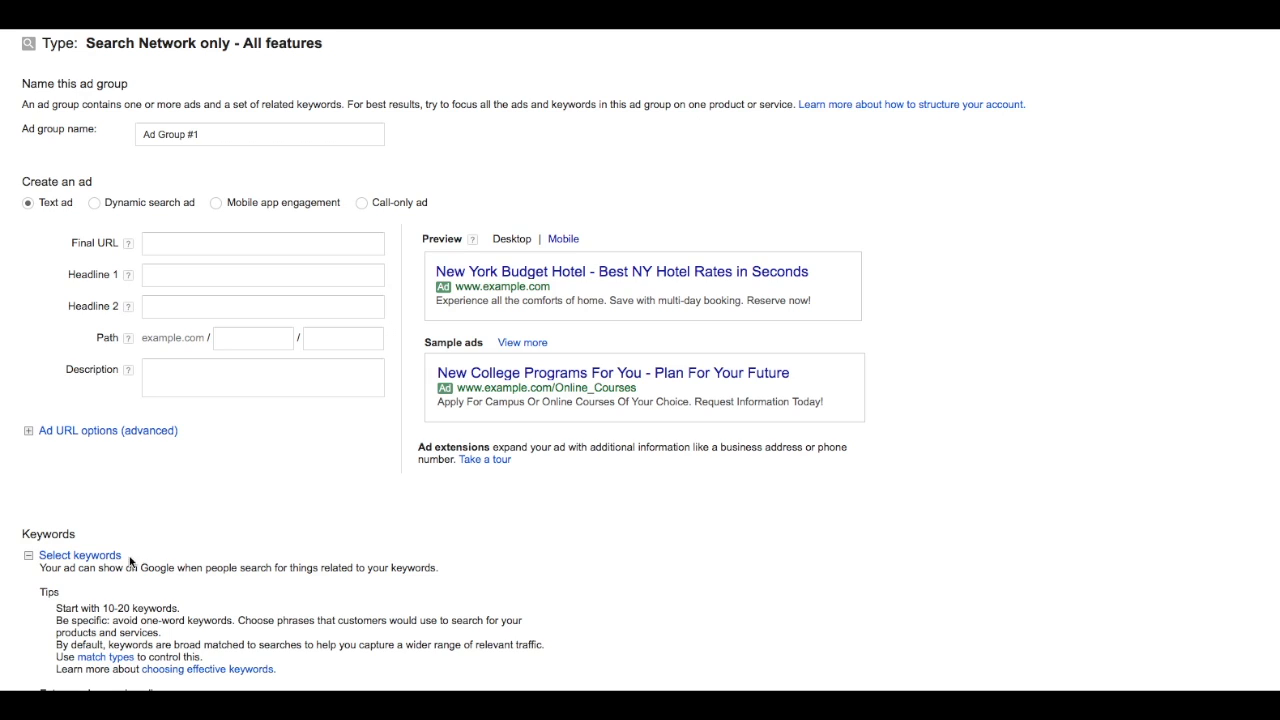
pyautogui.moveTo(270, 486)
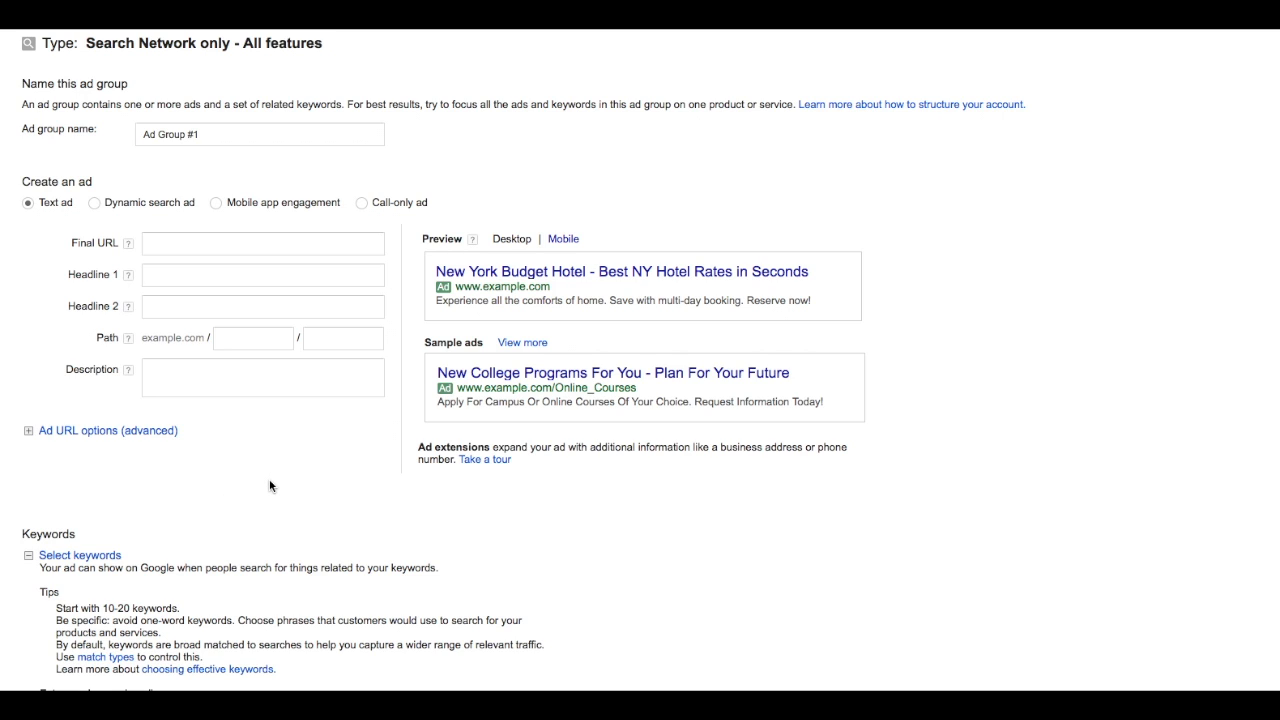
pyautogui.click(260, 134)
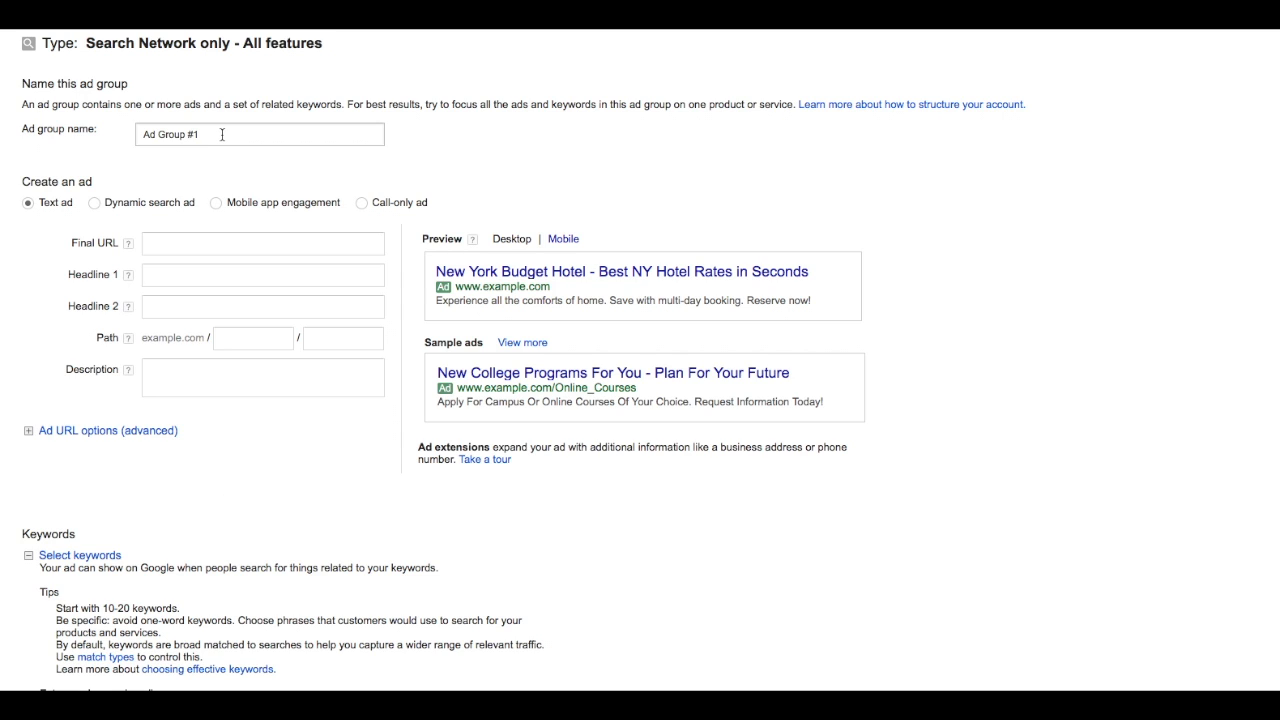
pyautogui.write('1')
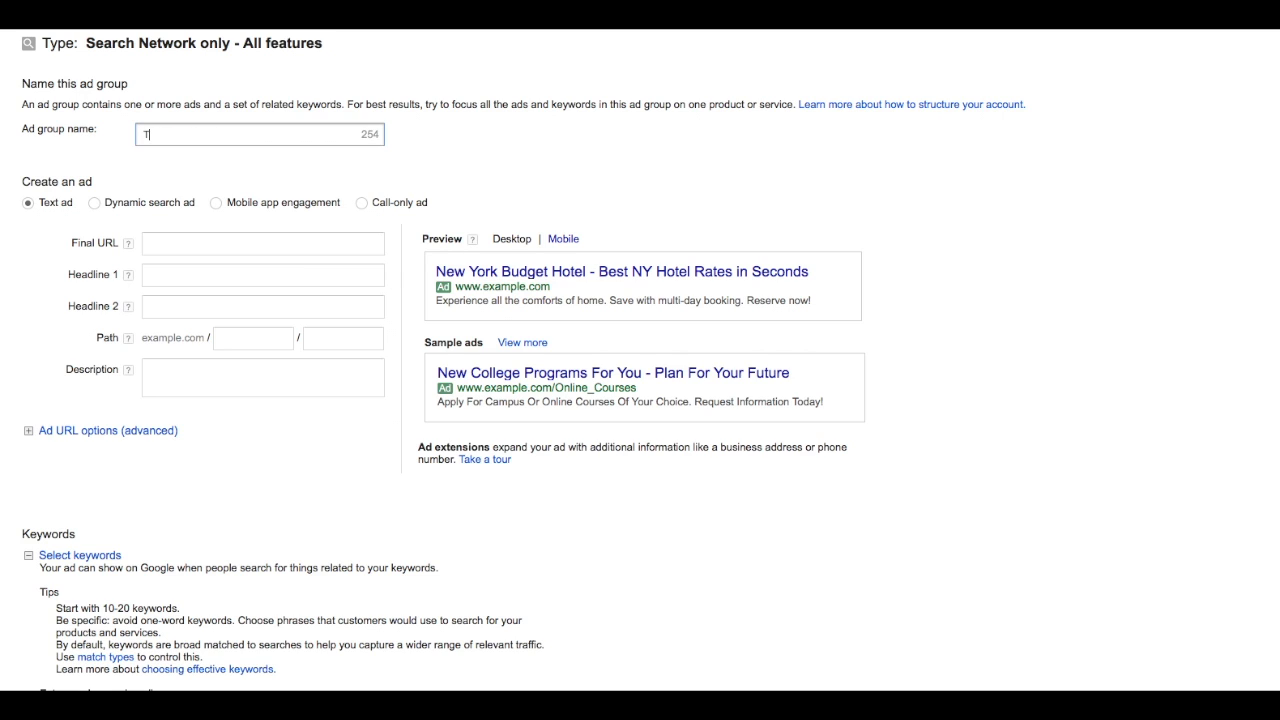
pyautogui.write('Tankless Water Heater')
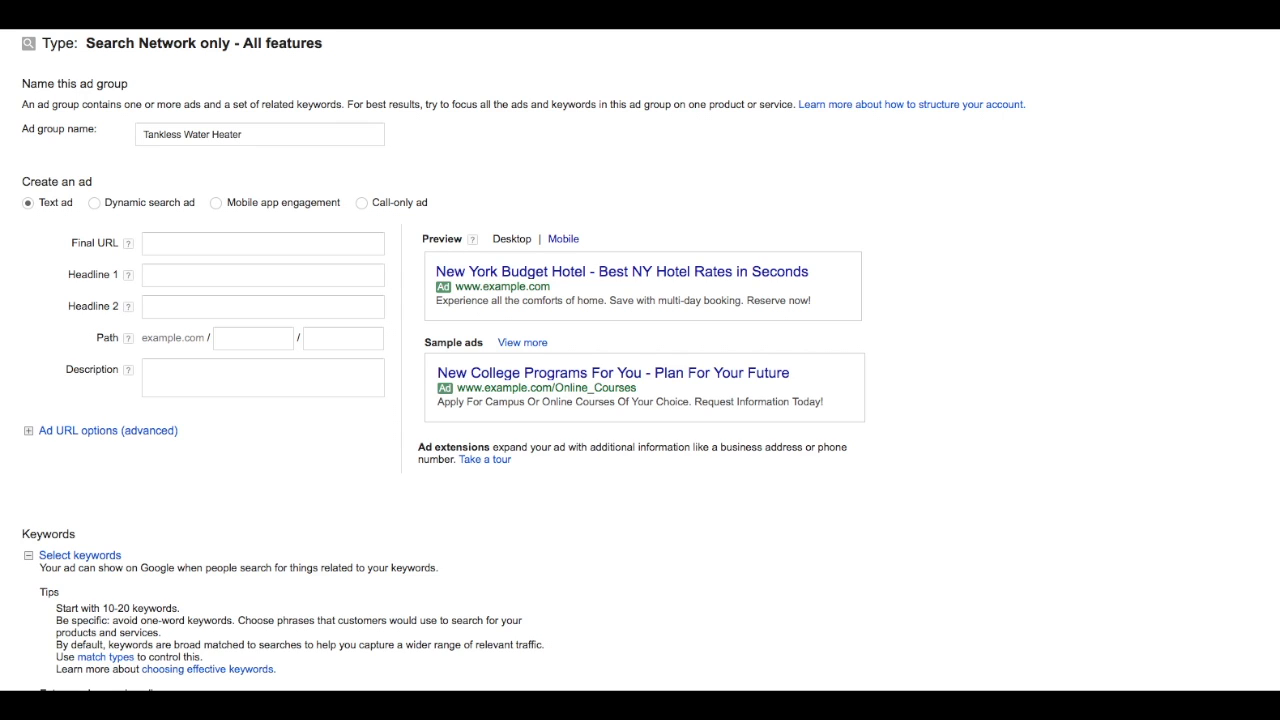
pyautogui.click(262, 244)
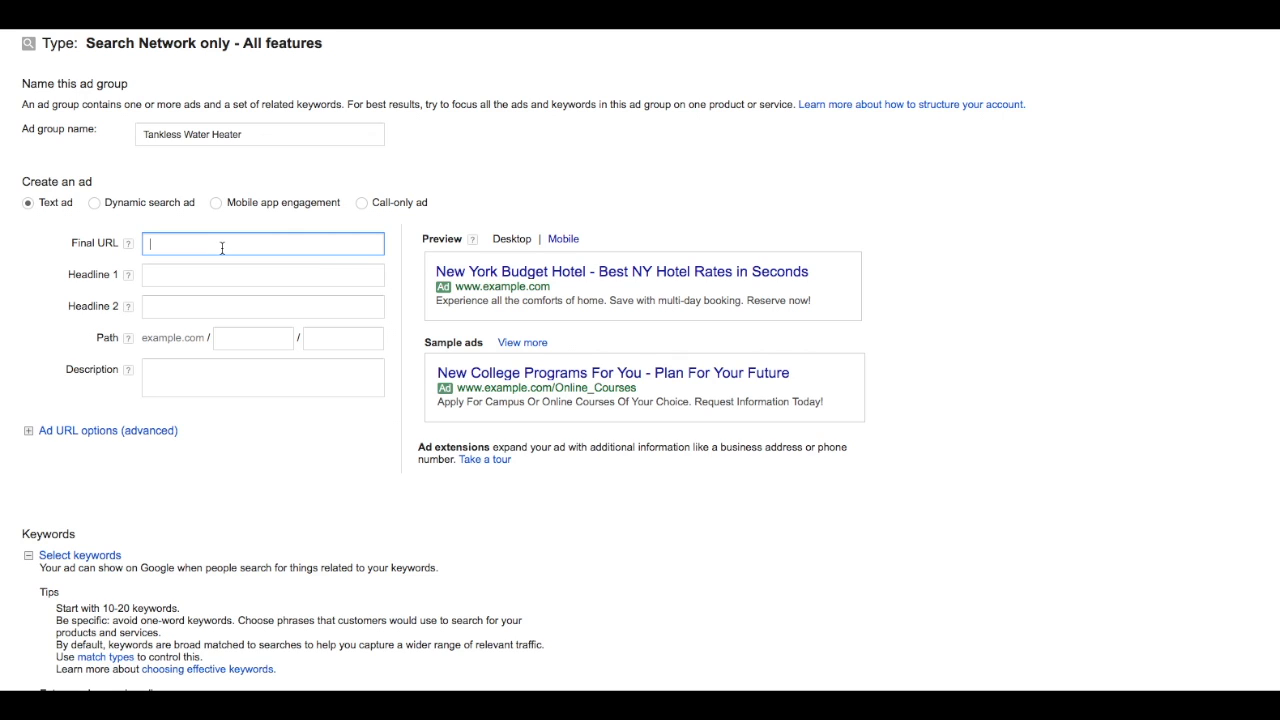
pyautogui.write('gapplumbingservices.com/tankless-water-heaters.php')
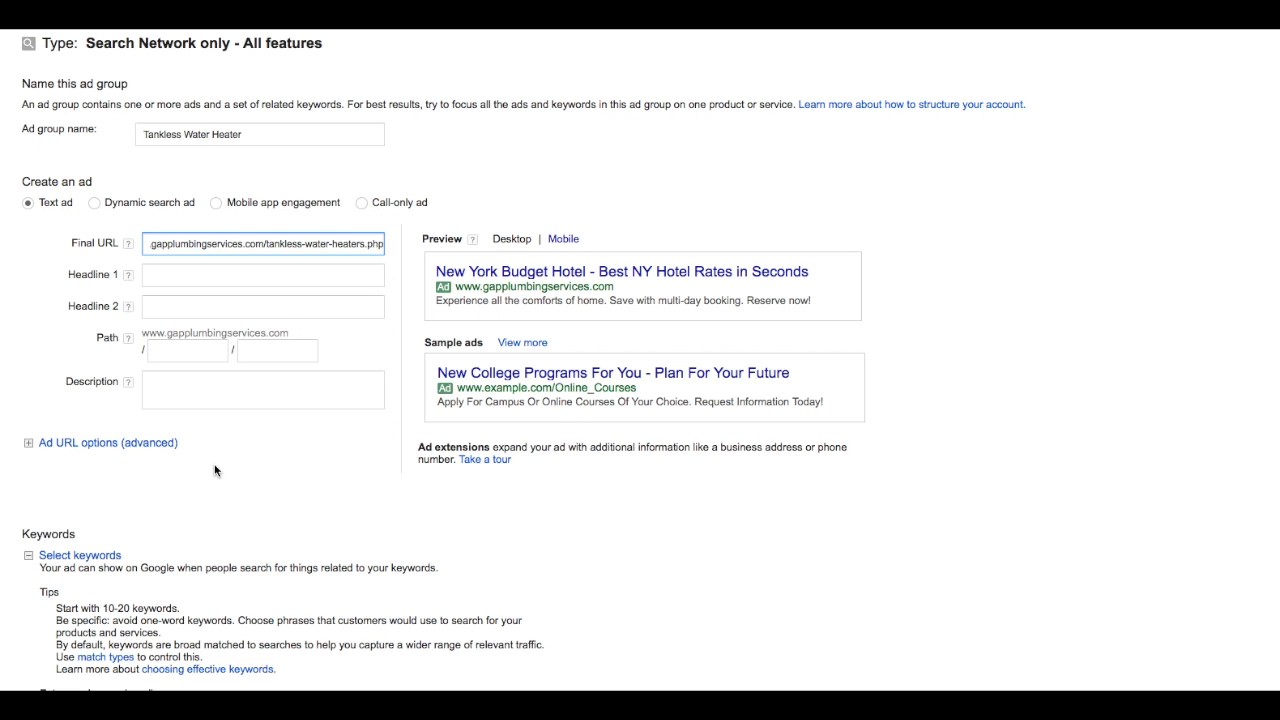
# Add suggested keywords 'tankless heater installation' and 'tankless water heater installation'
pyautogui.scroll(-3)
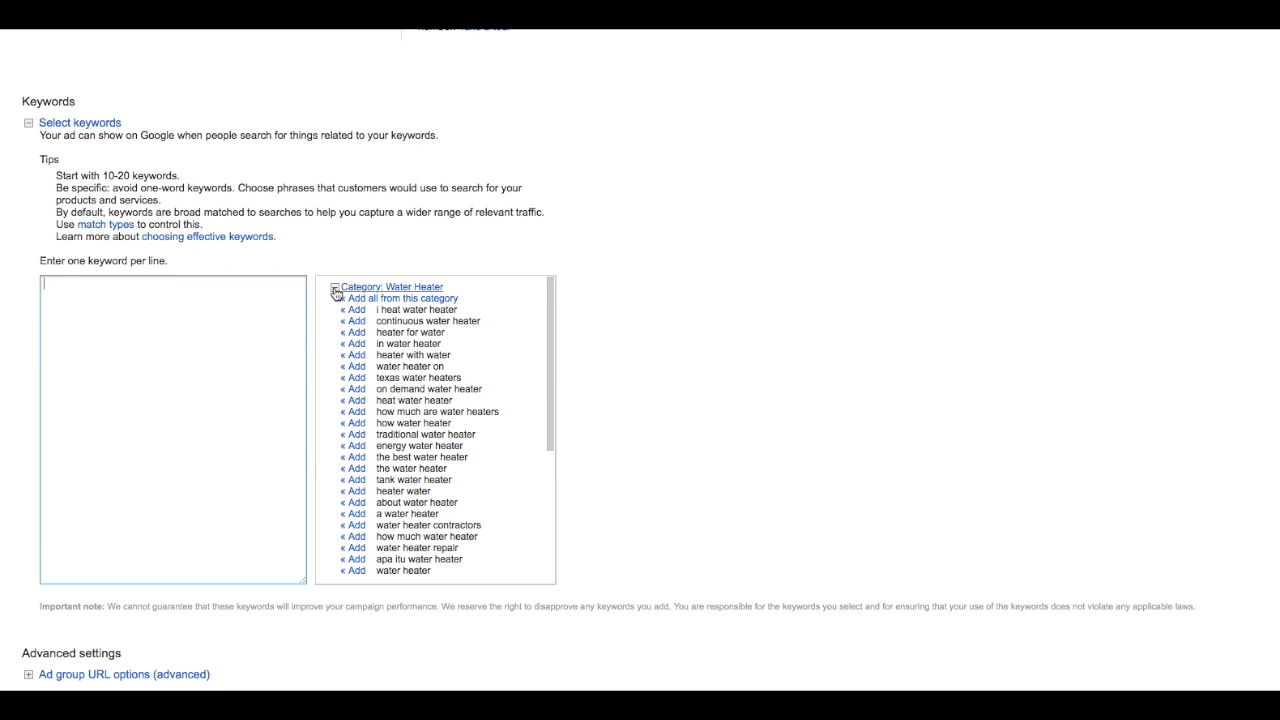
pyautogui.click(336, 288)
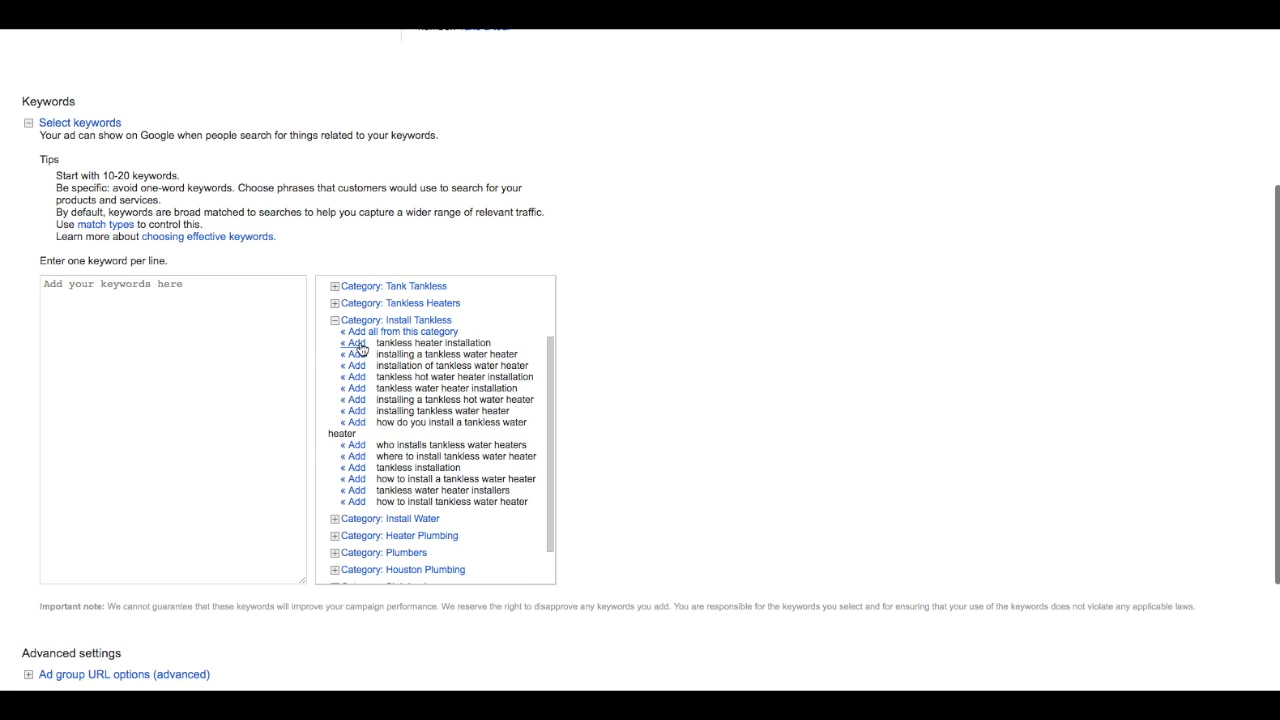
pyautogui.click(356, 342)
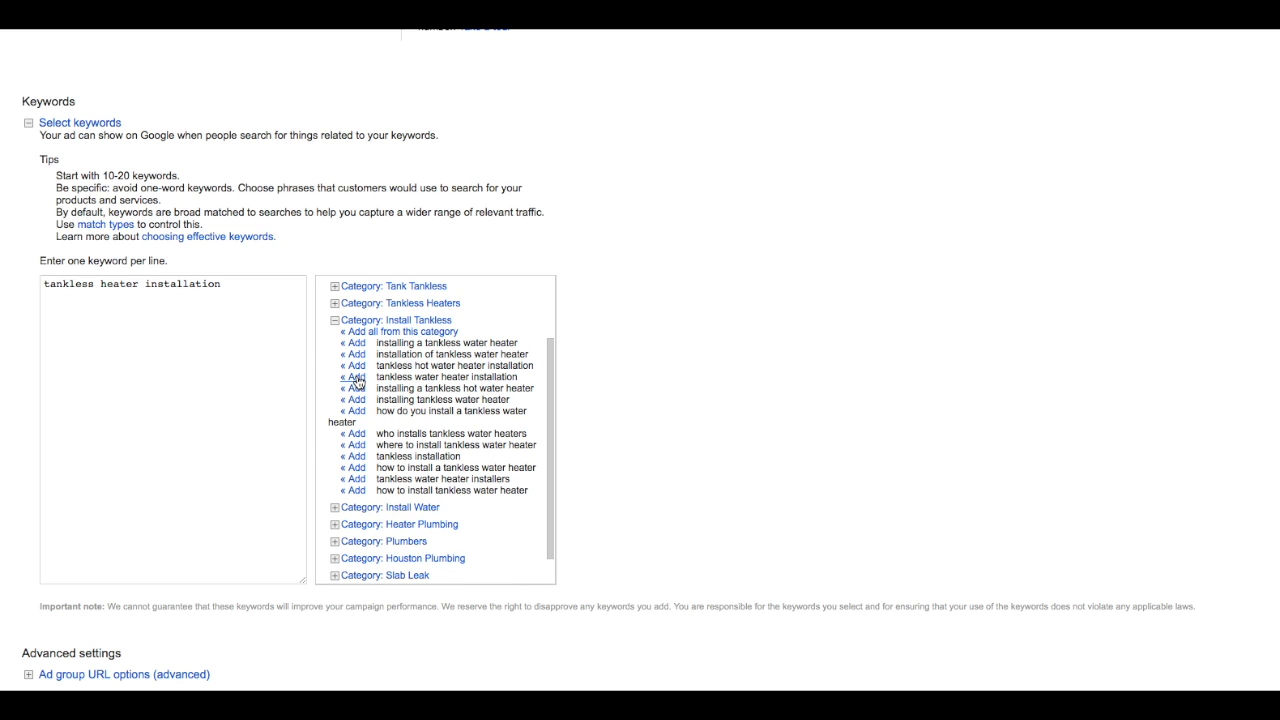
pyautogui.click(354, 376)
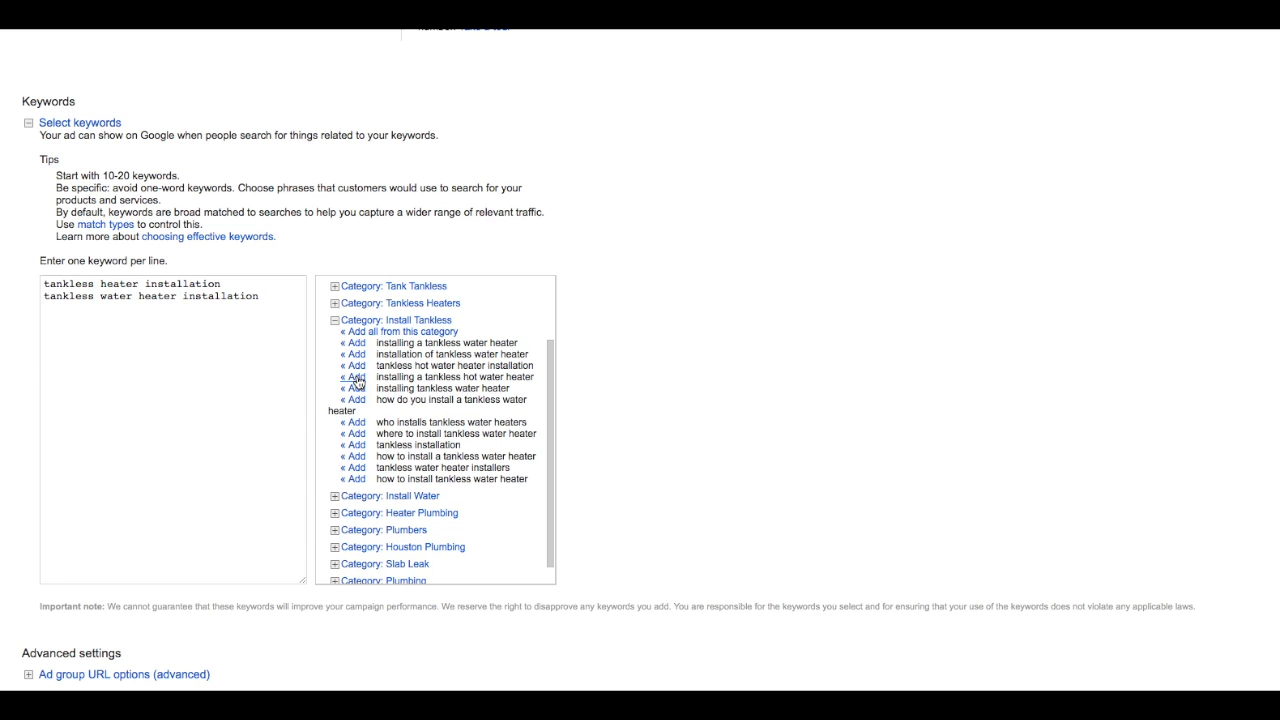
pyautogui.moveTo(356, 342)
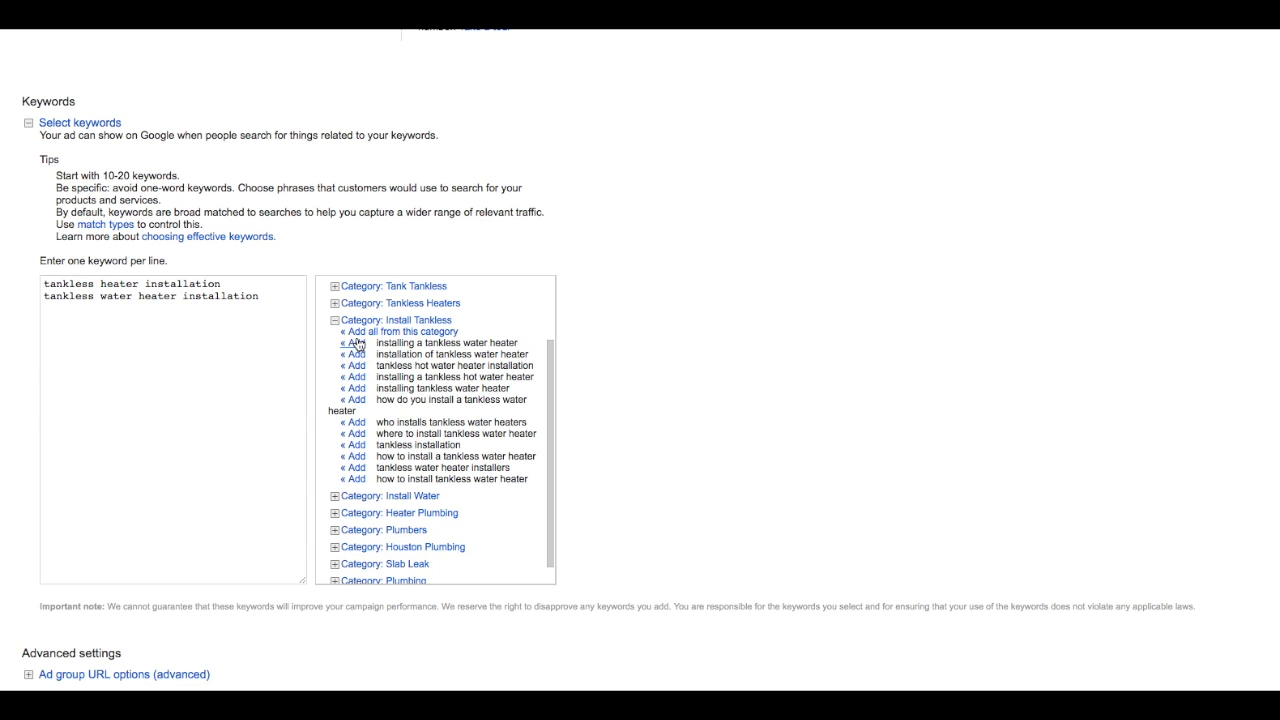
pyautogui.click(398, 332)
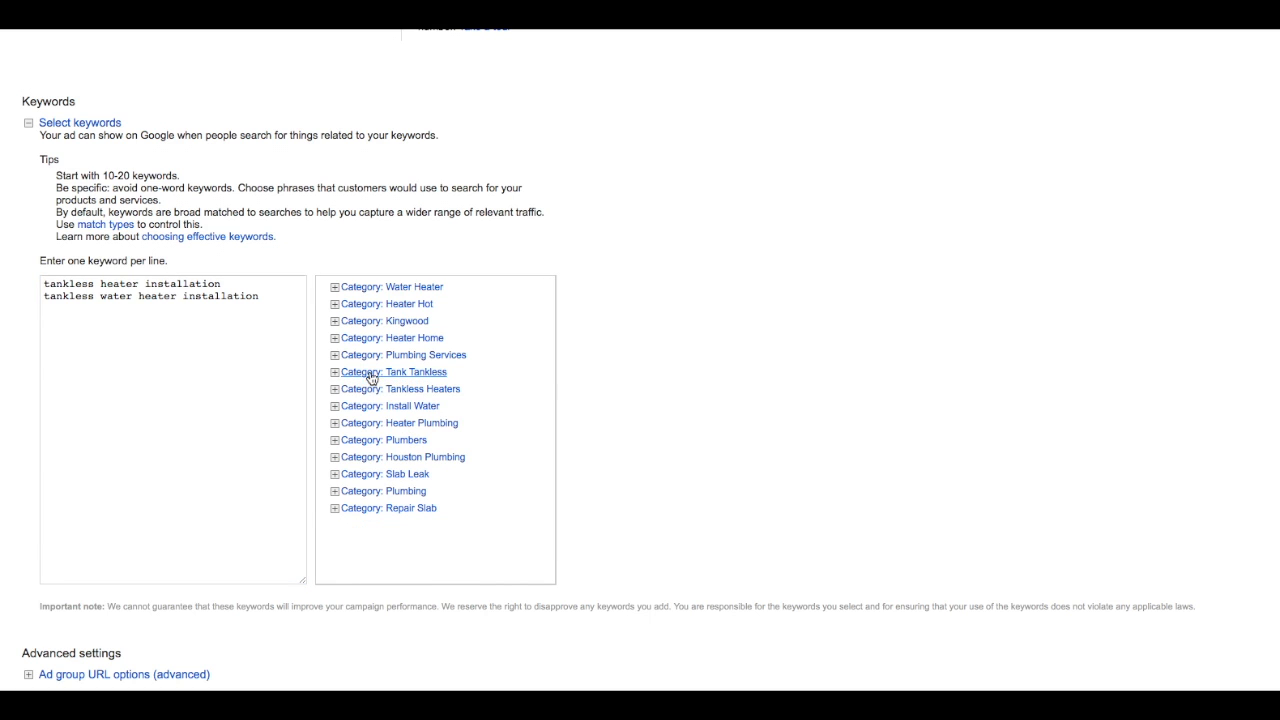
# Browse the Plumbing Services, Install Water and Plumbers keyword suggestion categories
pyautogui.click(334, 354)
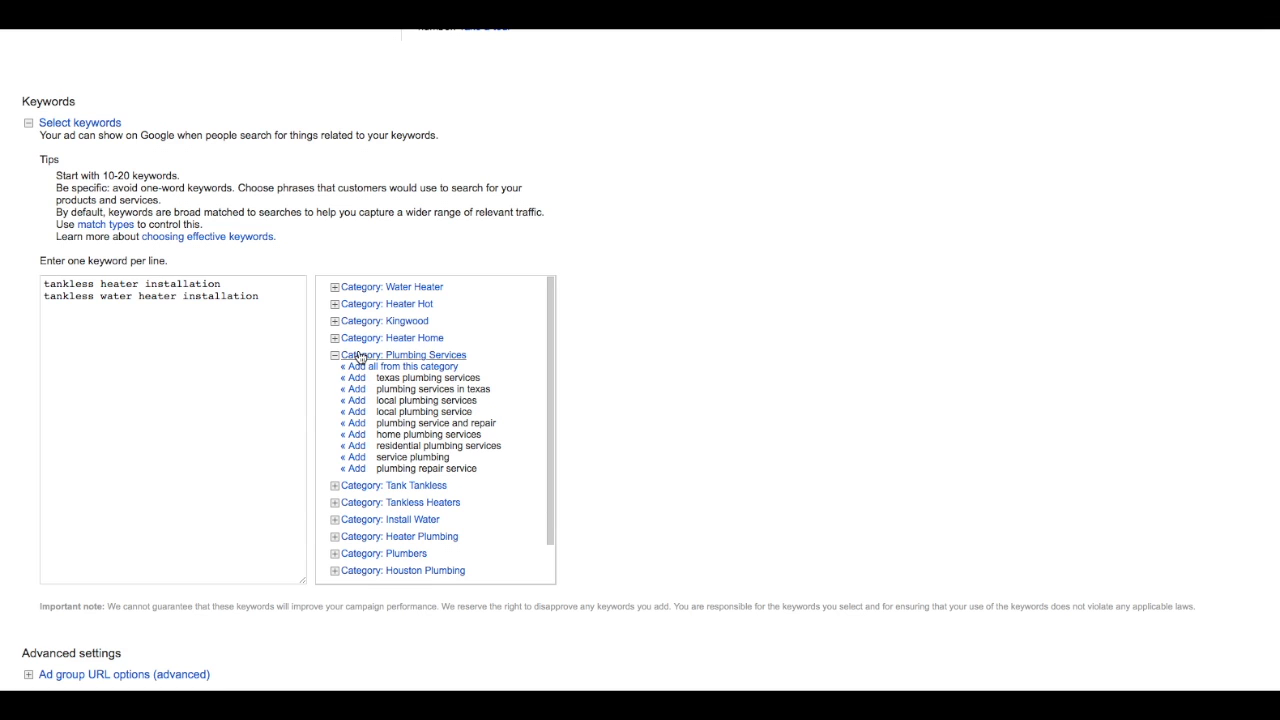
pyautogui.click(332, 356)
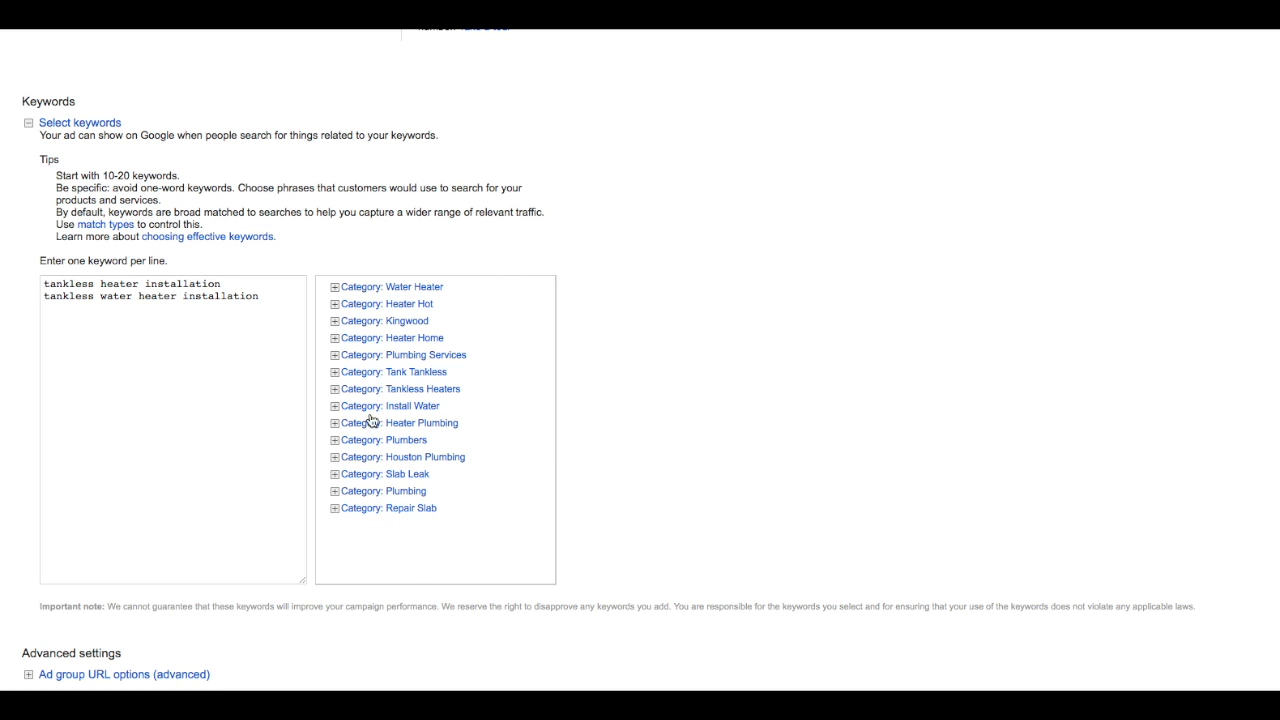
pyautogui.click(334, 406)
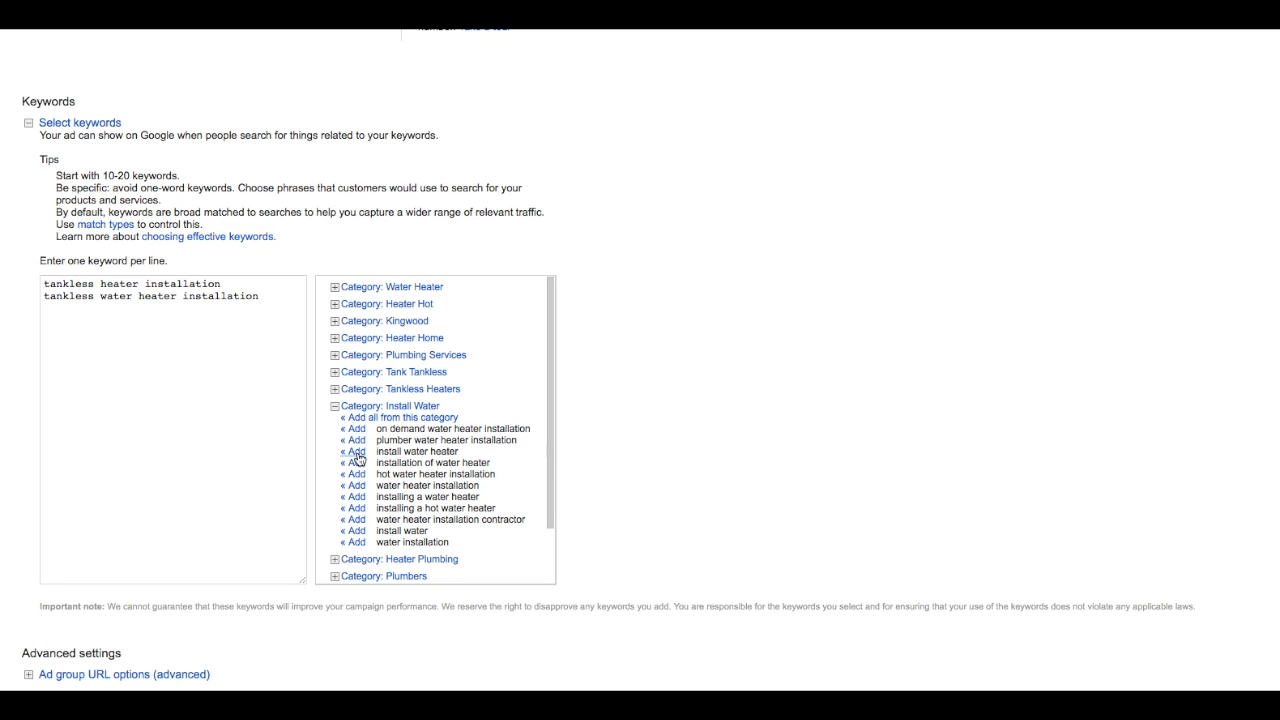
pyautogui.click(332, 404)
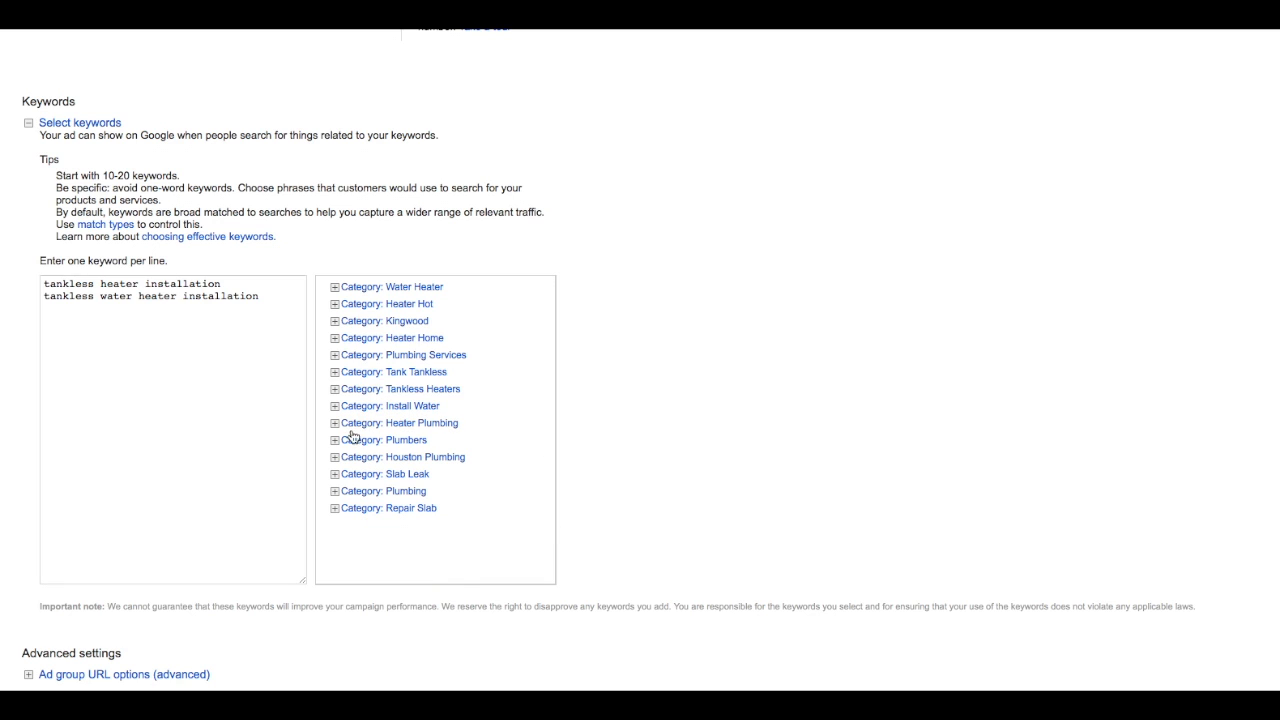
pyautogui.moveTo(388, 508)
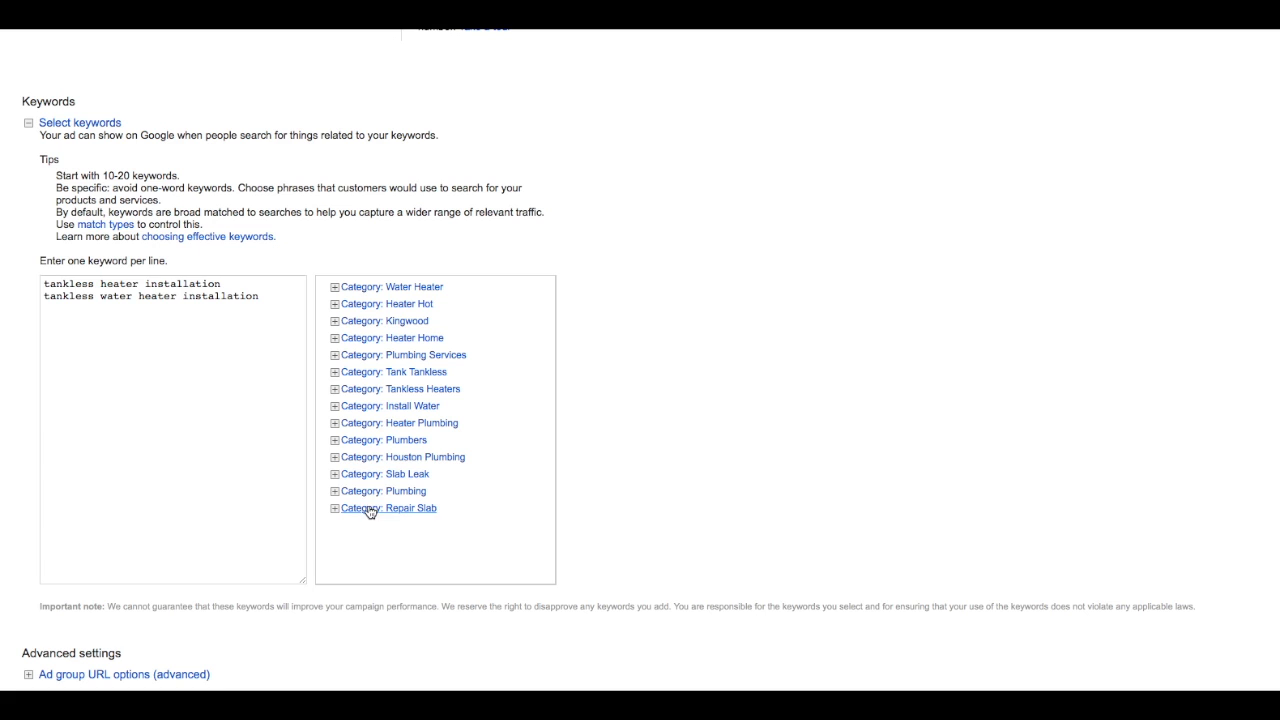
pyautogui.click(336, 456)
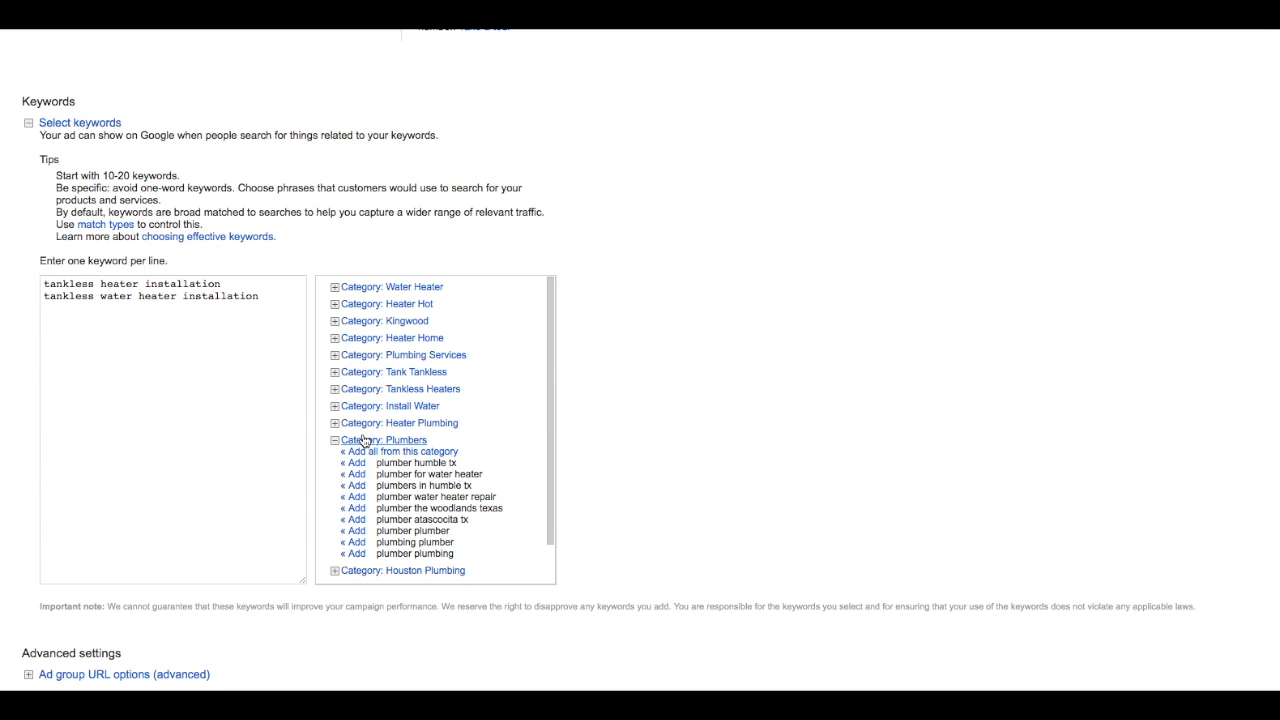
pyautogui.click(334, 440)
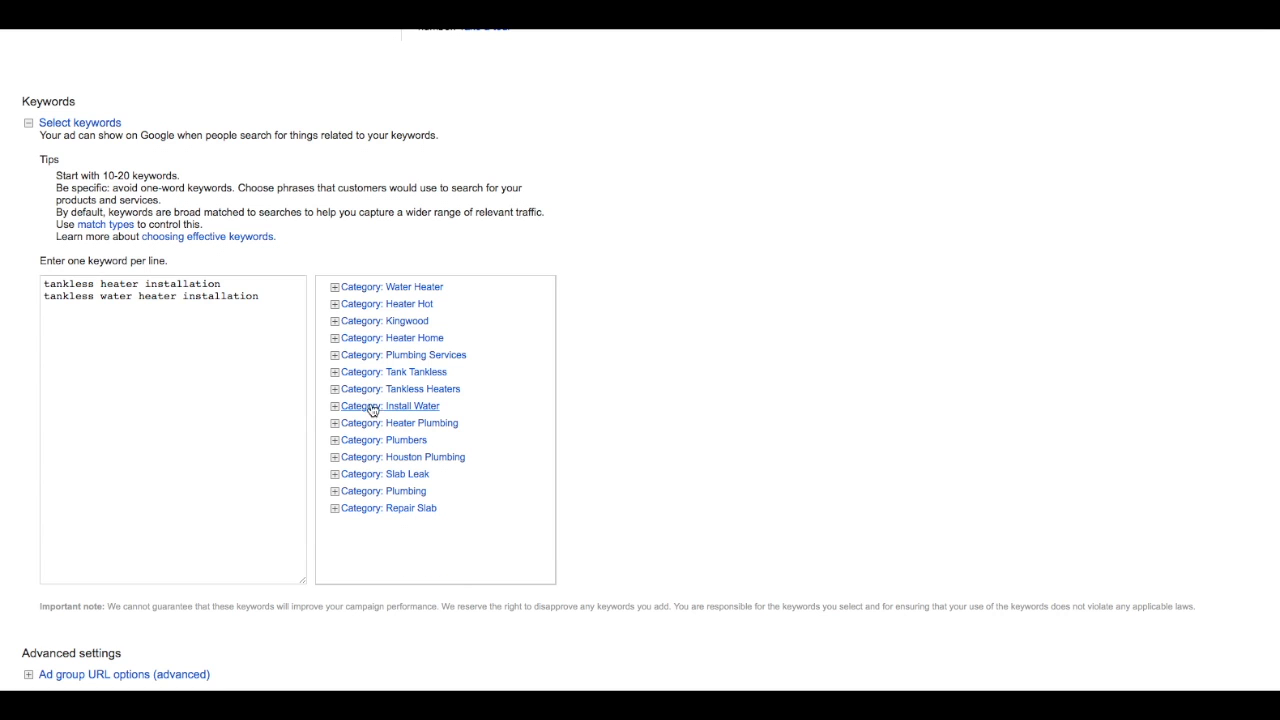
pyautogui.moveTo(358, 388)
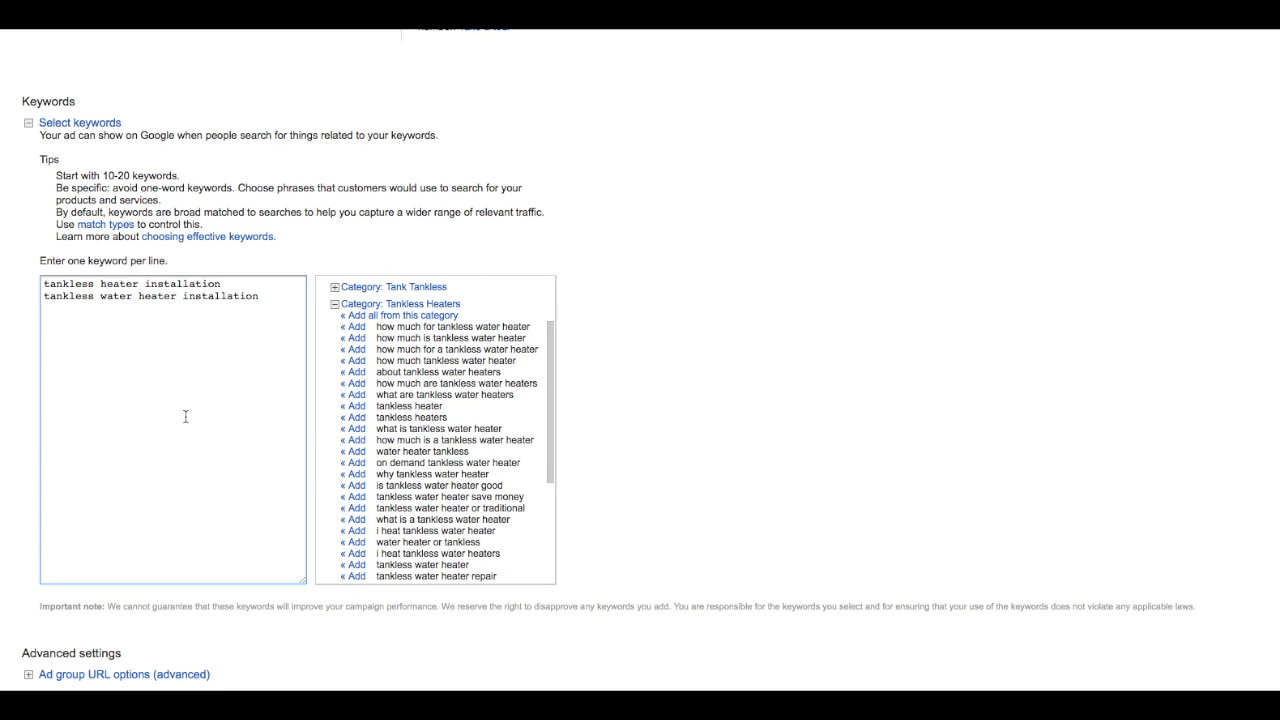
# Enter +tankless heater +installation, +tankless water heater +installation and +tankless water heater +install as keywords
pyautogui.write('tankless water')
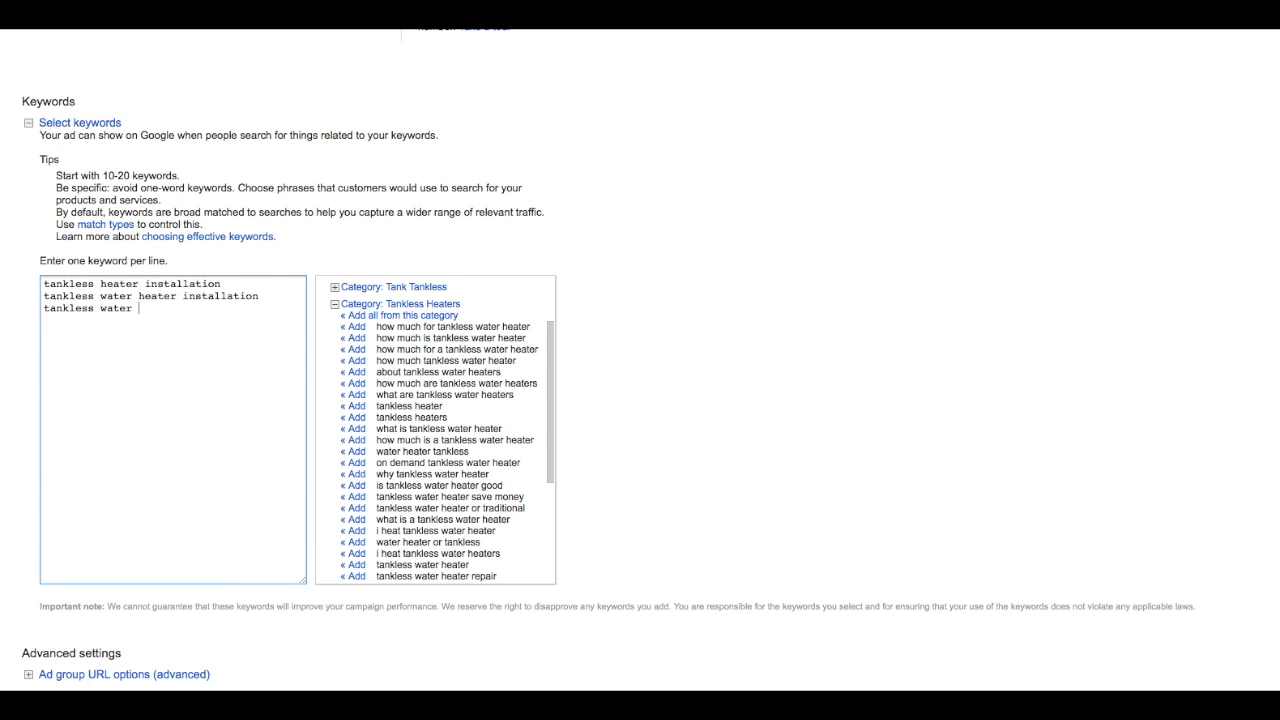
pyautogui.write('heater')
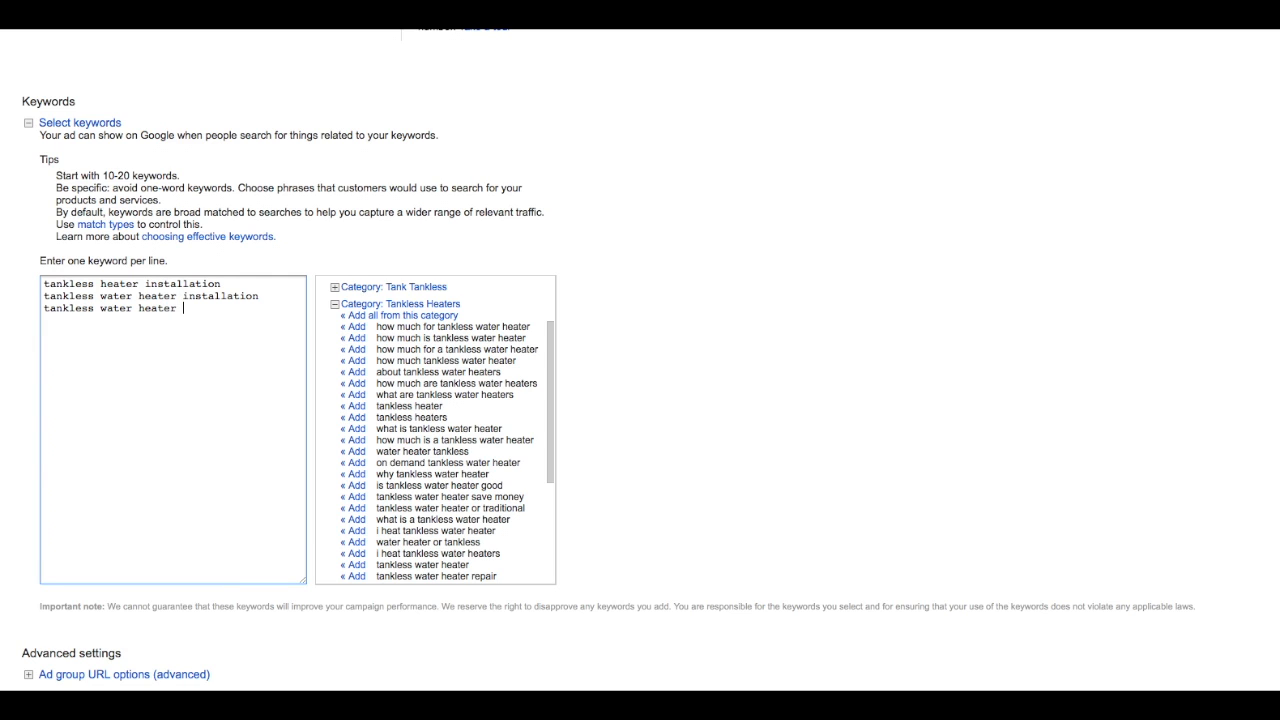
pyautogui.write('install')
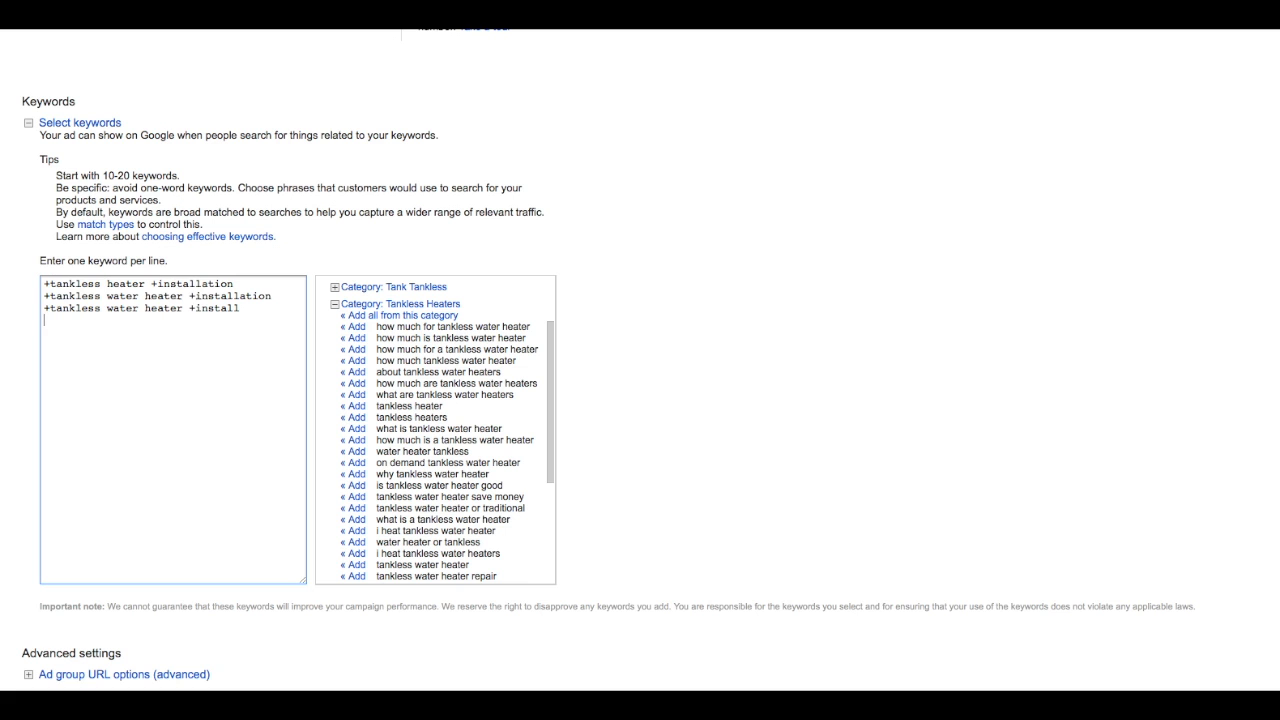
pyautogui.moveTo(258, 652)
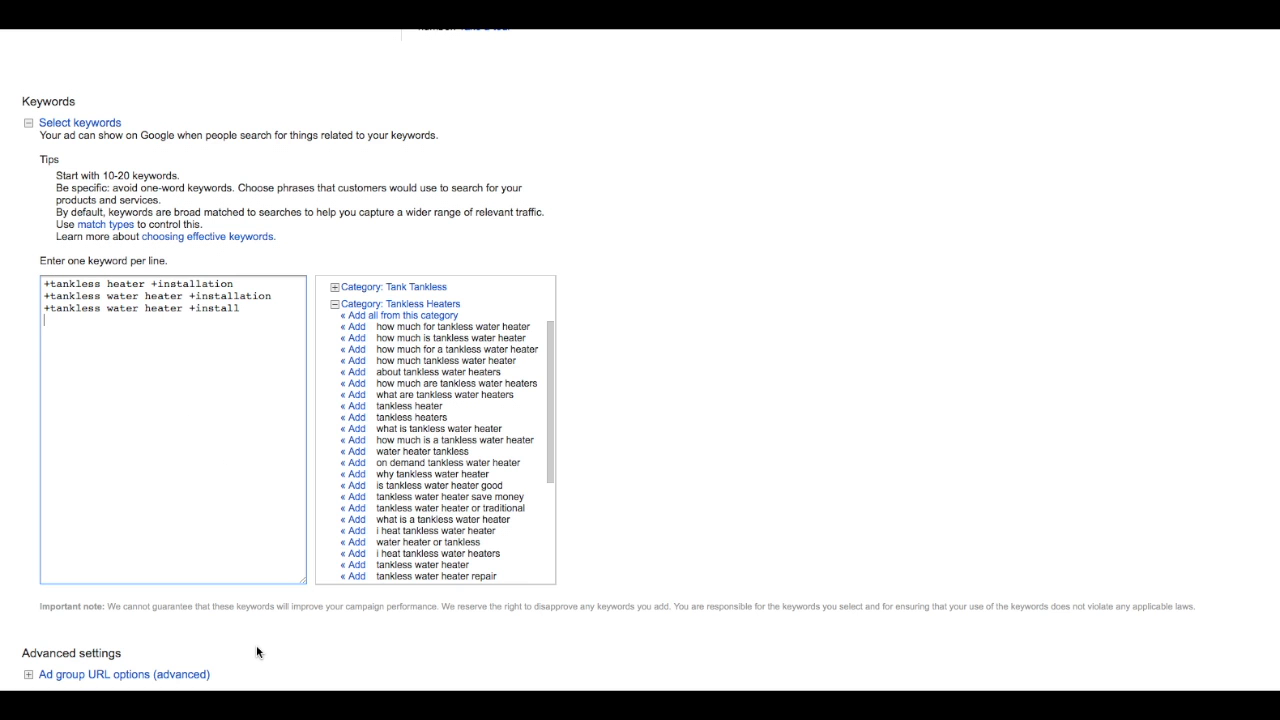
# Write headlines 'Tankless Water Heater' and 'Fast Installation in Houston'
pyautogui.scroll(-3)
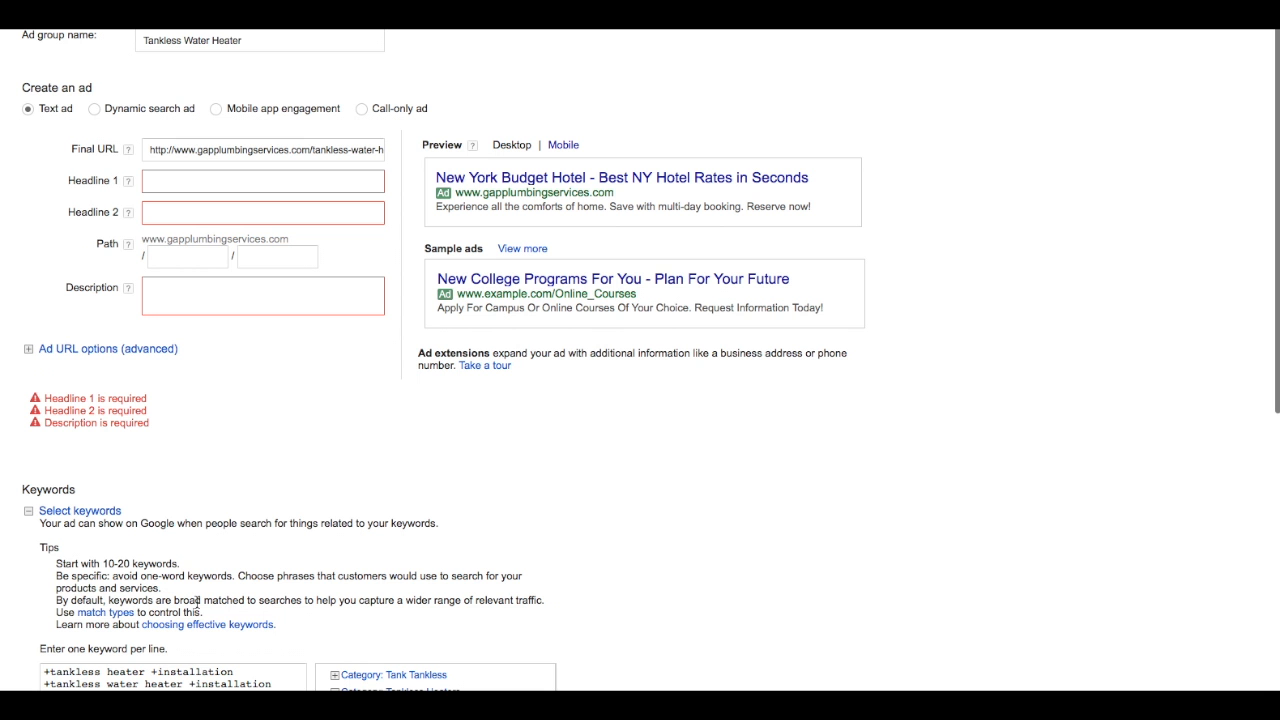
pyautogui.click(262, 180)
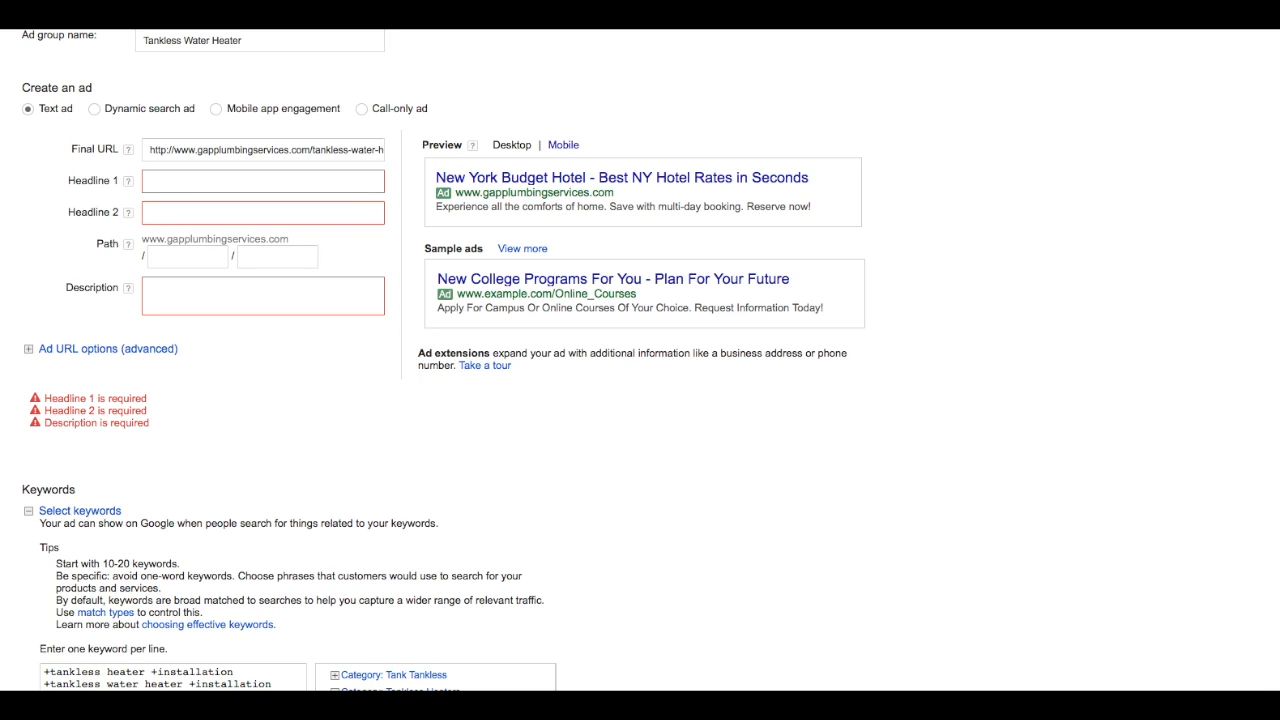
pyautogui.write('Tankless Water Heater')
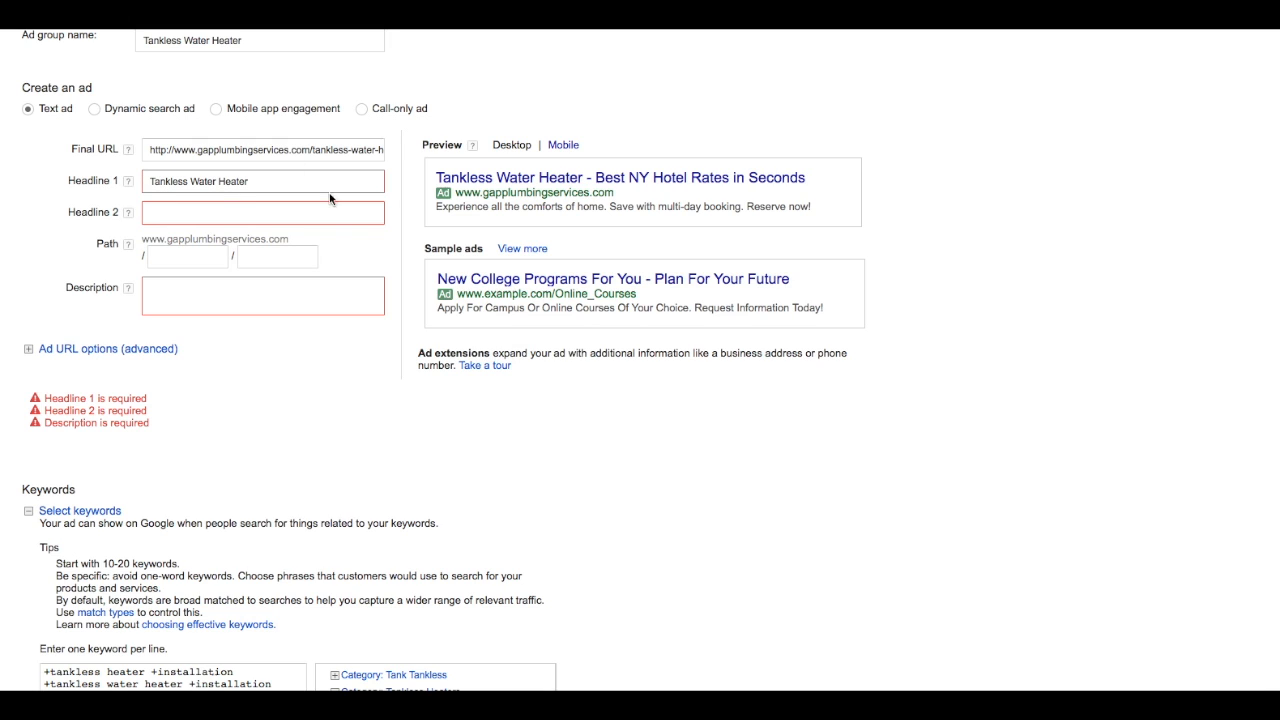
pyautogui.write('Fast Installation in Houston')
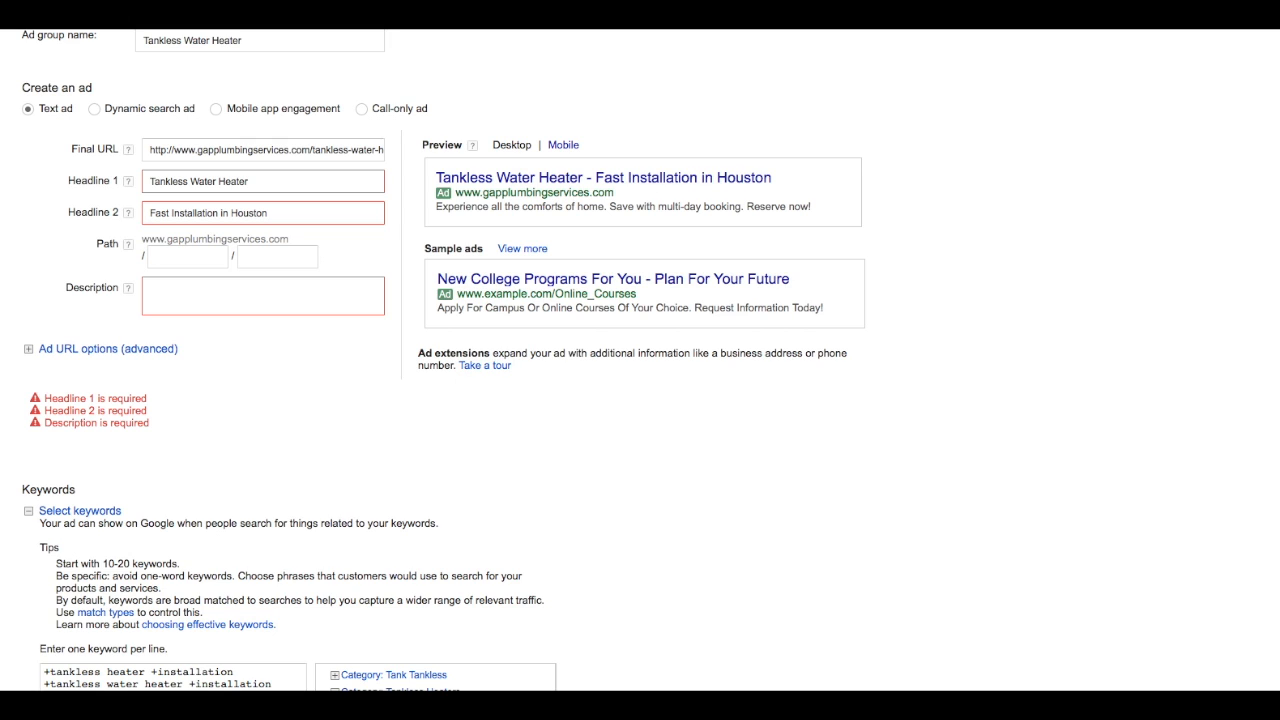
# Write the description 'Get a free water heater estimate. Call today to learn about our special pricing.'
pyautogui.click(262, 296)
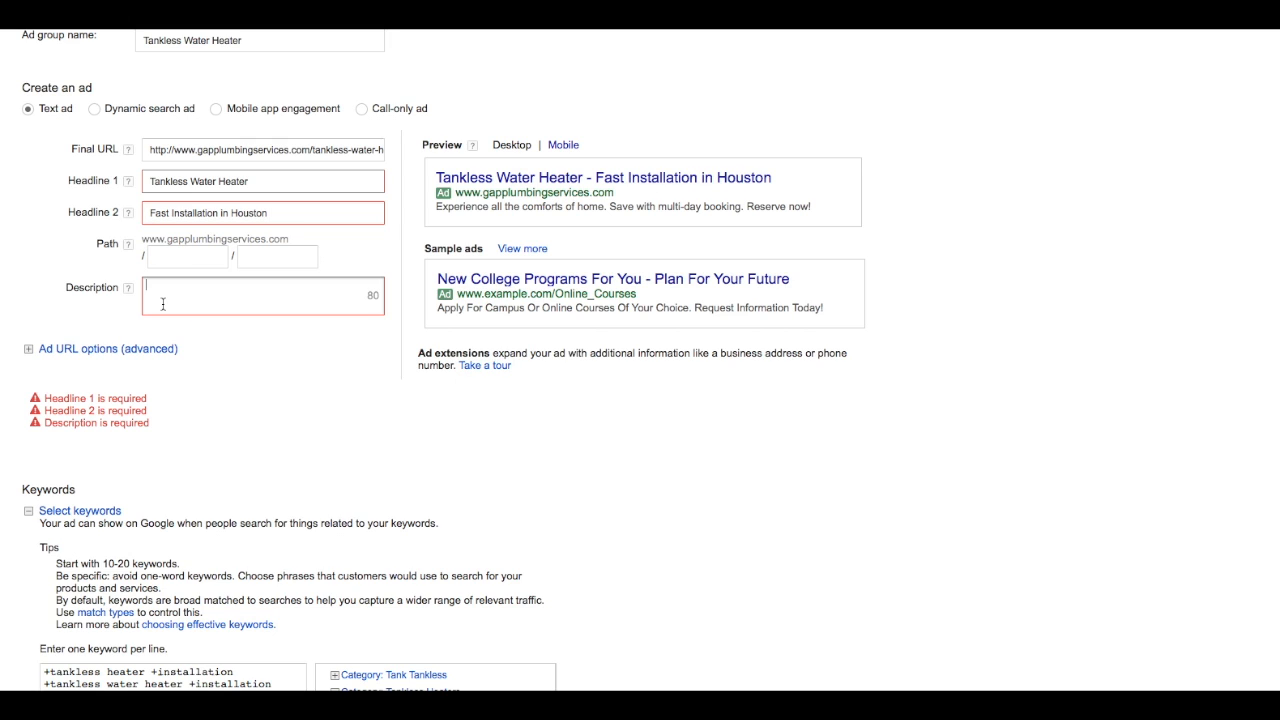
pyautogui.write('Get a free water heater estimate. Call today to learn about our special pricing.')
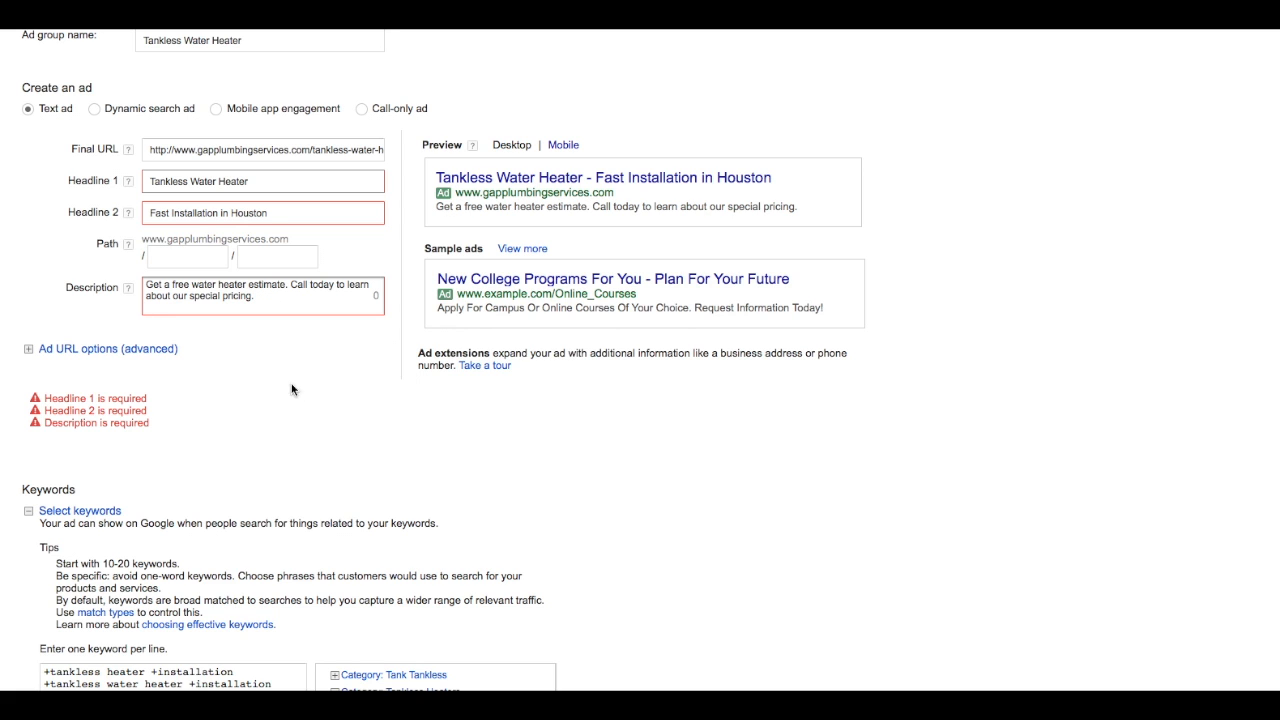
pyautogui.moveTo(610, 510)
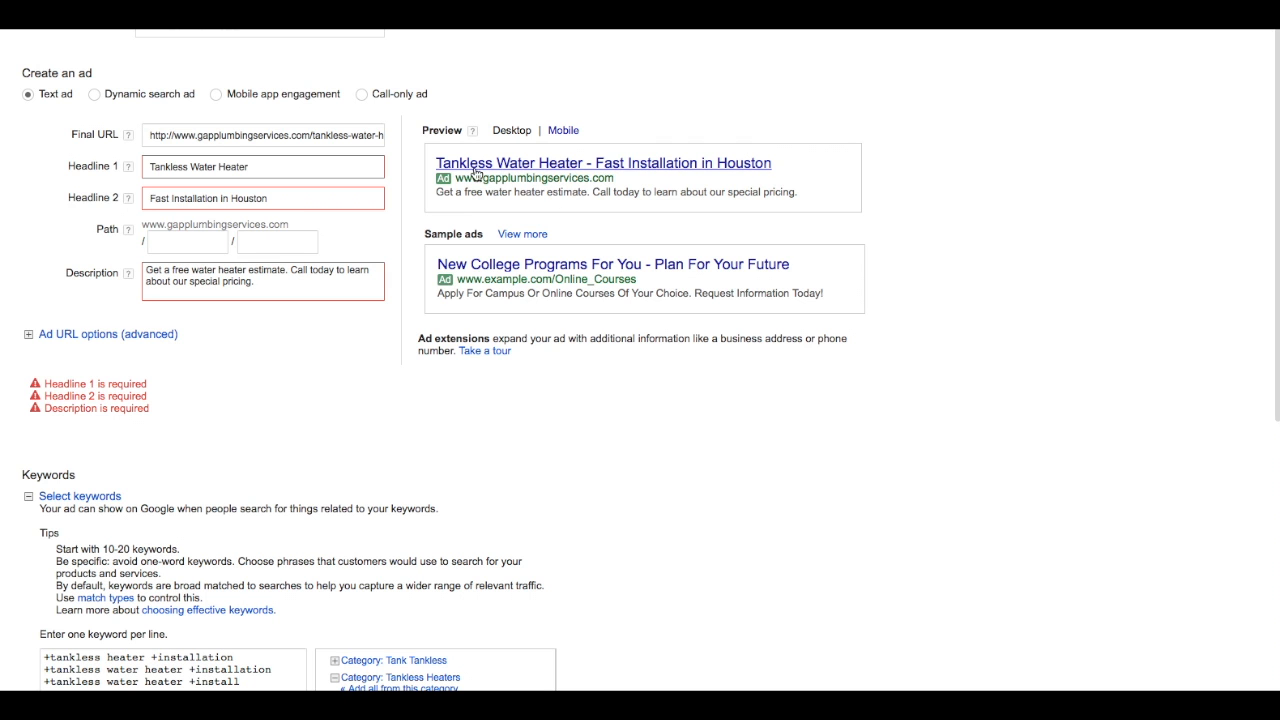
pyautogui.scroll(-3)
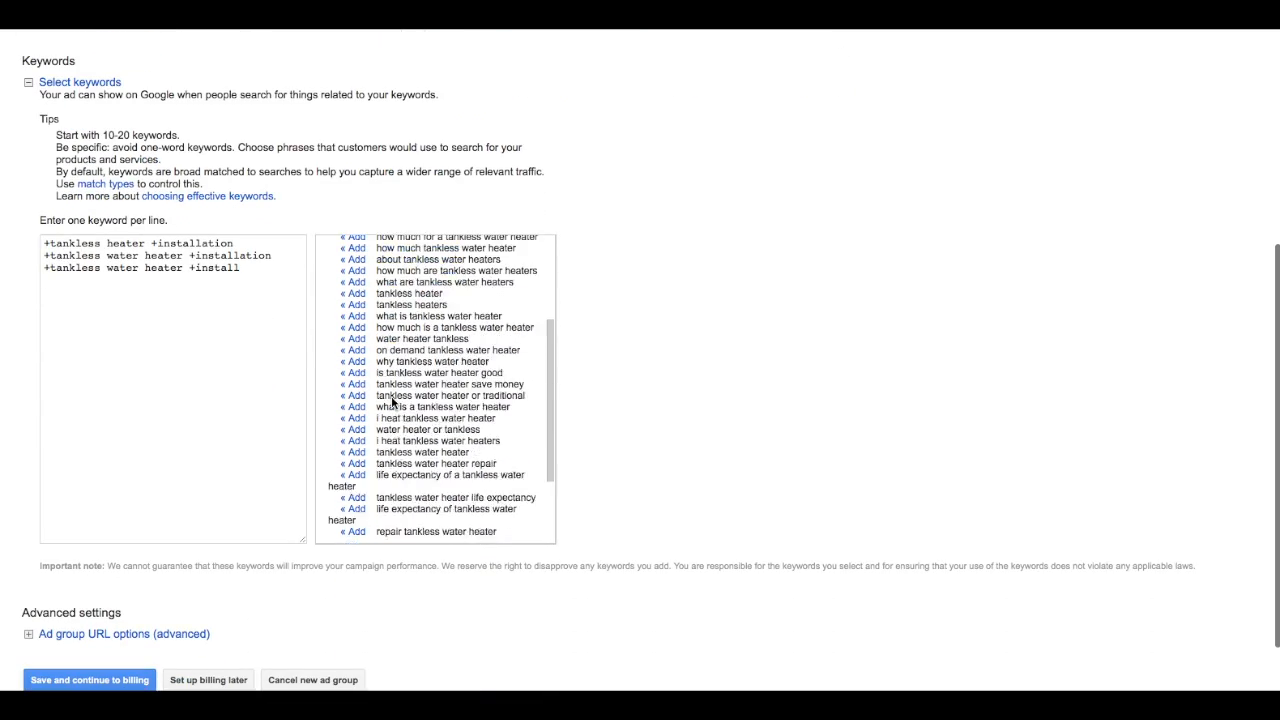
pyautogui.scroll(-3)
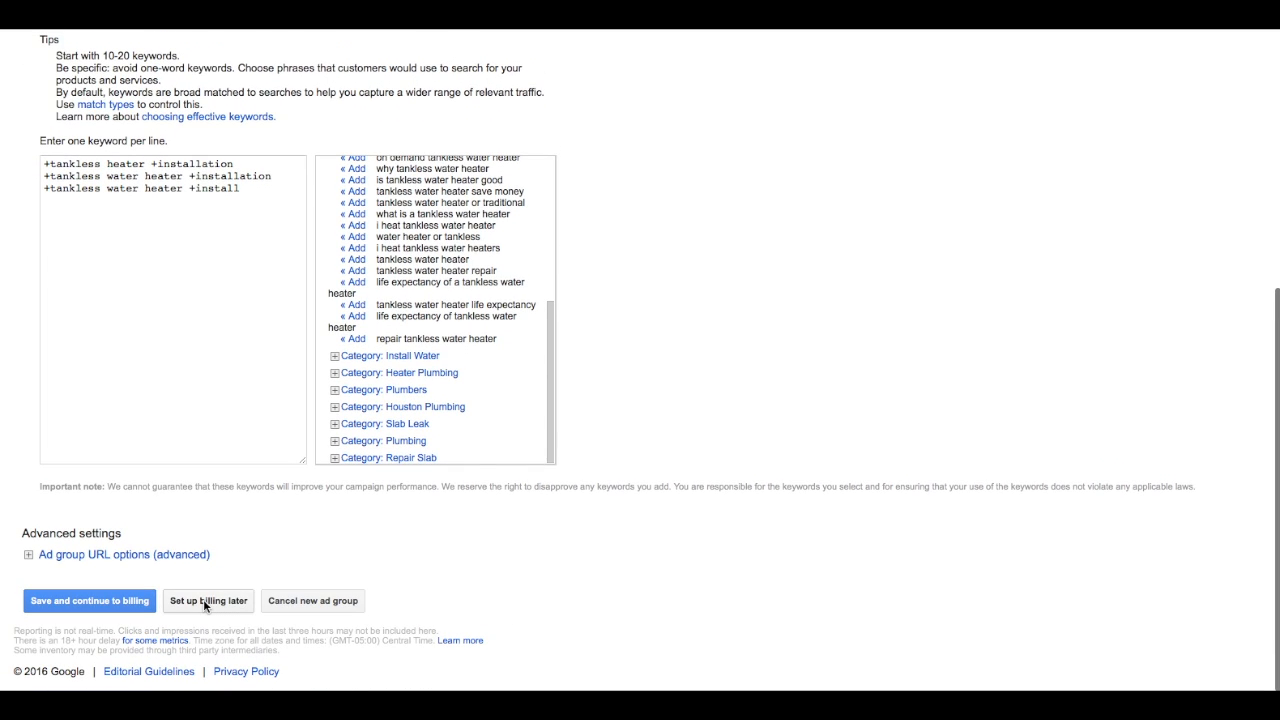
# Save the Tankless Water Heater ad group via 'Set up billing later'
pyautogui.click(208, 600)
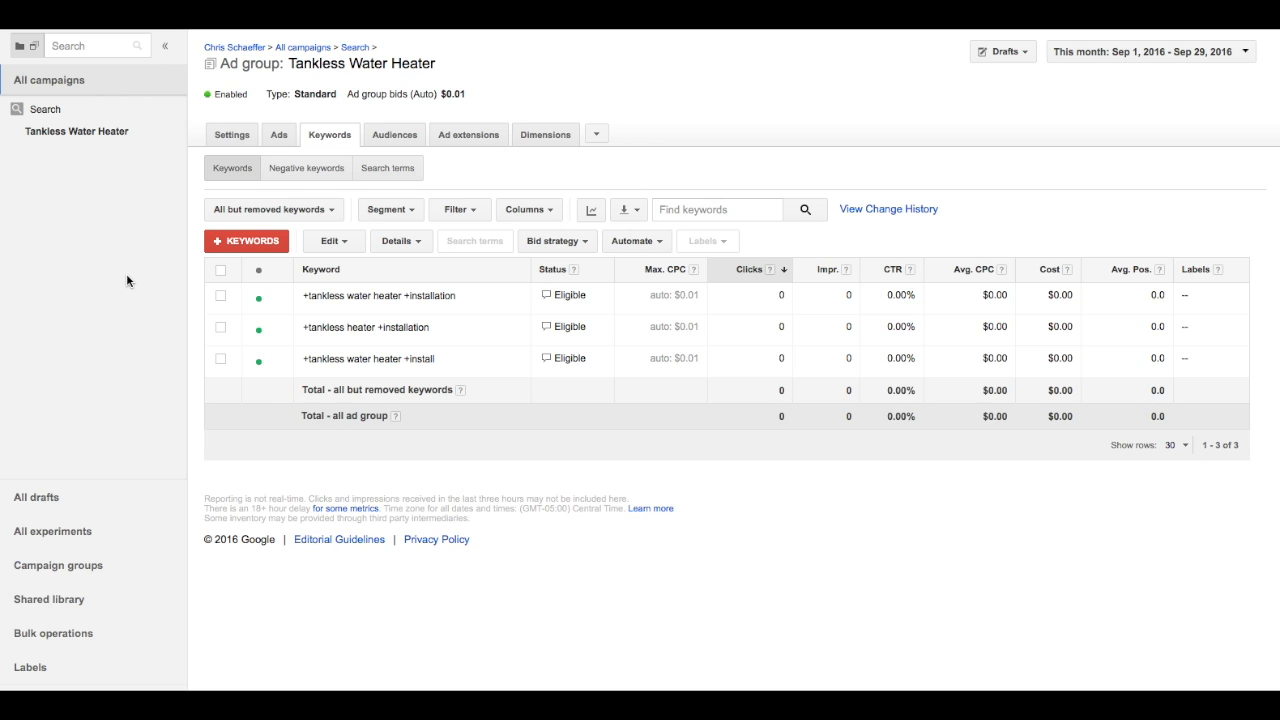
pyautogui.moveTo(122, 246)
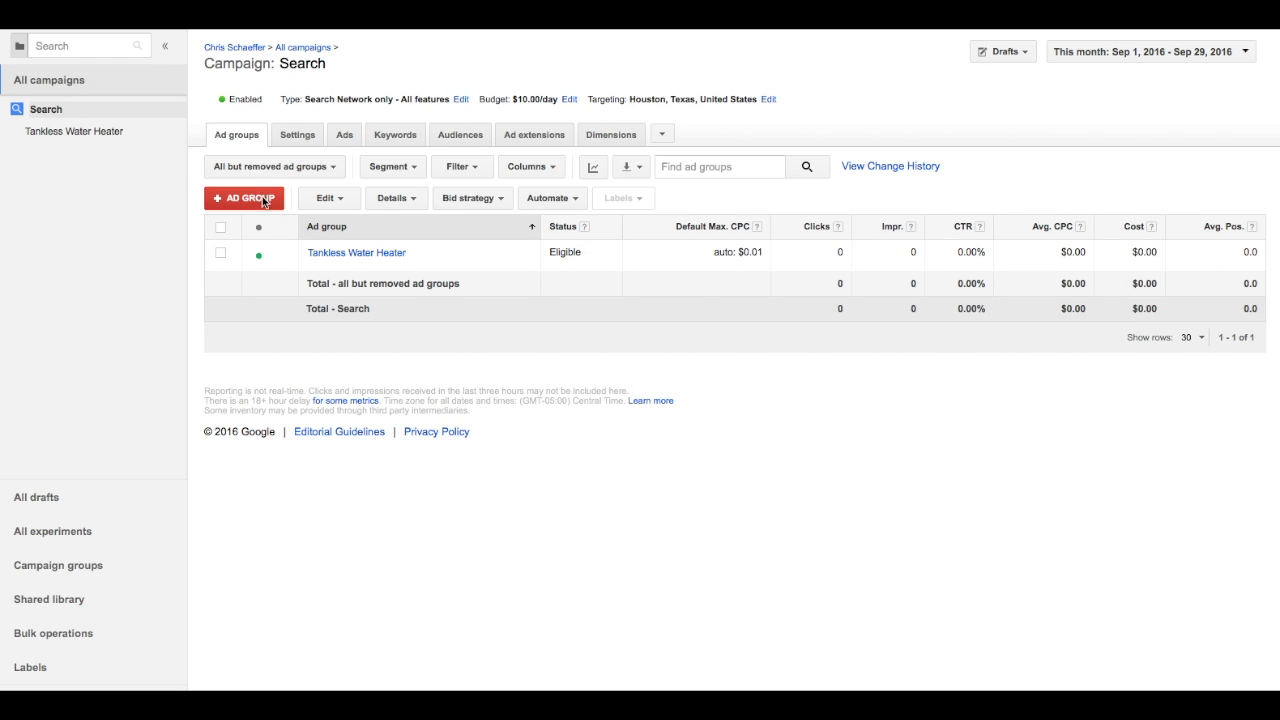
pyautogui.moveTo(264, 202)
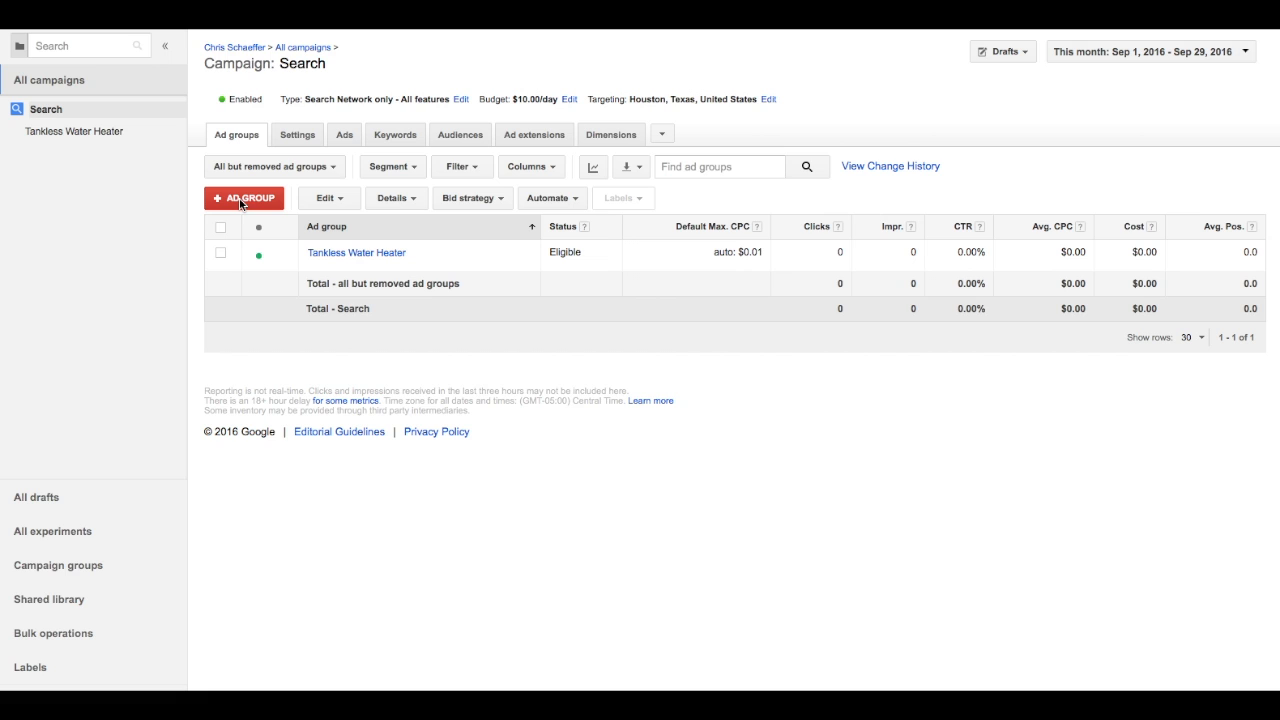
pyautogui.click(244, 198)
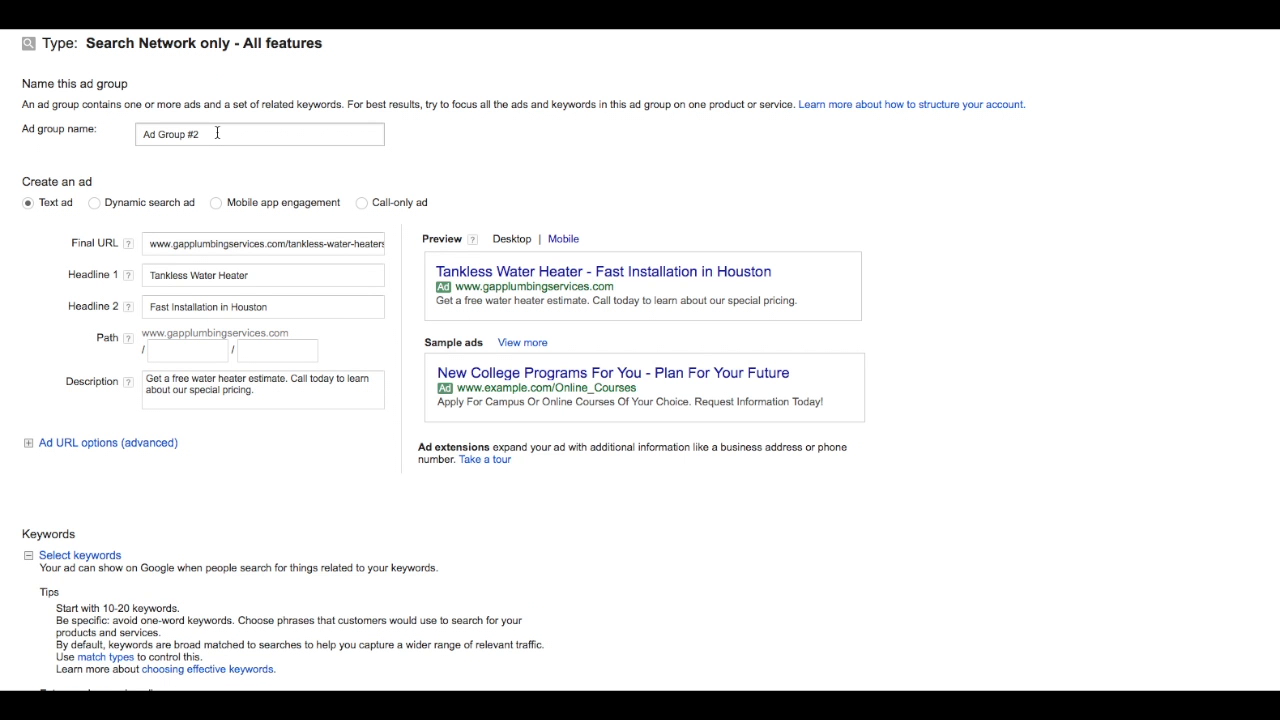
pyautogui.click(260, 134)
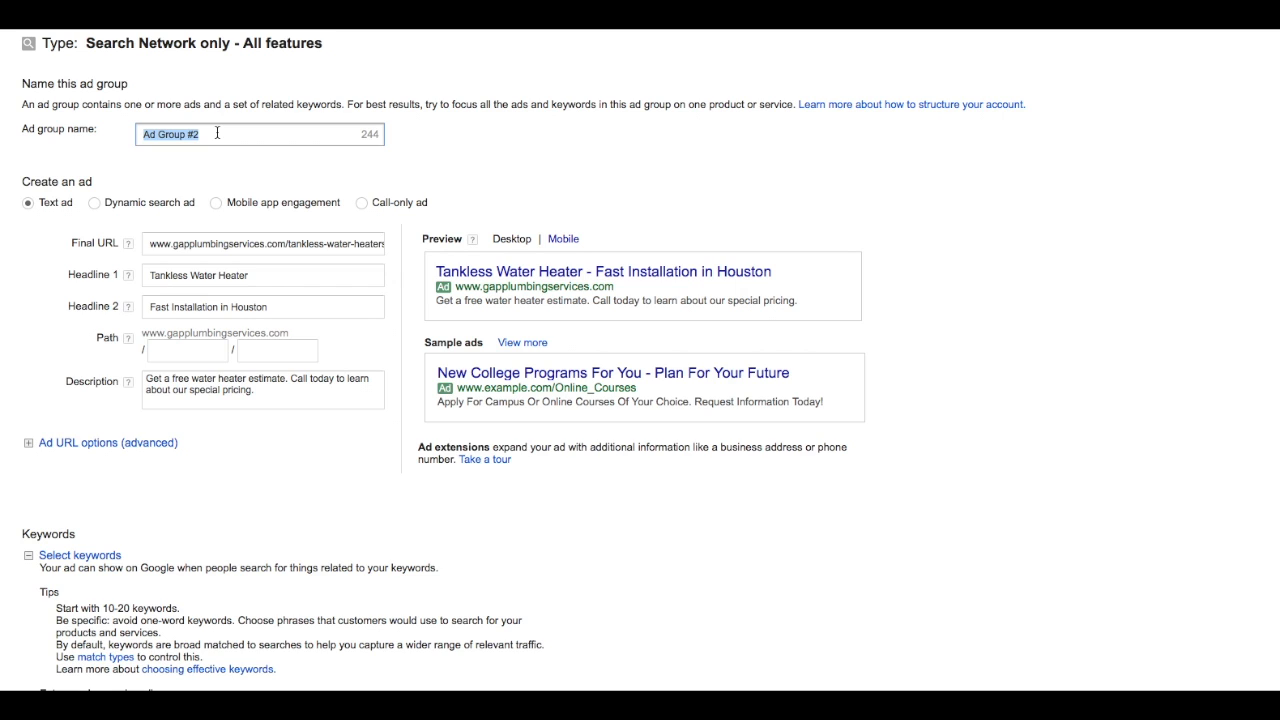
pyautogui.write('Plumbing Services')
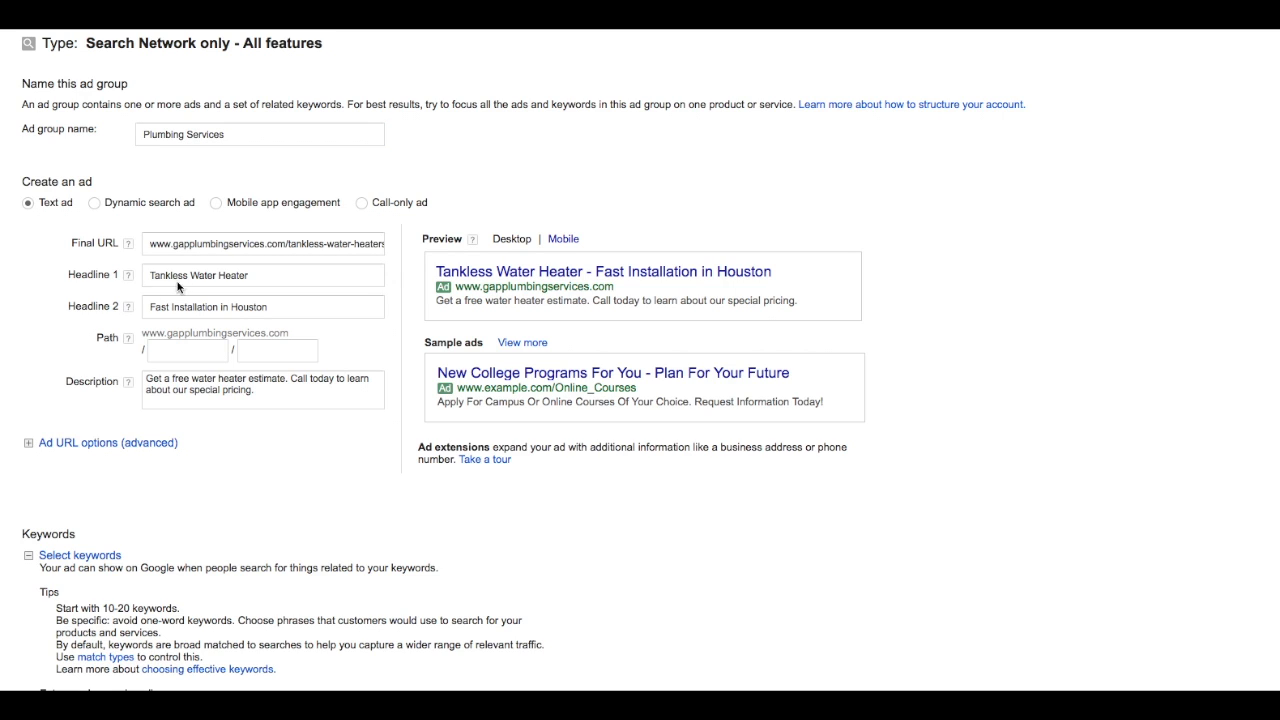
pyautogui.moveTo(184, 232)
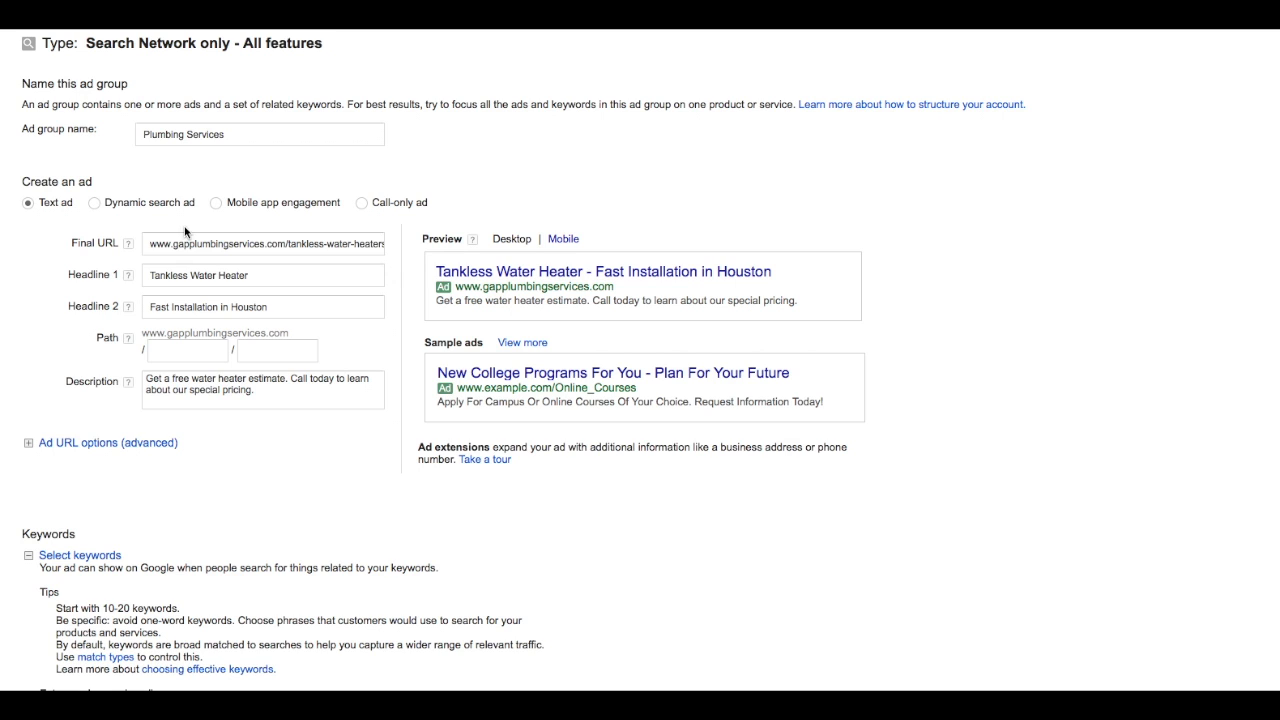
pyautogui.write('www.gapplumbingservices.com/plumbing-services.php')
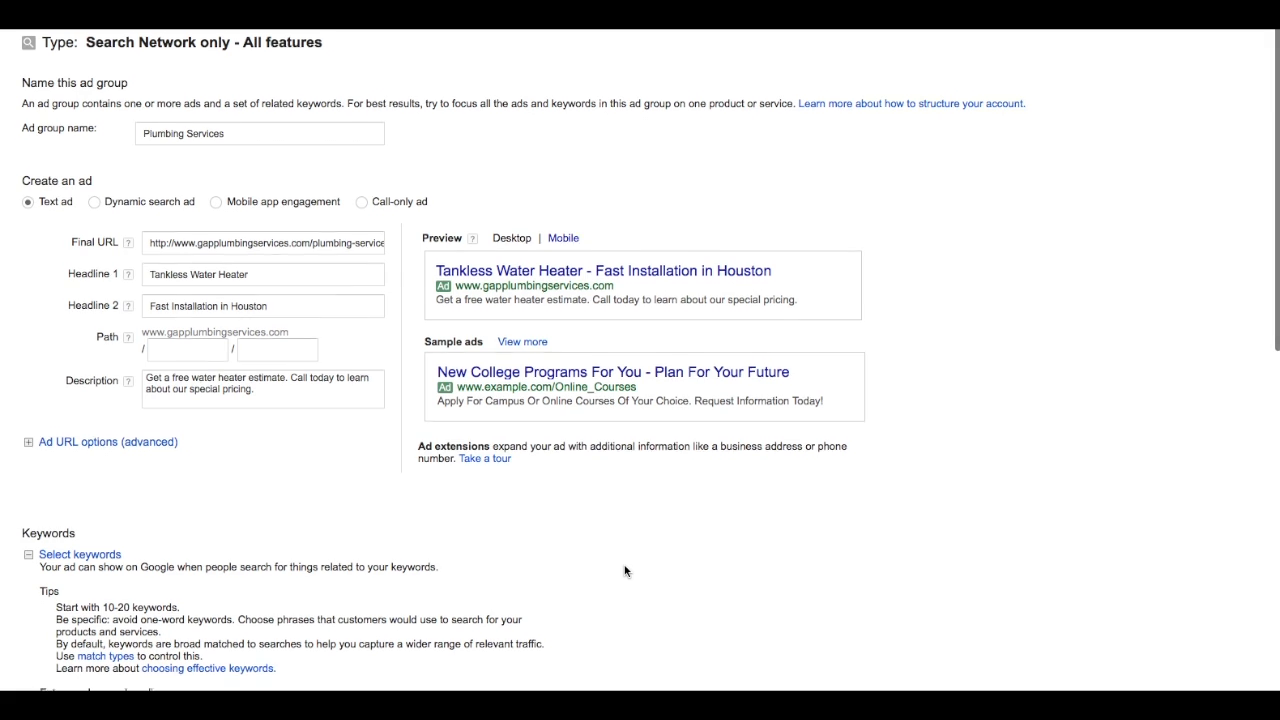
# Add keywords such as home plumbing services, plumbing companies in houston tx and houston texas
pyautogui.scroll(-3)
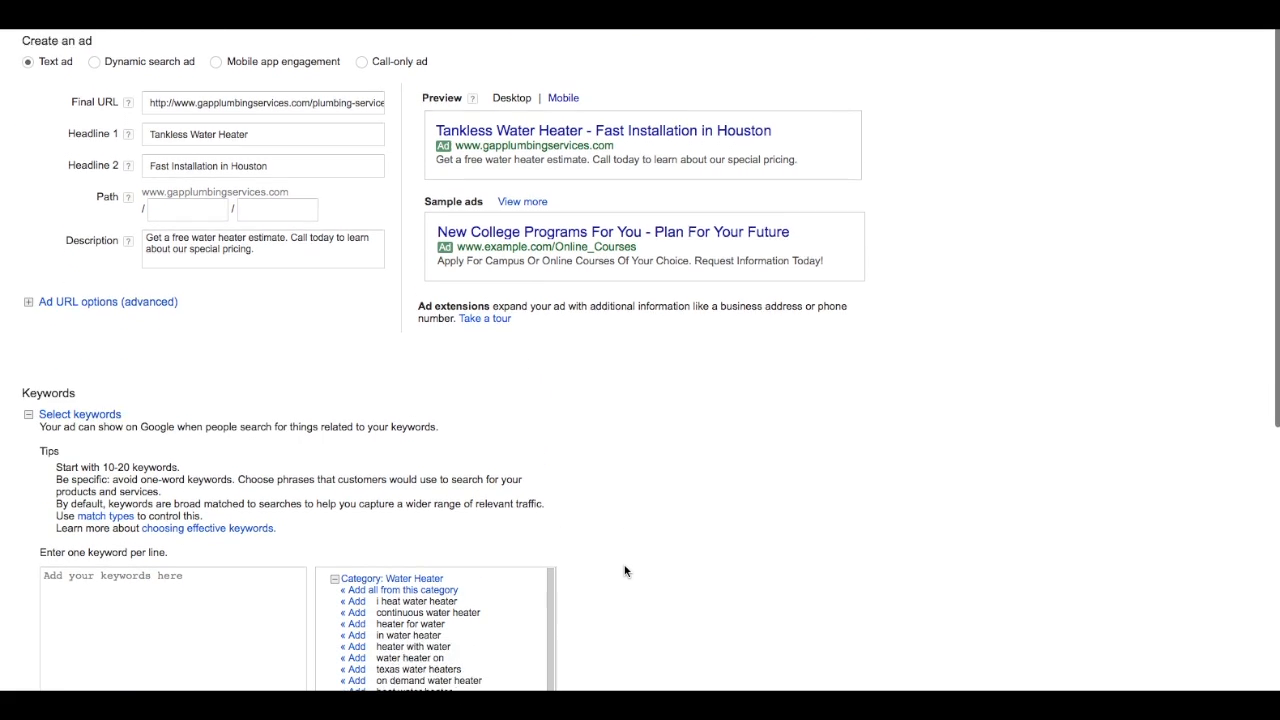
pyautogui.scroll(-3)
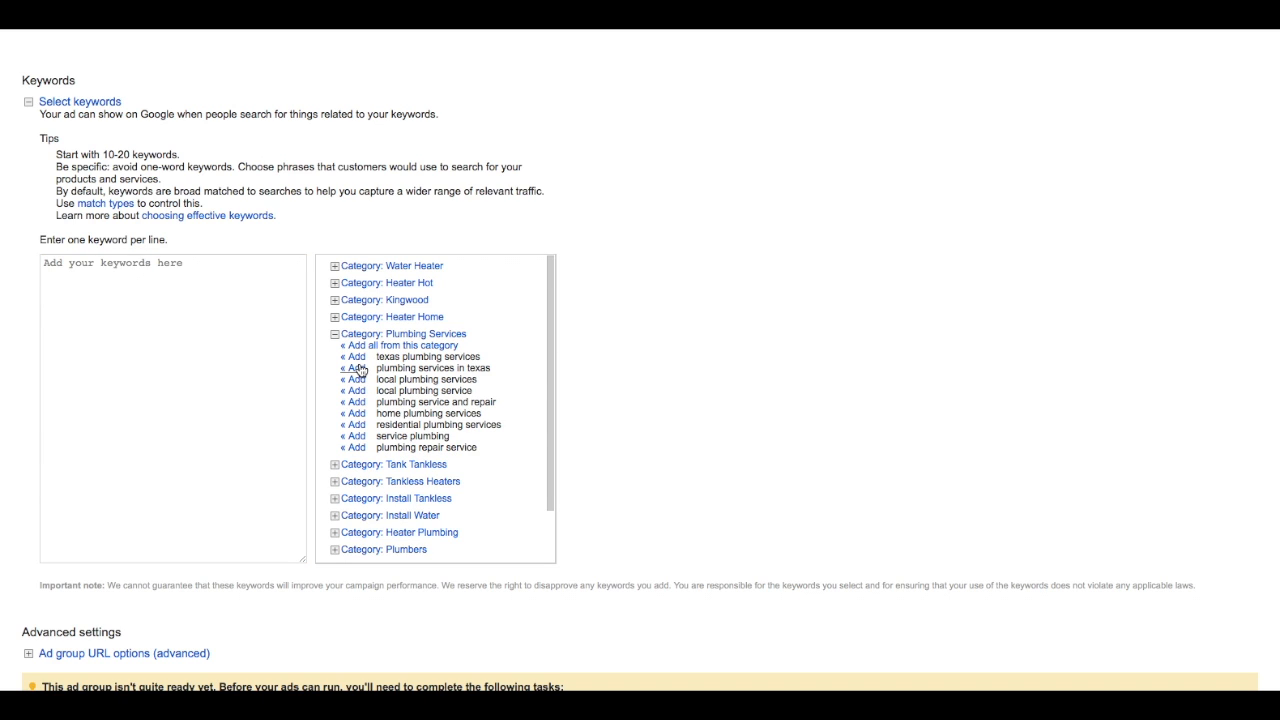
pyautogui.moveTo(356, 412)
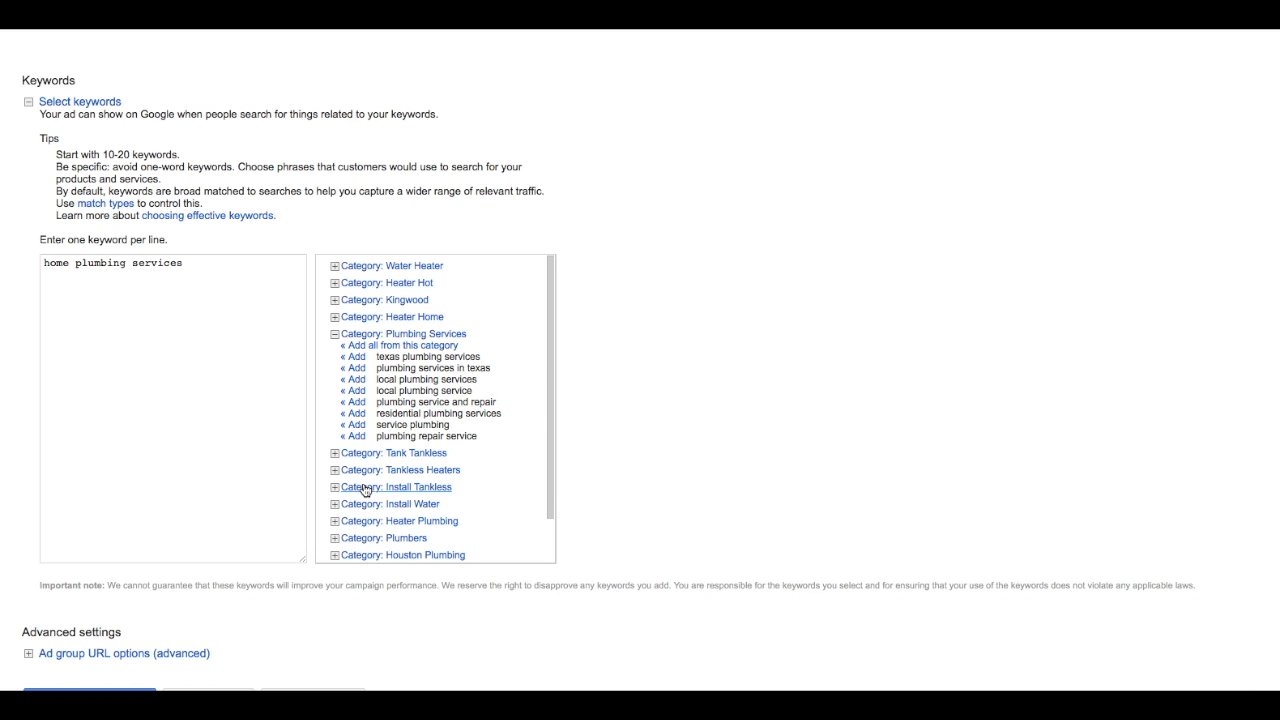
pyautogui.scroll(-3)
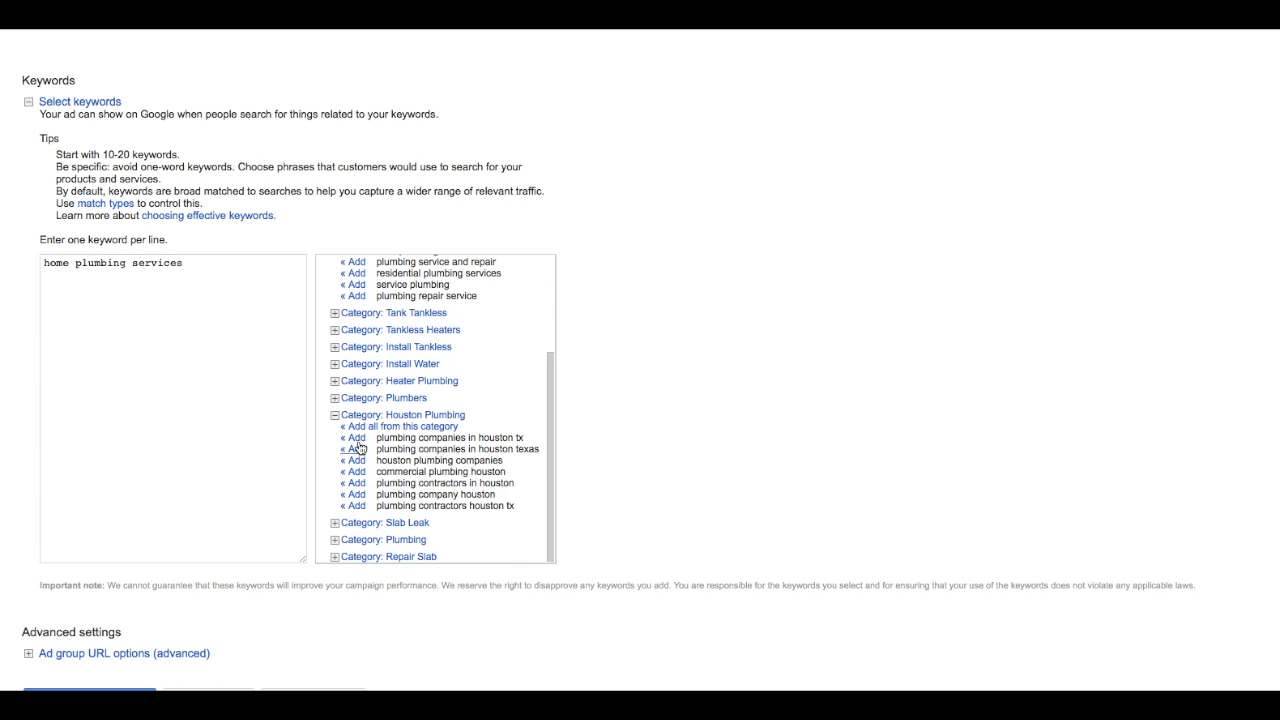
pyautogui.click(356, 436)
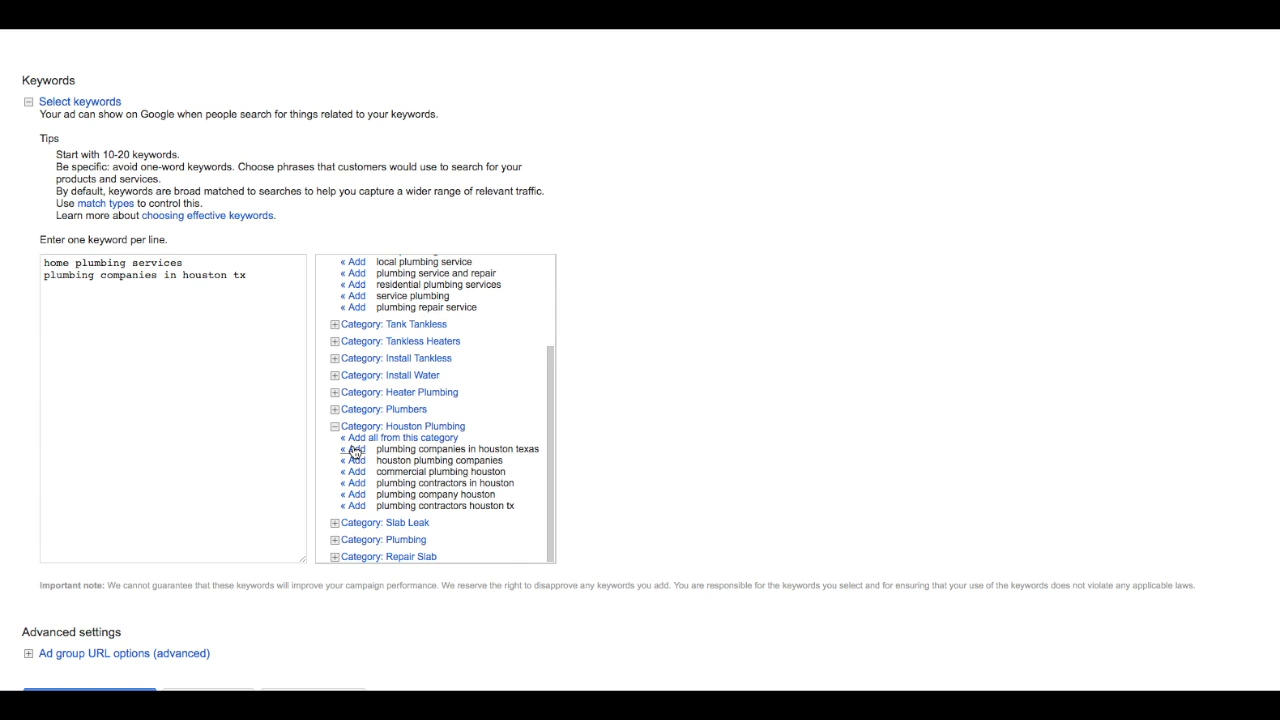
pyautogui.click(356, 448)
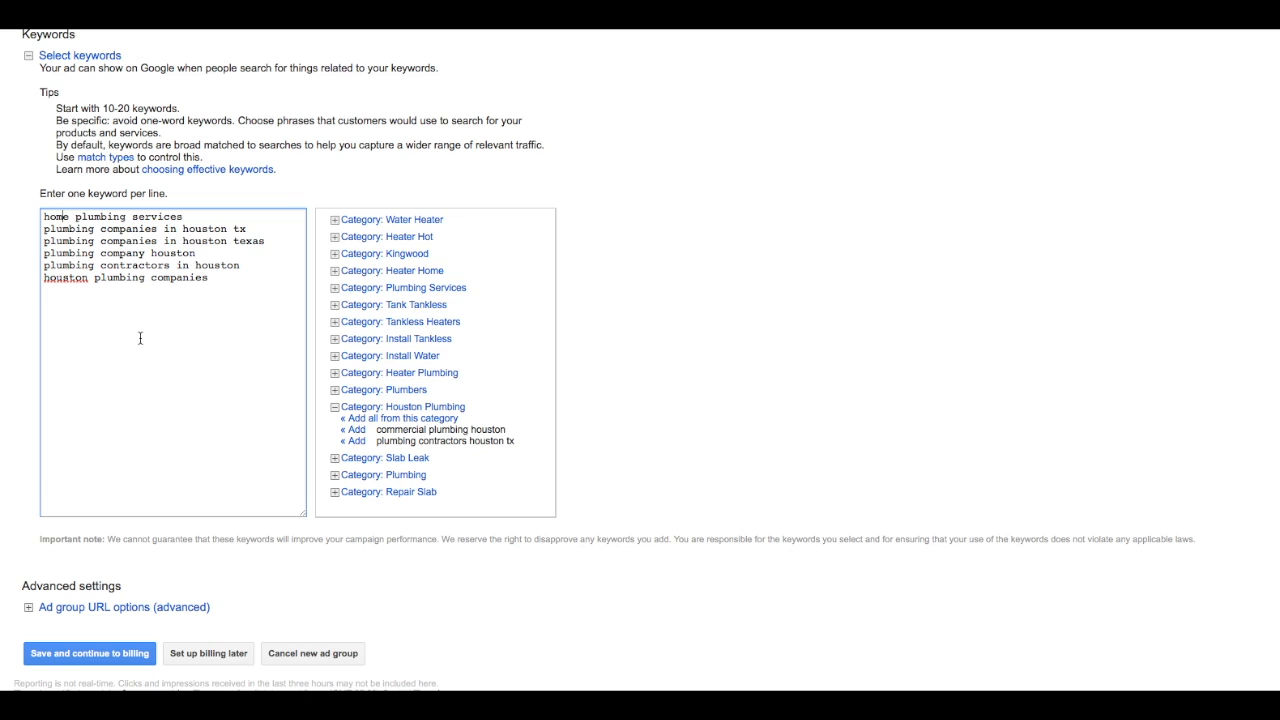
# Prefix the important words of all six keywords with + broad-match modifiers
pyautogui.write('+')
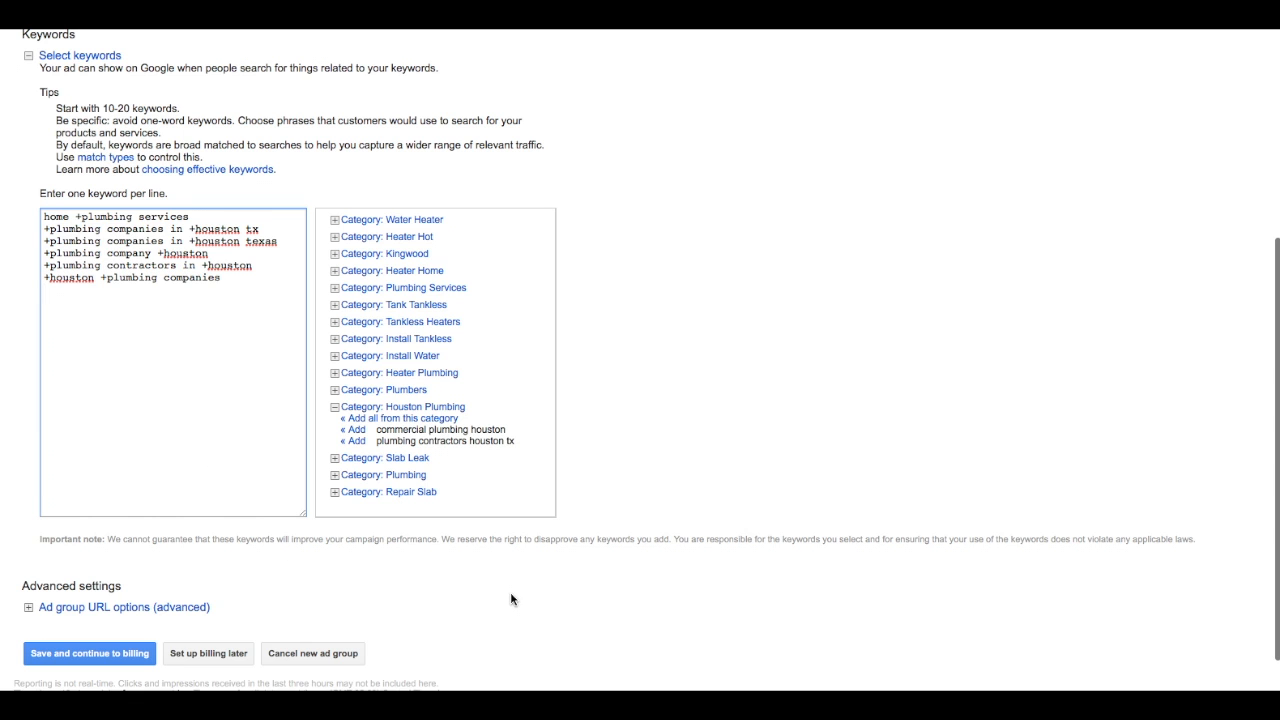
pyautogui.scroll(-3)
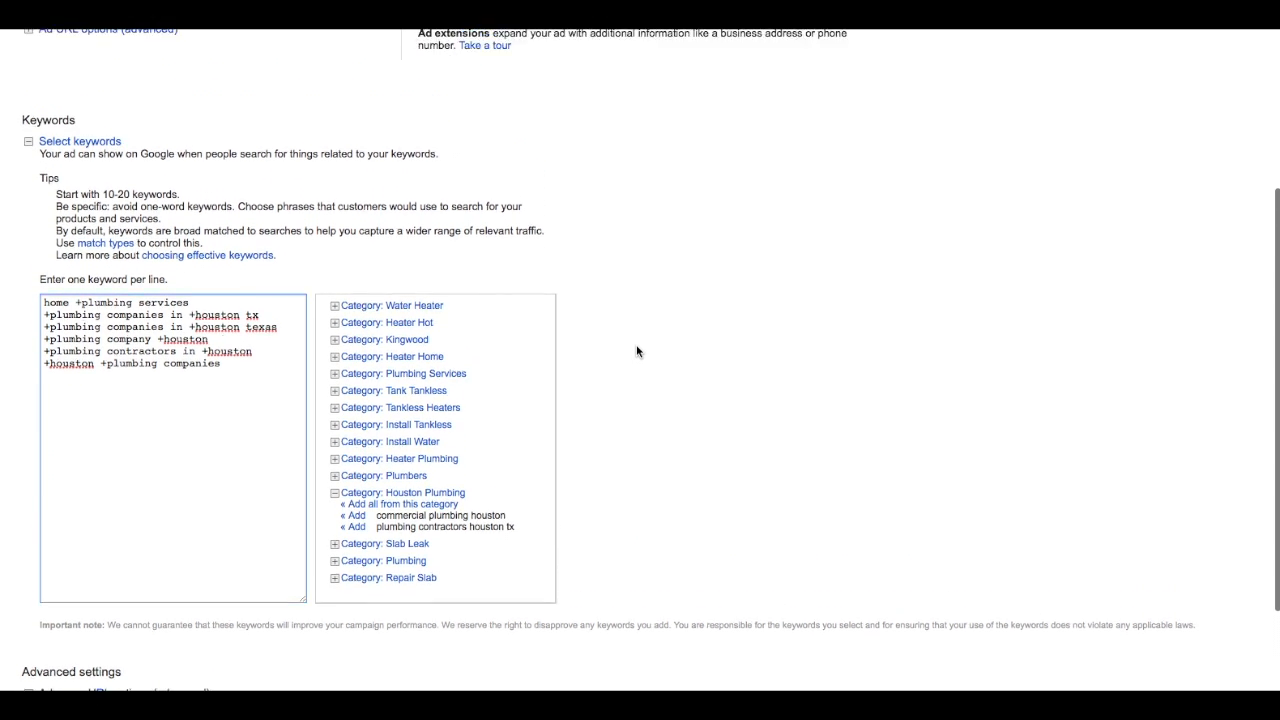
# Write the ad: Top Rated Houston Plumber, Repairs & New Installs, residential and commercial services description
pyautogui.scroll(-3)
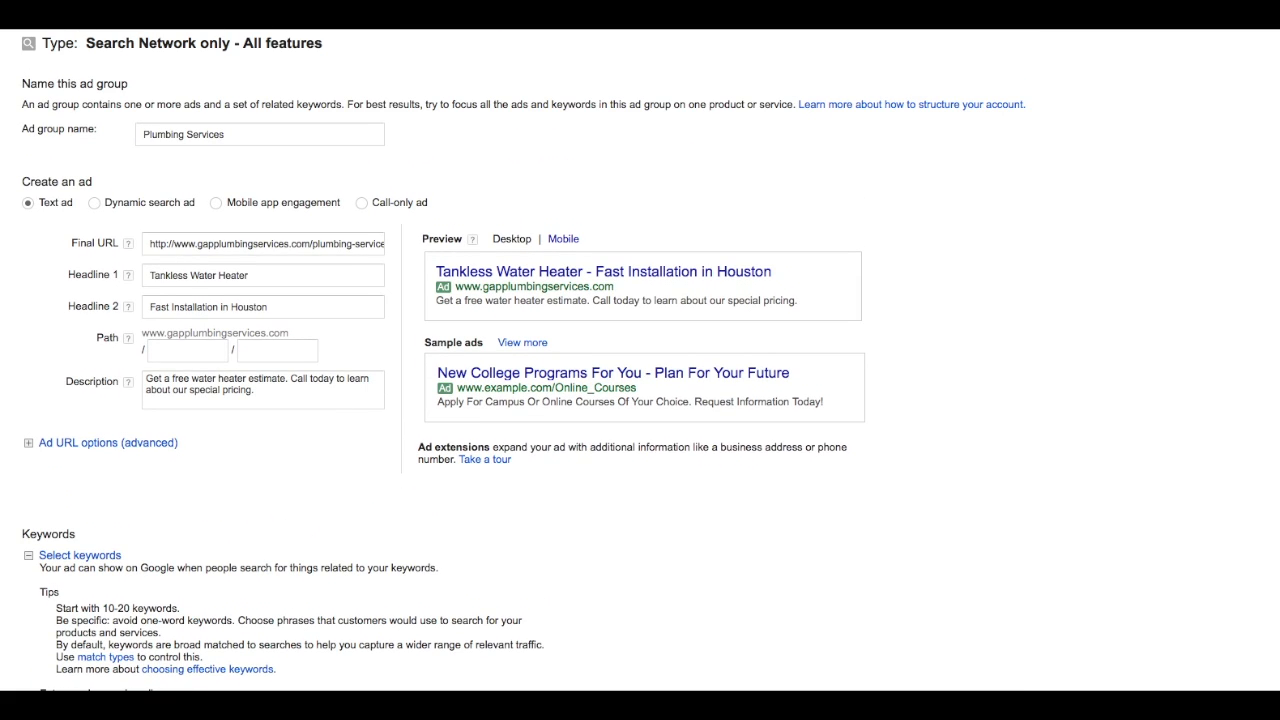
pyautogui.click(264, 276)
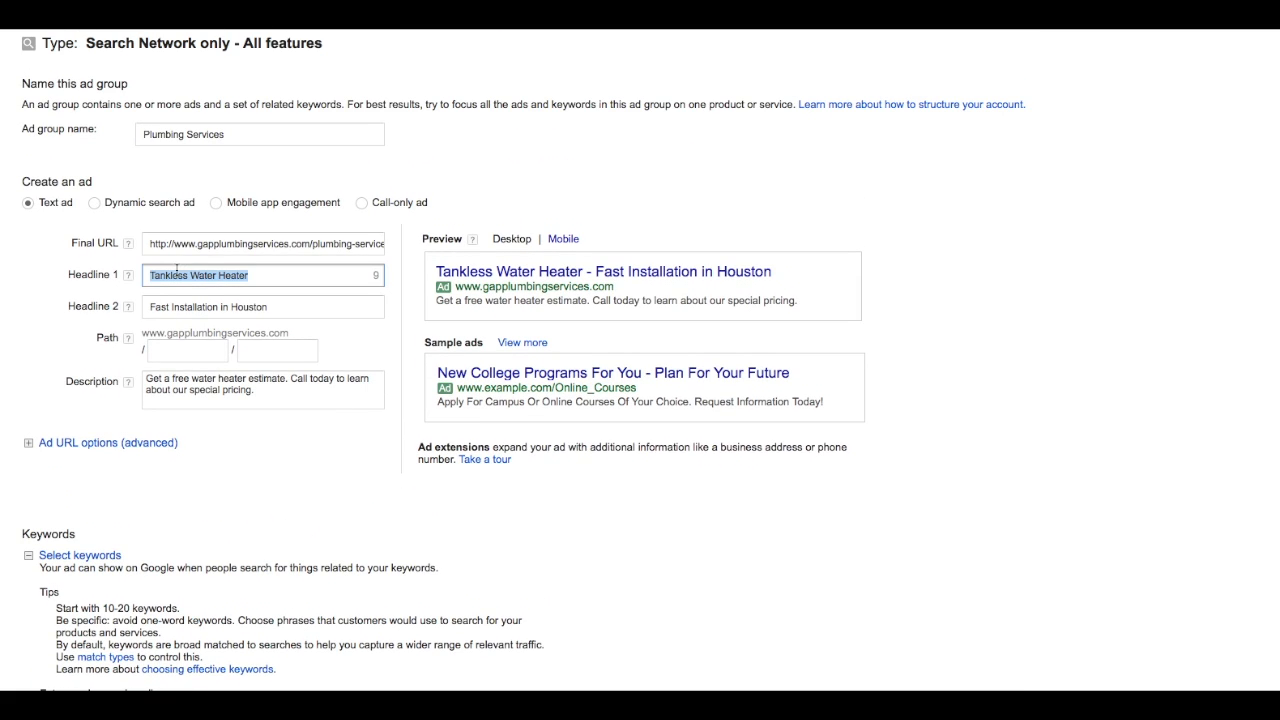
pyautogui.write('Top Rated Houston Plumber')
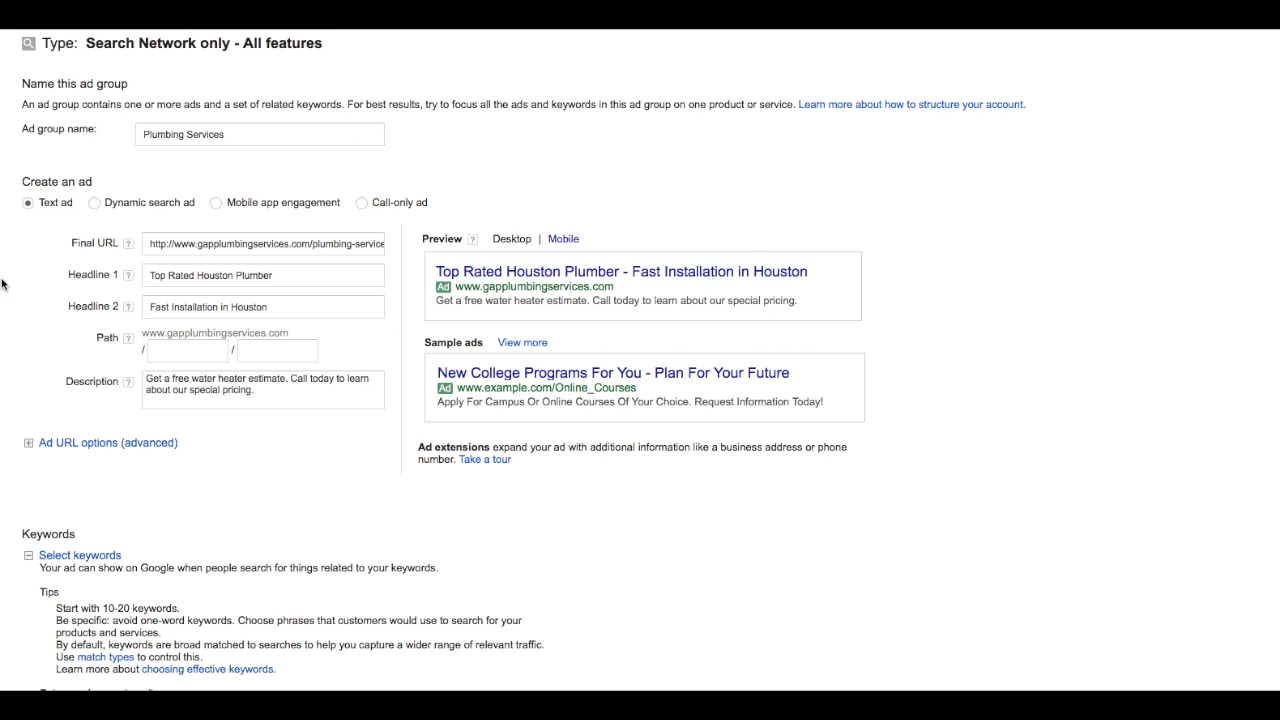
pyautogui.write('Repairs & New Installs')
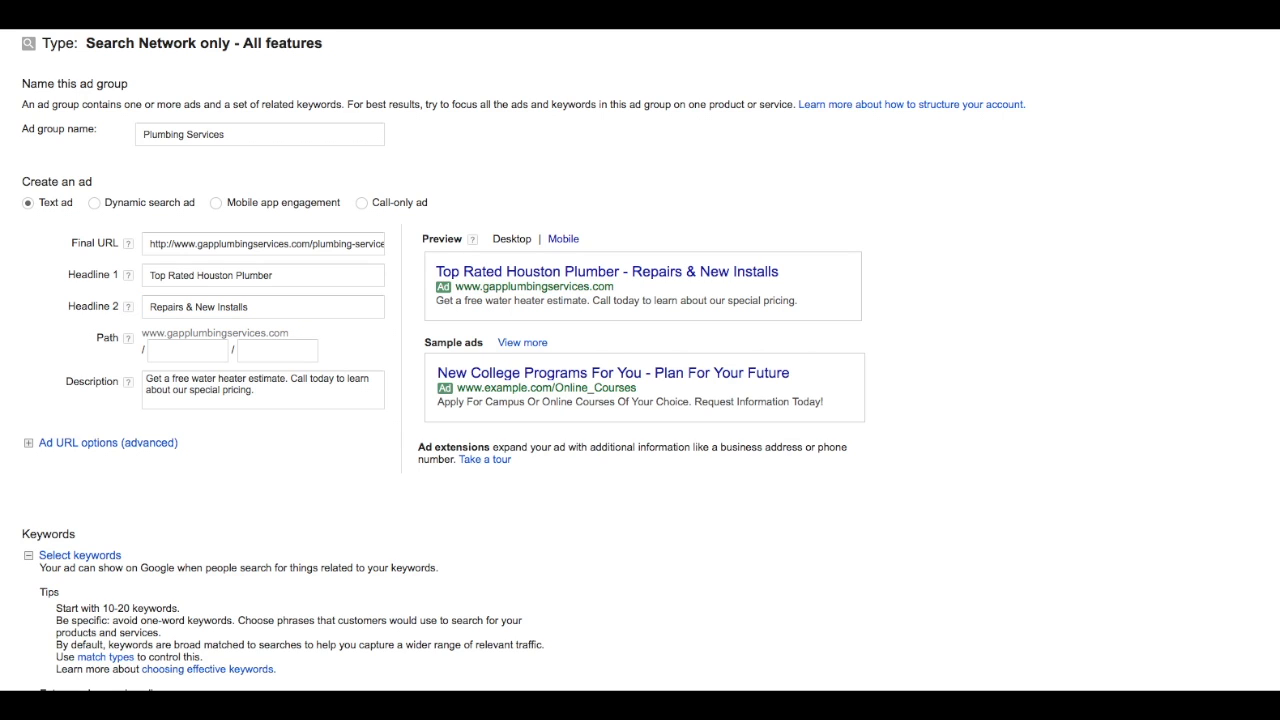
pyautogui.write('We offer residential and commercial services throughout the entire Houston area.')
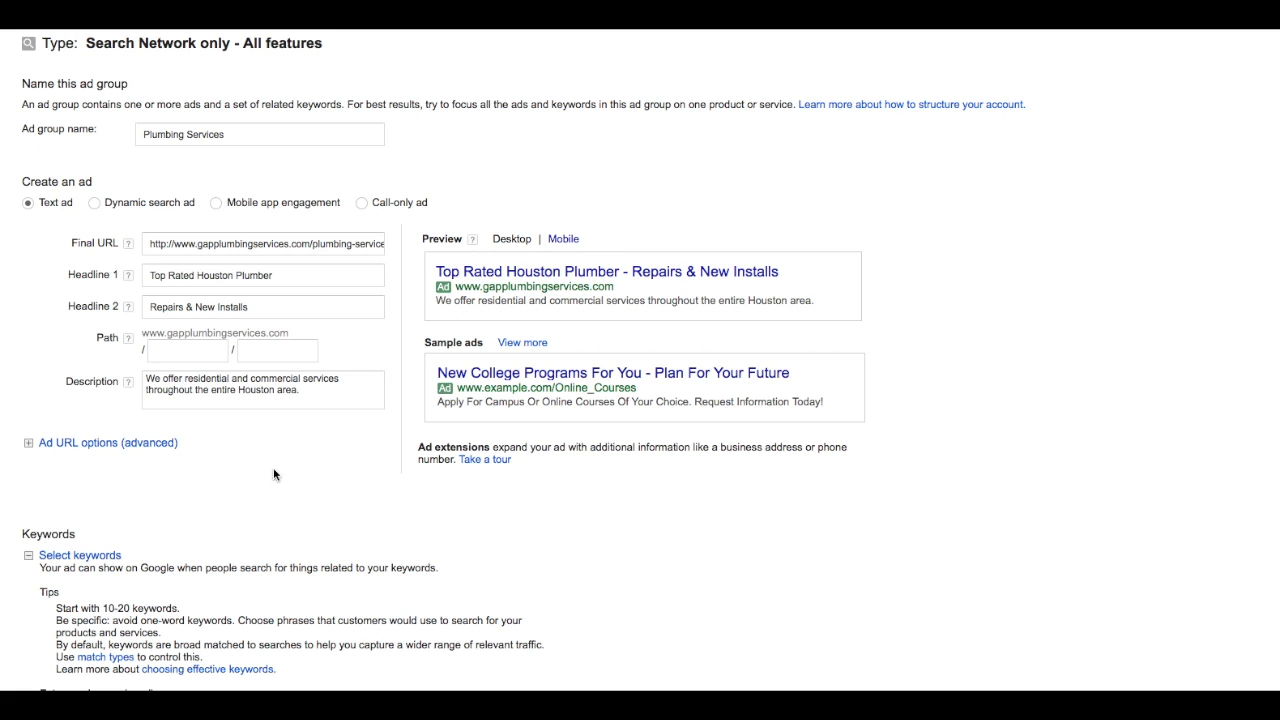
# Save the Plumbing Services ad group, skipping billing setup for later
pyautogui.scroll(-3)
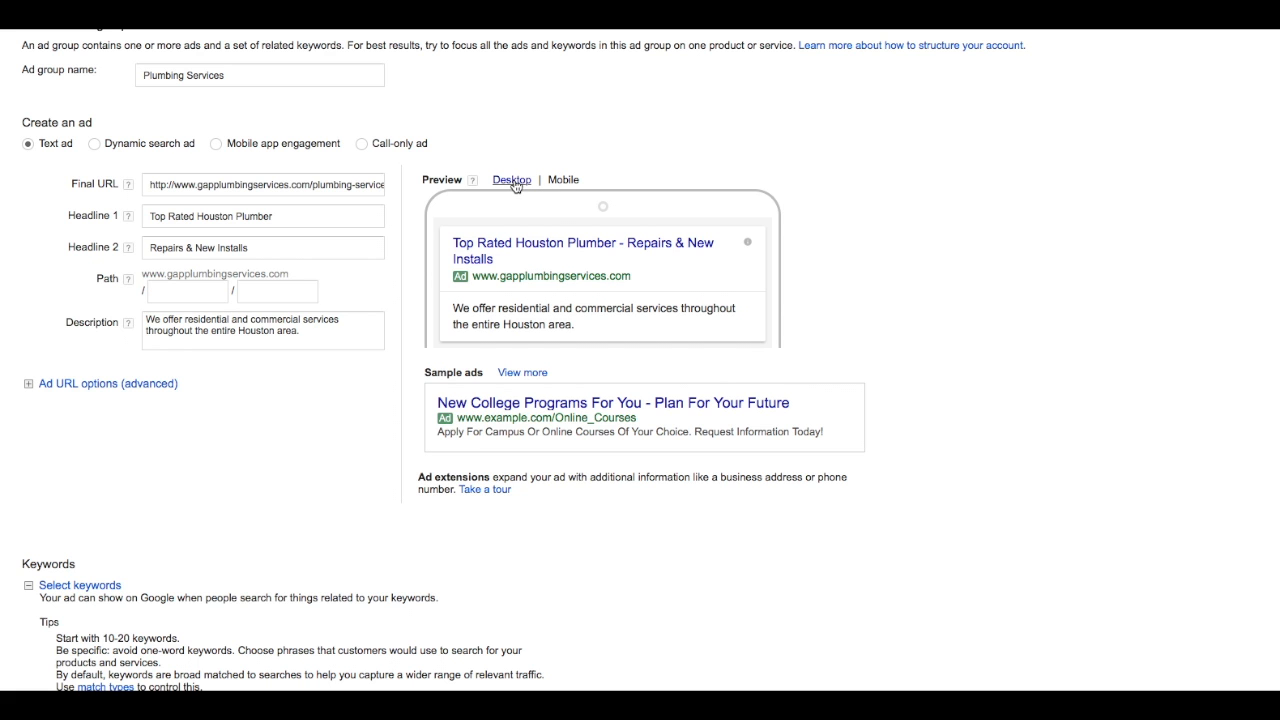
pyautogui.scroll(-3)
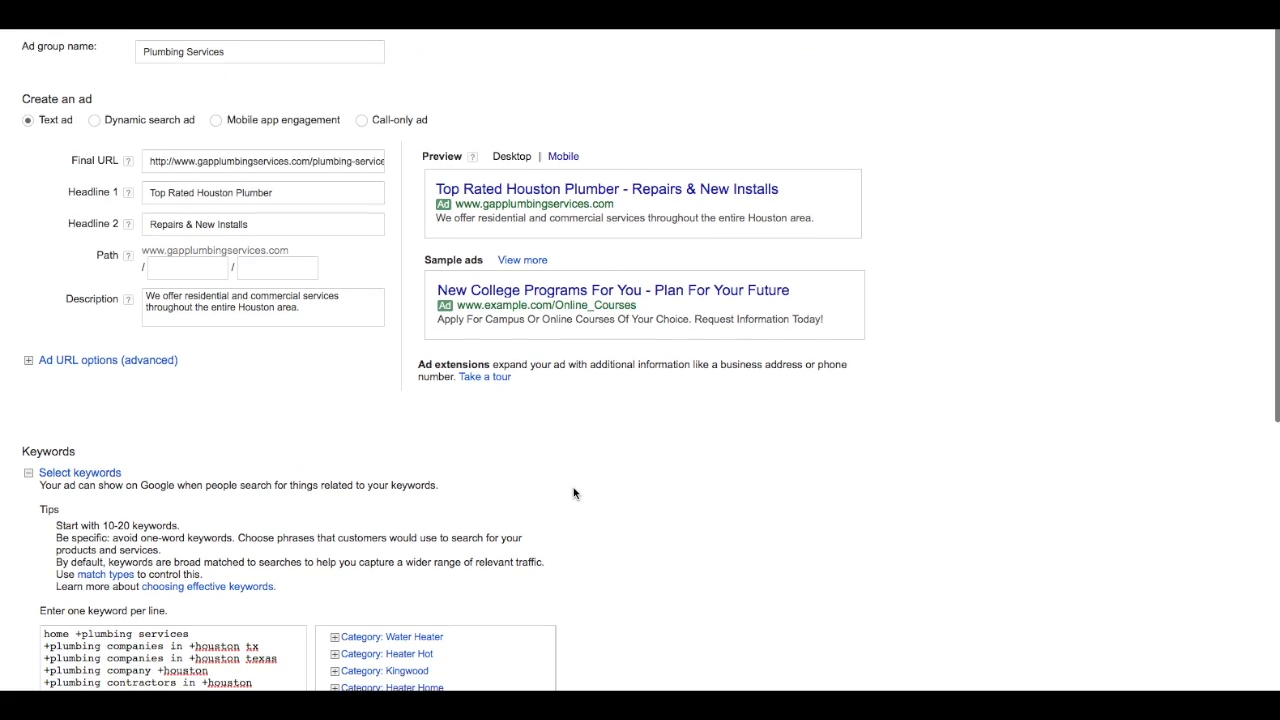
pyautogui.scroll(-3)
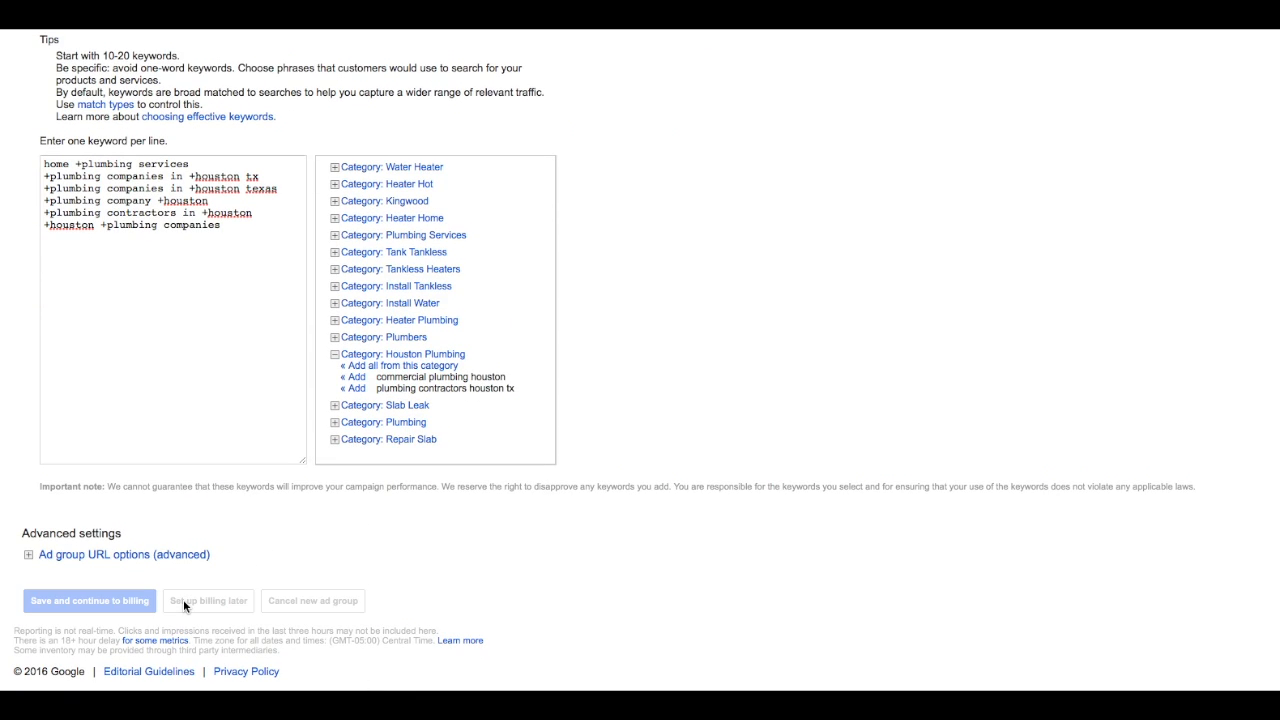
pyautogui.click(88, 600)
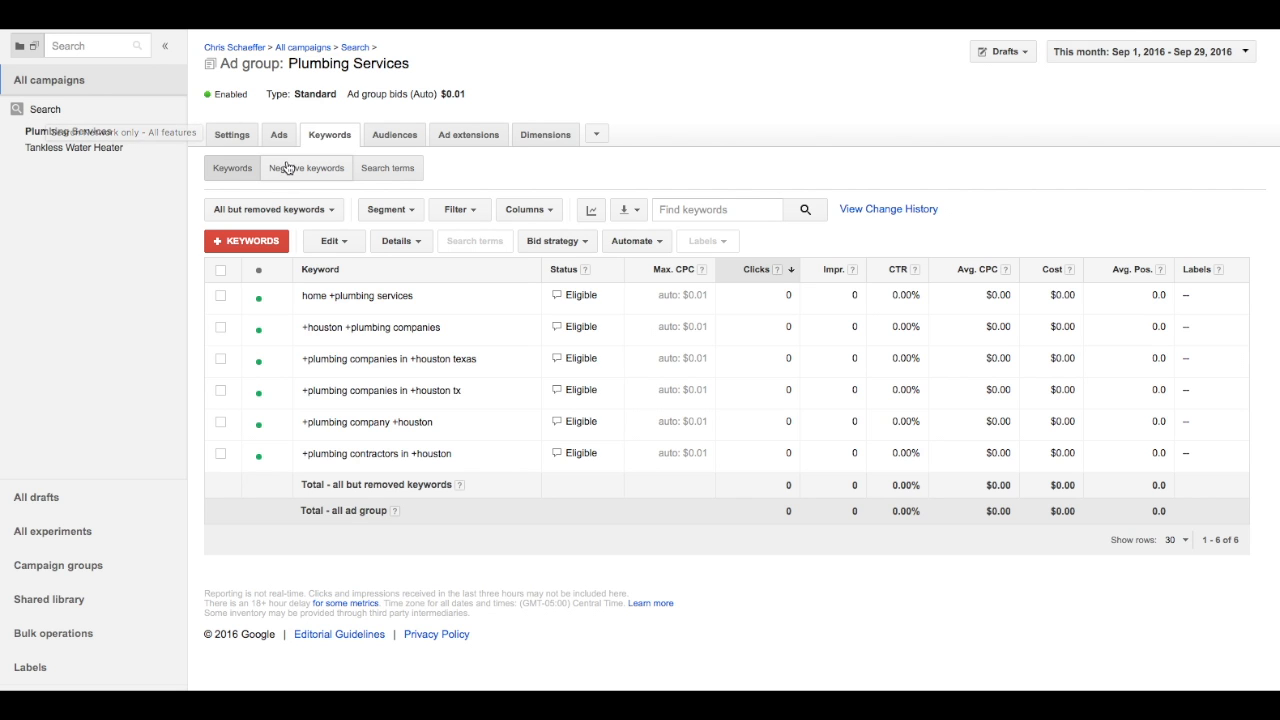
# Add eight campaign-level negative keywords including DIY, youtube, job, jobs, career and salary, then return to the campaign
pyautogui.click(306, 168)
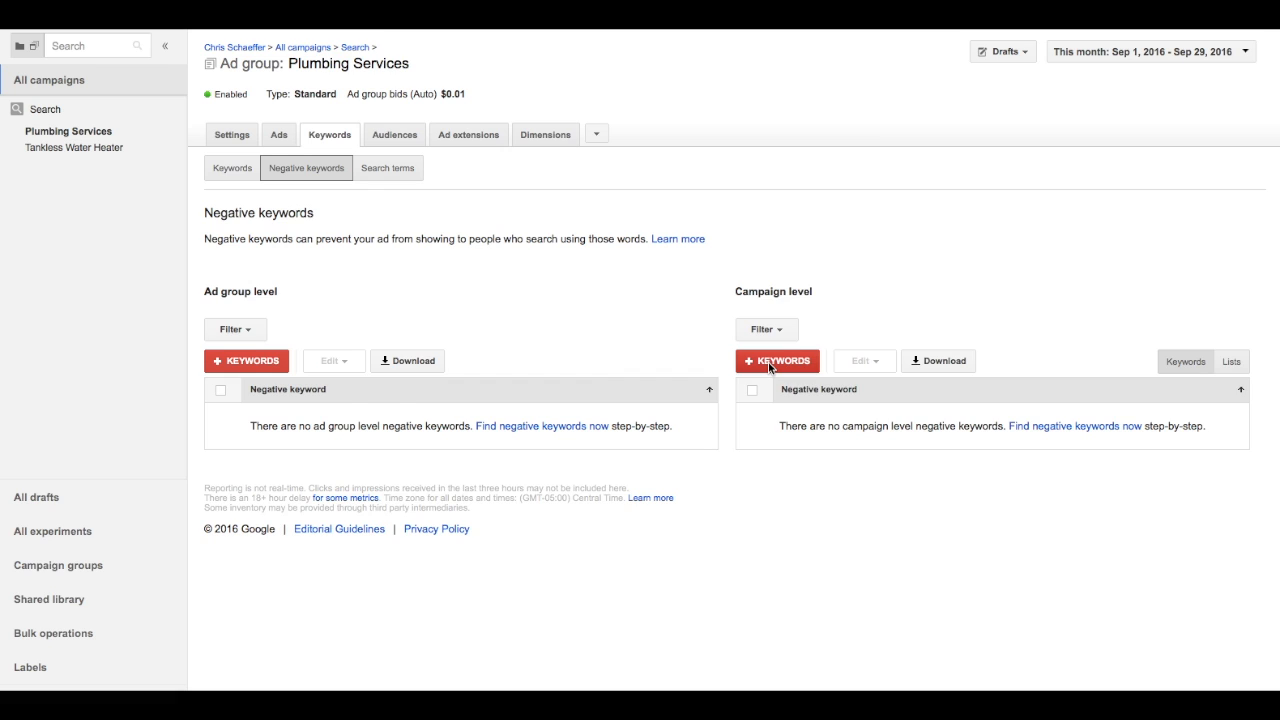
pyautogui.click(776, 360)
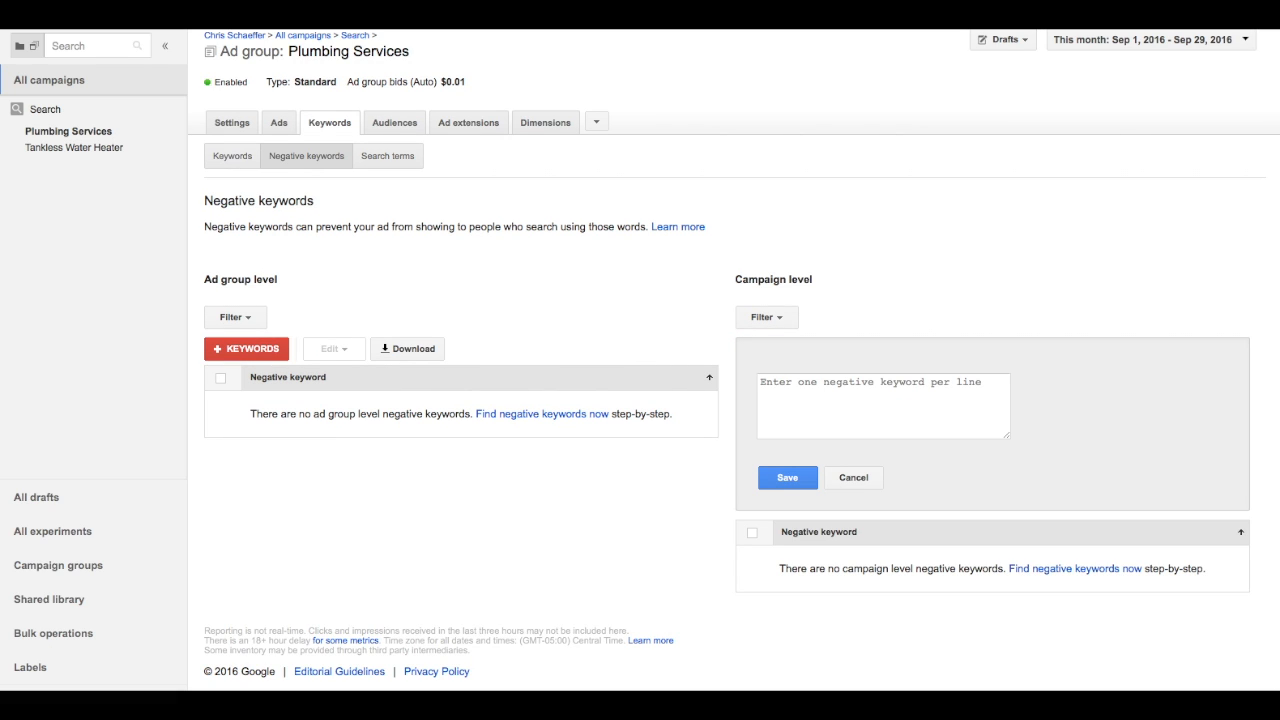
pyautogui.click(884, 404)
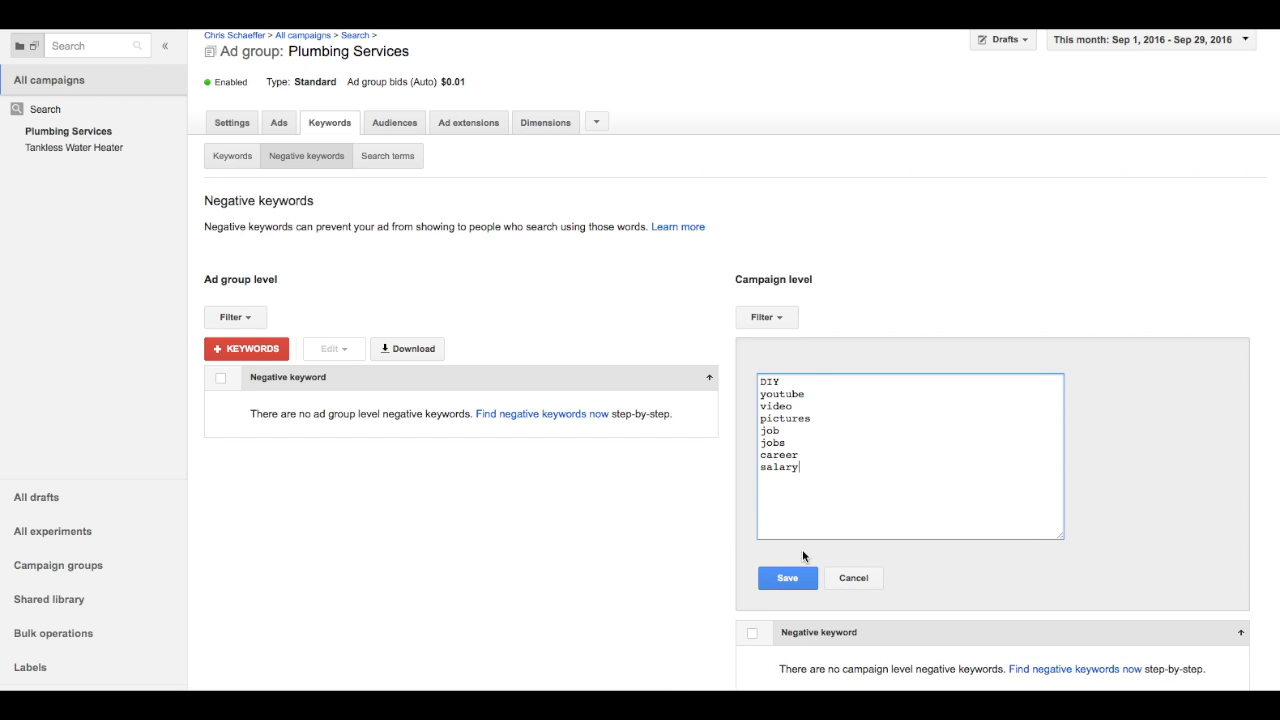
pyautogui.click(788, 578)
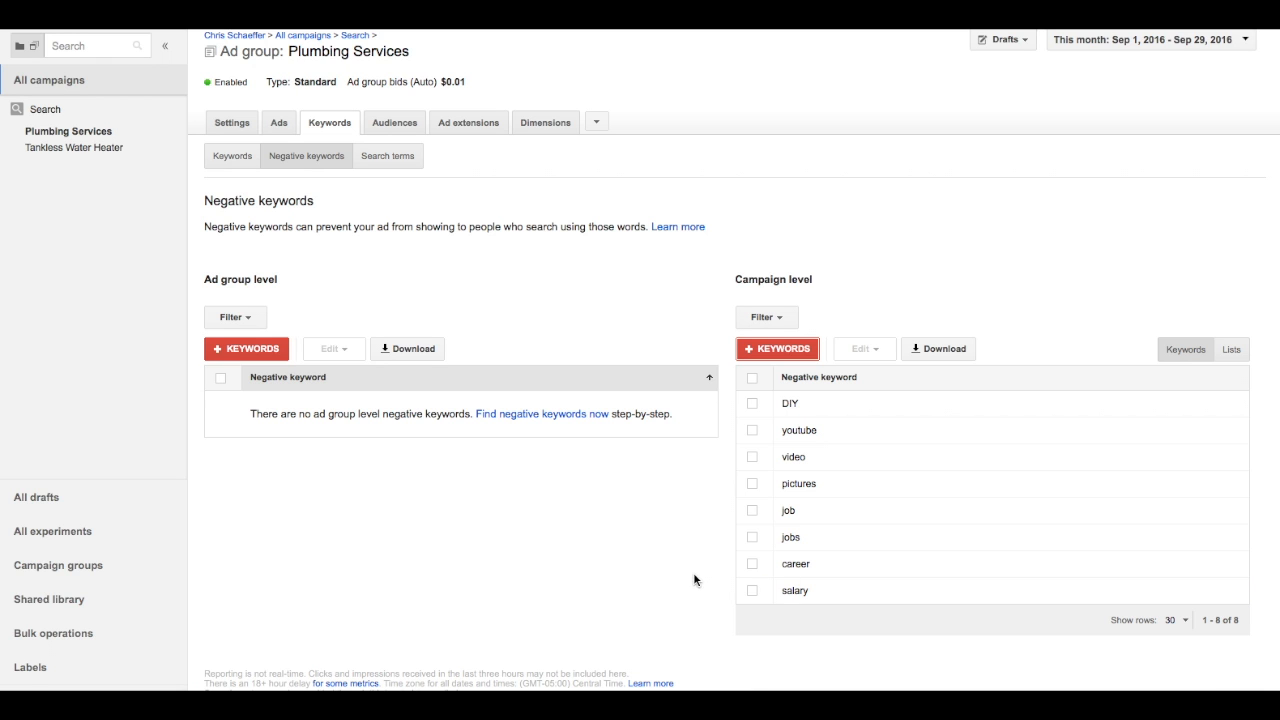
pyautogui.moveTo(544, 568)
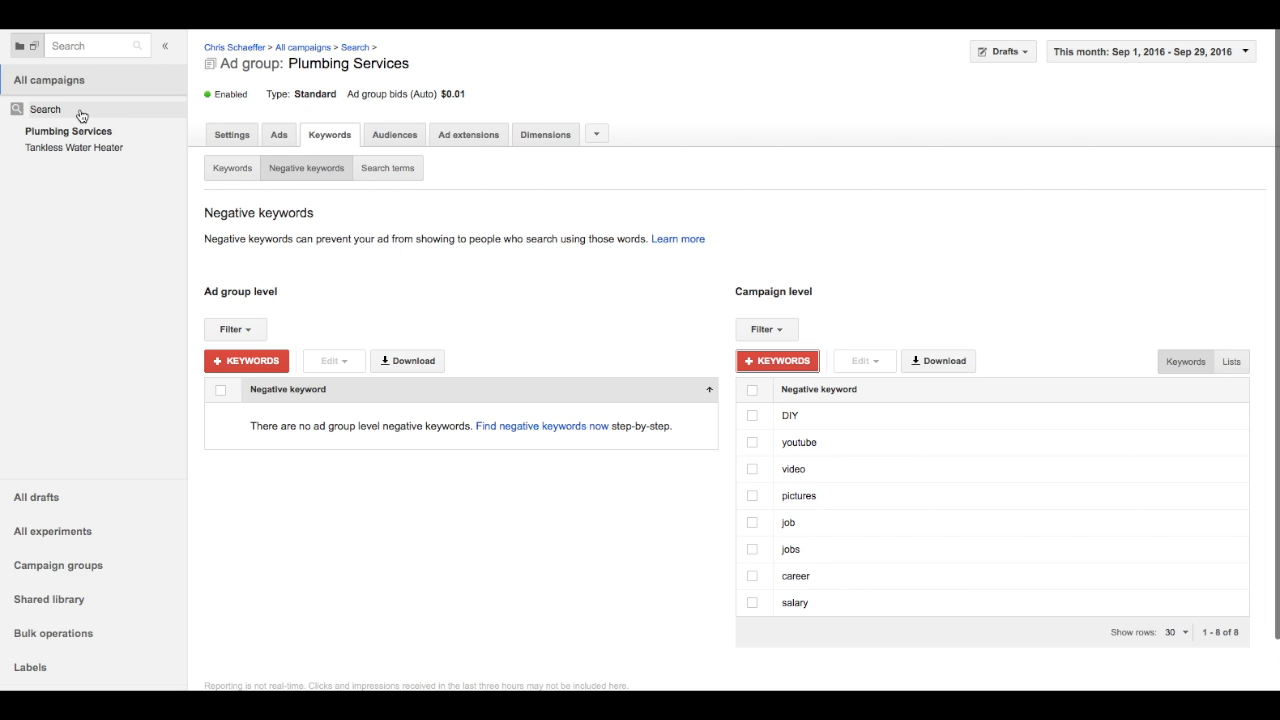
pyautogui.click(44, 108)
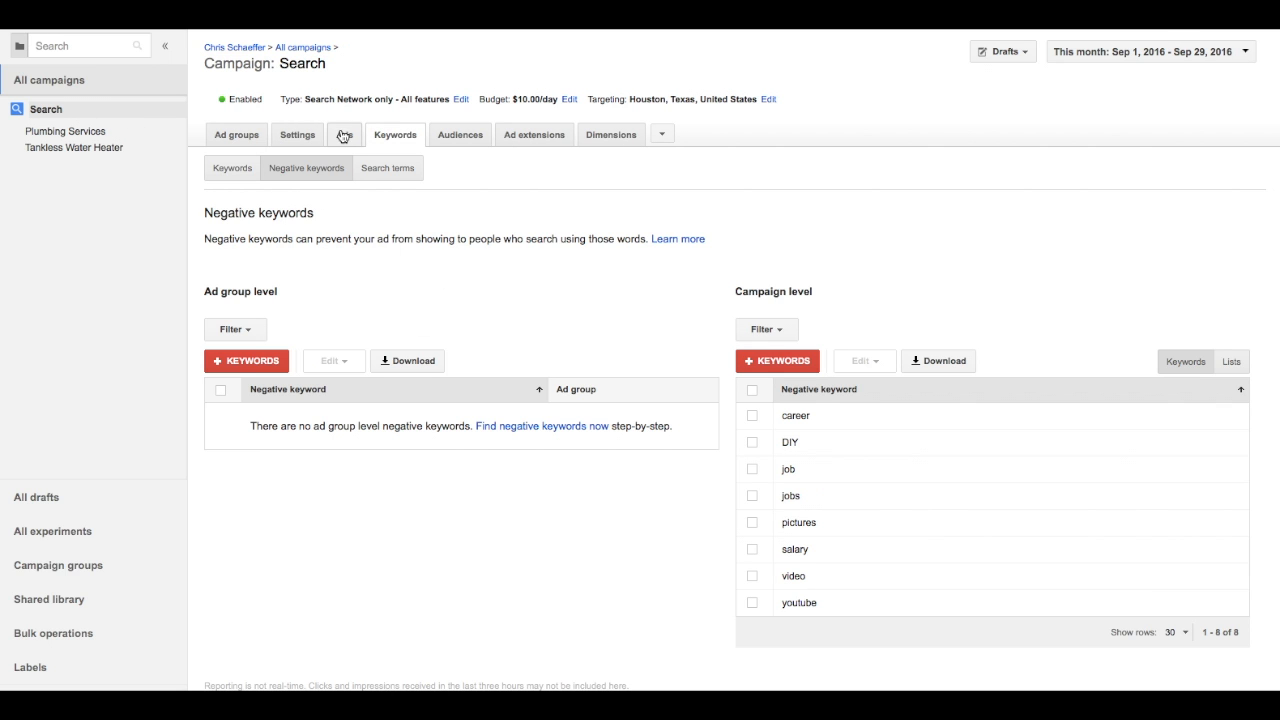
# Duplicate the existing Plumbing Services ad via copy and paste
pyautogui.click(64, 132)
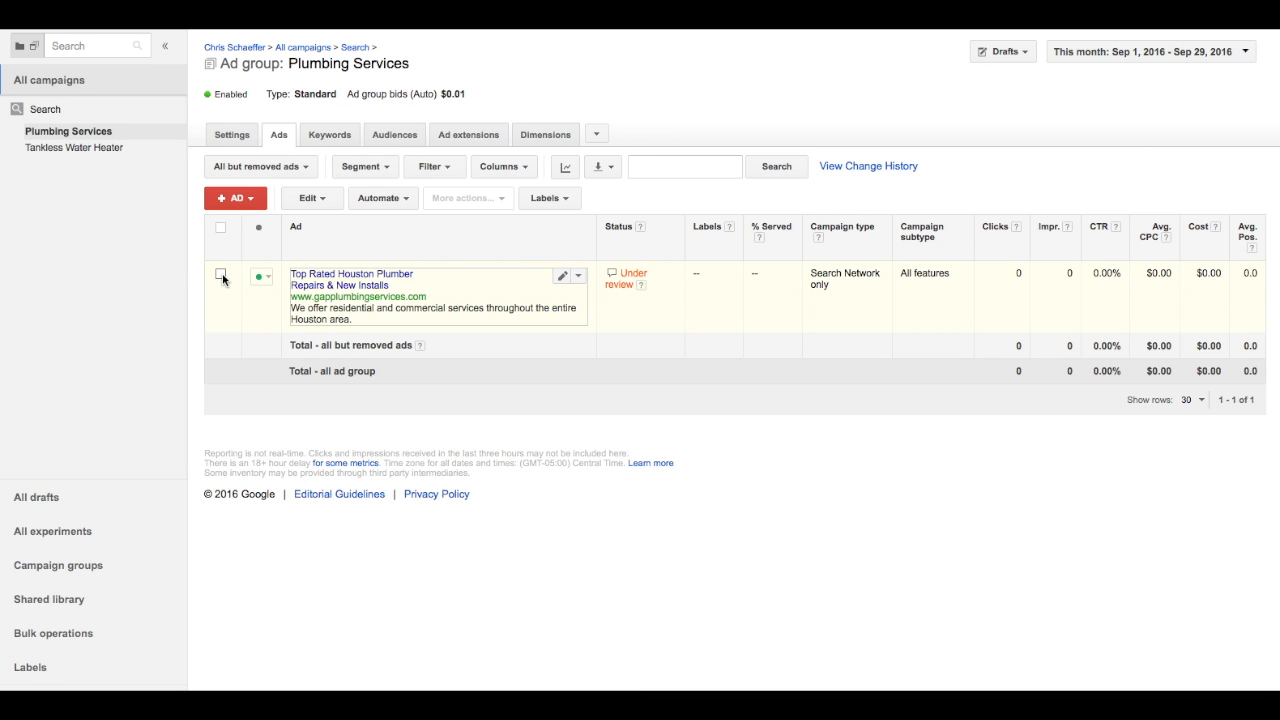
pyautogui.click(220, 276)
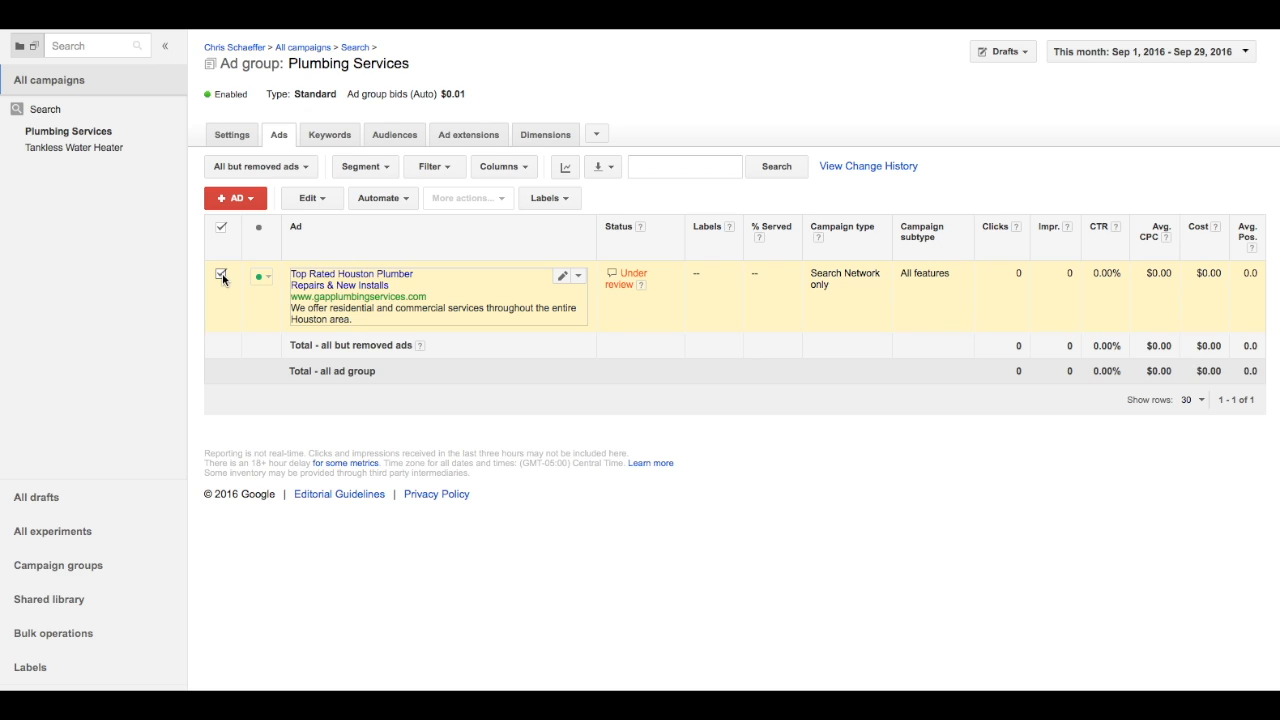
pyautogui.click(310, 198)
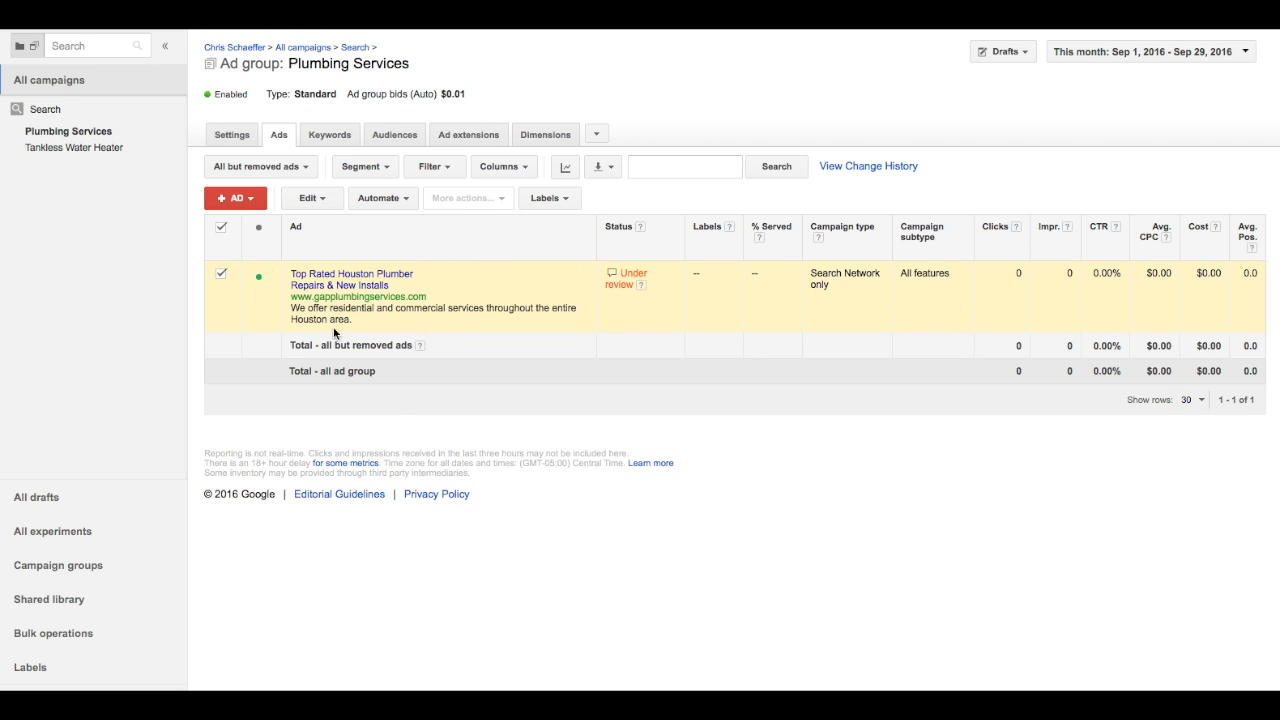
pyautogui.click(312, 198)
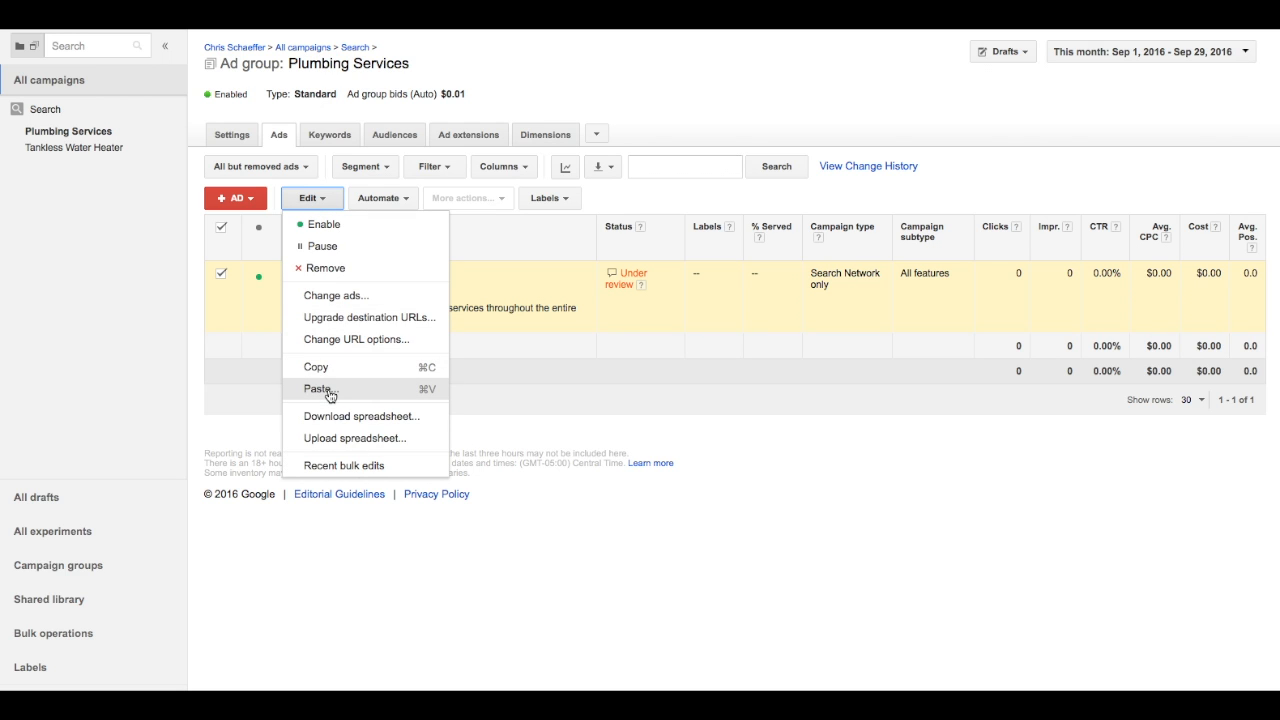
pyautogui.click(318, 388)
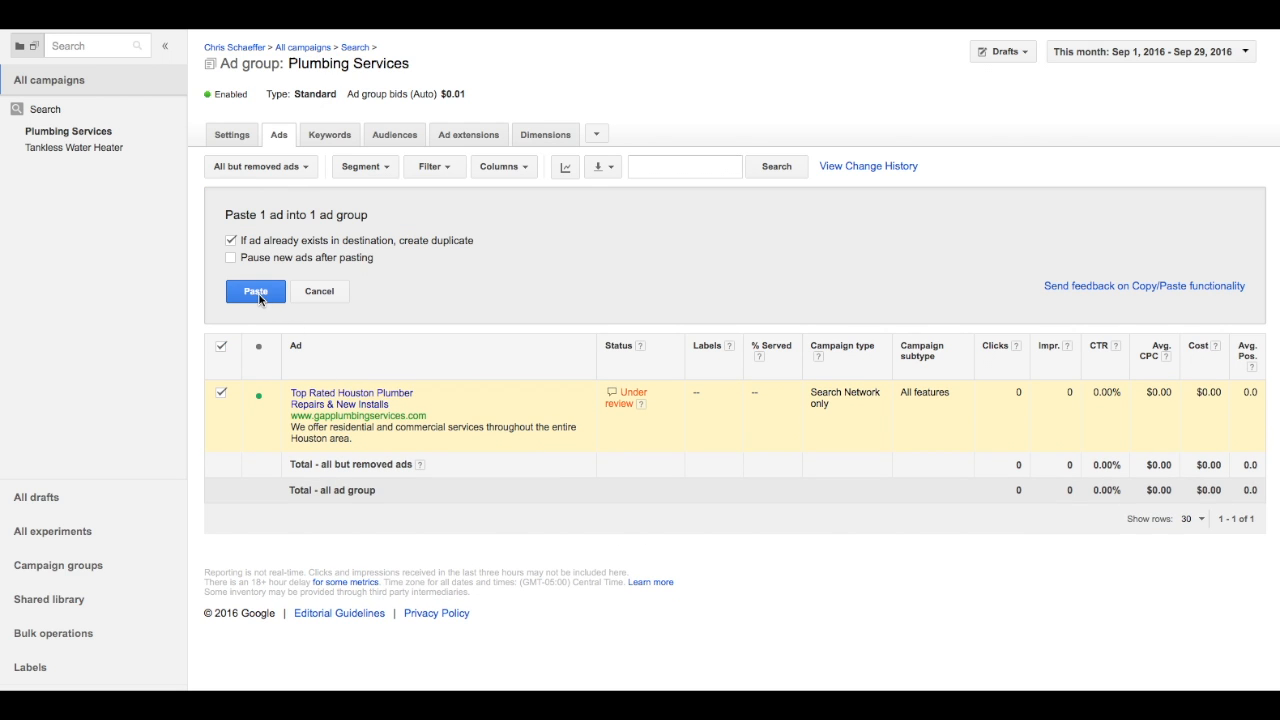
pyautogui.click(256, 292)
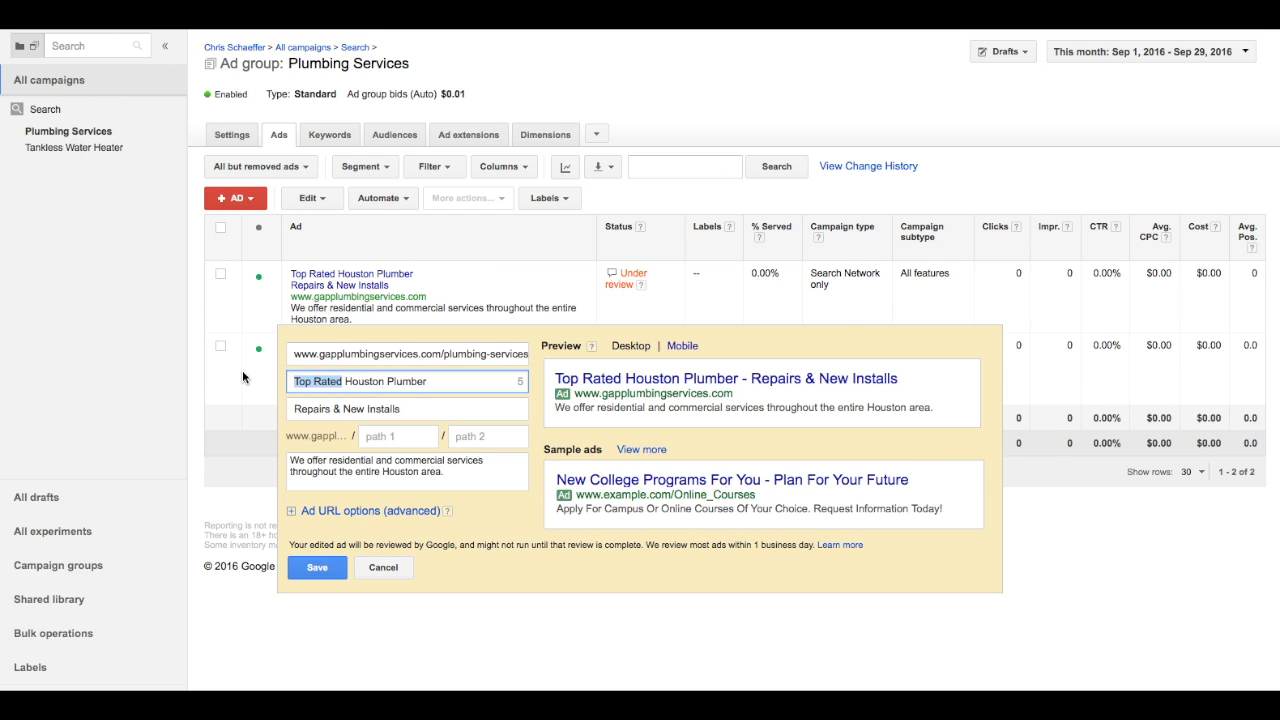
# Change the copy's headline 1 to Local Houston Plumbing Company and save it
pyautogui.write('Local')
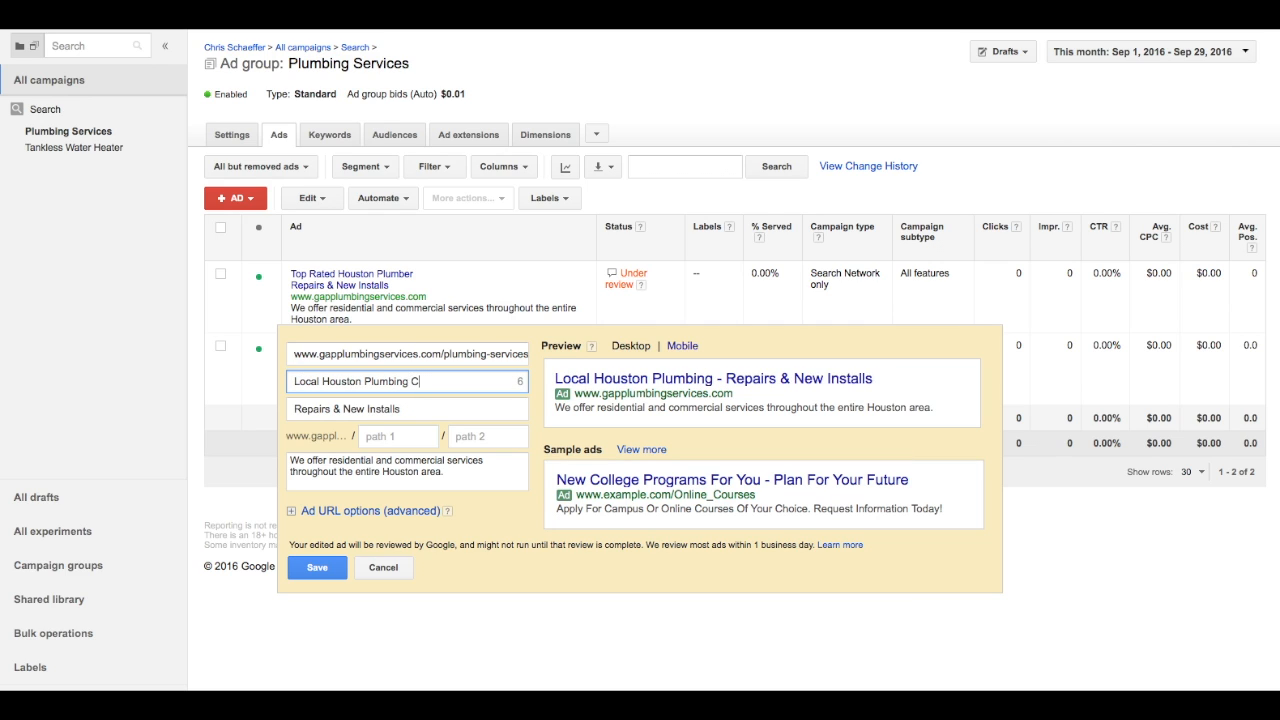
pyautogui.write('ompany')
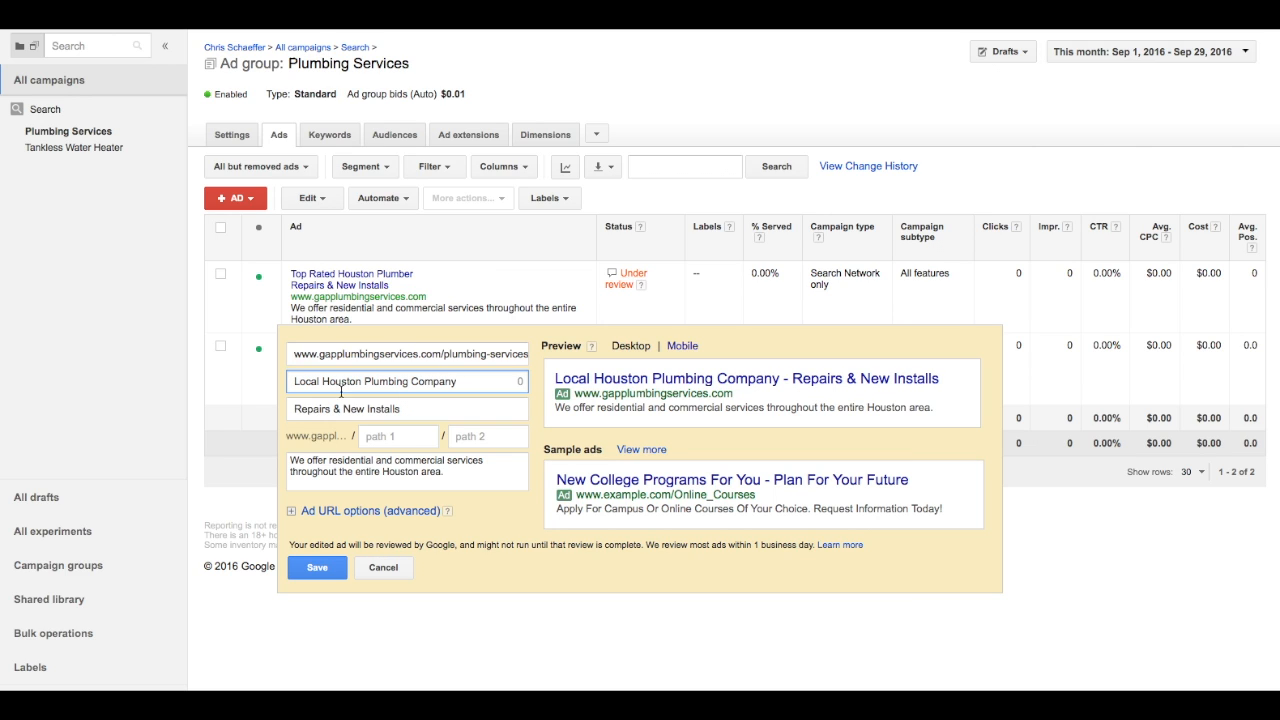
pyautogui.click(316, 568)
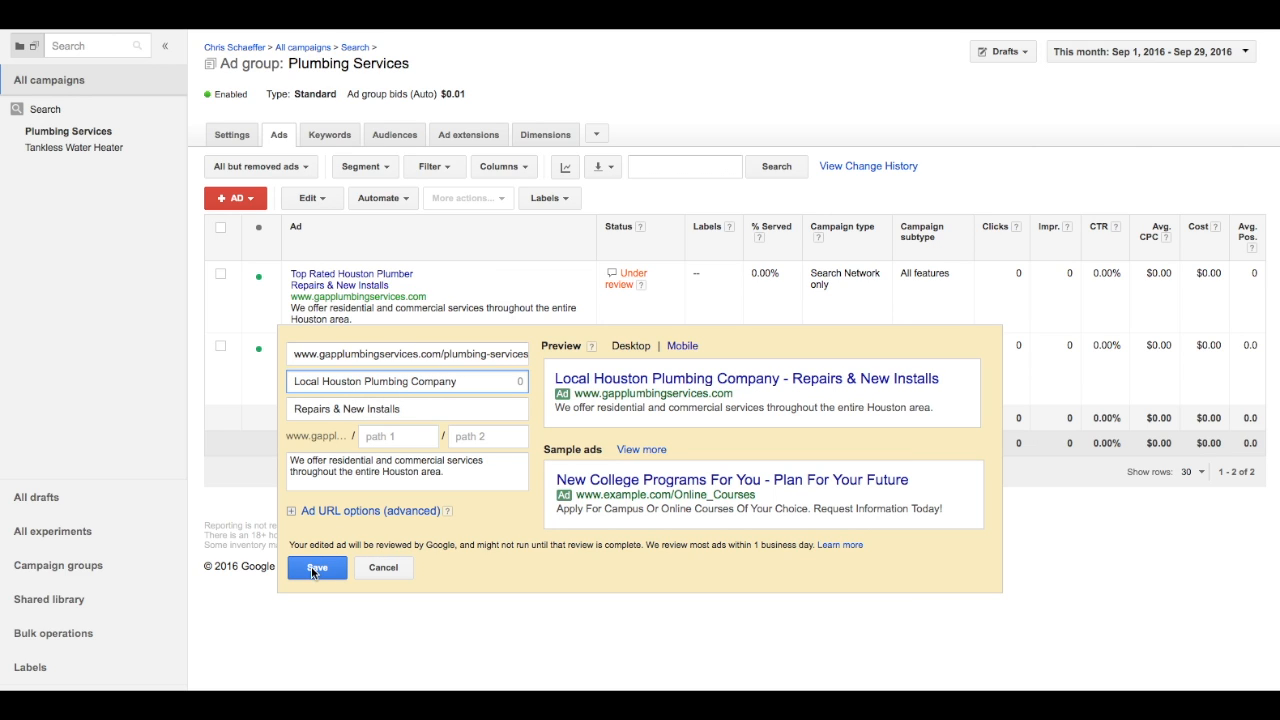
pyautogui.moveTo(316, 572)
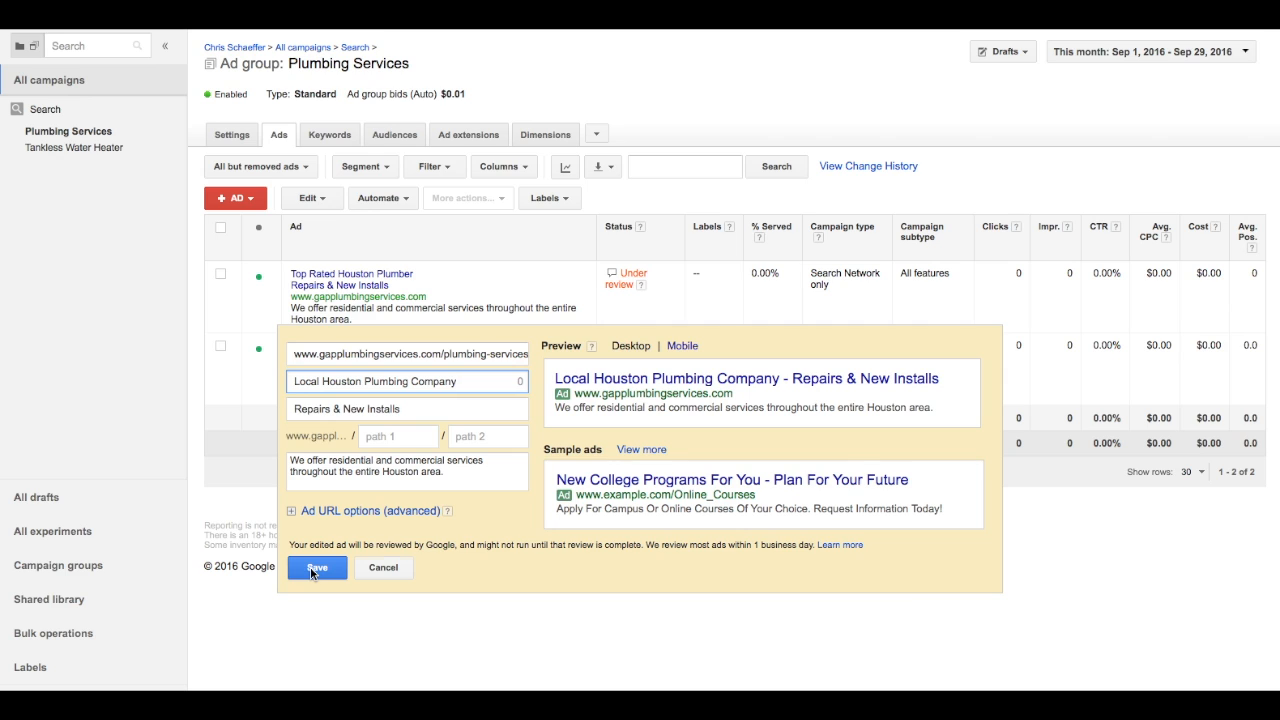
pyautogui.click(316, 568)
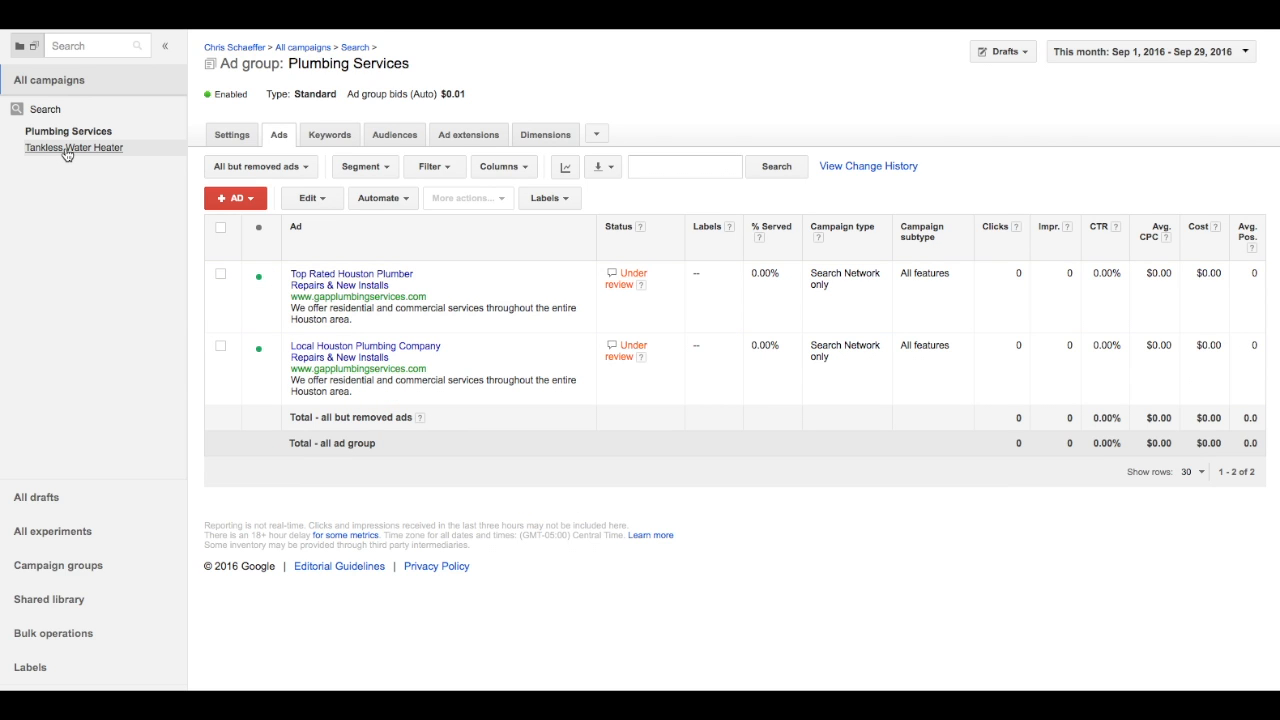
# Duplicate the existing Tankless Water Heater ad via paste
pyautogui.click(72, 148)
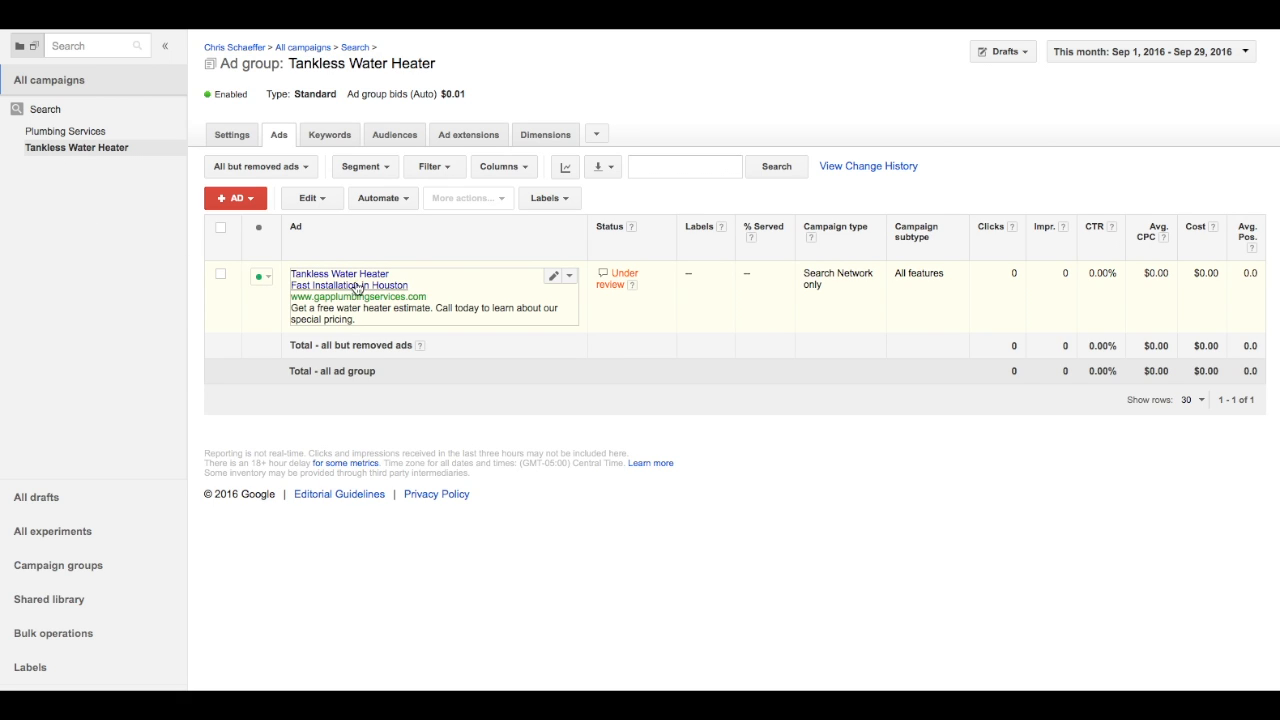
pyautogui.click(220, 272)
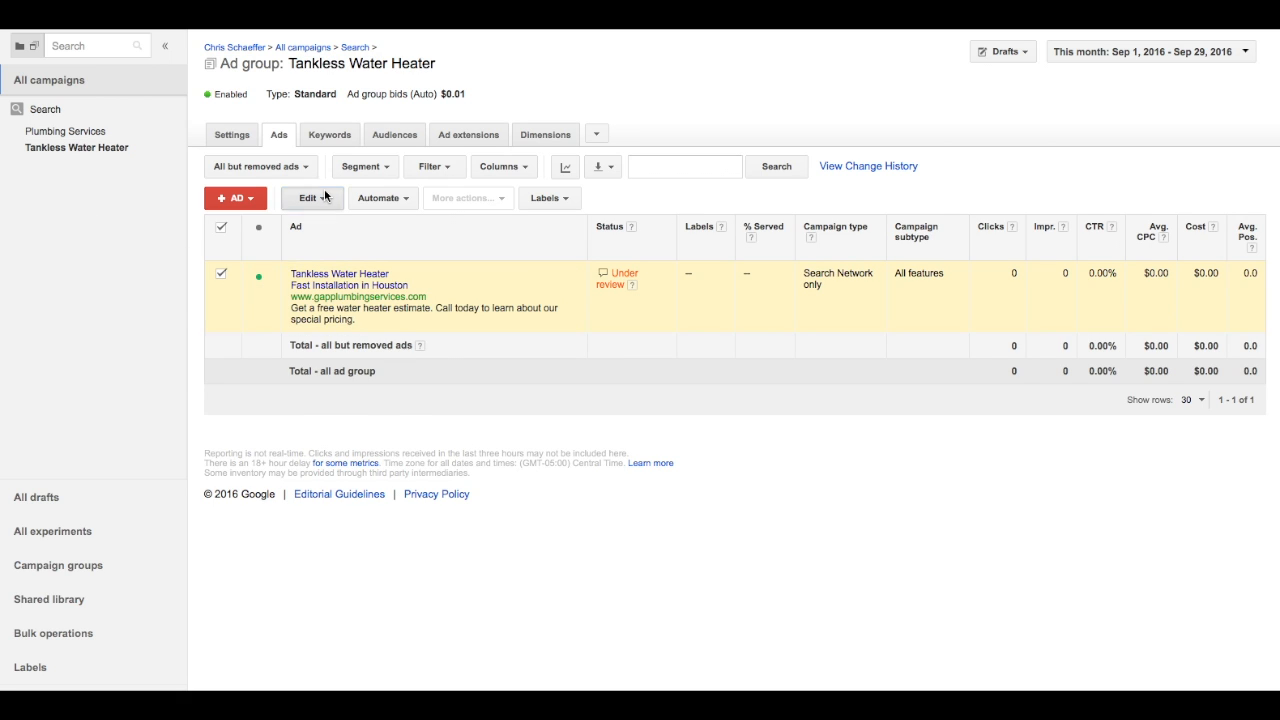
pyautogui.click(308, 198)
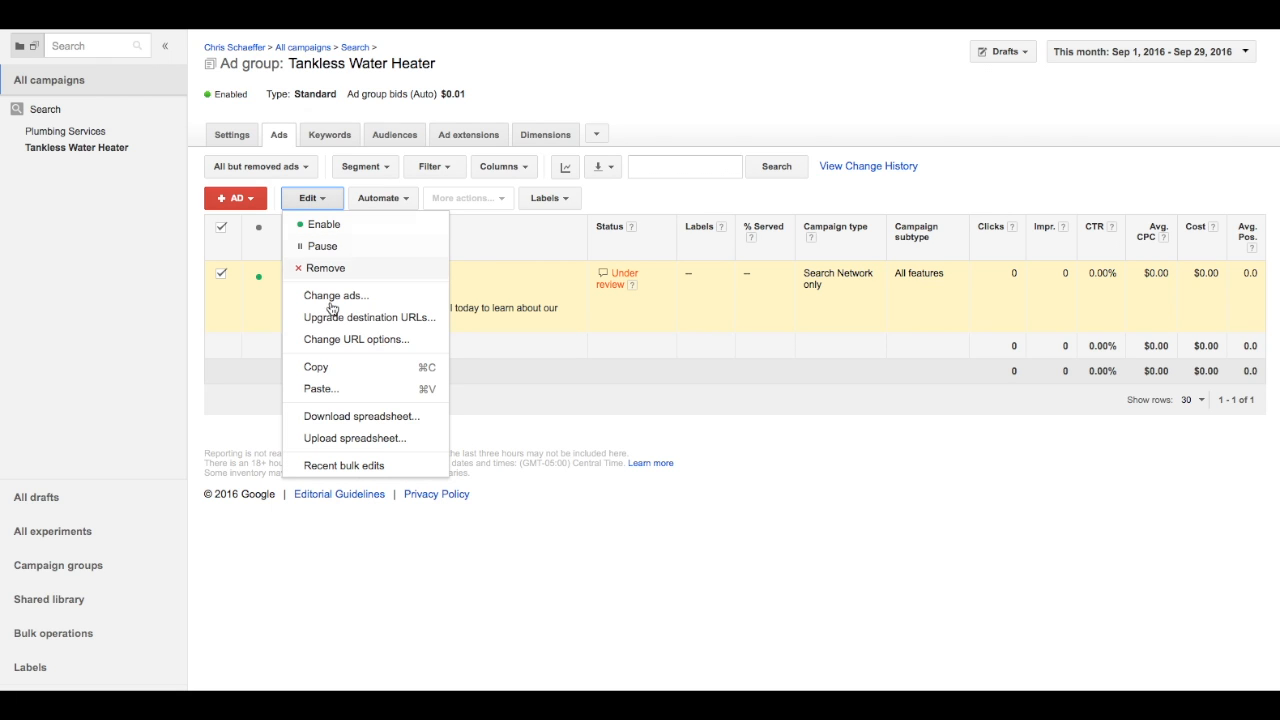
pyautogui.click(320, 388)
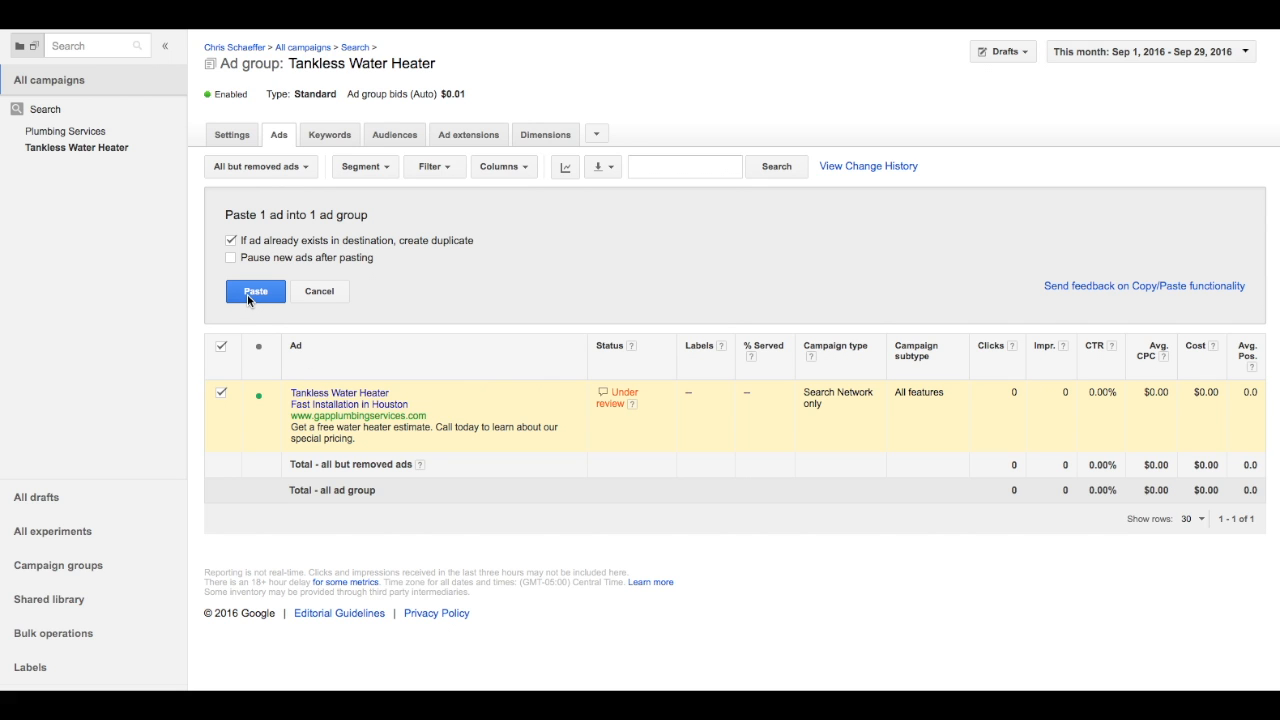
pyautogui.click(256, 292)
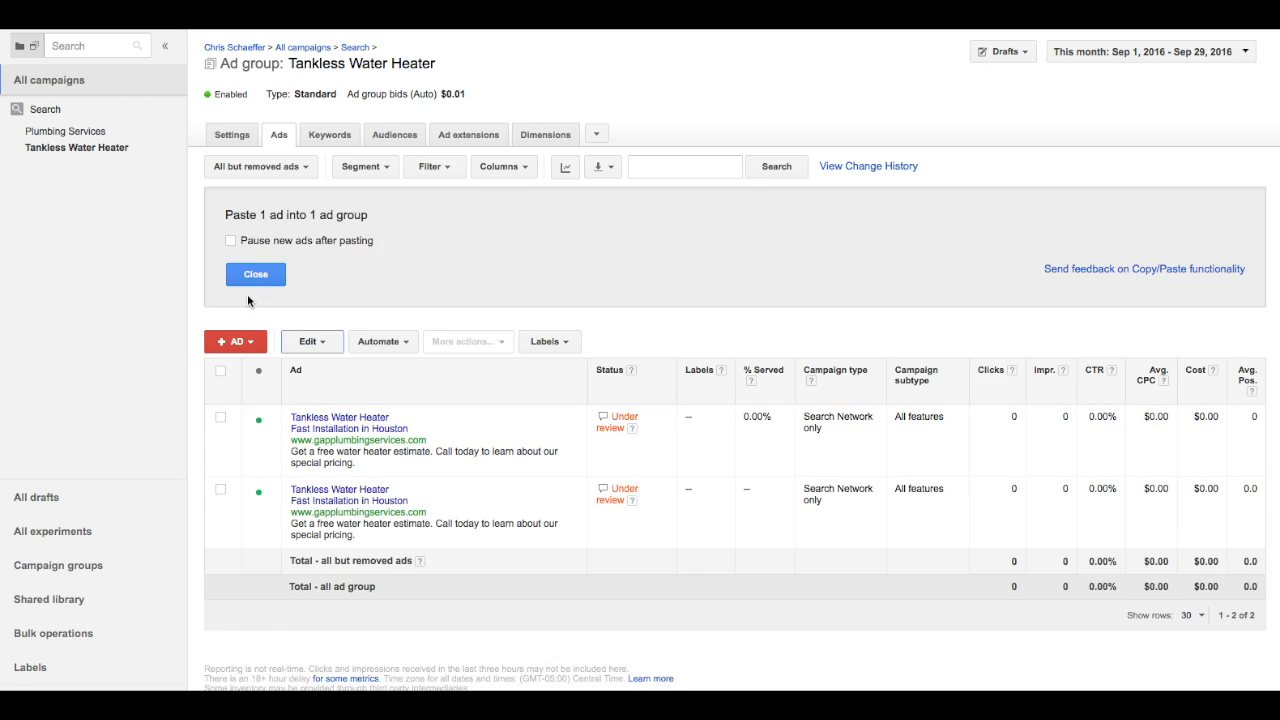
pyautogui.click(256, 274)
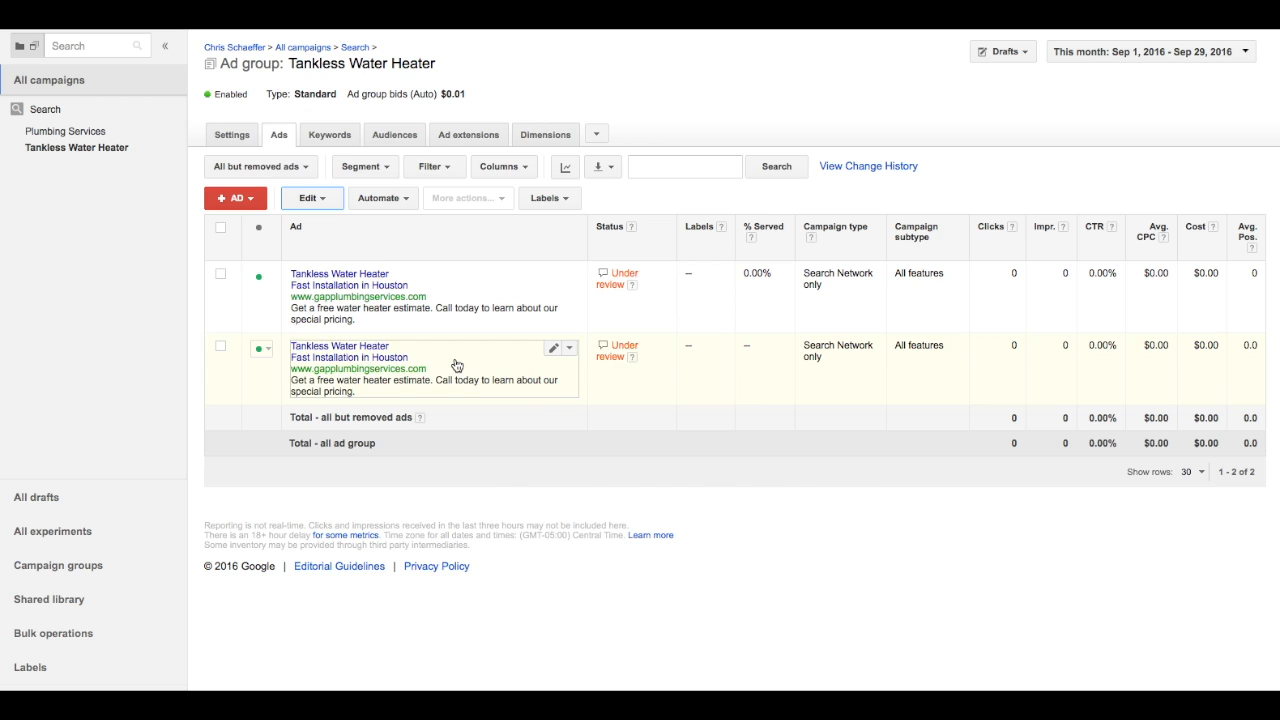
# Change the copy's headline 2 to Affordable Plumbing Company and save it
pyautogui.click(552, 348)
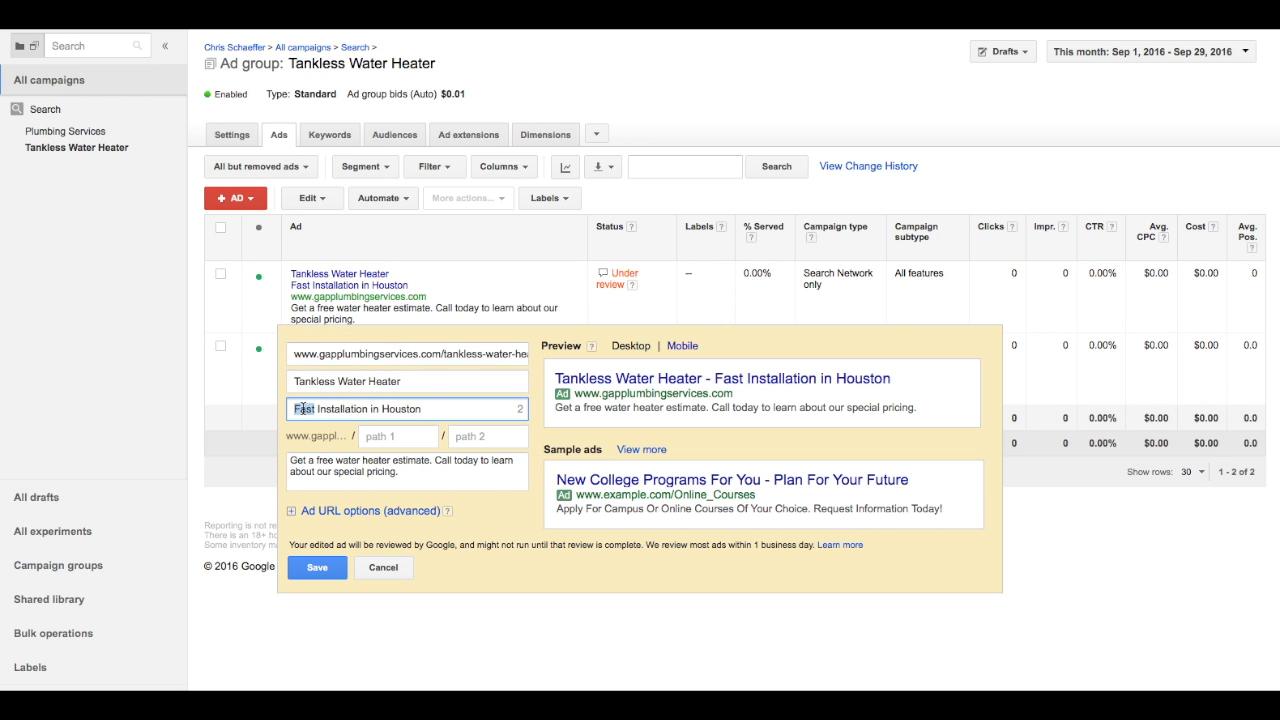
pyautogui.write('A')
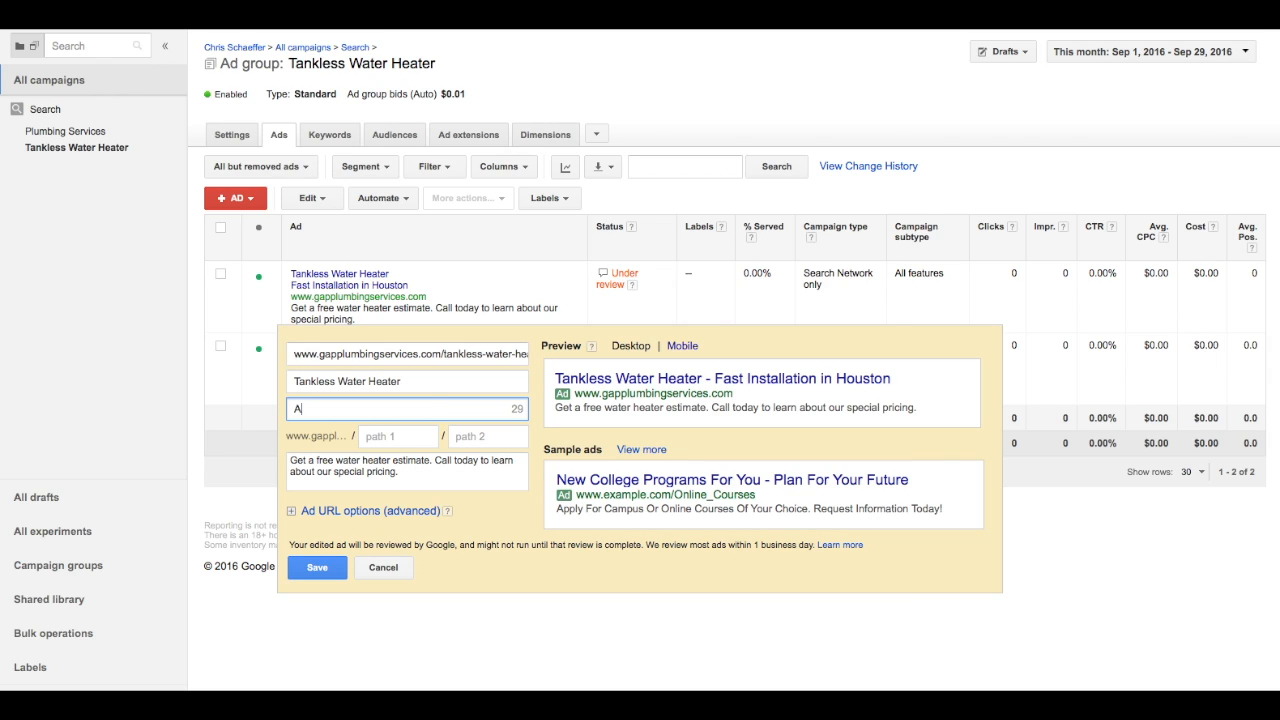
pyautogui.write('ffordable')
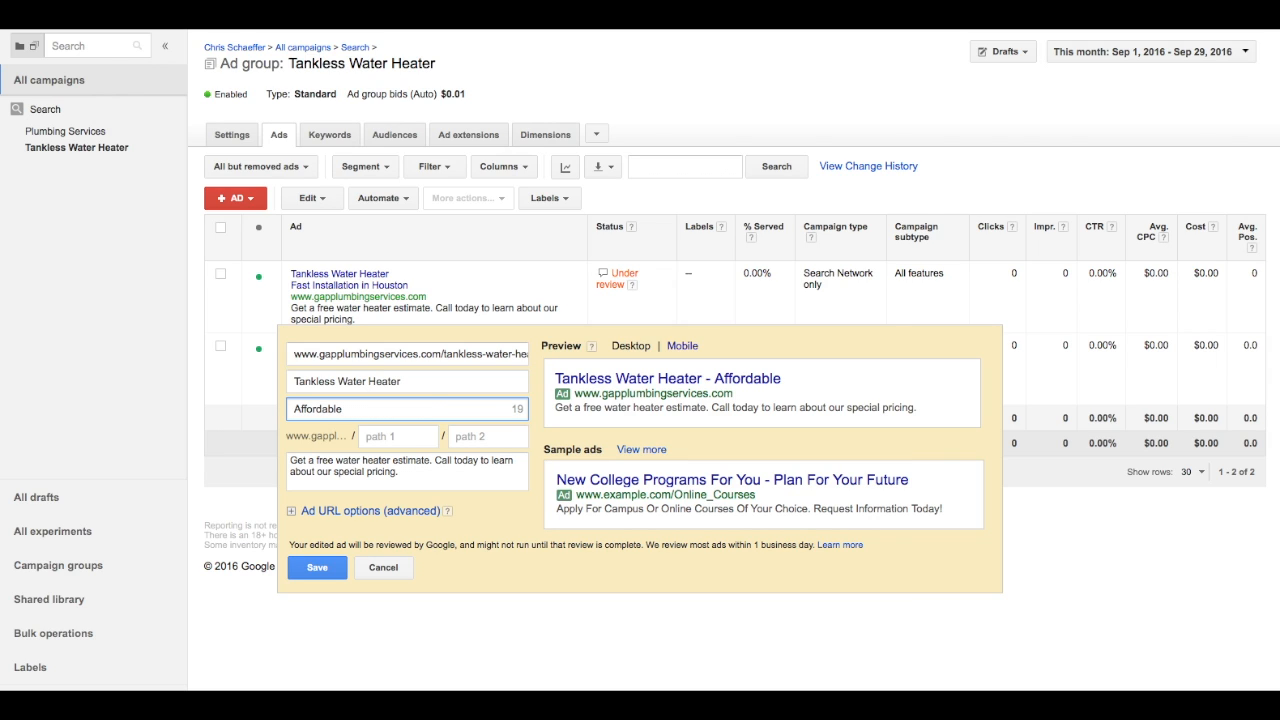
pyautogui.write('Plumbing Company')
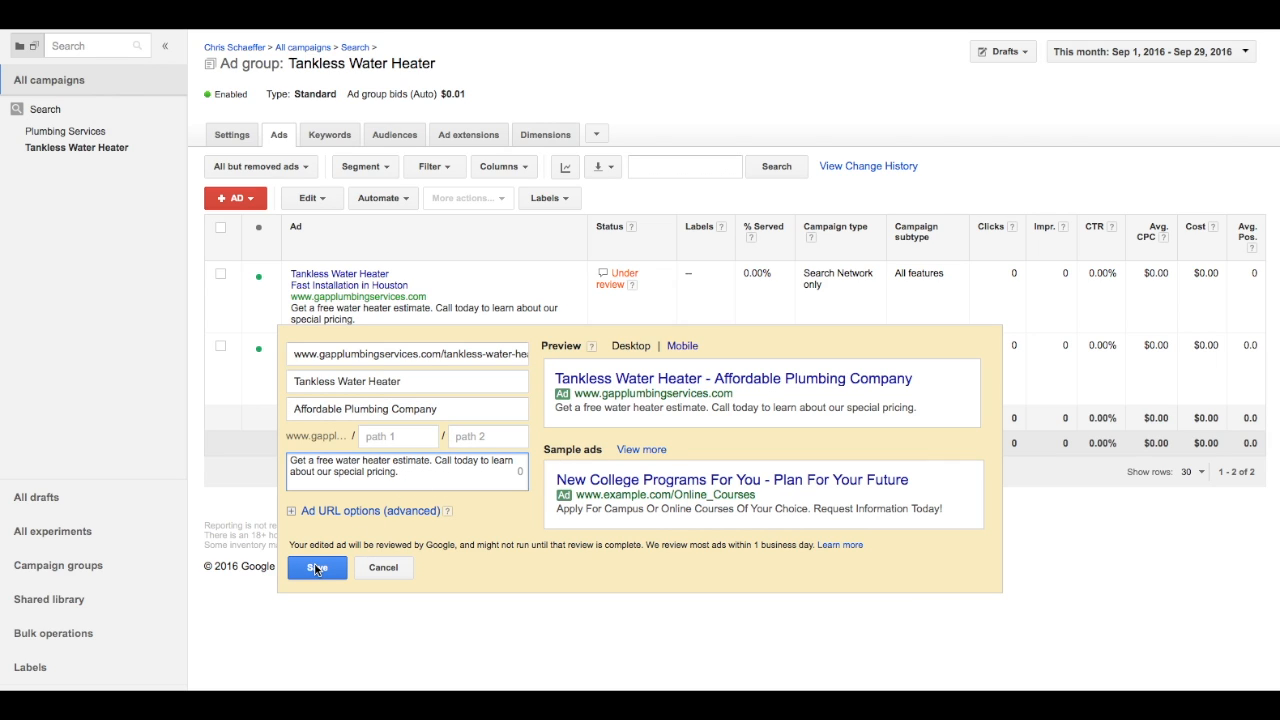
pyautogui.click(316, 568)
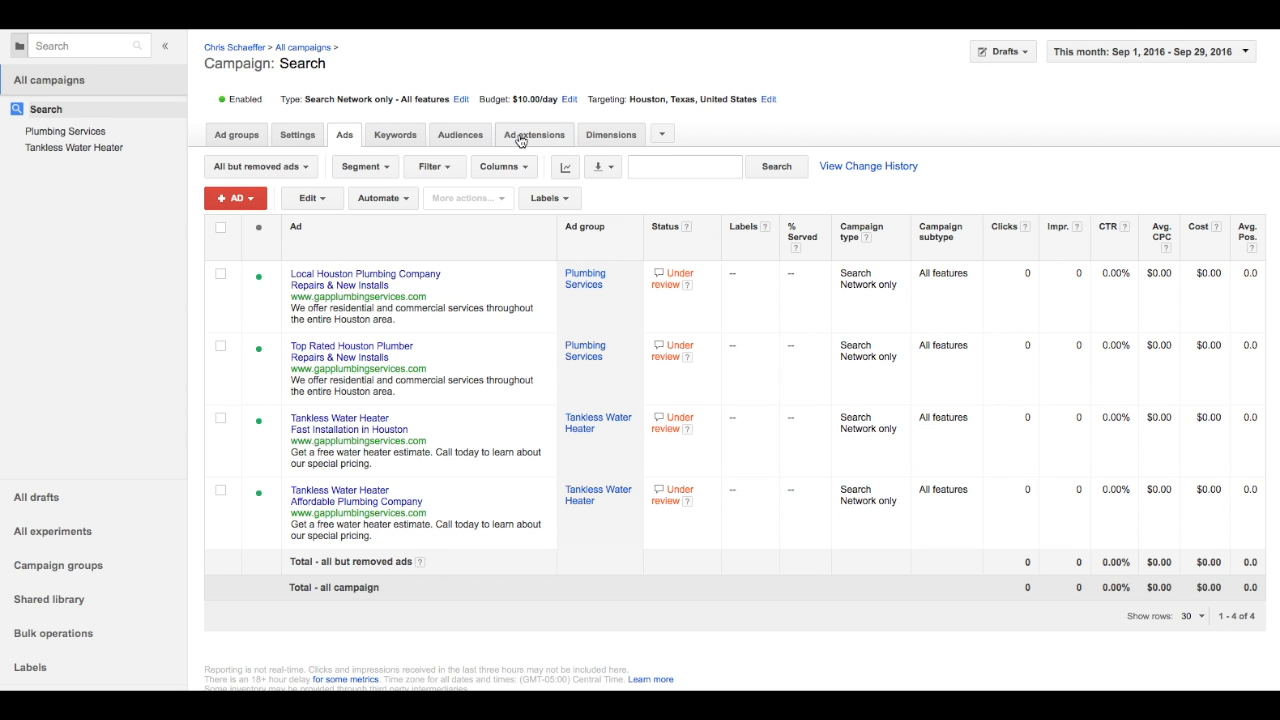
# View the campaign's call extensions and begin a new campaign call extension
pyautogui.click(534, 134)
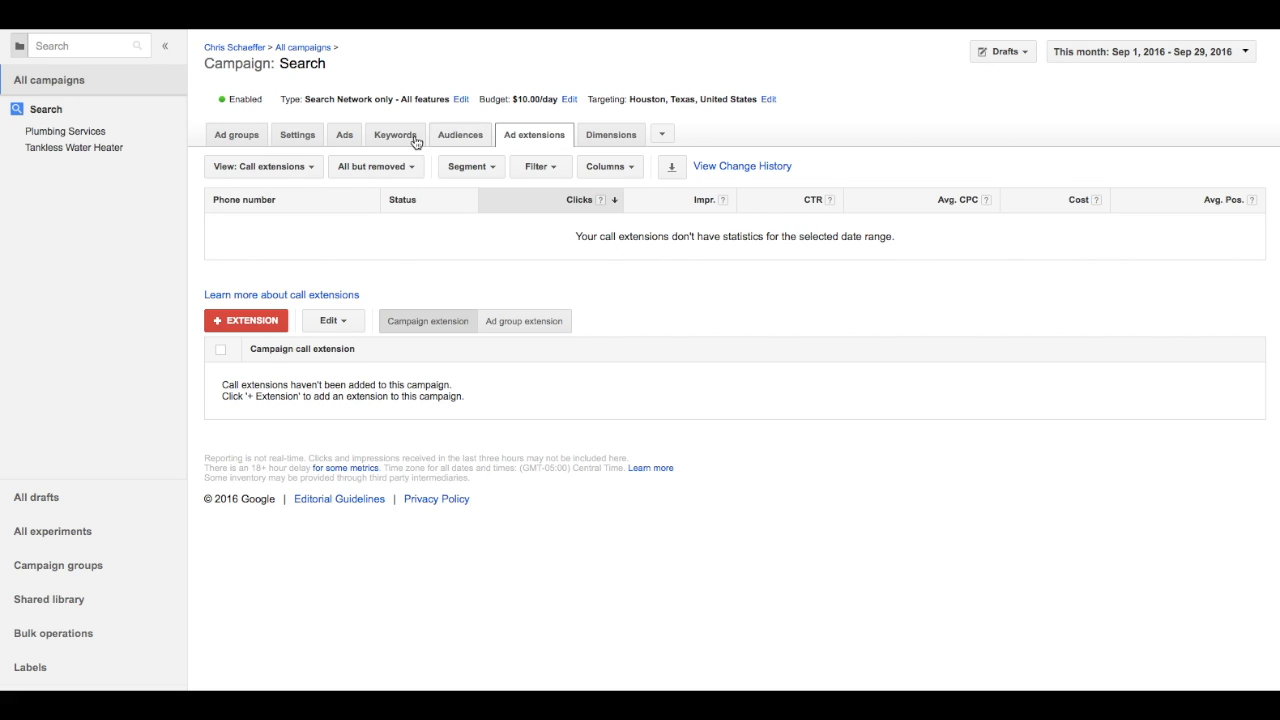
pyautogui.click(262, 166)
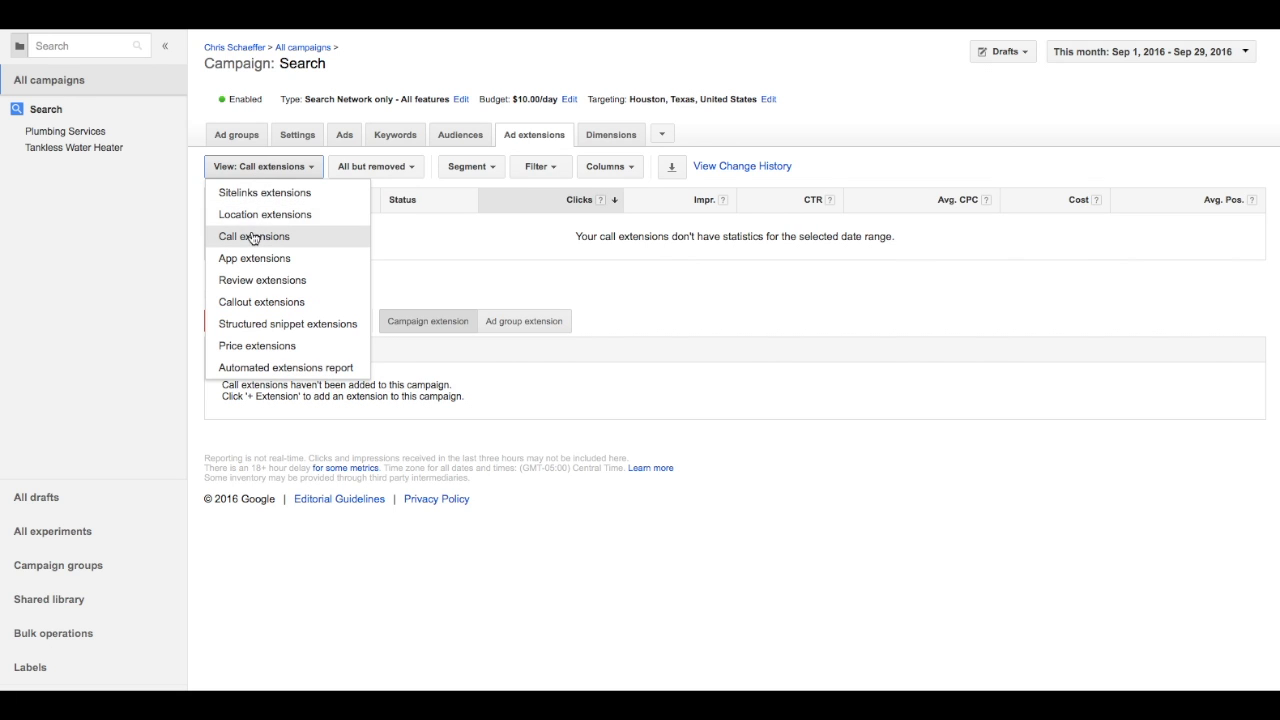
pyautogui.click(252, 236)
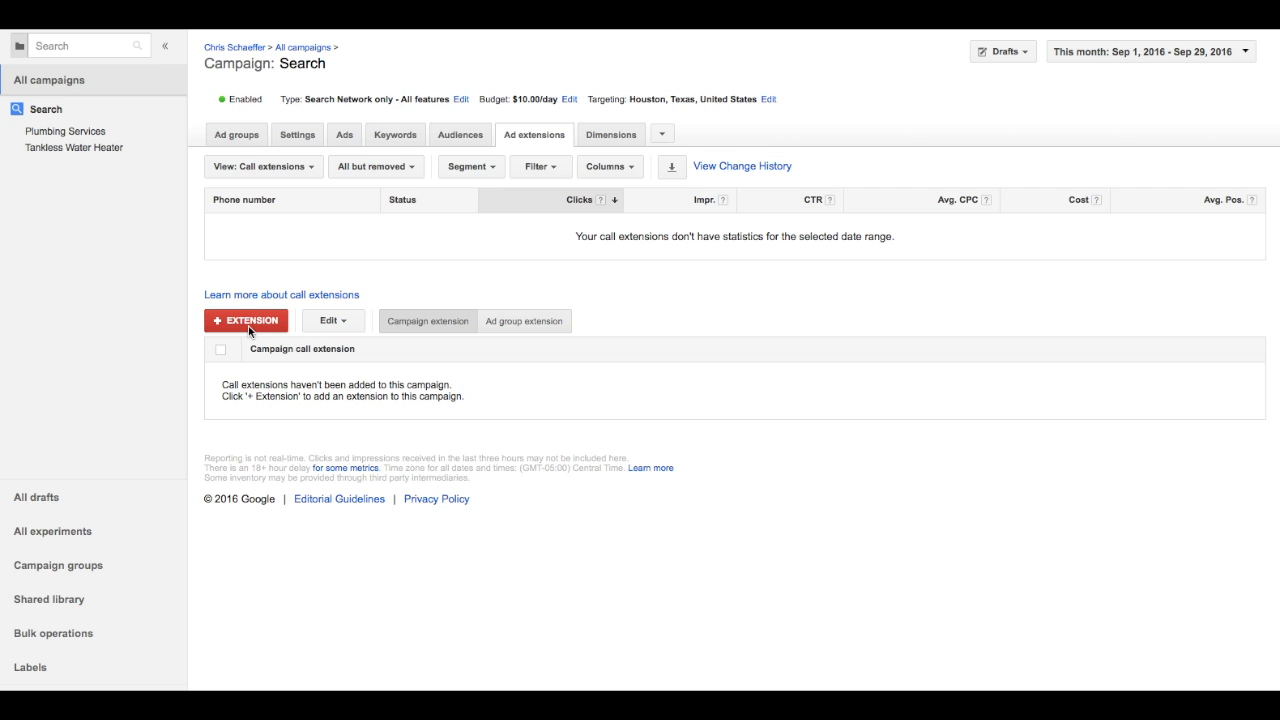
pyautogui.click(246, 320)
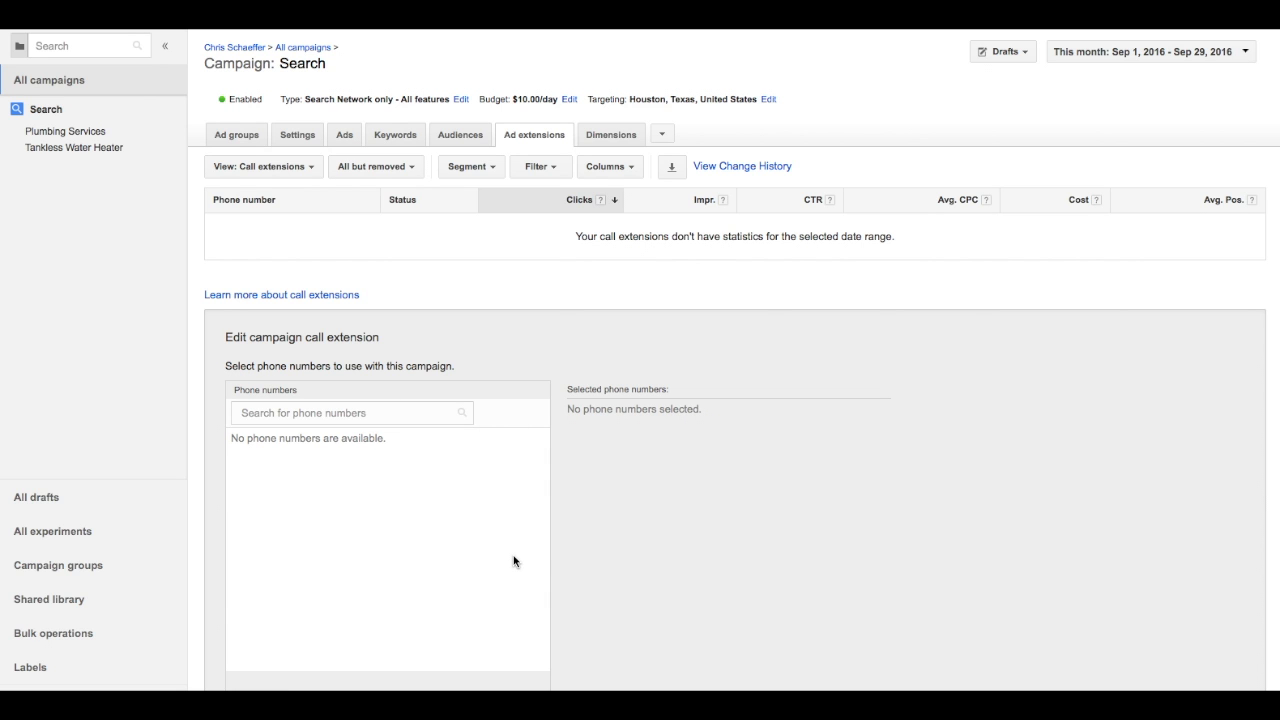
pyautogui.scroll(-3)
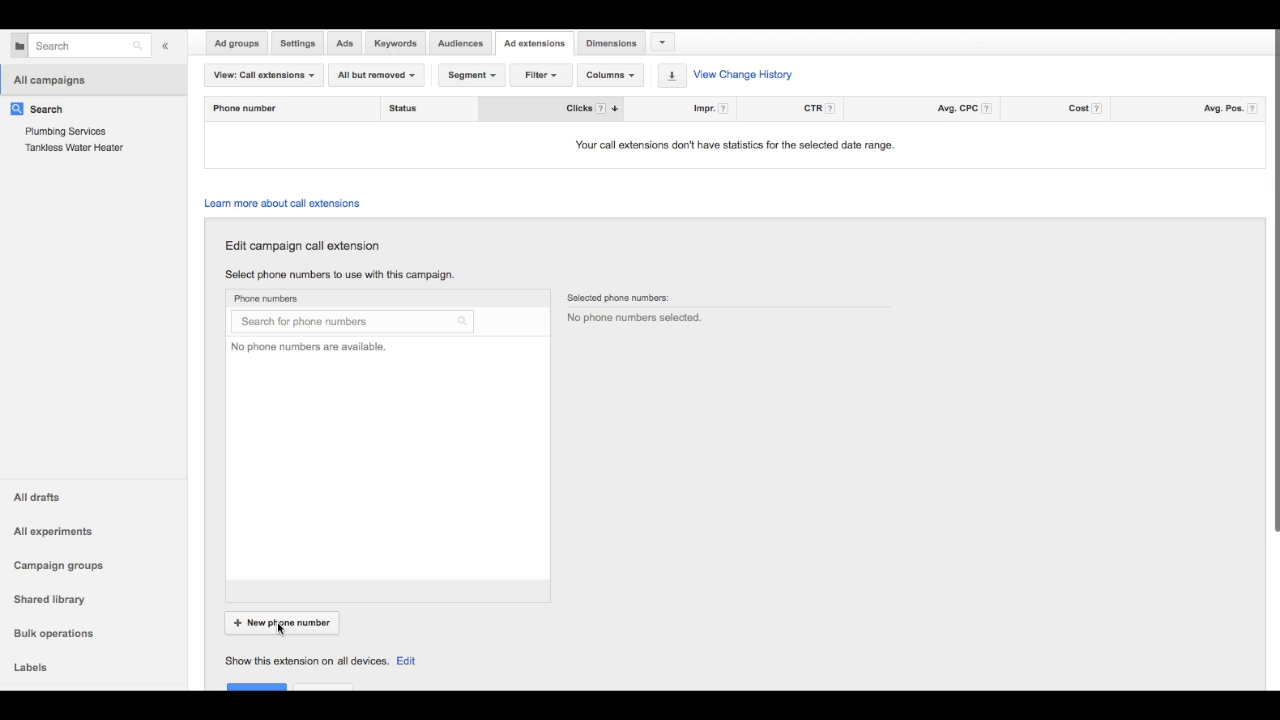
pyautogui.click(280, 622)
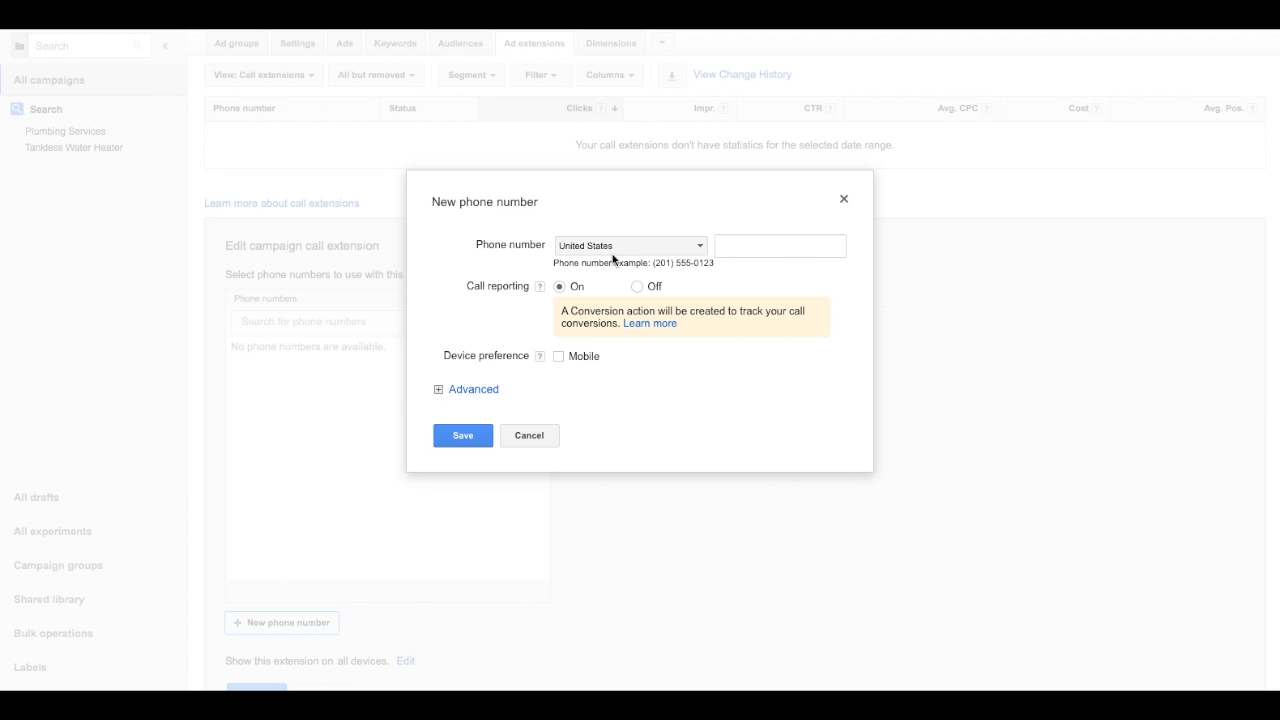
pyautogui.click(780, 244)
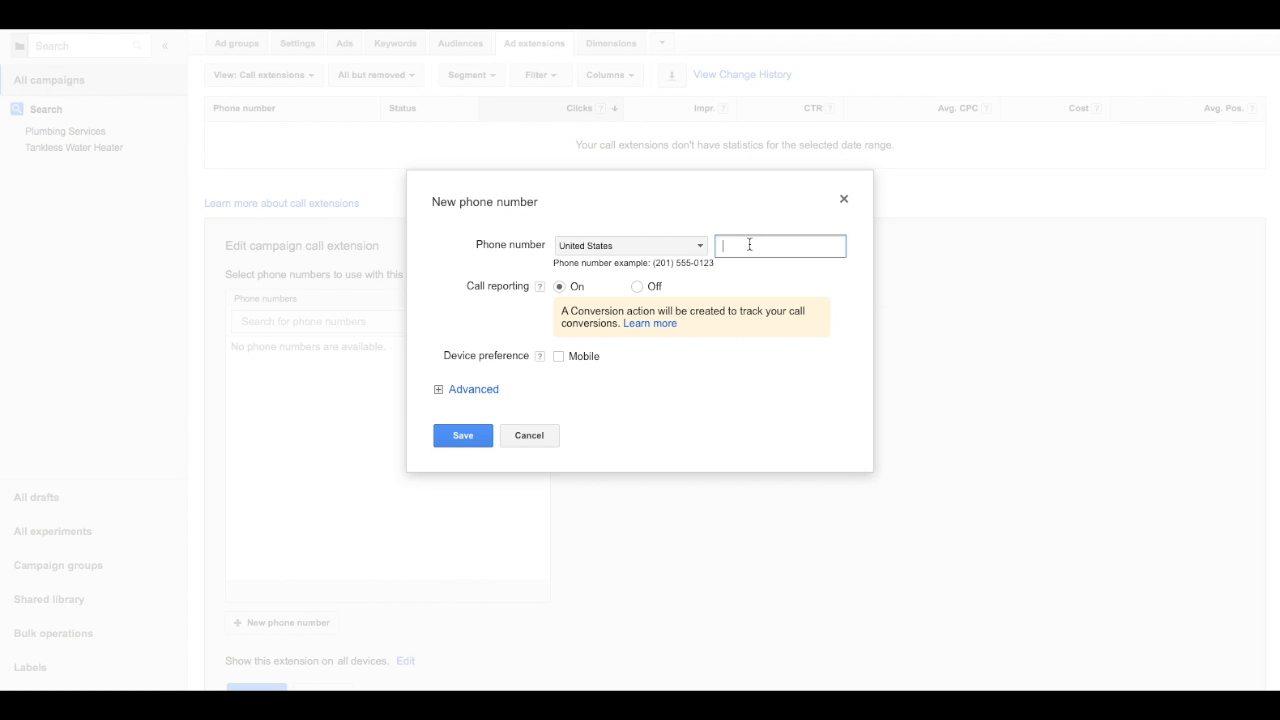
pyautogui.write('555-555-5555')
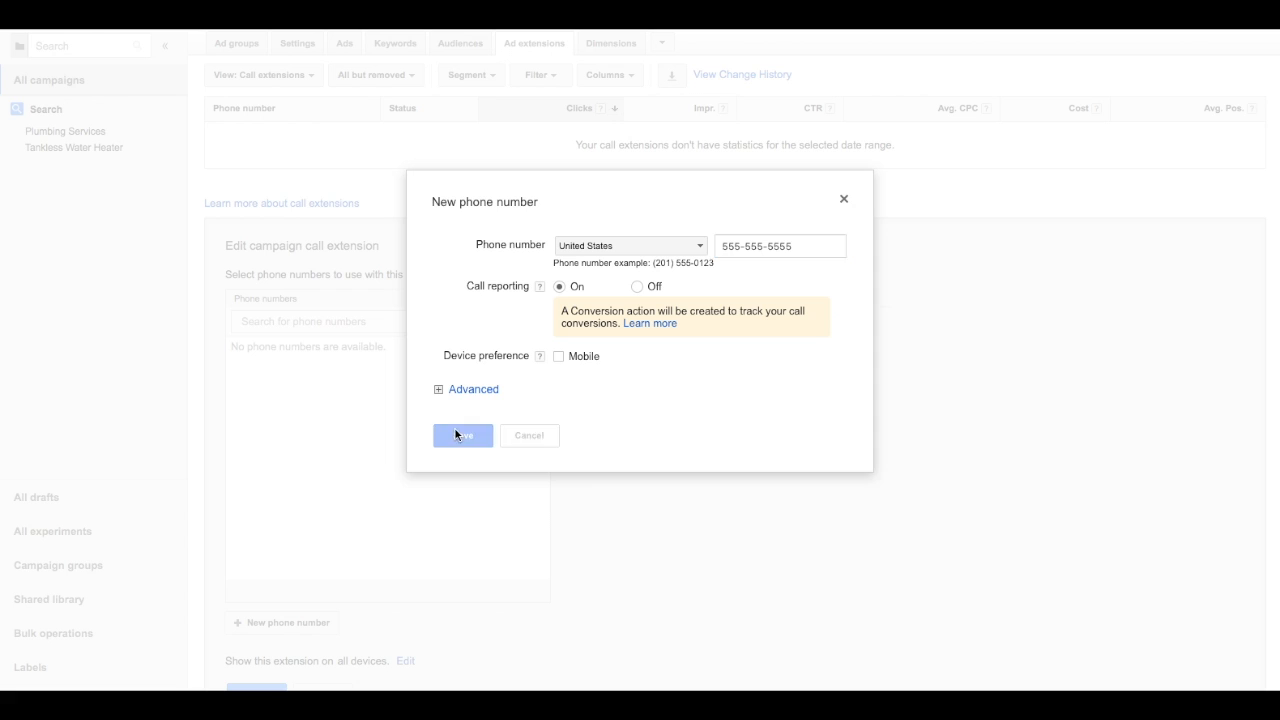
pyautogui.click(462, 436)
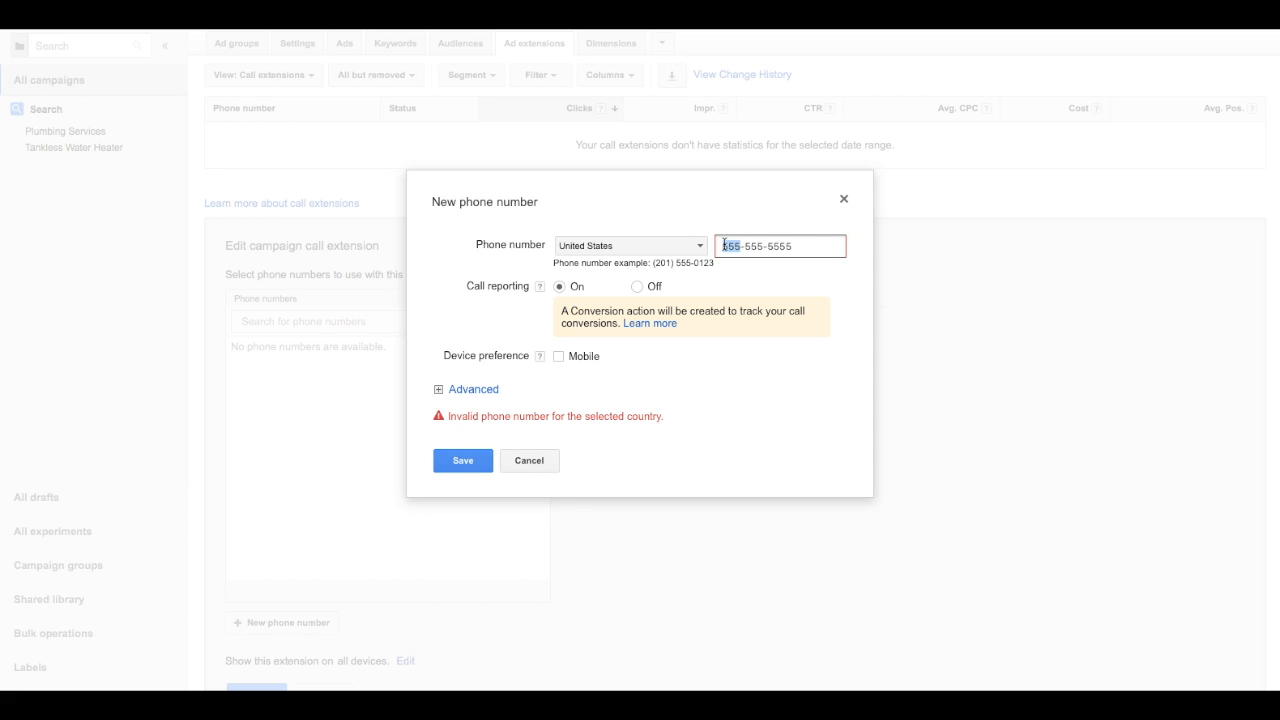
pyautogui.write('817-555-5555')
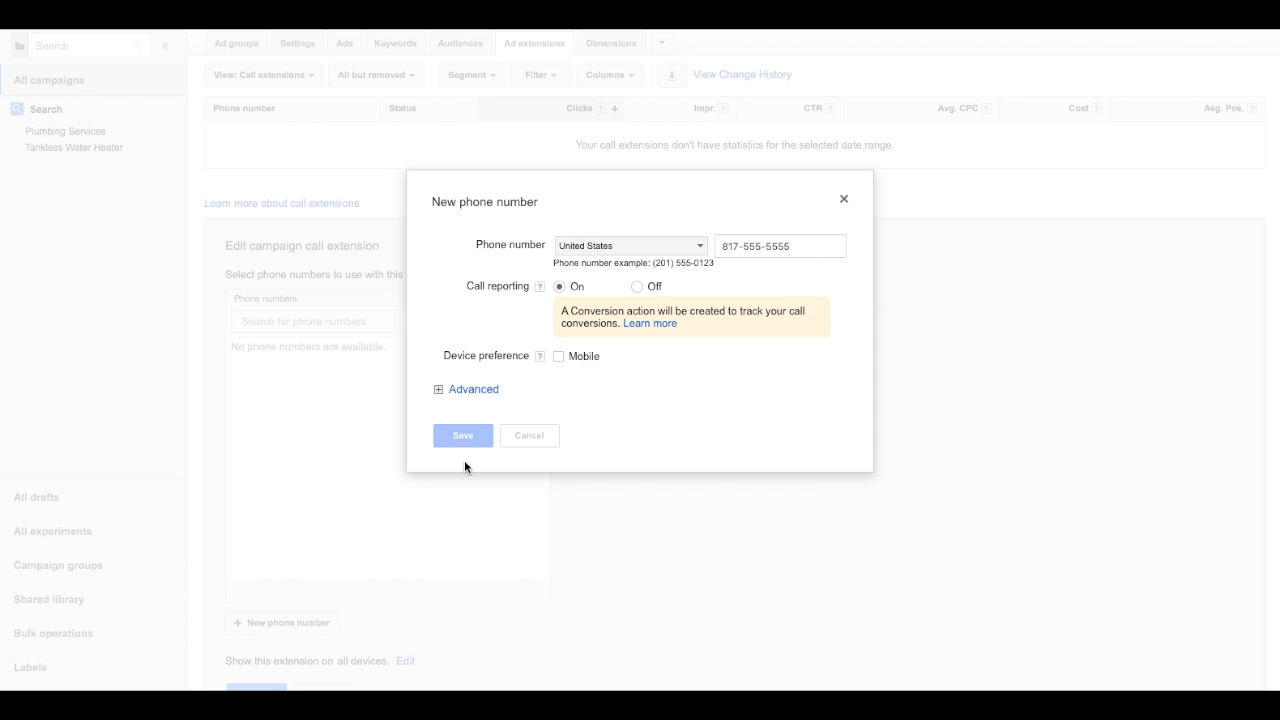
pyautogui.click(462, 436)
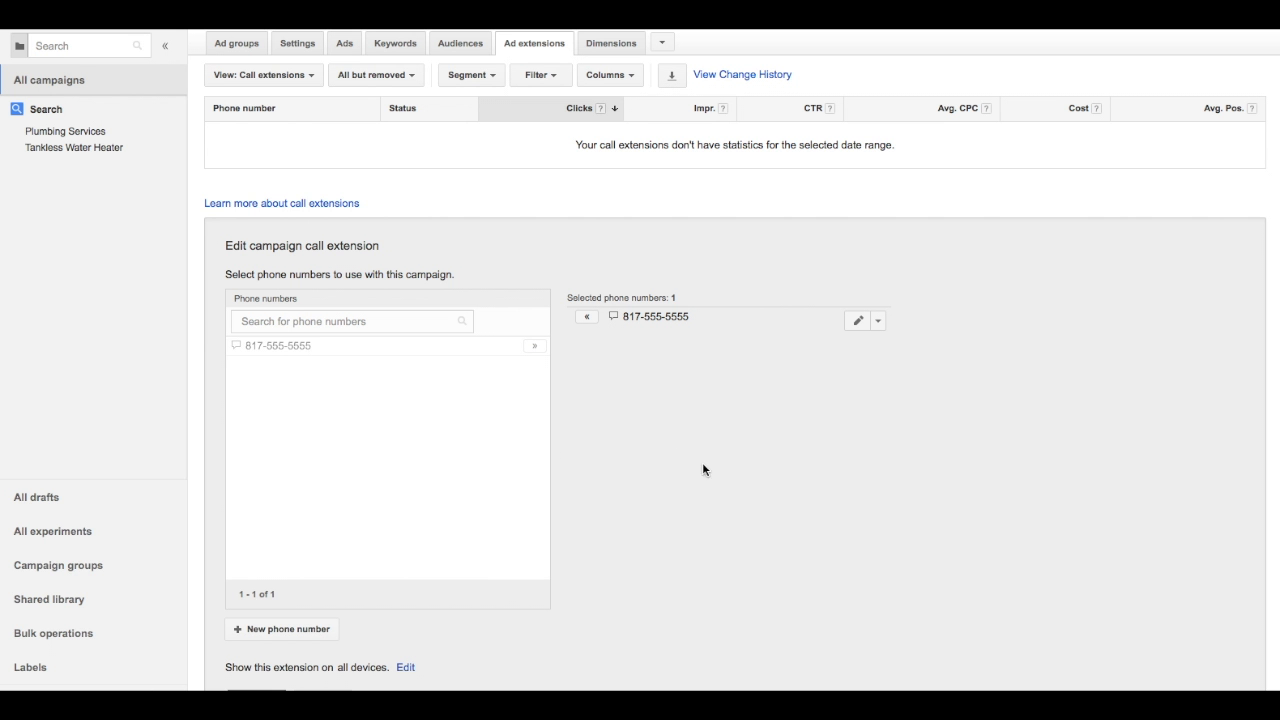
# Review the number's advanced settings, then save the call extension to the campaign
pyautogui.scroll(-3)
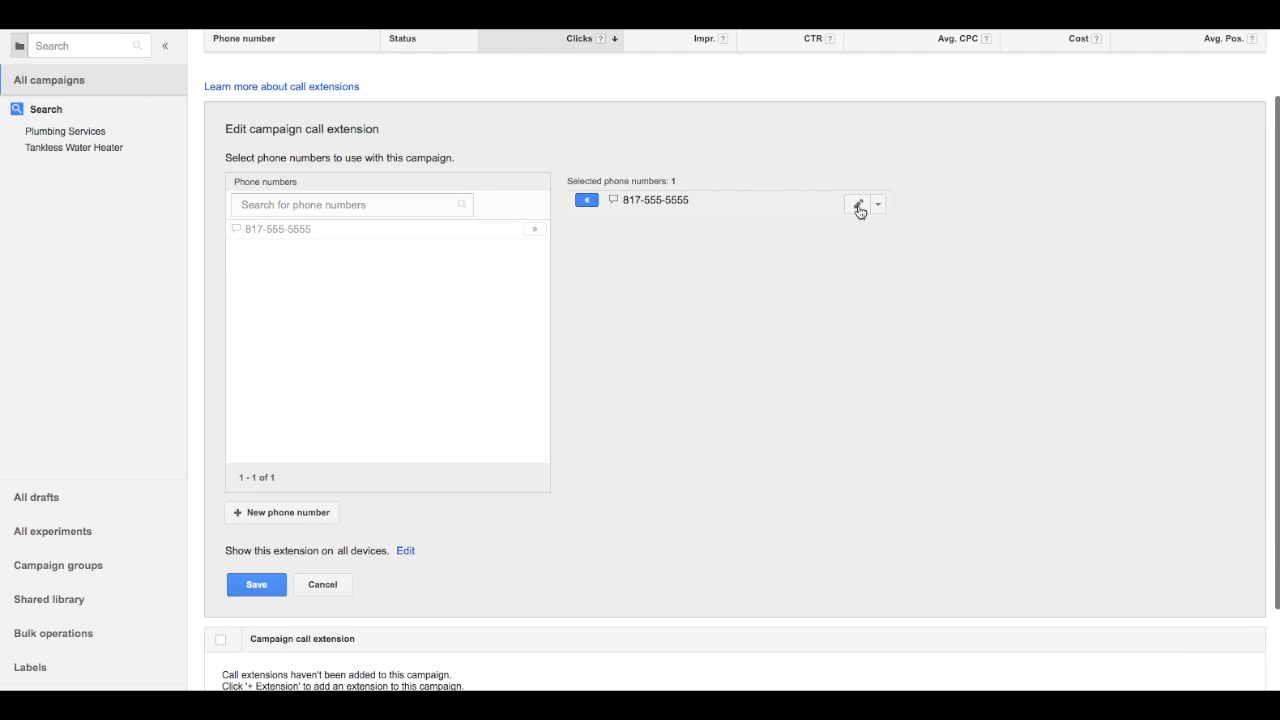
pyautogui.click(858, 204)
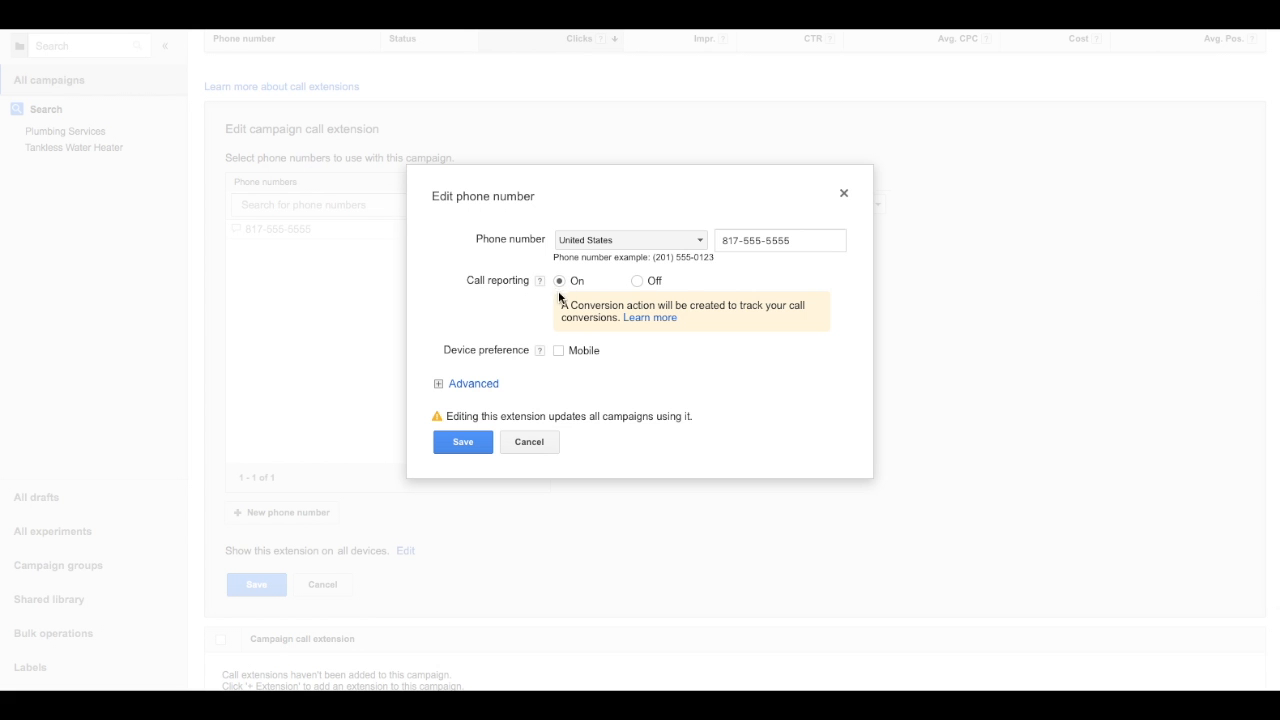
pyautogui.click(472, 384)
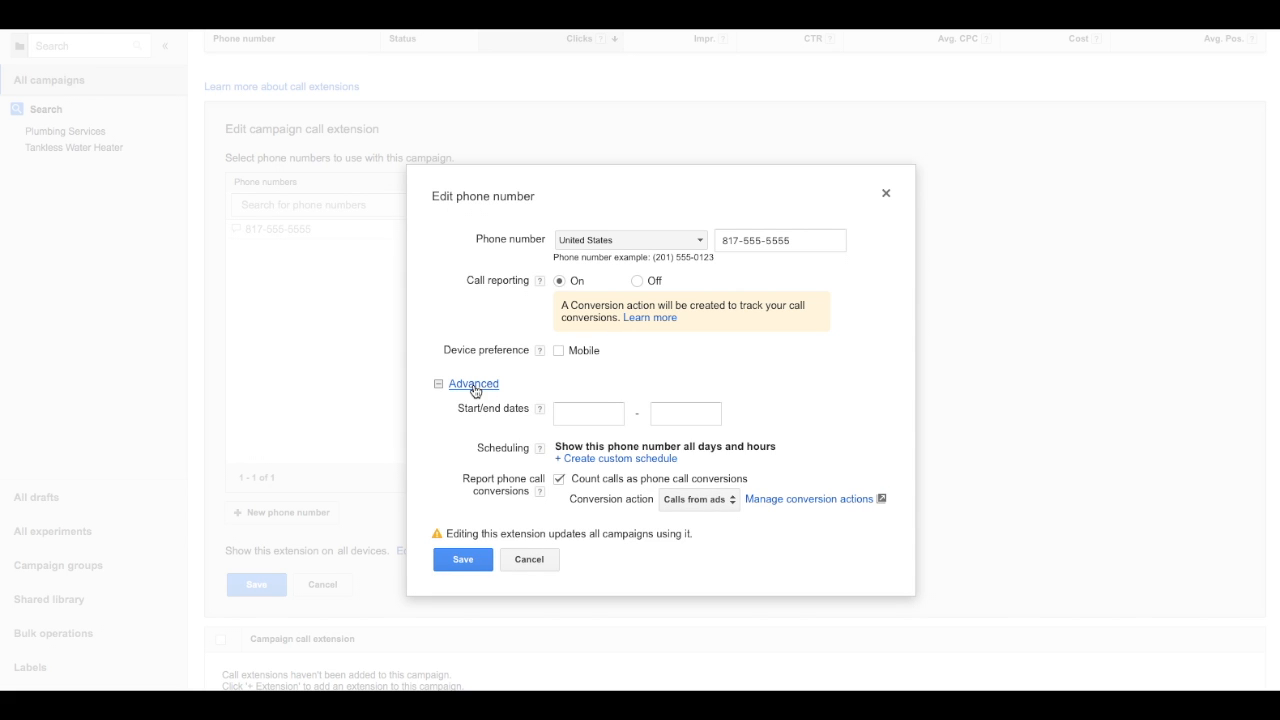
pyautogui.click(438, 384)
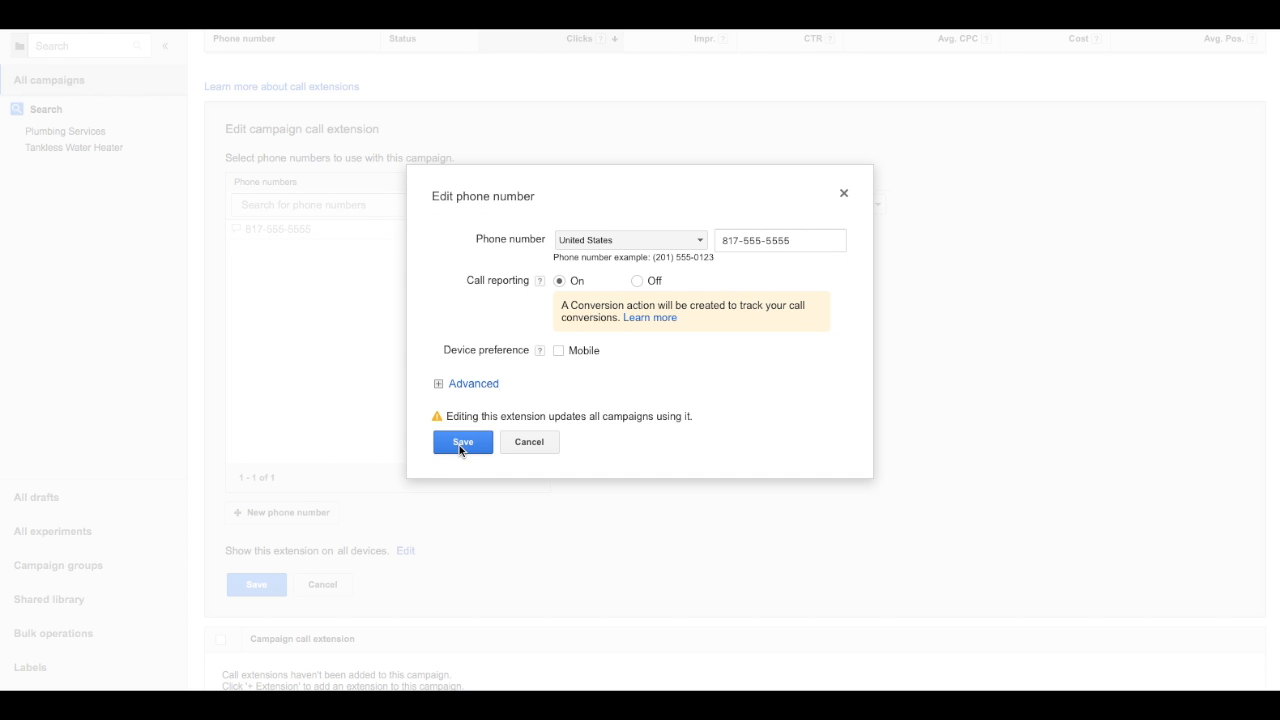
pyautogui.click(462, 442)
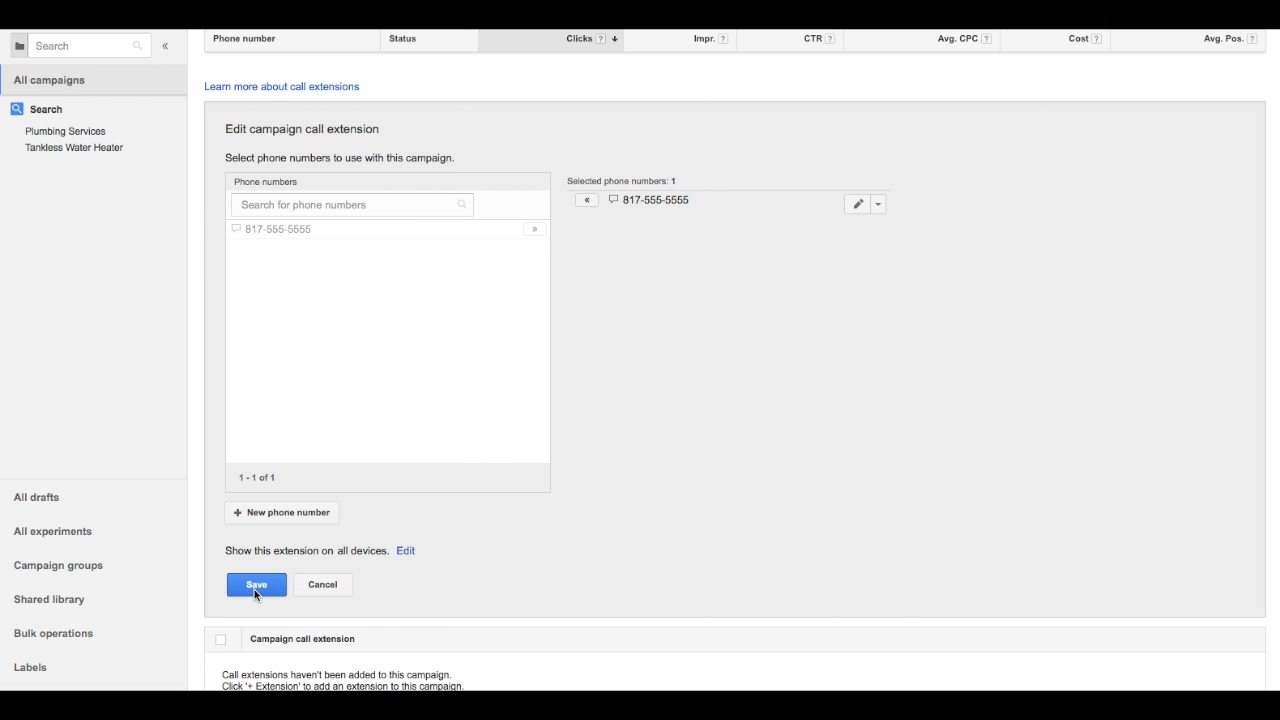
pyautogui.click(256, 584)
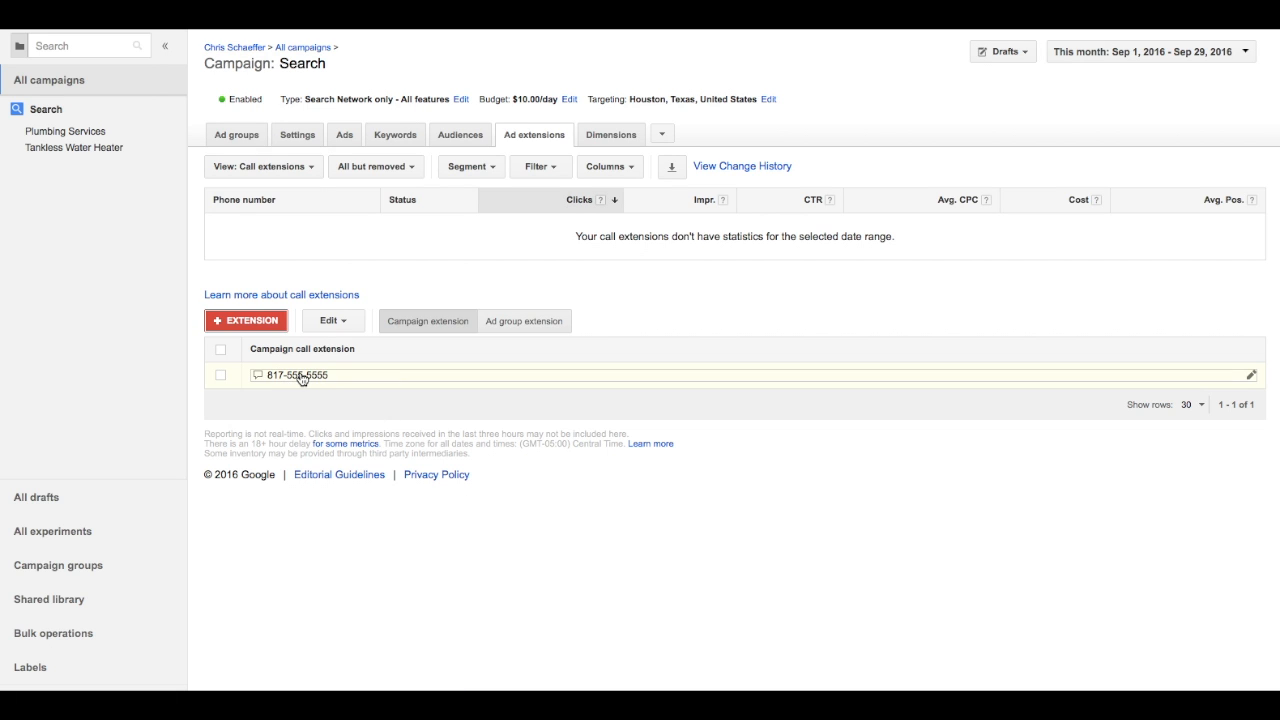
# View the campaign's sitelink extensions and begin a new campaign sitelink extension
pyautogui.click(262, 166)
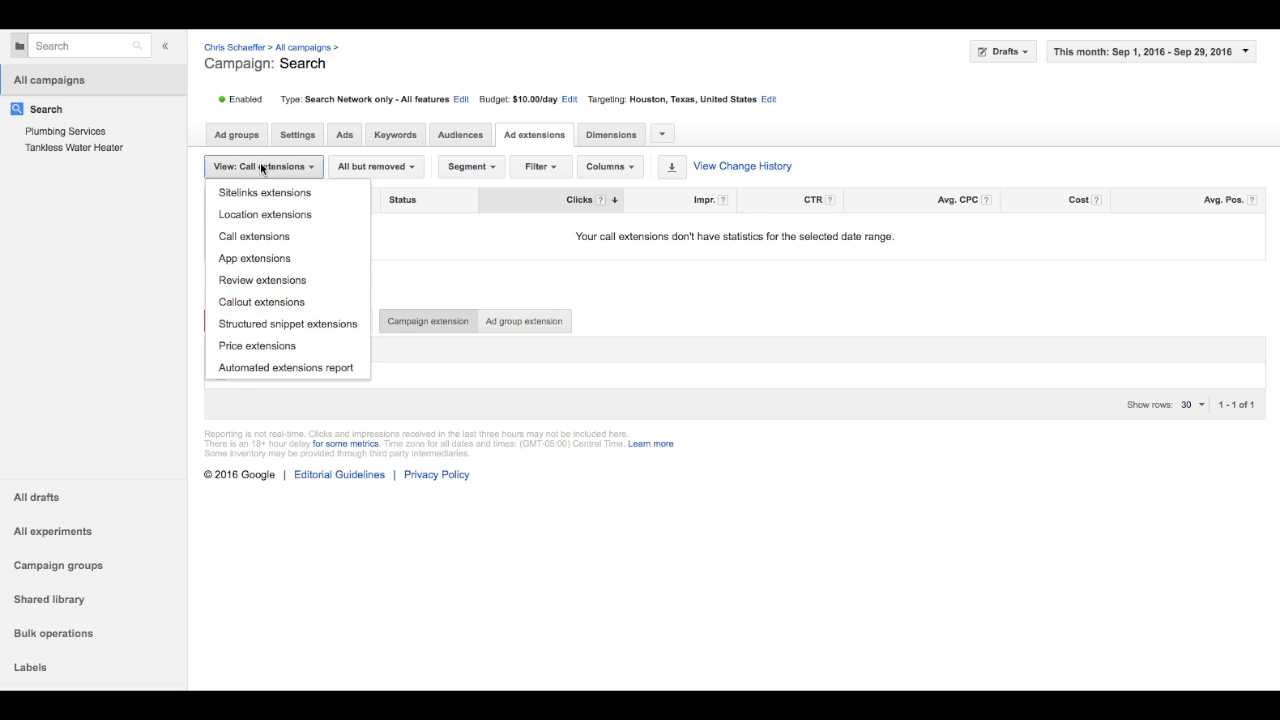
pyautogui.click(264, 192)
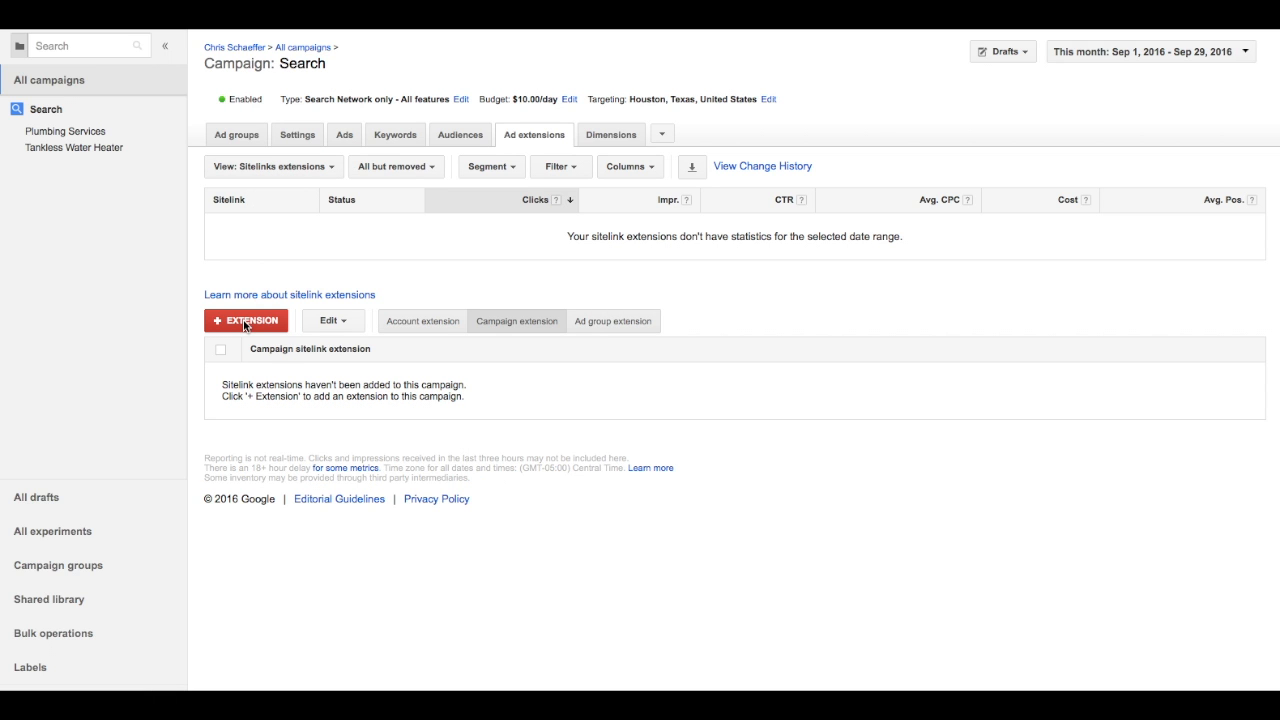
pyautogui.click(246, 320)
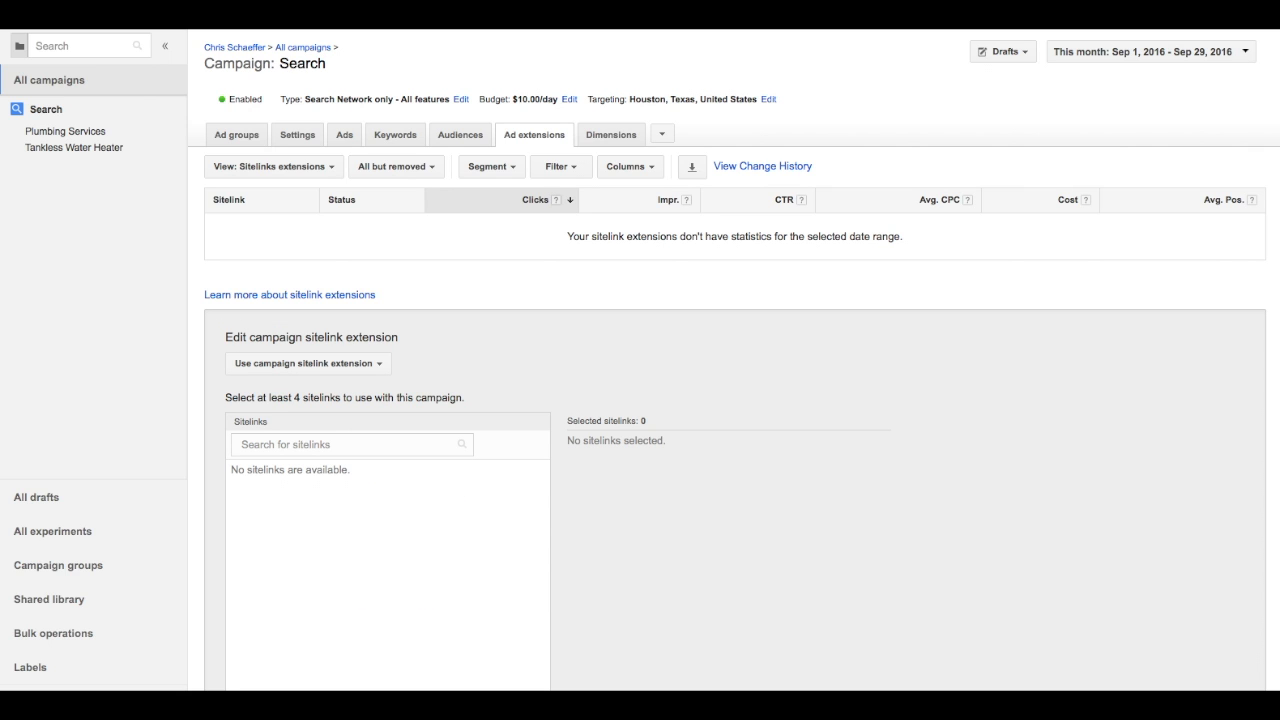
pyautogui.scroll(-3)
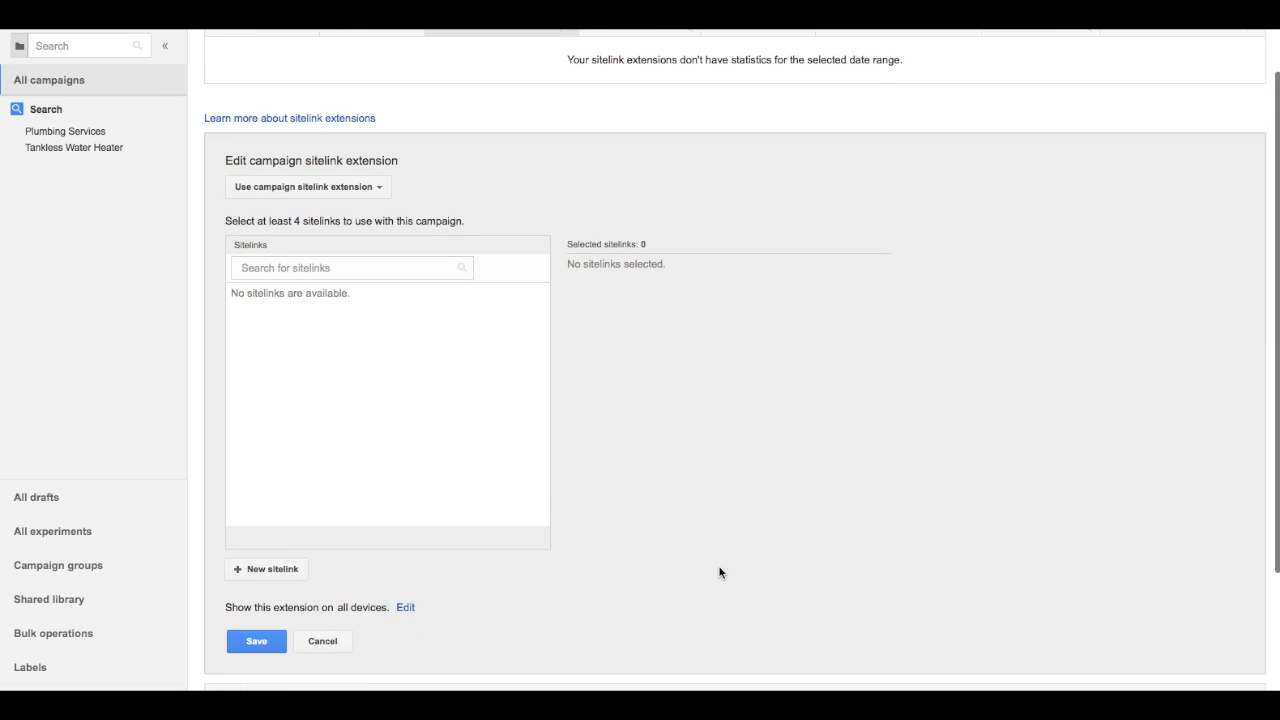
# Add a Water Softeners sitelink pointing to bingservices.com/water-softeners.php
pyautogui.click(266, 568)
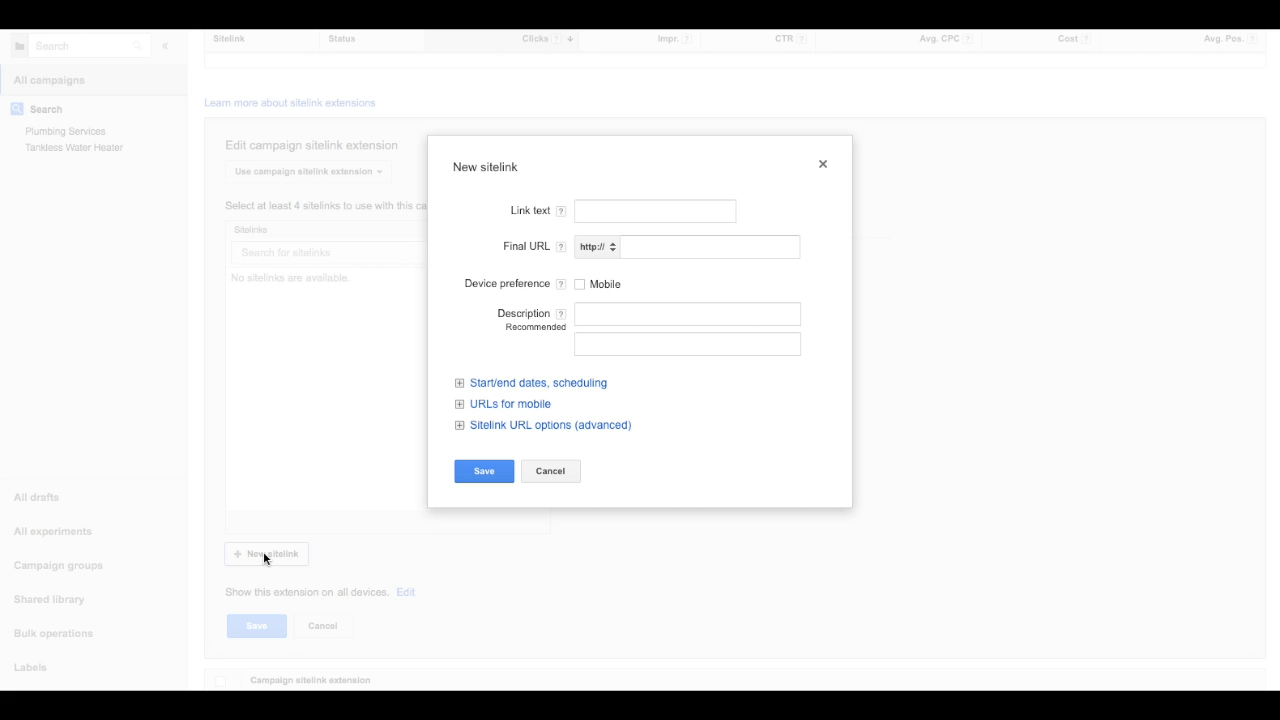
pyautogui.click(710, 248)
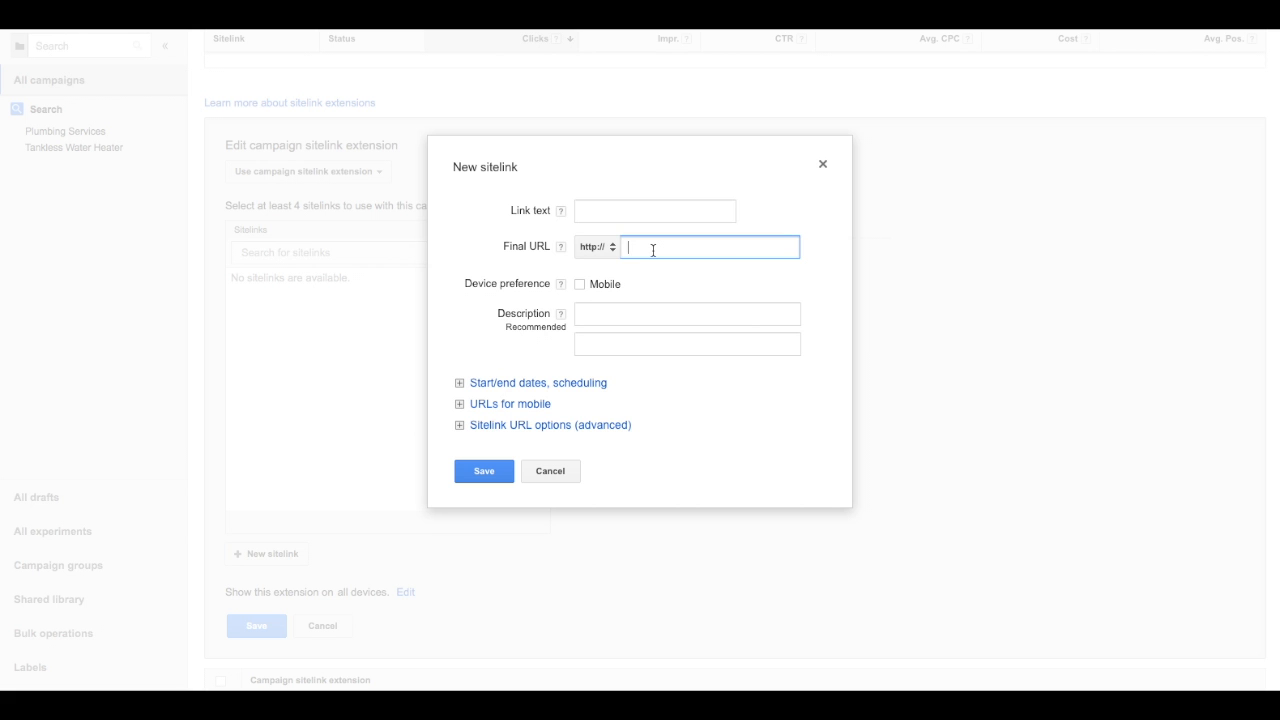
pyautogui.write('bingservices.com/water-softeners.php')
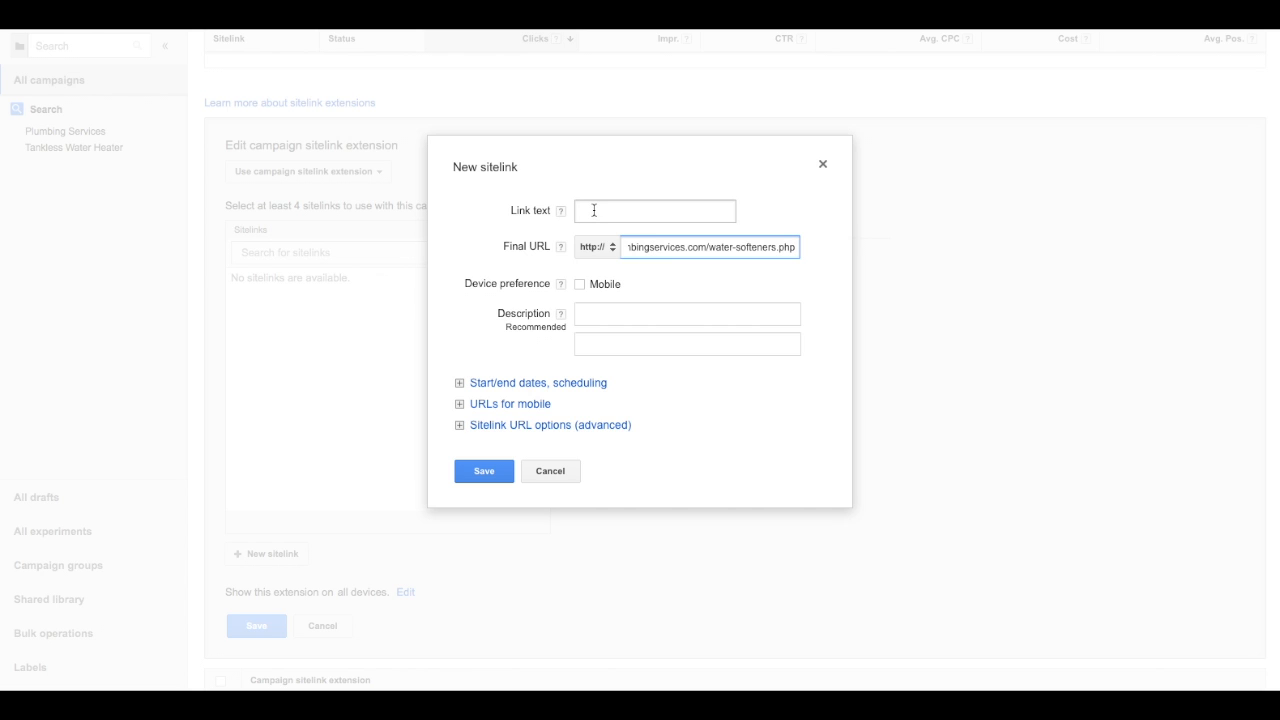
pyautogui.write('Water Softeners')
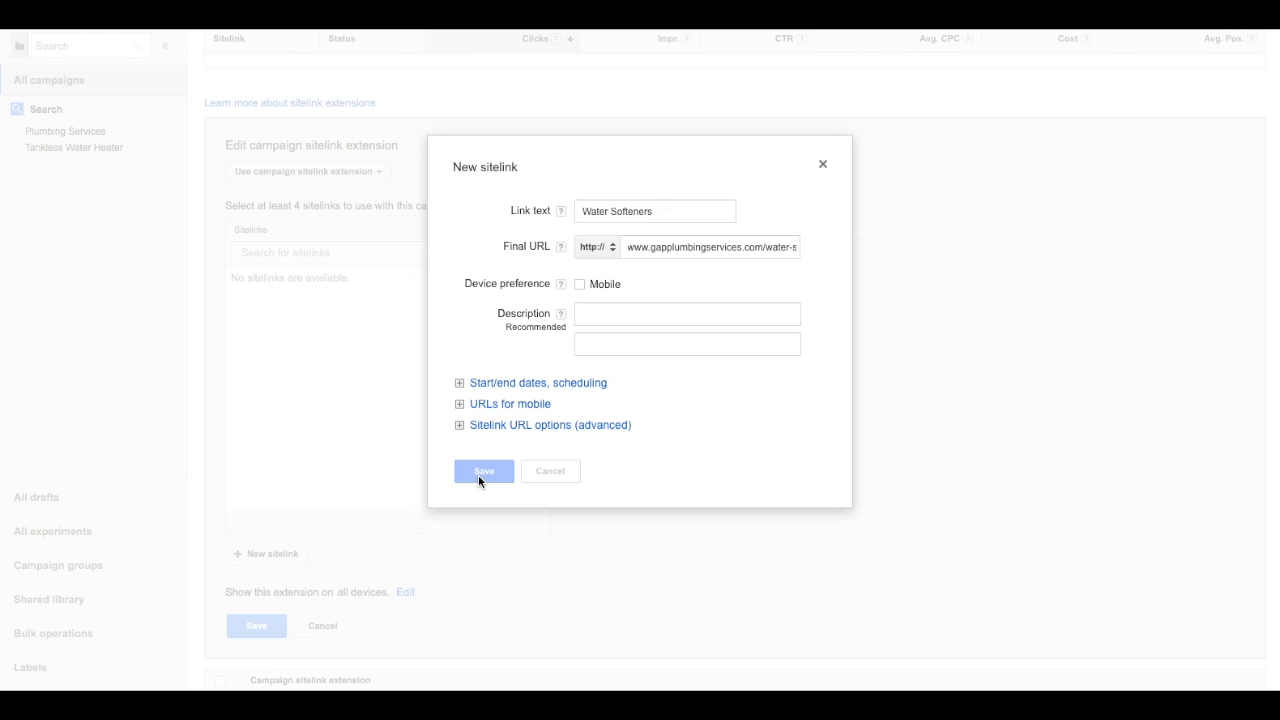
pyautogui.click(484, 472)
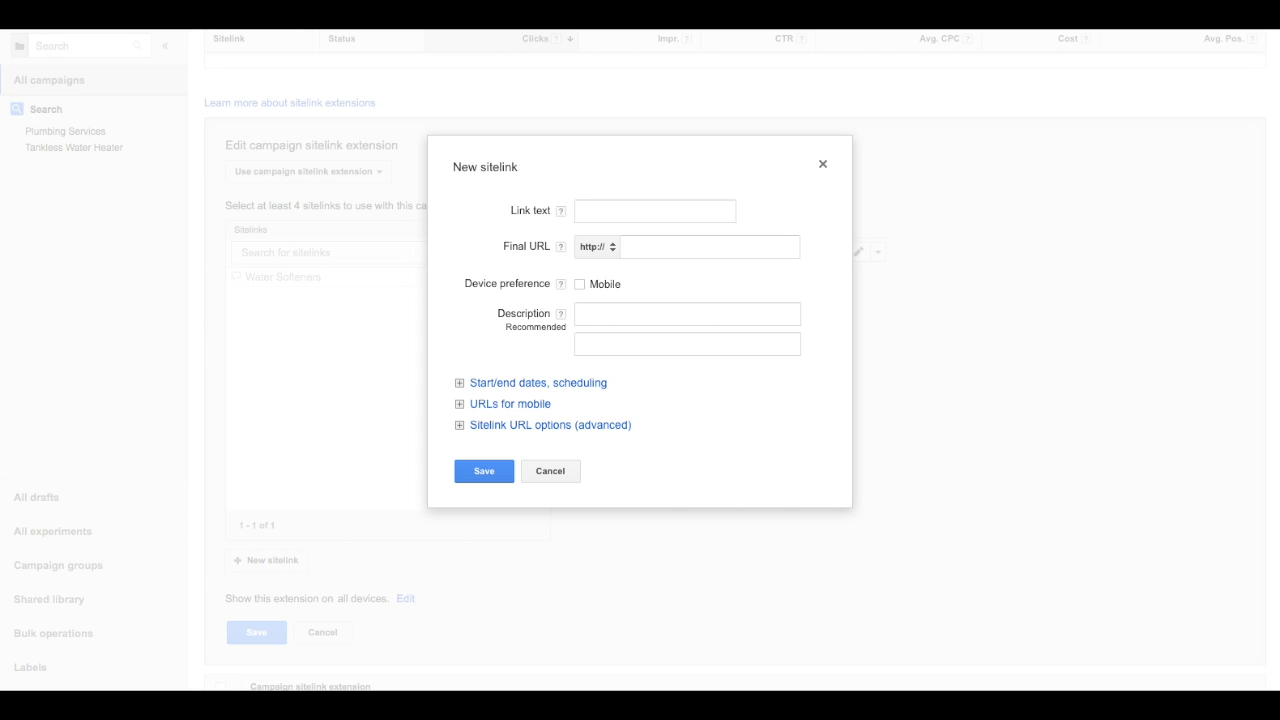
pyautogui.click(708, 248)
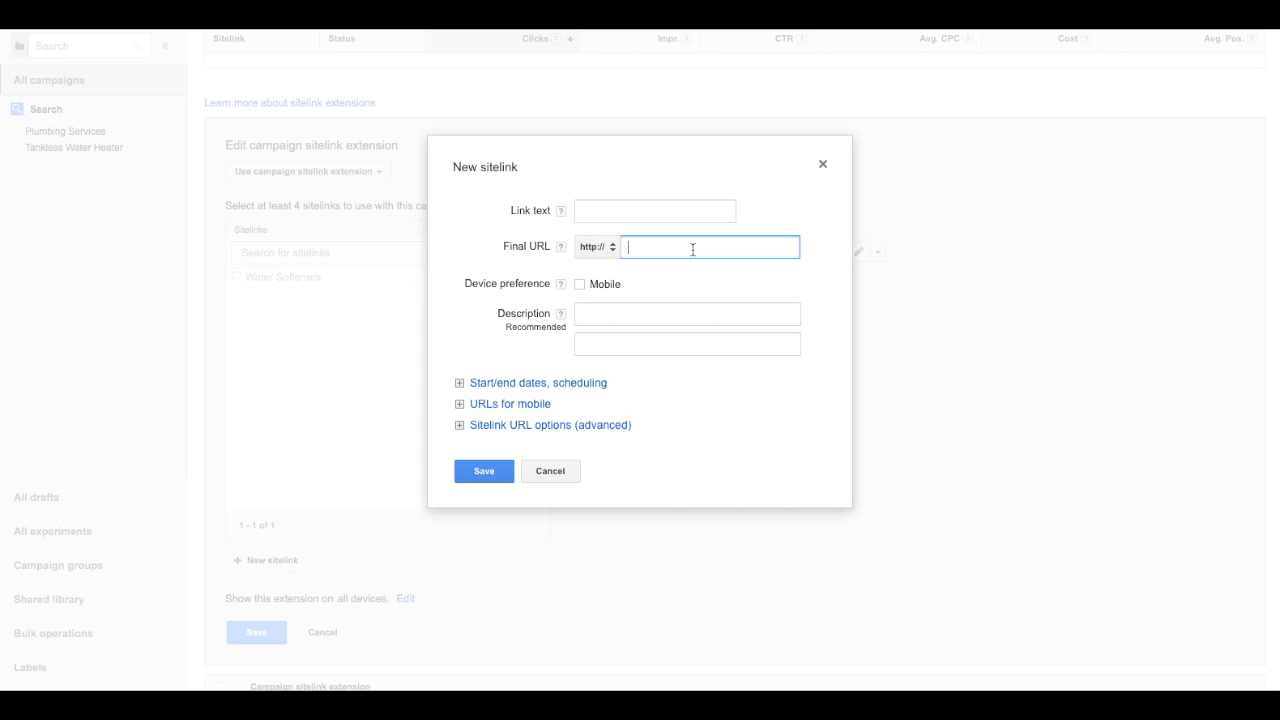
pyautogui.write('www.gapplumbingservices.com/slab-leak')
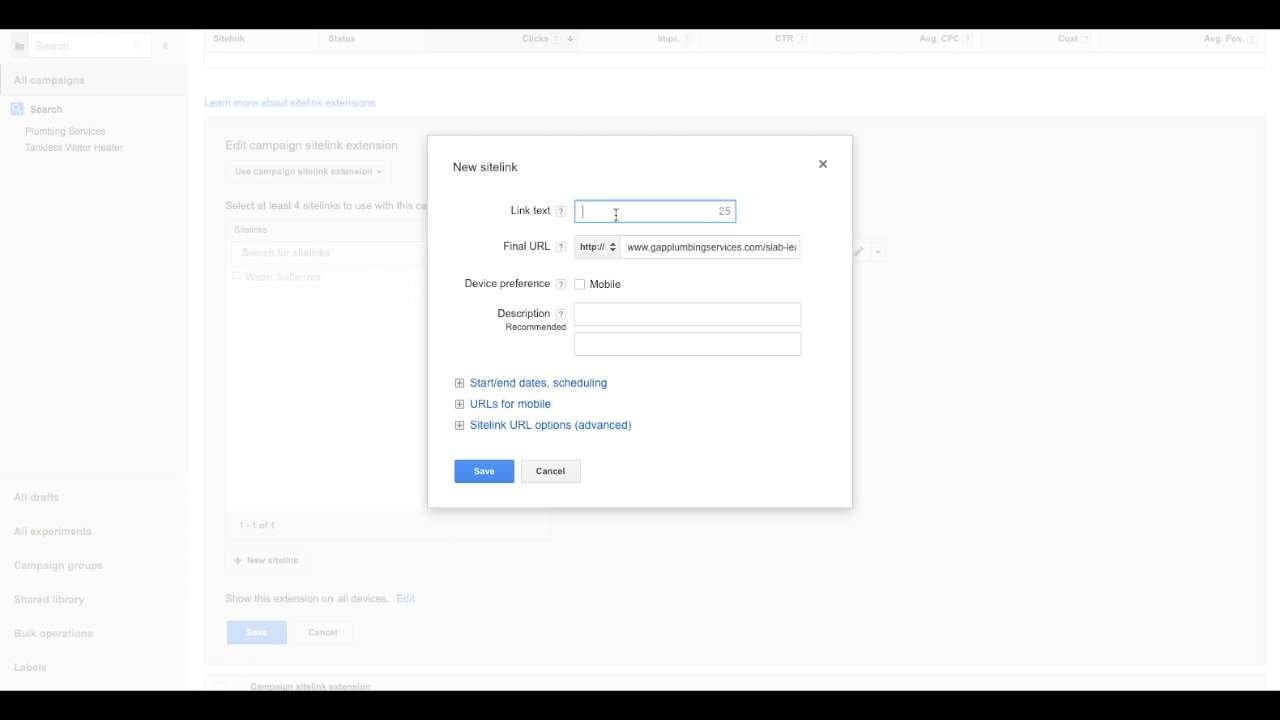
pyautogui.write('Slab Leaks')
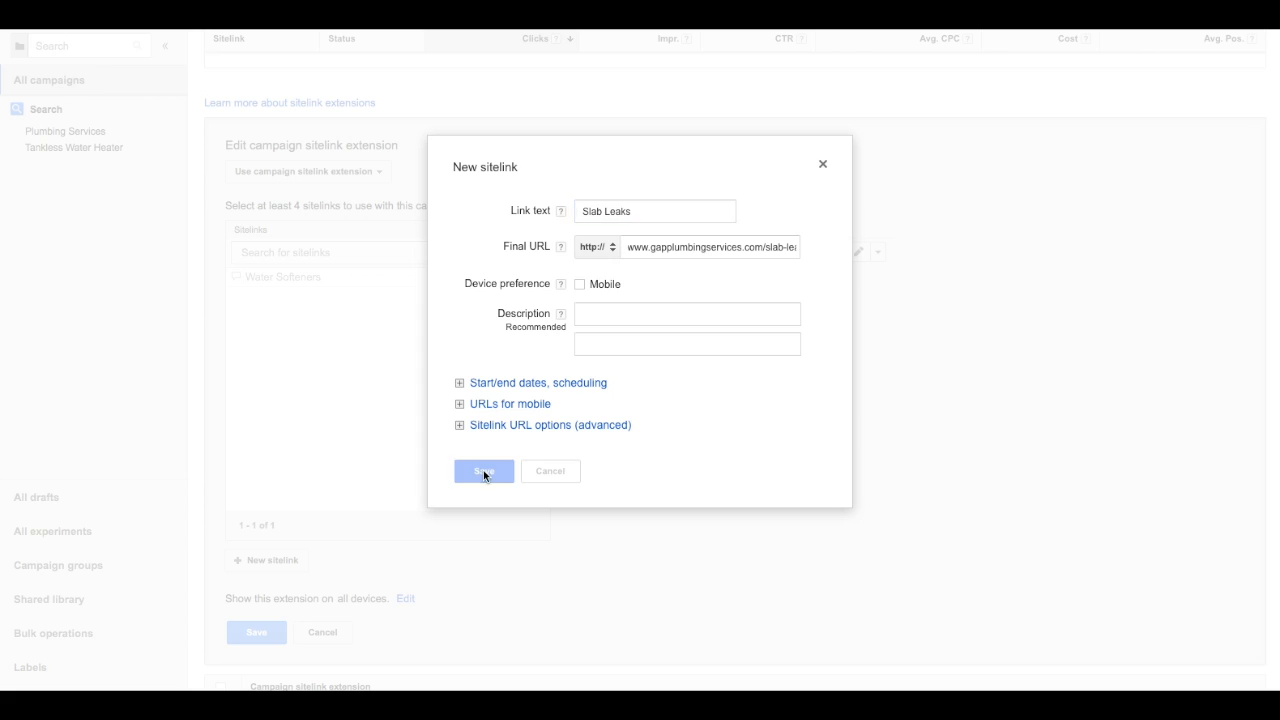
pyautogui.click(484, 472)
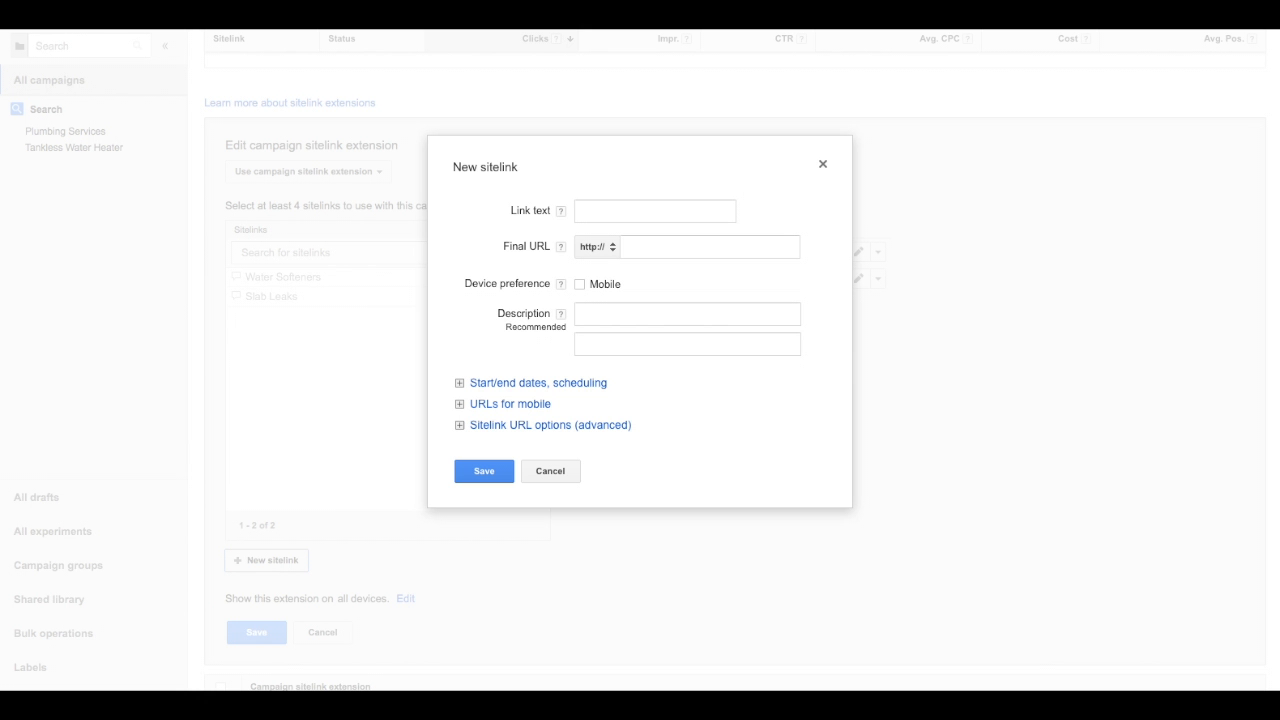
# Add a Schedule an Appointment sitelink and save it
pyautogui.click(710, 248)
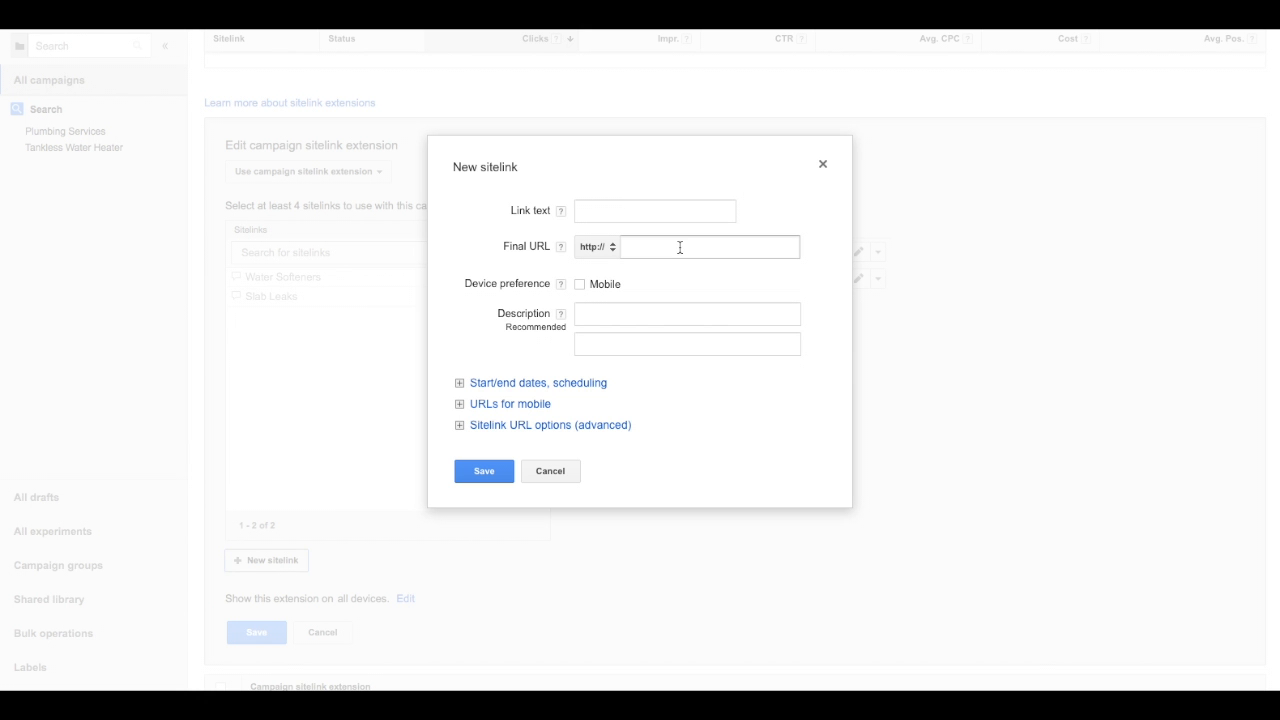
pyautogui.write('Sched')
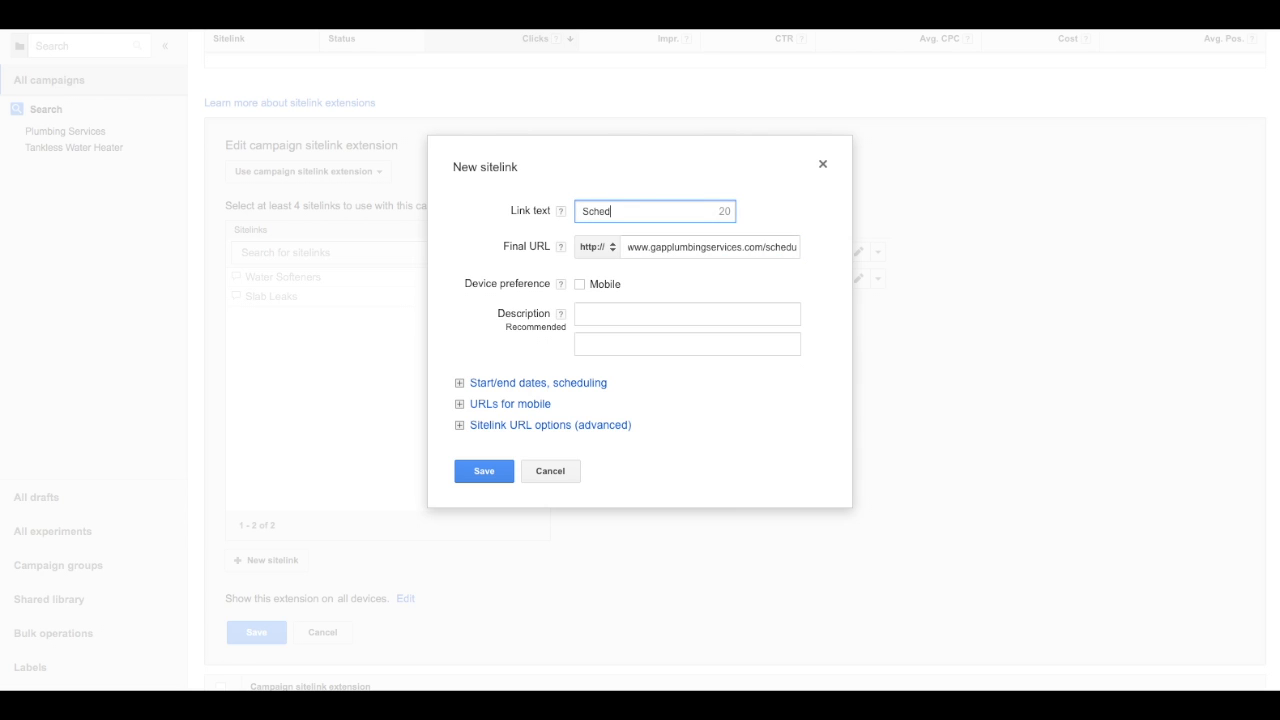
pyautogui.write('ule an Appointment')
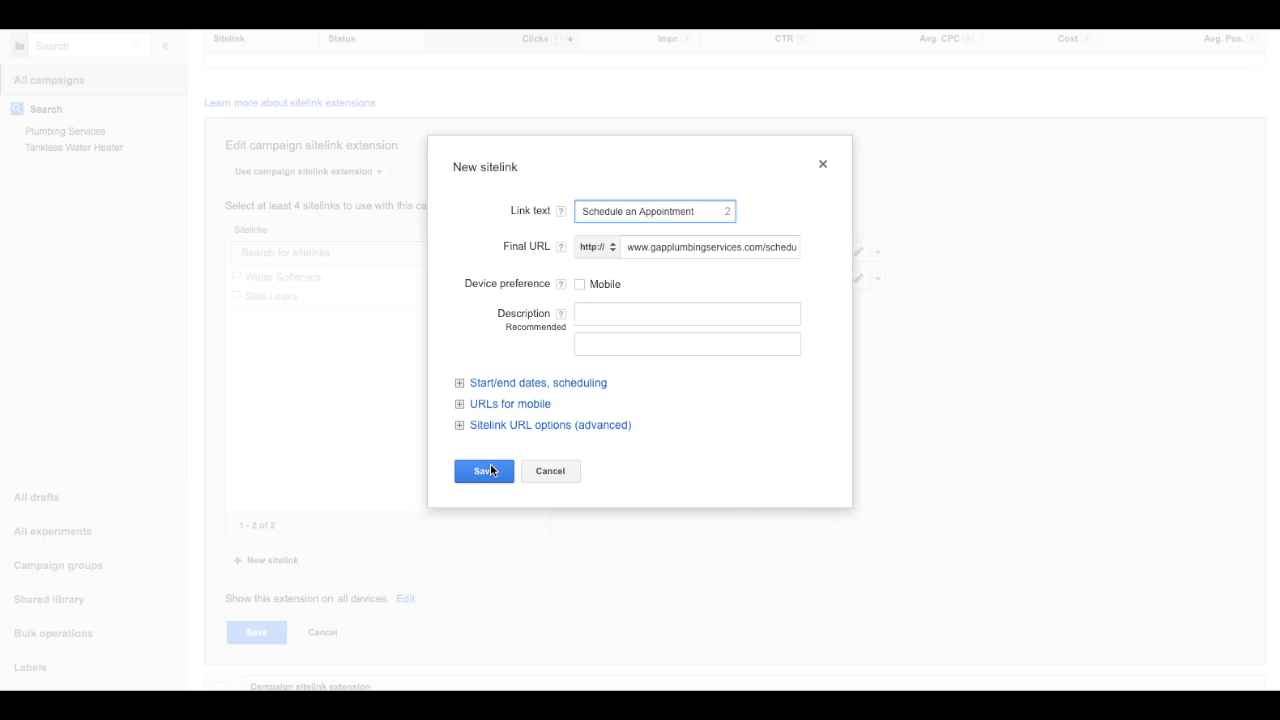
pyautogui.click(484, 472)
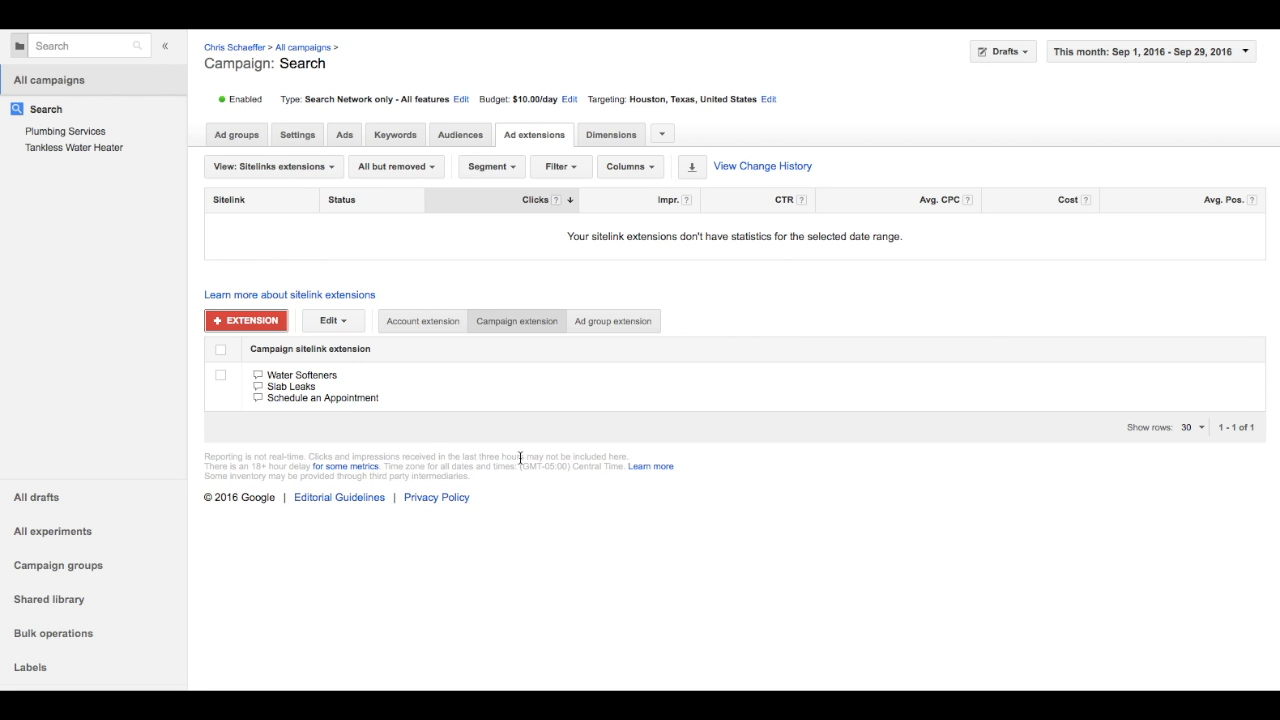
# Switch the extensions view to Callout extensions
pyautogui.click(272, 166)
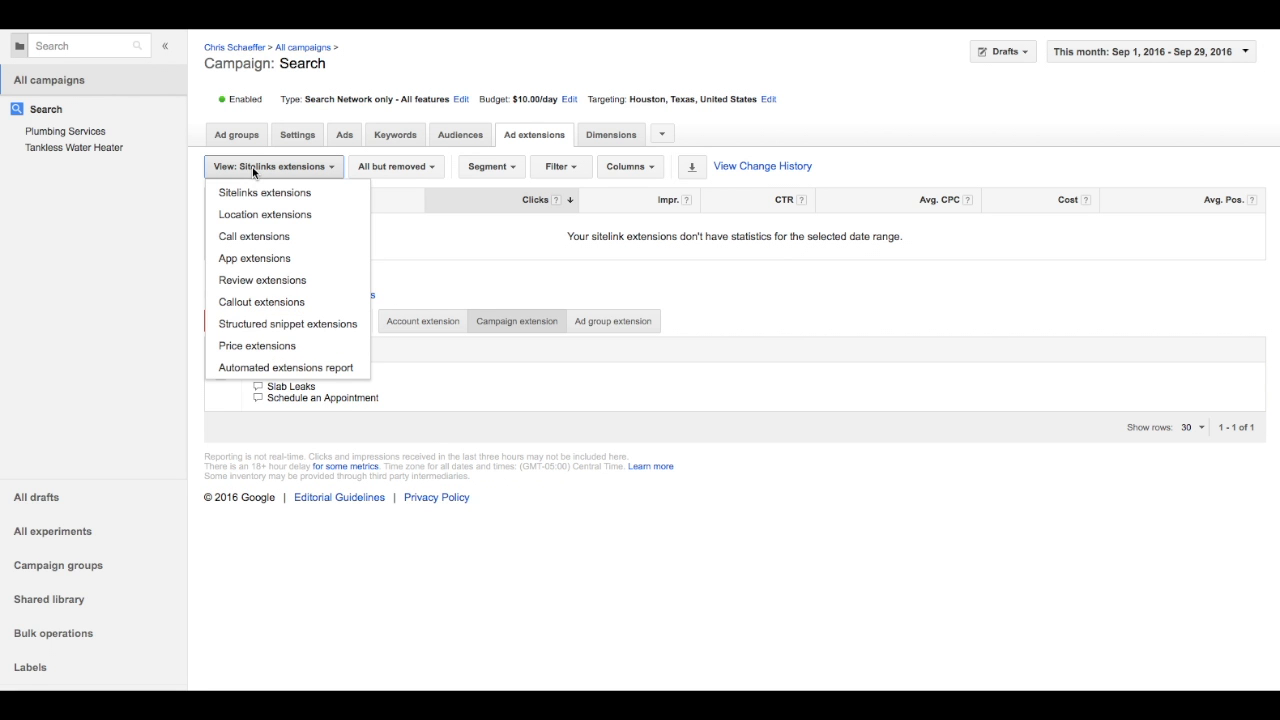
pyautogui.click(260, 300)
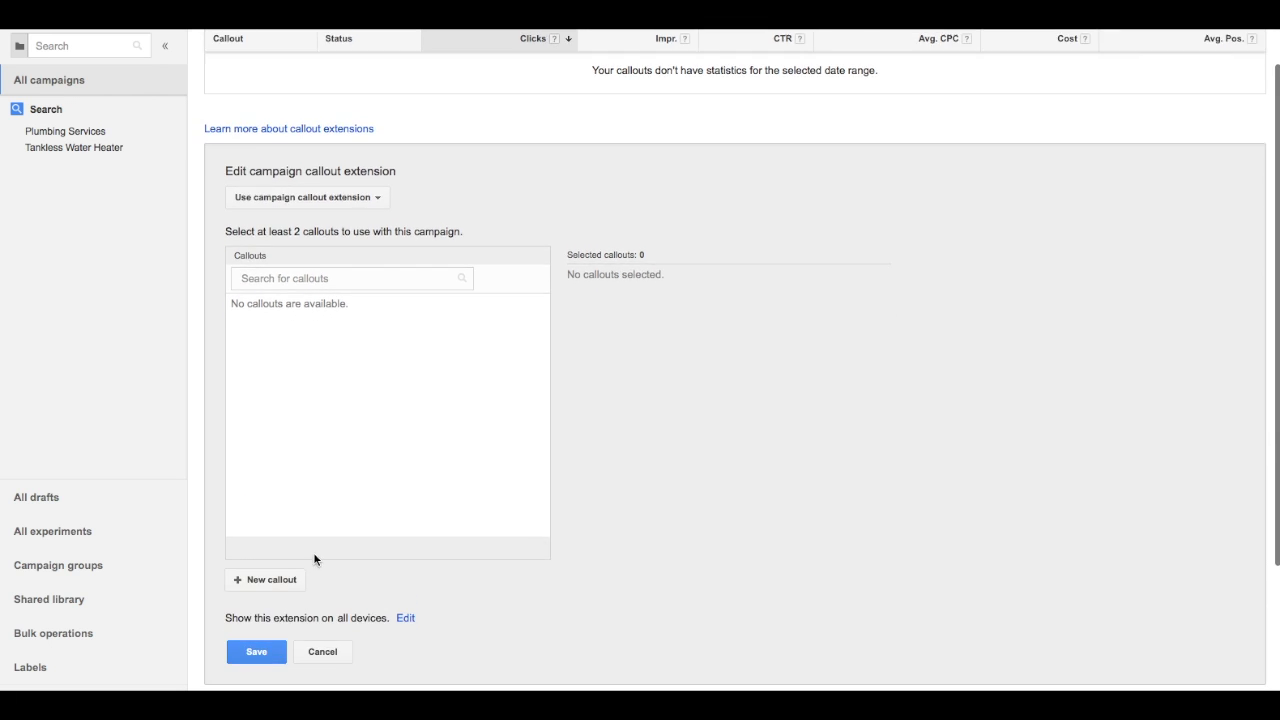
# Create and save the Friendly Service and Expert Plumbers callouts
pyautogui.click(264, 580)
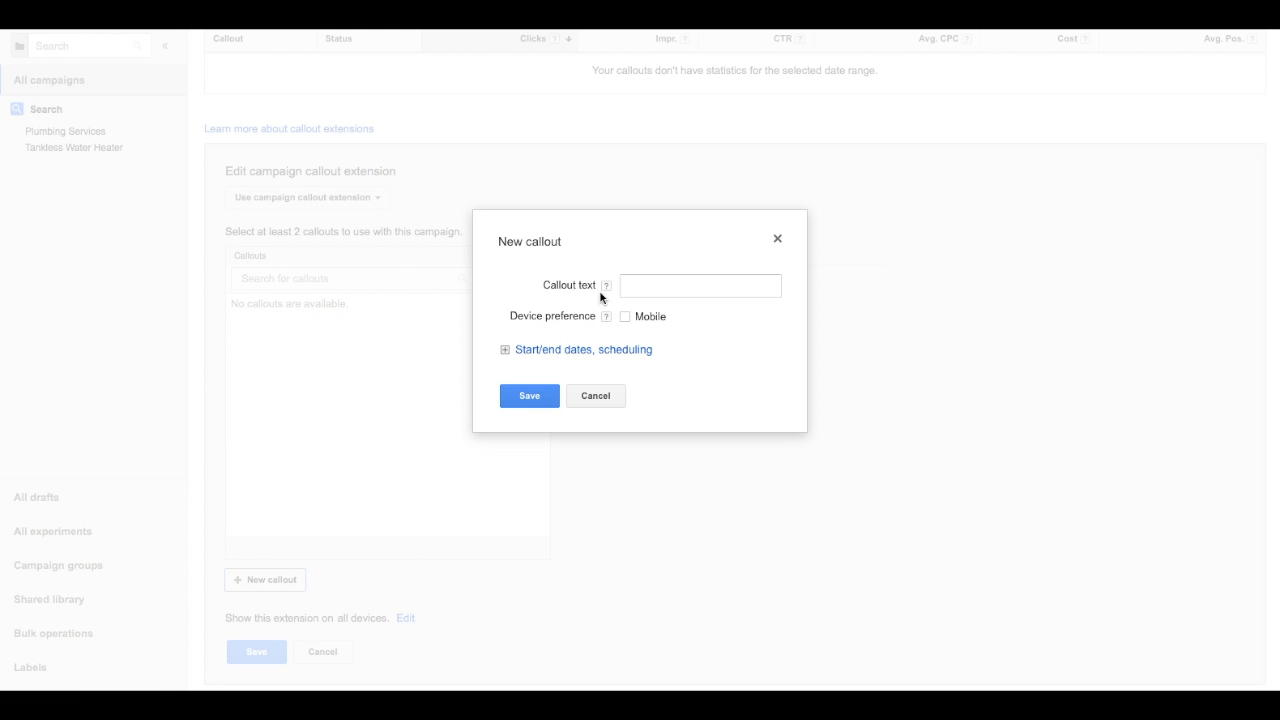
pyautogui.click(700, 284)
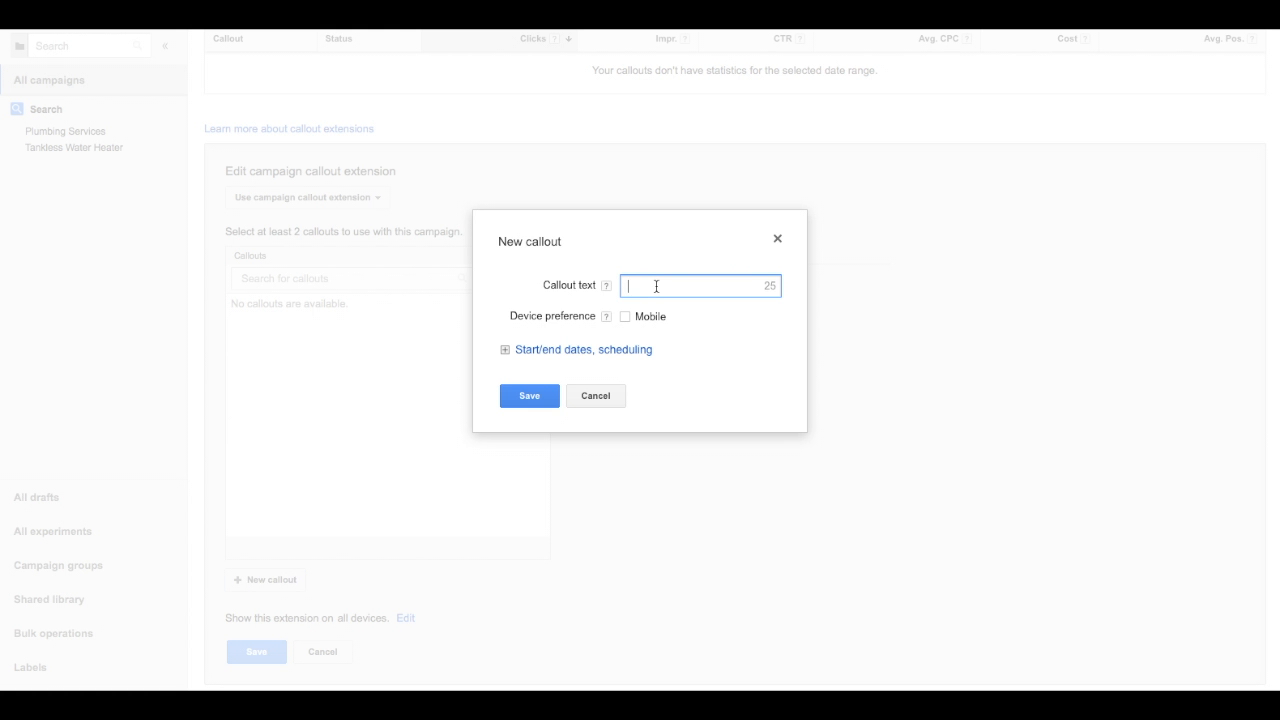
pyautogui.write('Friendly Service')
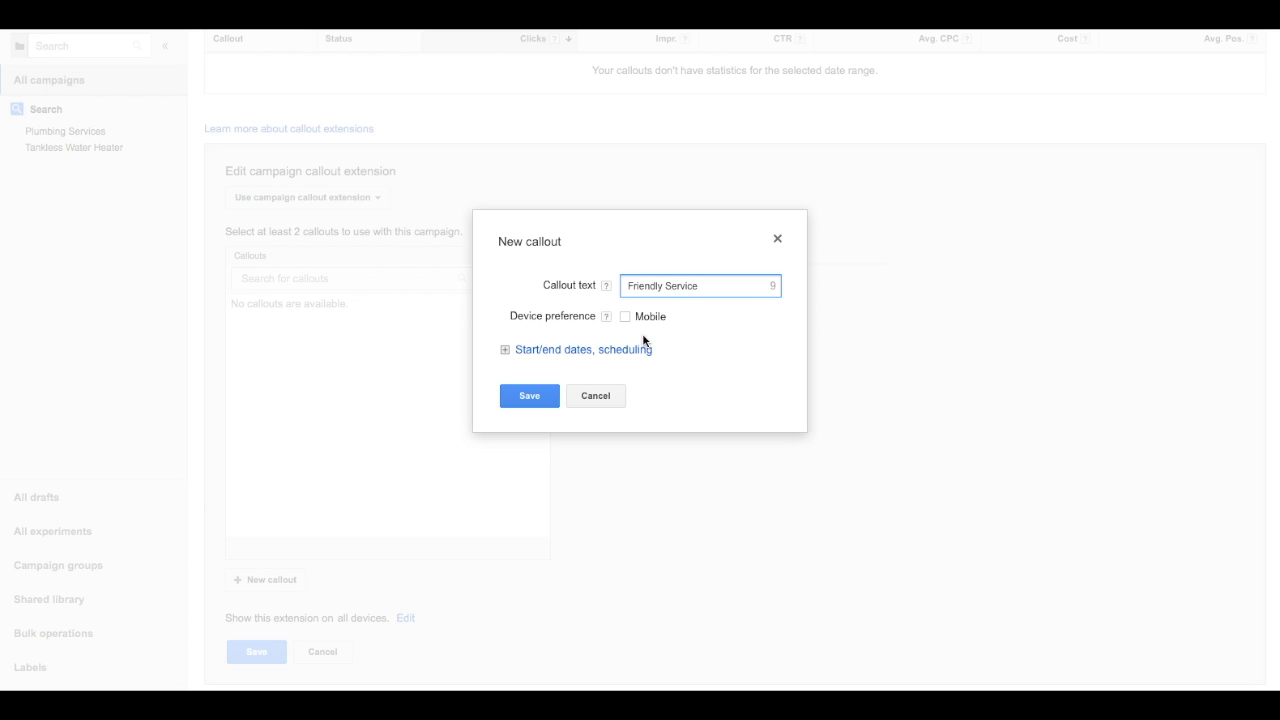
pyautogui.click(528, 396)
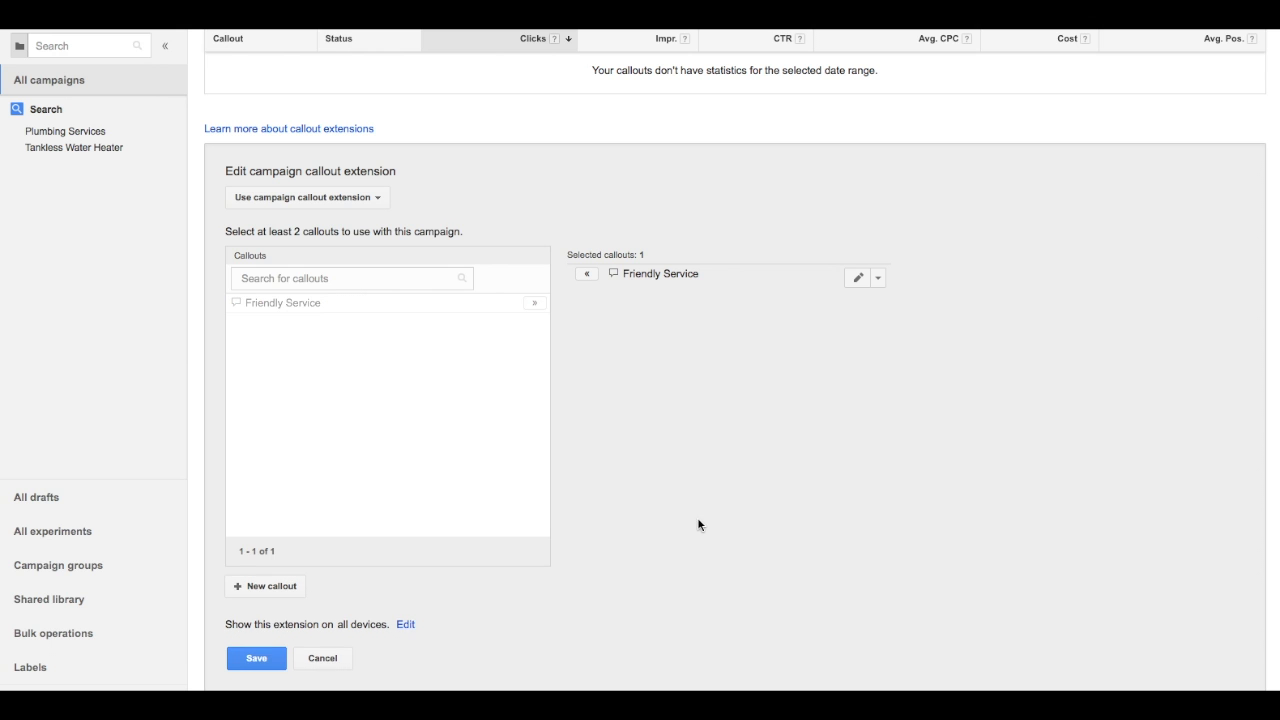
pyautogui.click(264, 586)
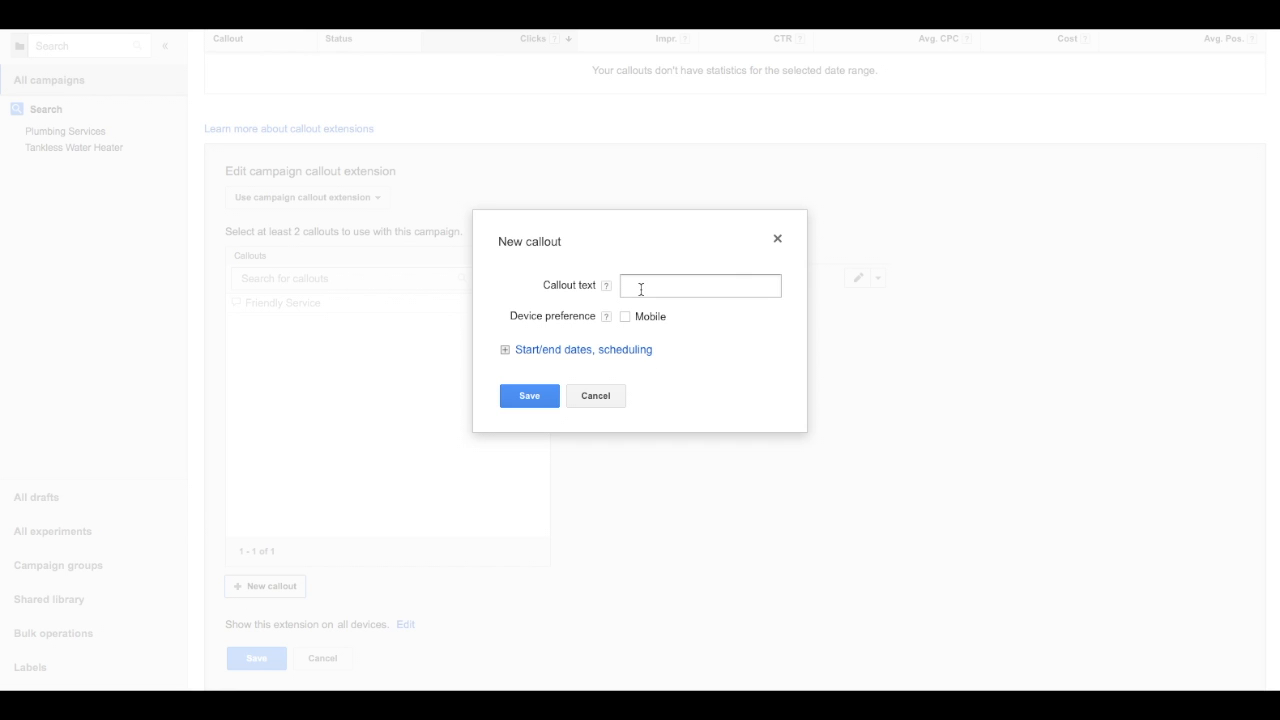
pyautogui.click(700, 284)
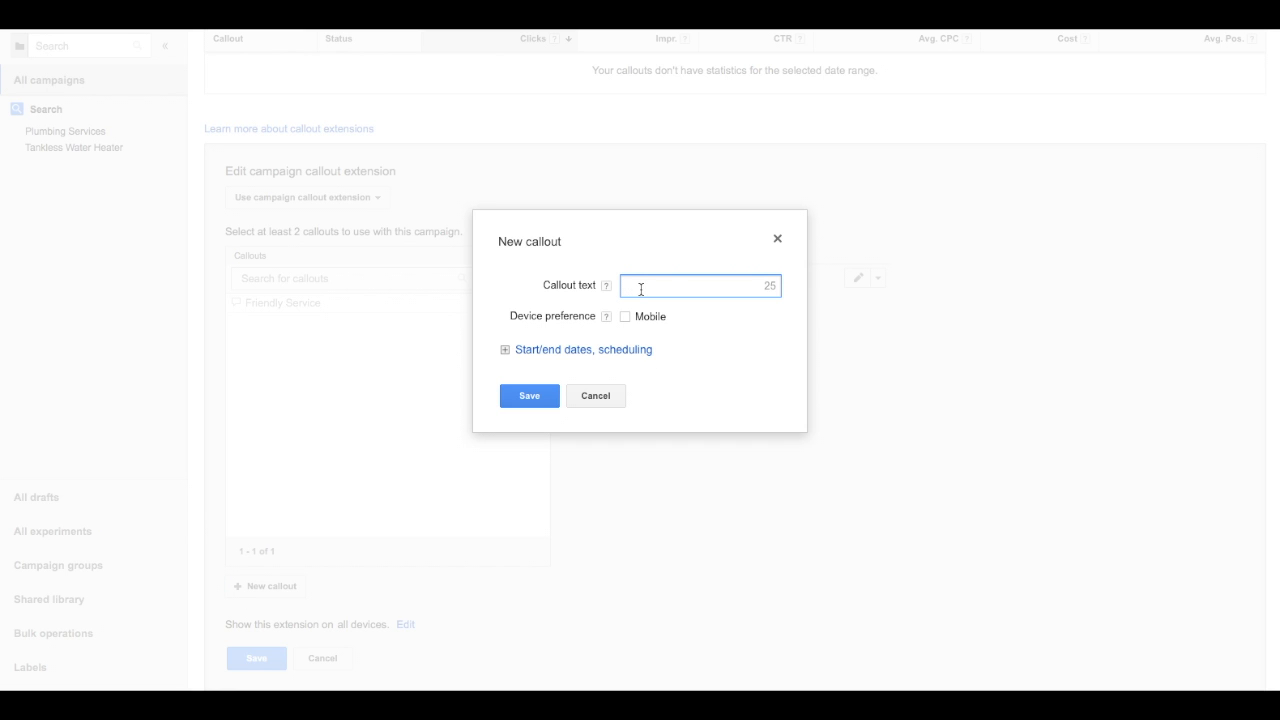
pyautogui.write('Exp')
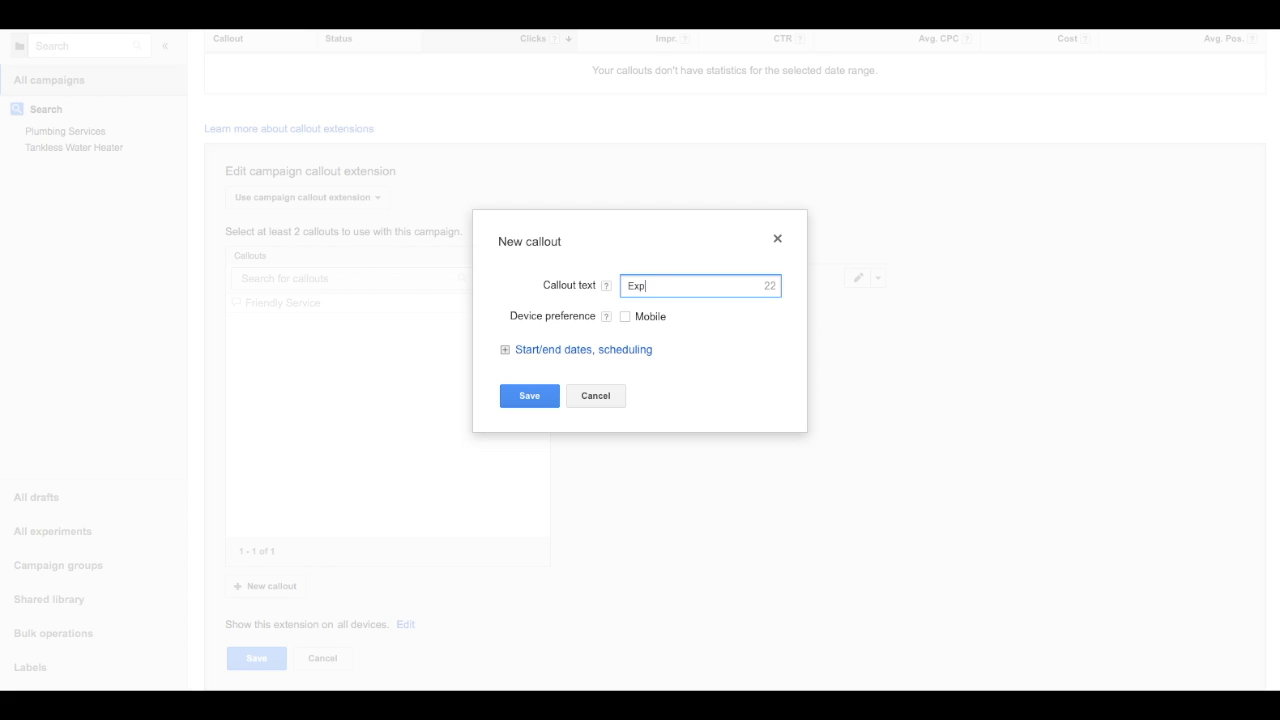
pyautogui.write('Expert Plumber')
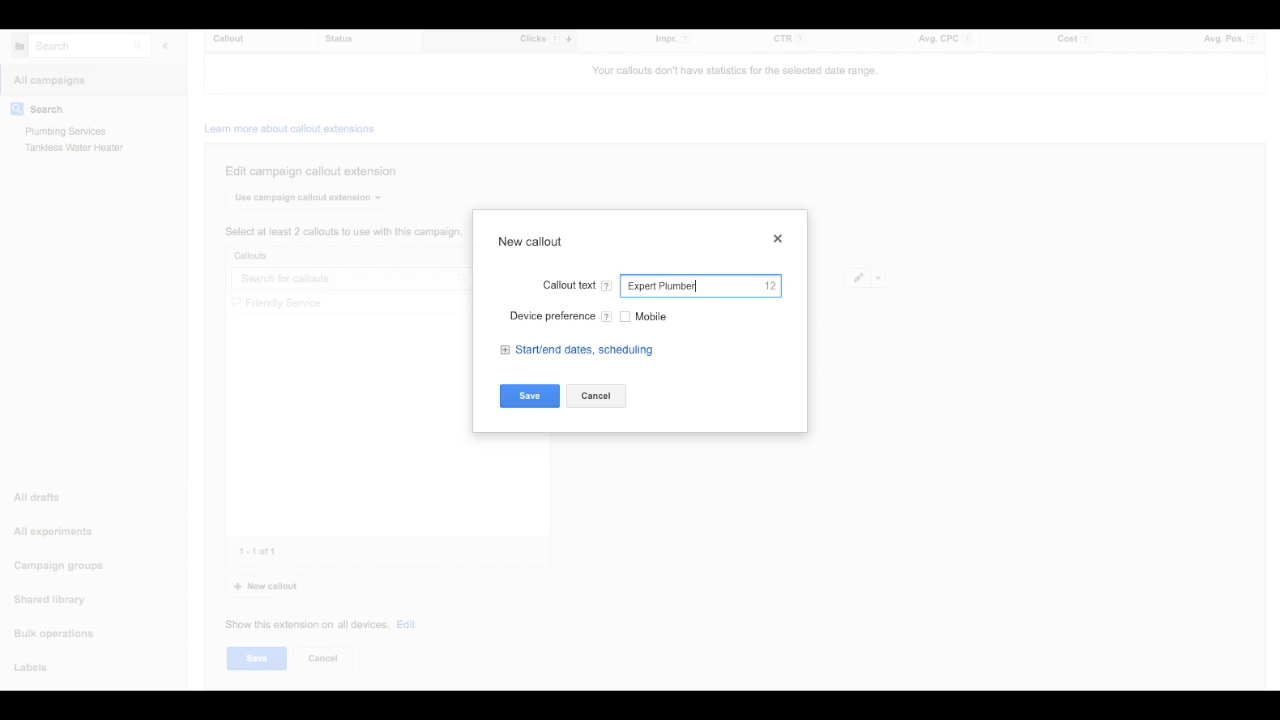
pyautogui.click(528, 396)
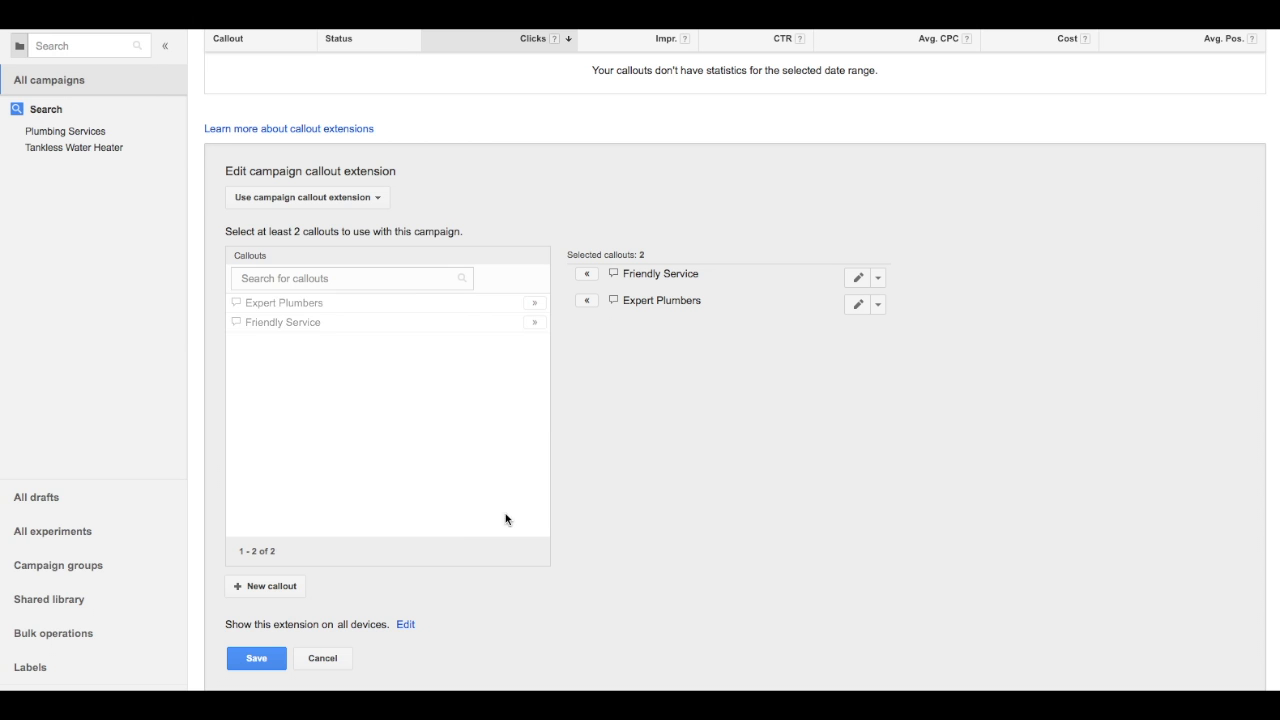
# Create the Affordable Prices callout and save the campaign's three-callout extension
pyautogui.click(264, 584)
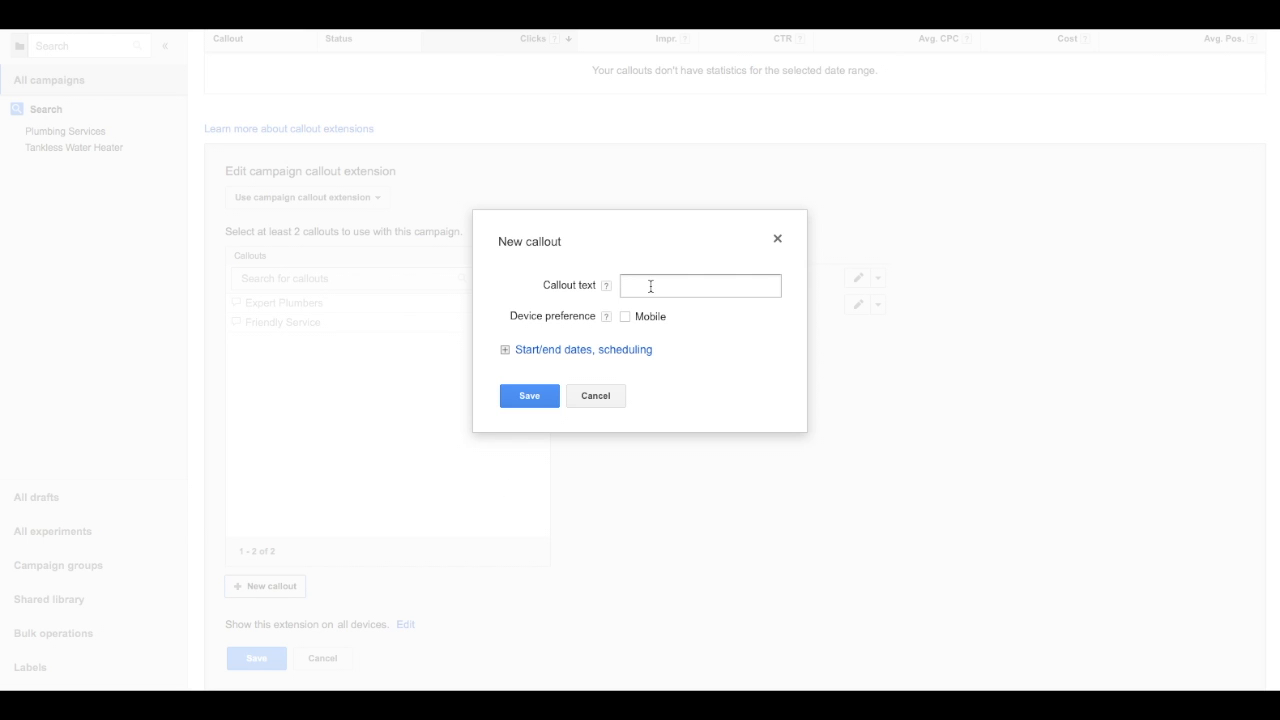
pyautogui.click(700, 284)
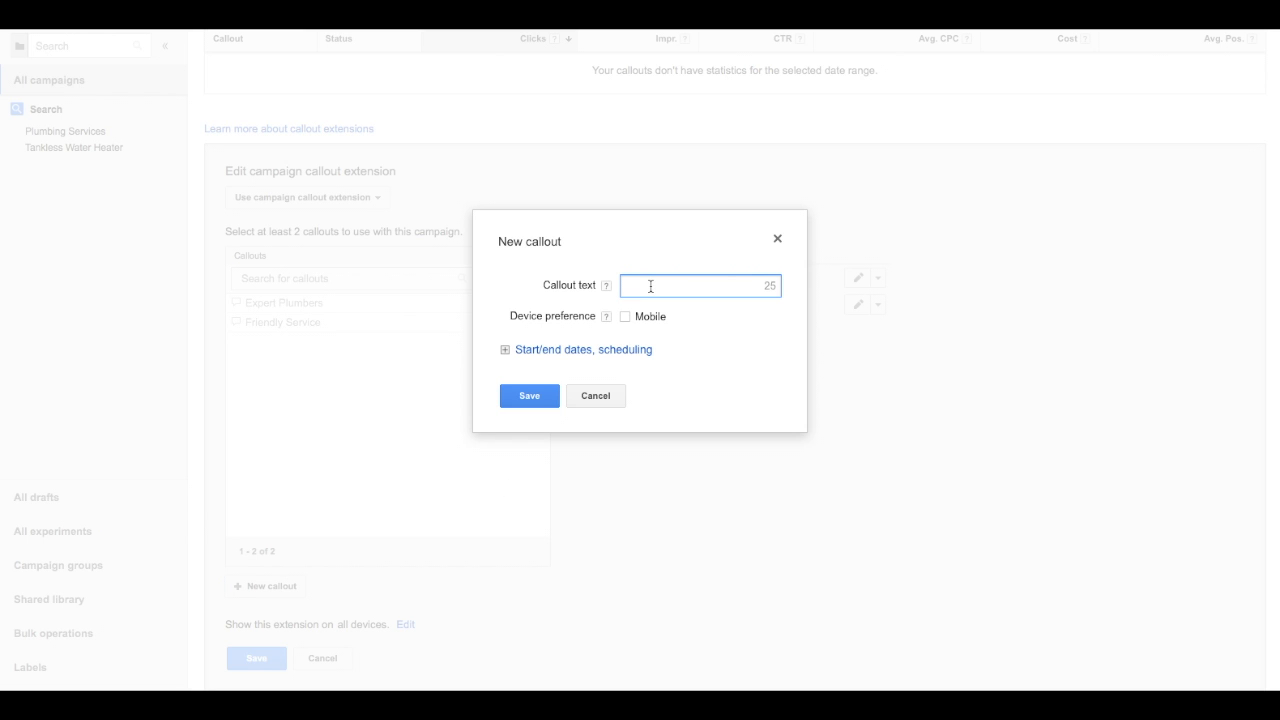
pyautogui.write('Affordable Prices')
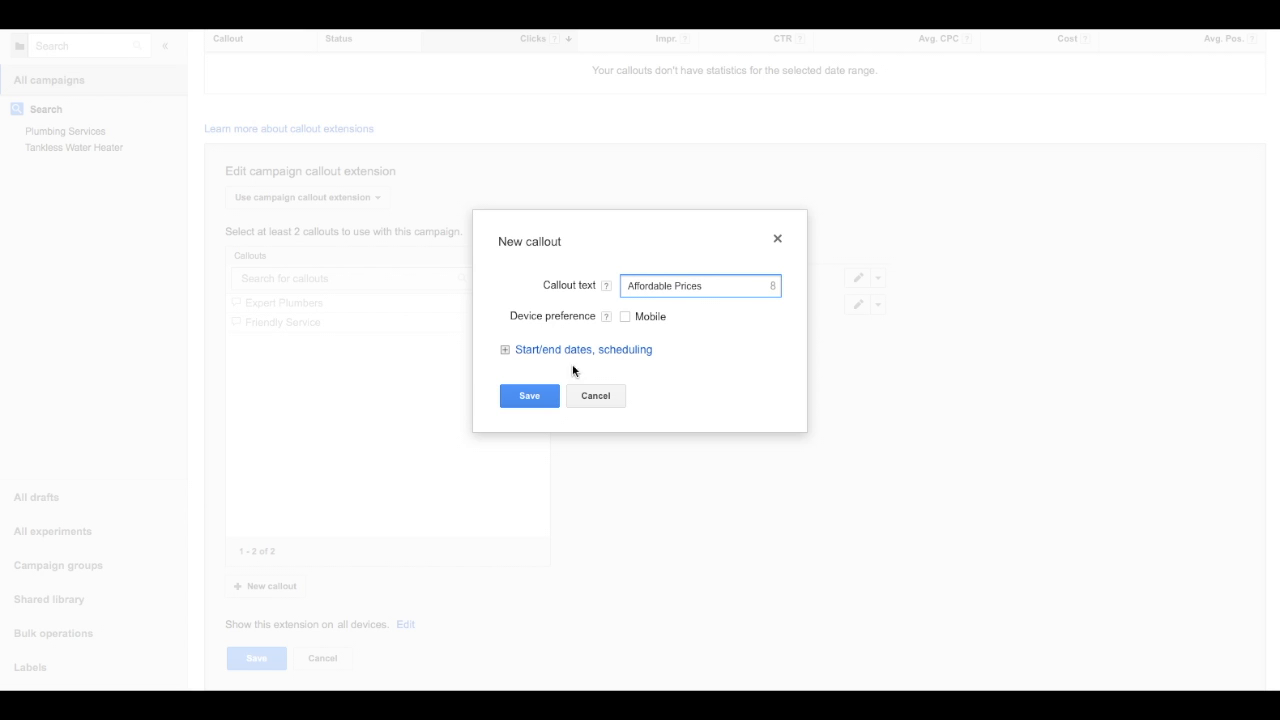
pyautogui.click(528, 396)
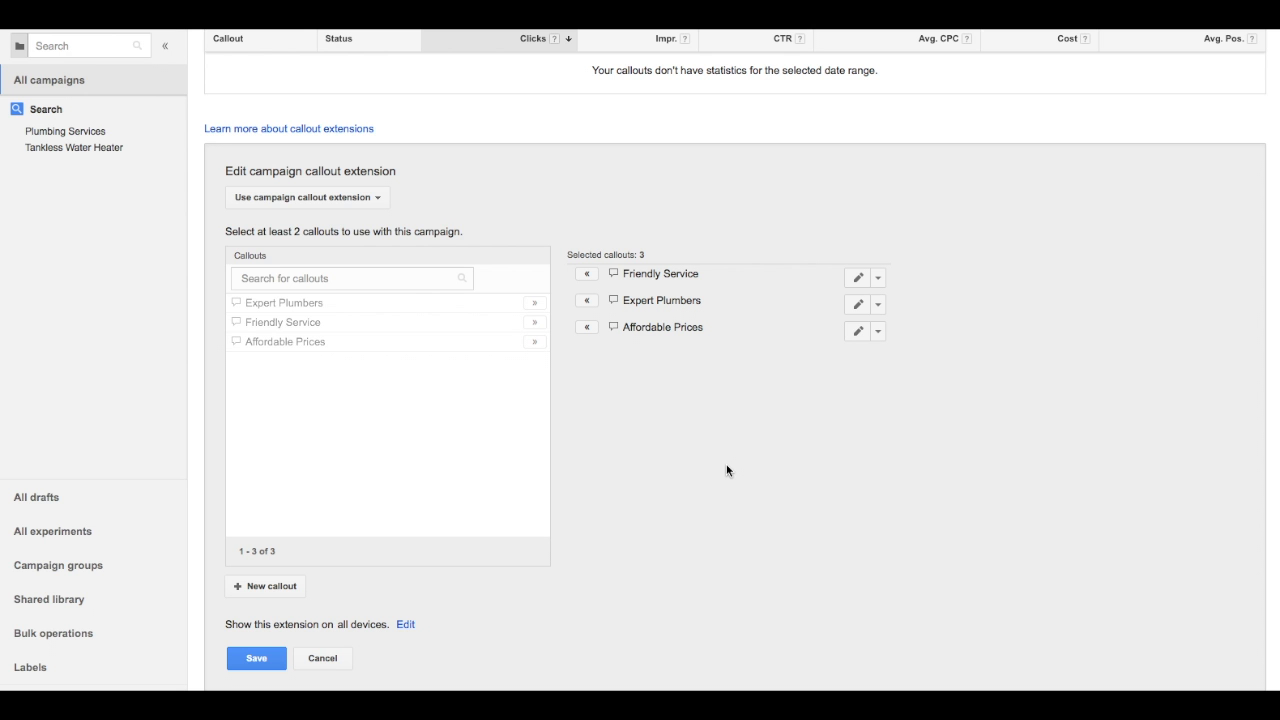
pyautogui.scroll(-3)
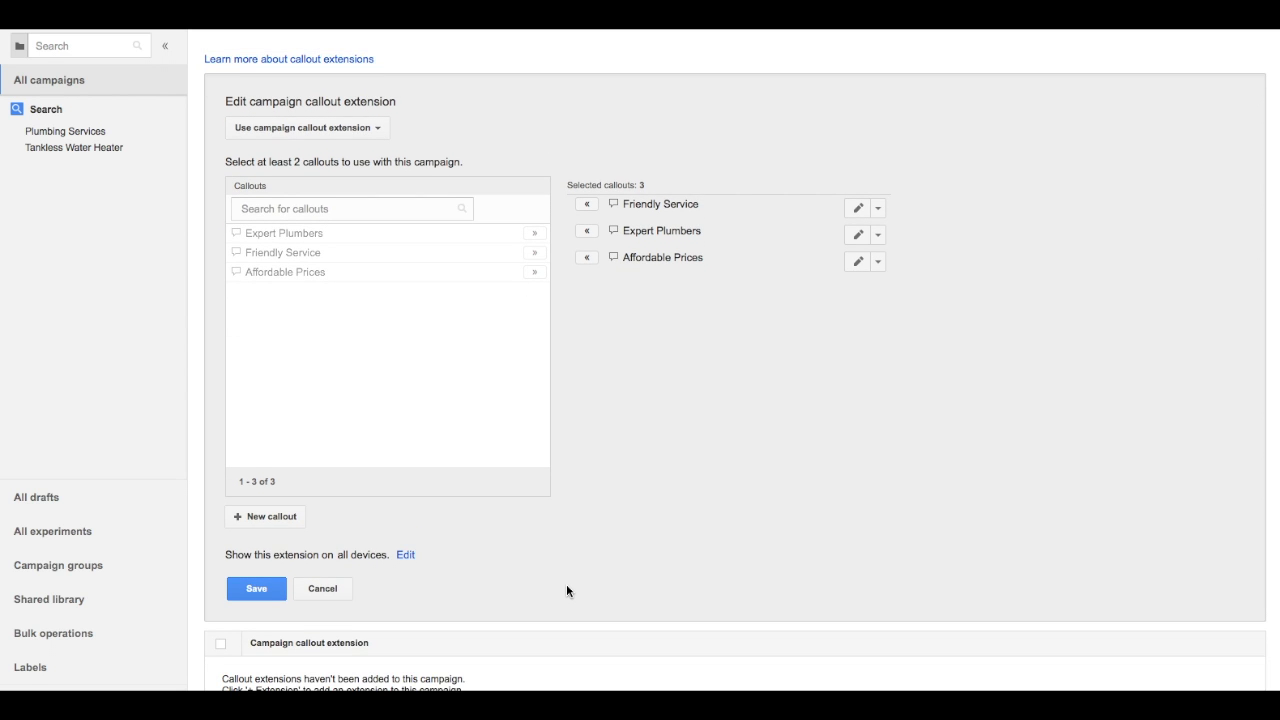
pyautogui.click(256, 588)
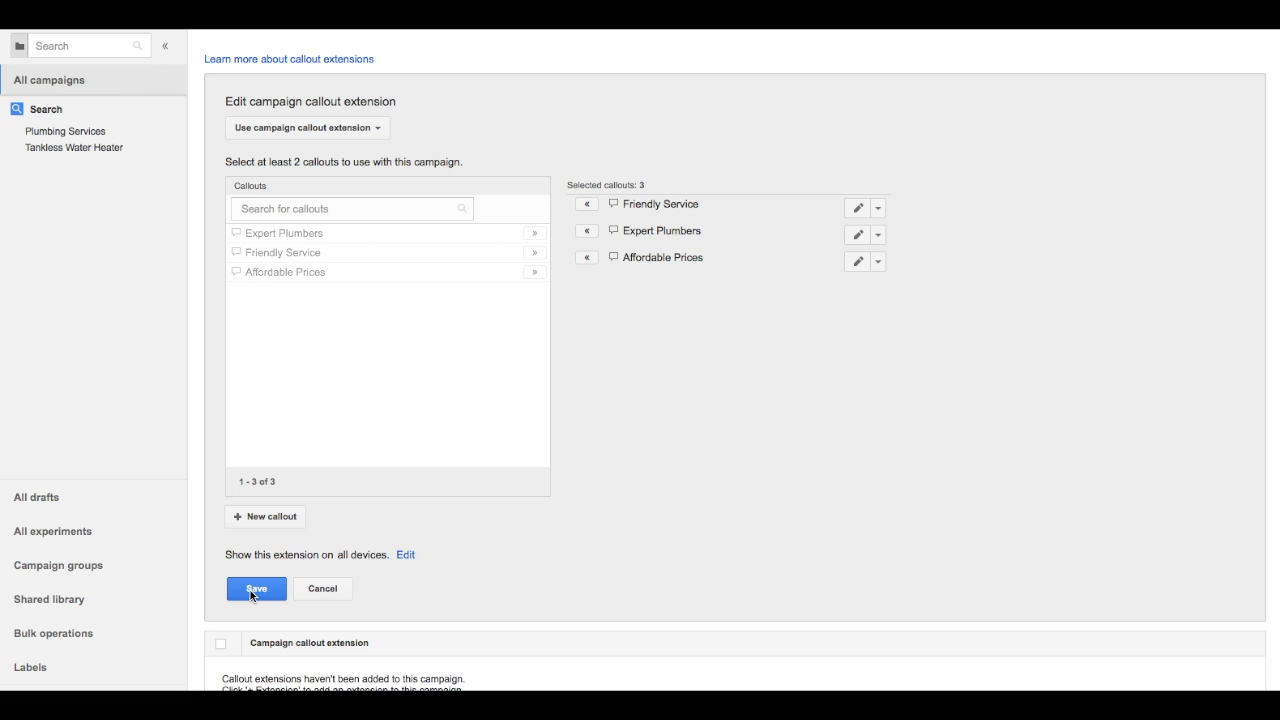
pyautogui.click(256, 588)
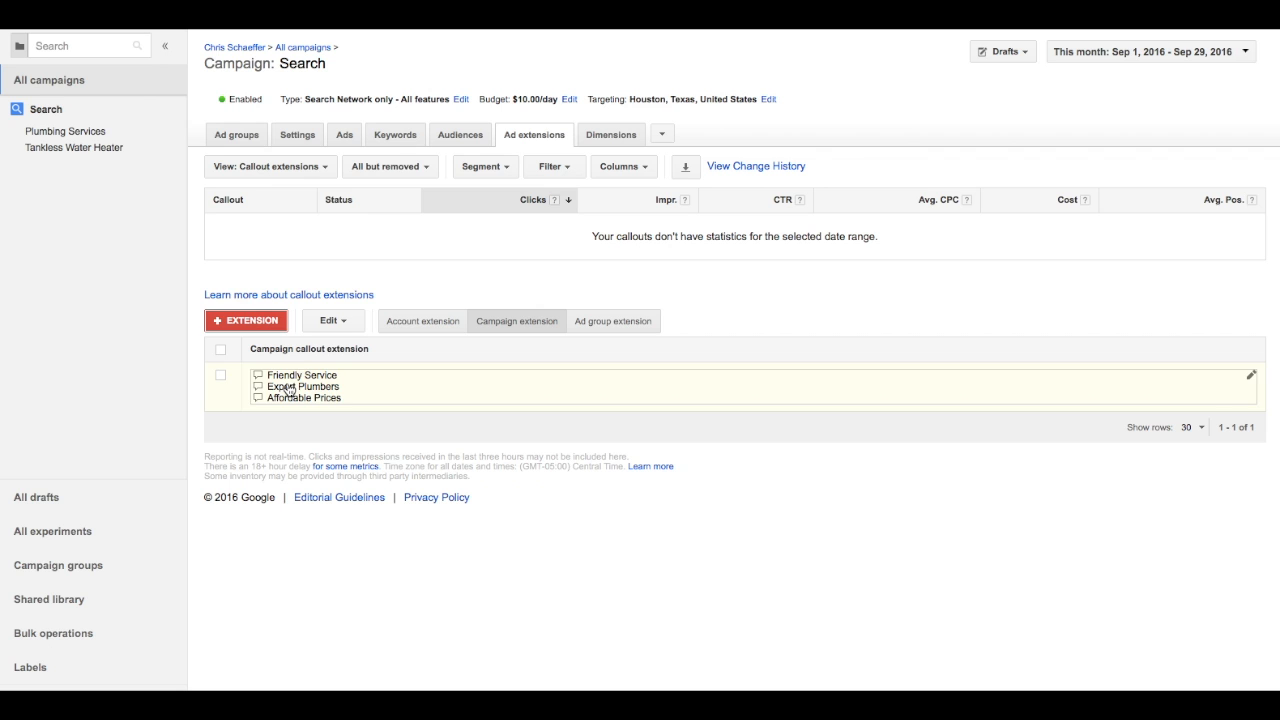
# Review the campaign's keywords, negative keywords and ad groups, ending on the keyword list
pyautogui.click(394, 134)
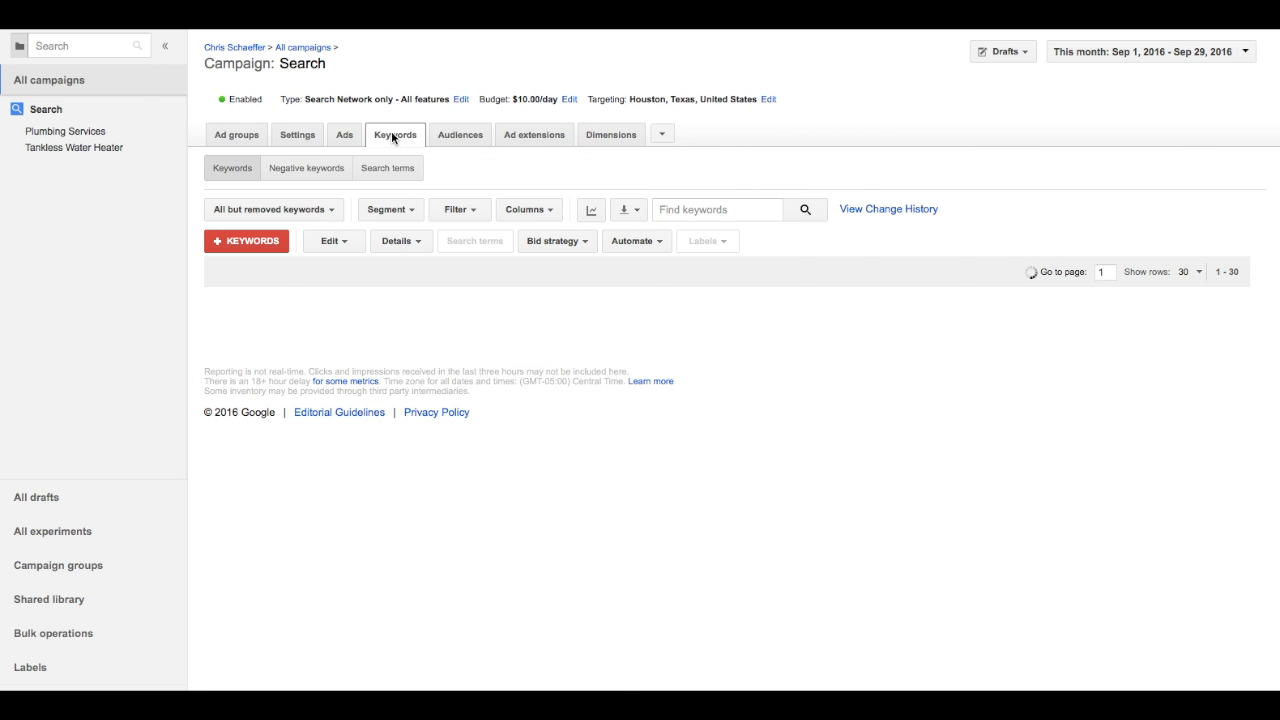
pyautogui.click(394, 134)
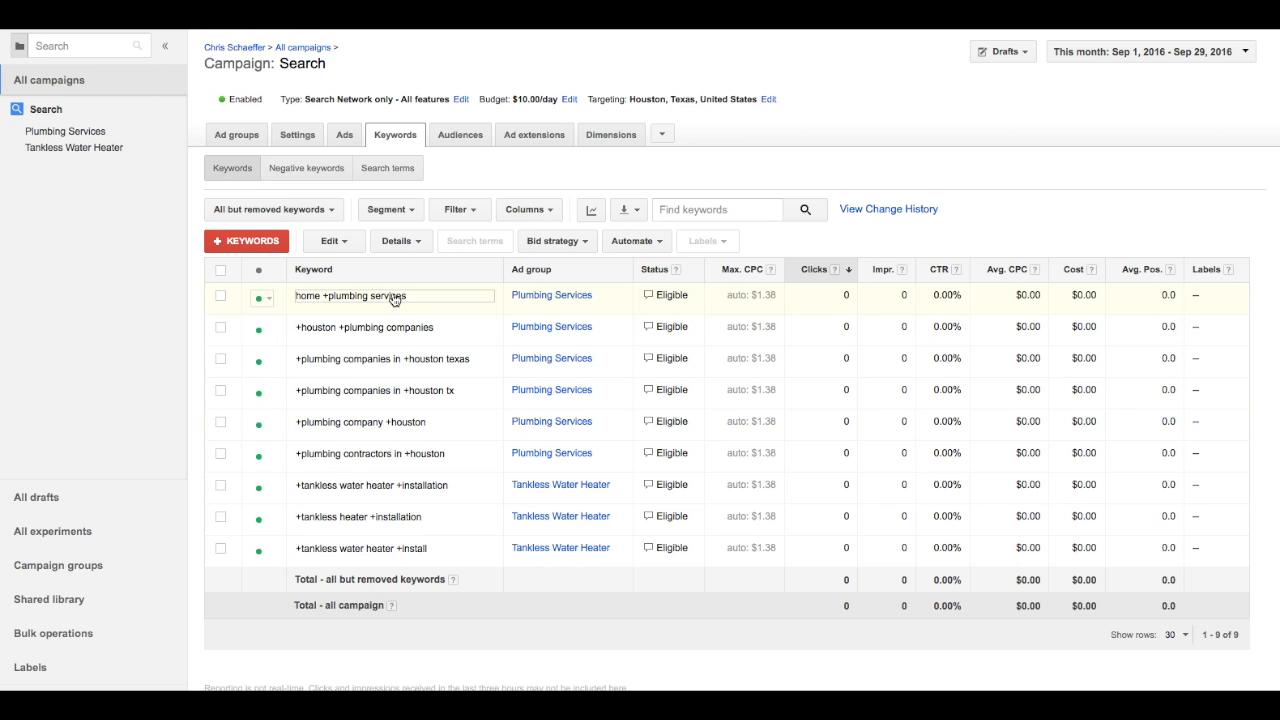
pyautogui.click(306, 168)
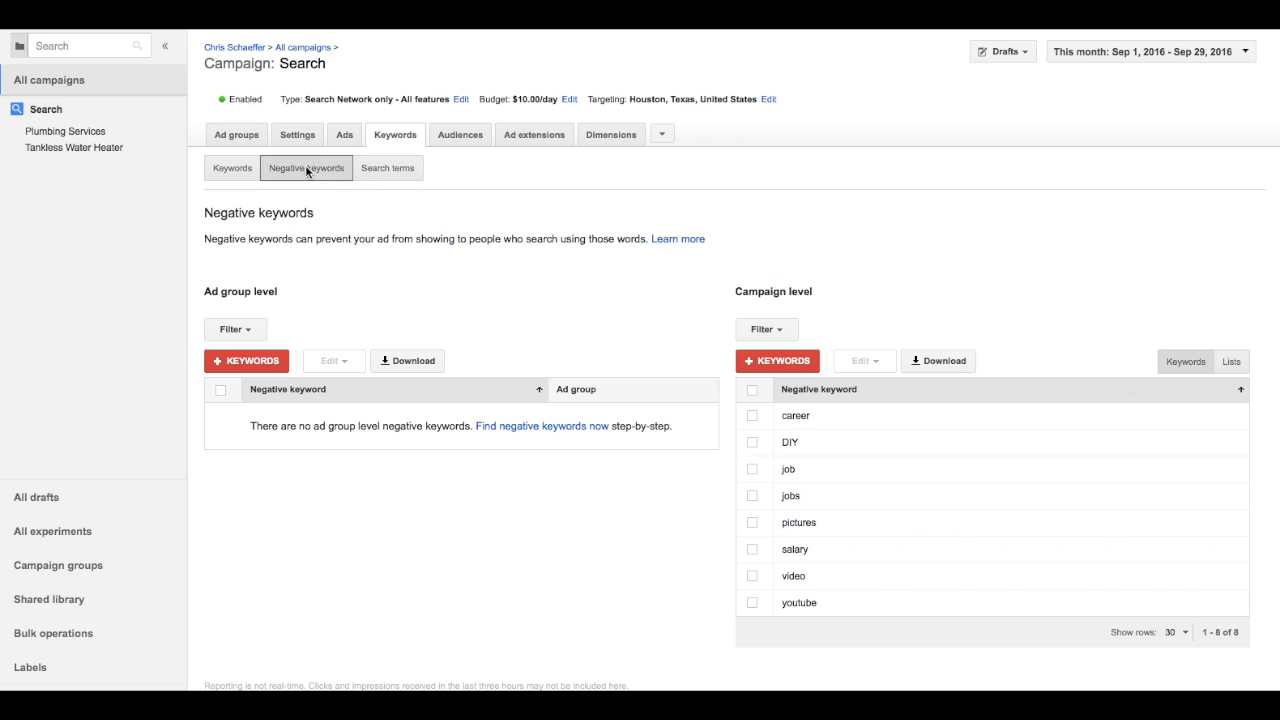
pyautogui.moveTo(388, 168)
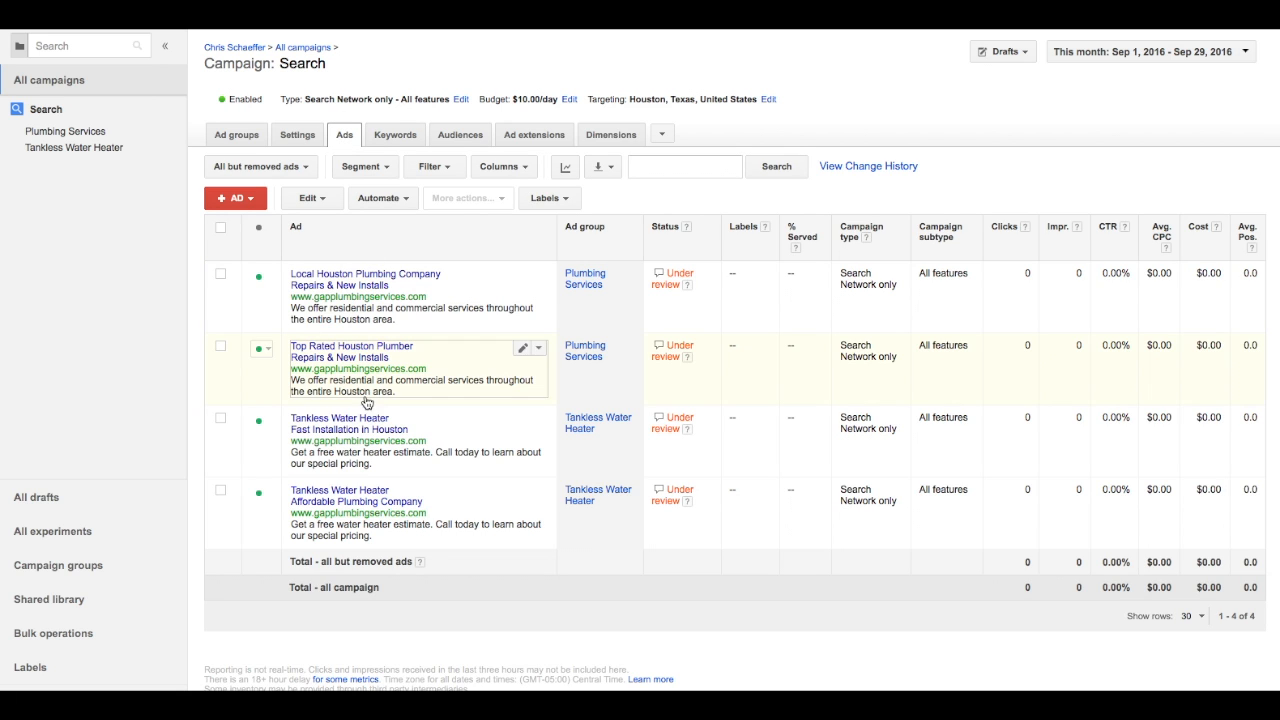
pyautogui.moveTo(276, 192)
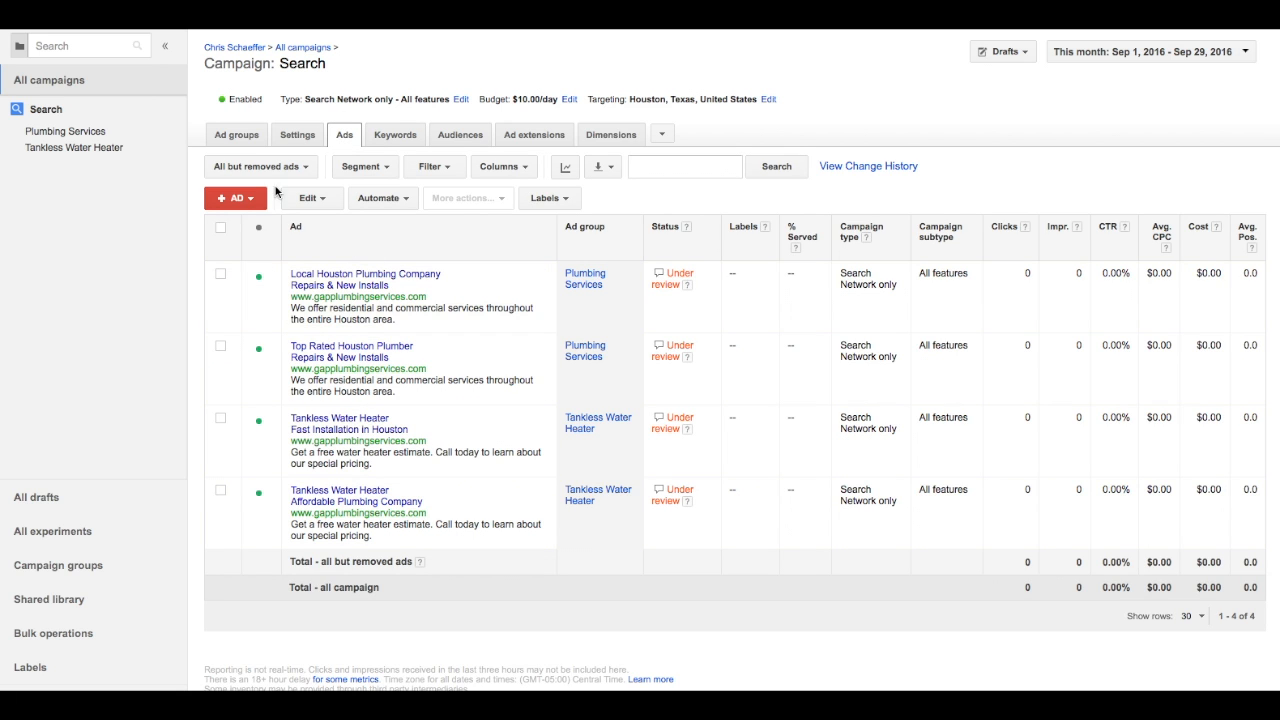
pyautogui.click(236, 134)
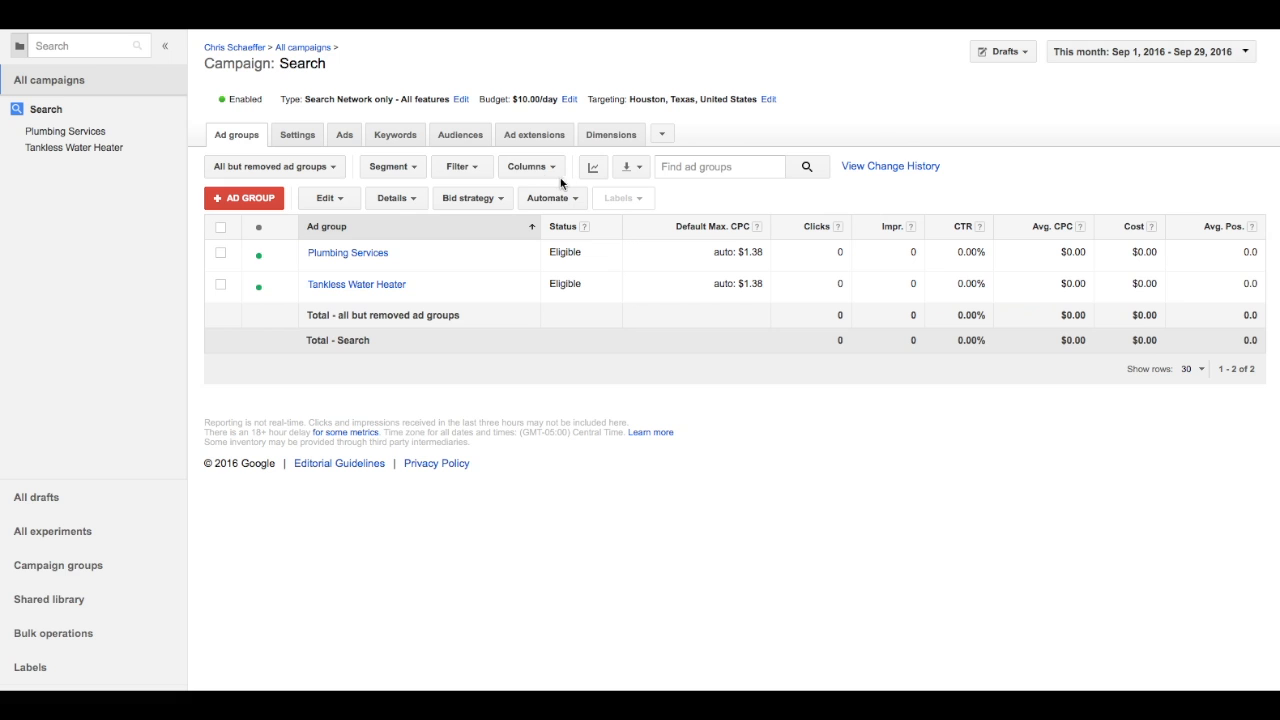
pyautogui.moveTo(534, 134)
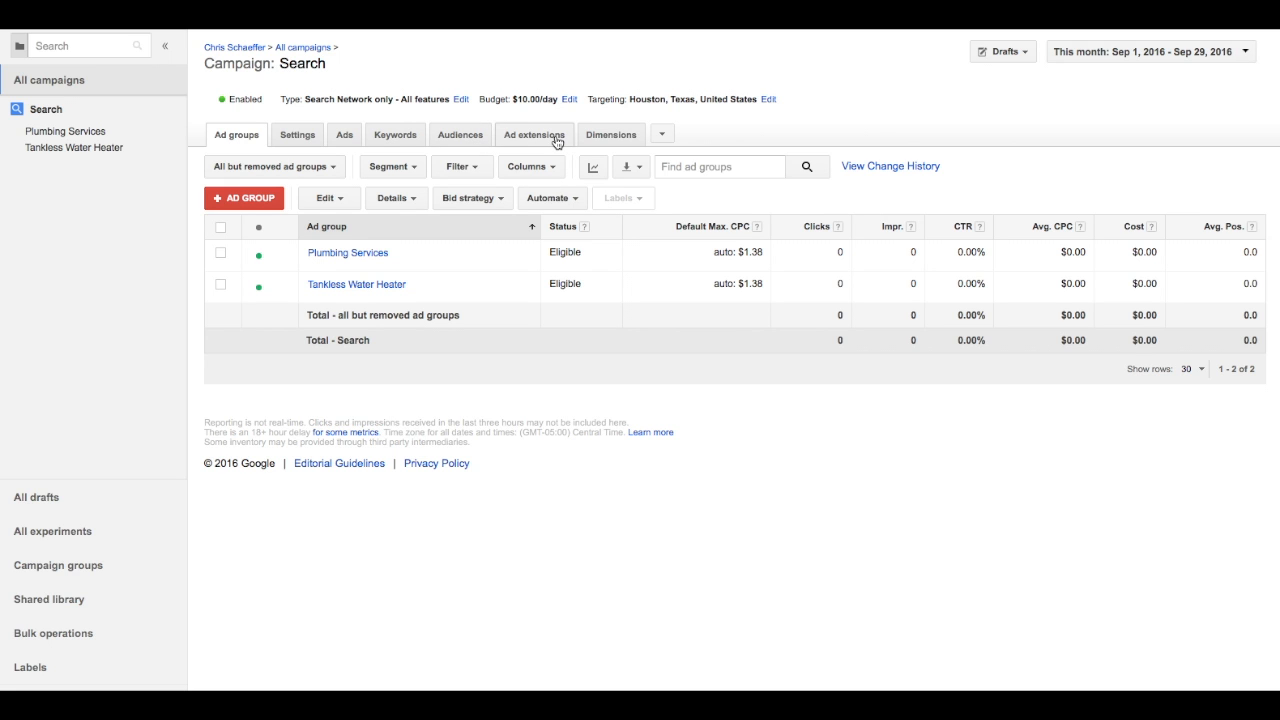
pyautogui.click(394, 134)
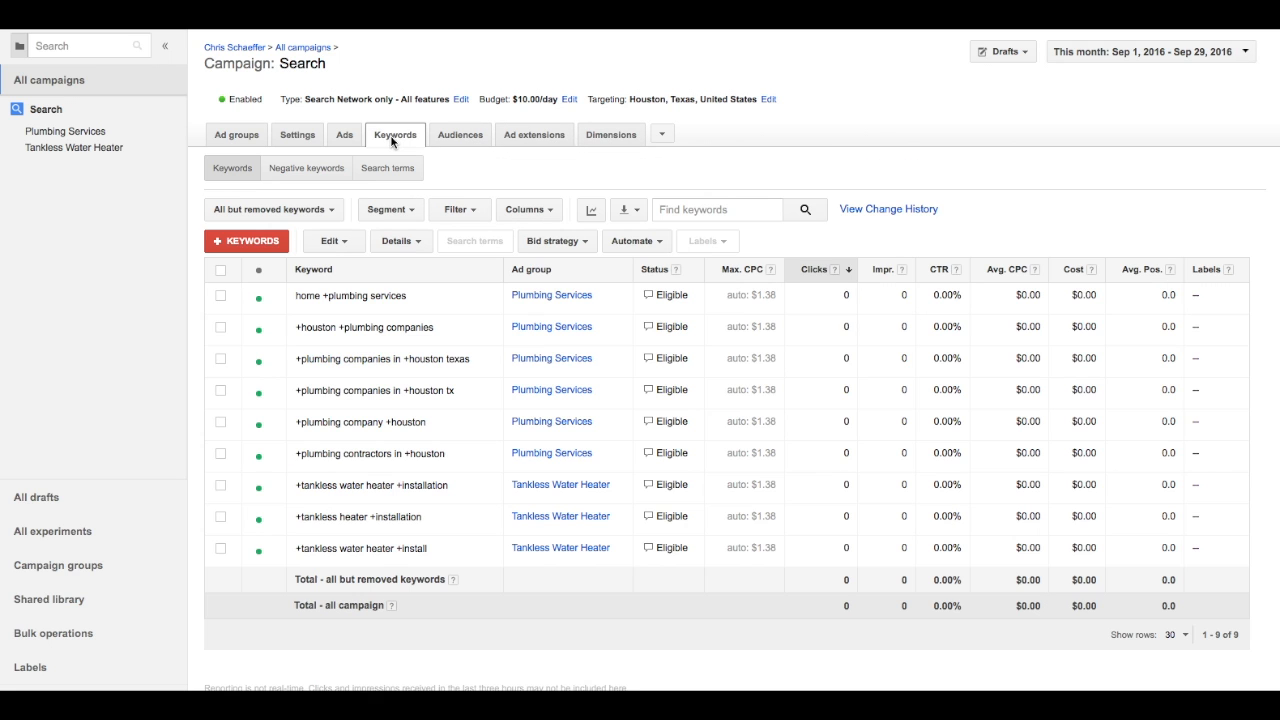
# Return to the All campaigns list showing the Search campaign
pyautogui.click(236, 134)
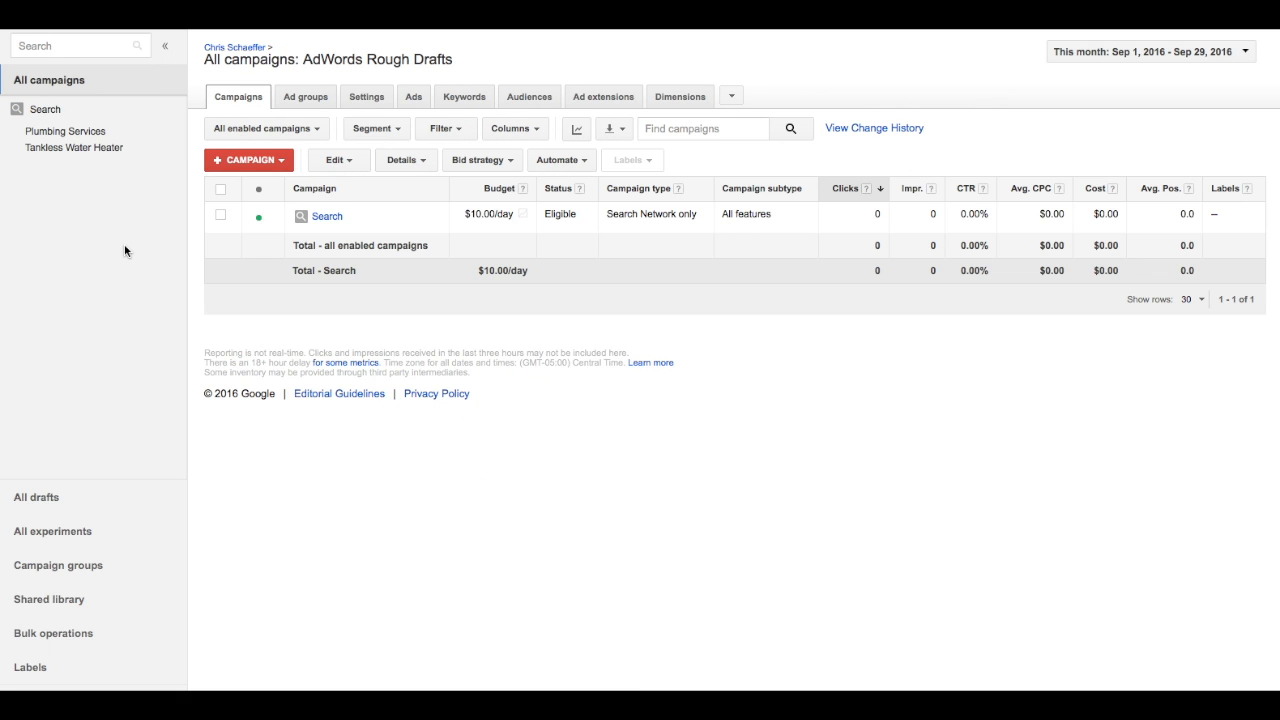
pyautogui.moveTo(672, 294)
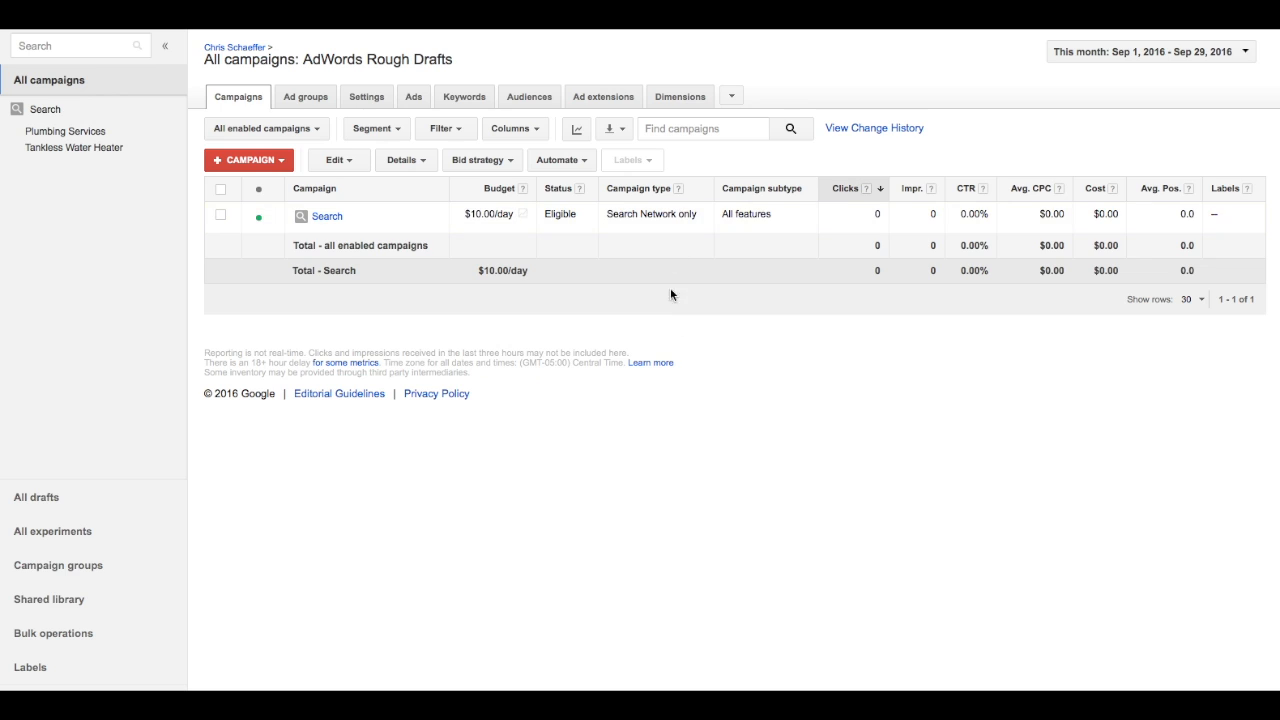
pyautogui.moveTo(660, 390)
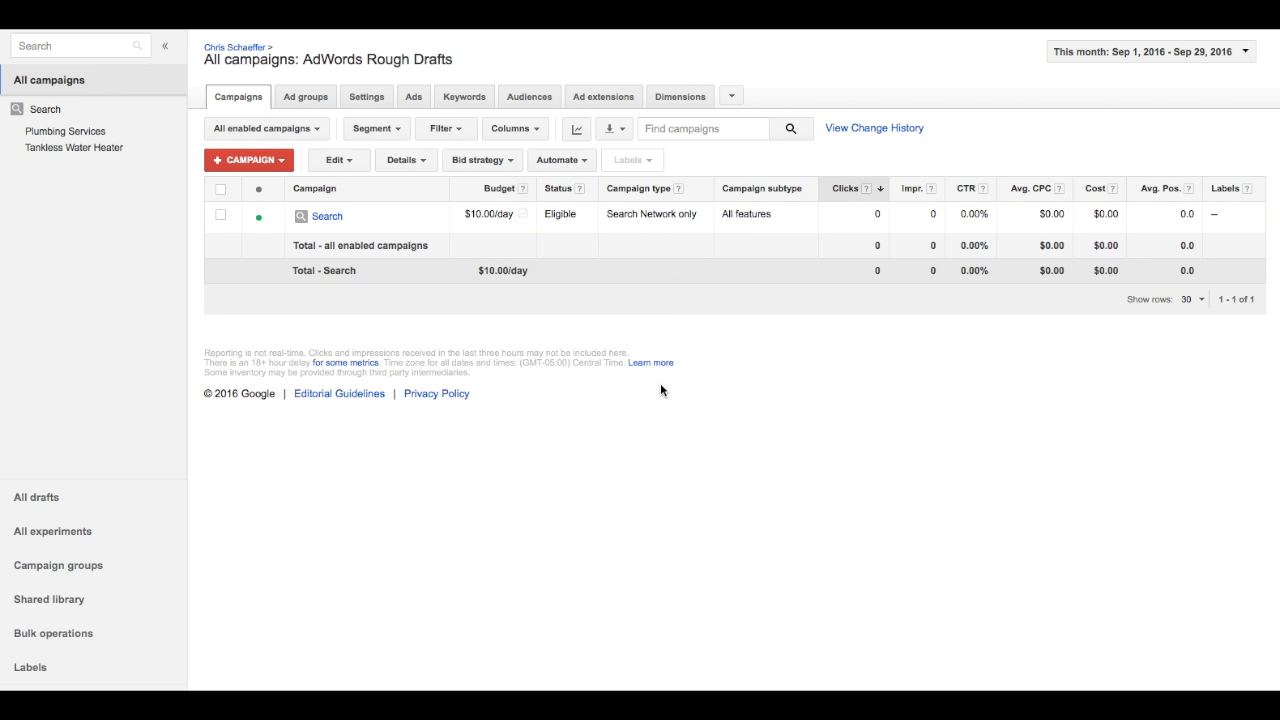
pyautogui.moveTo(1004, 128)
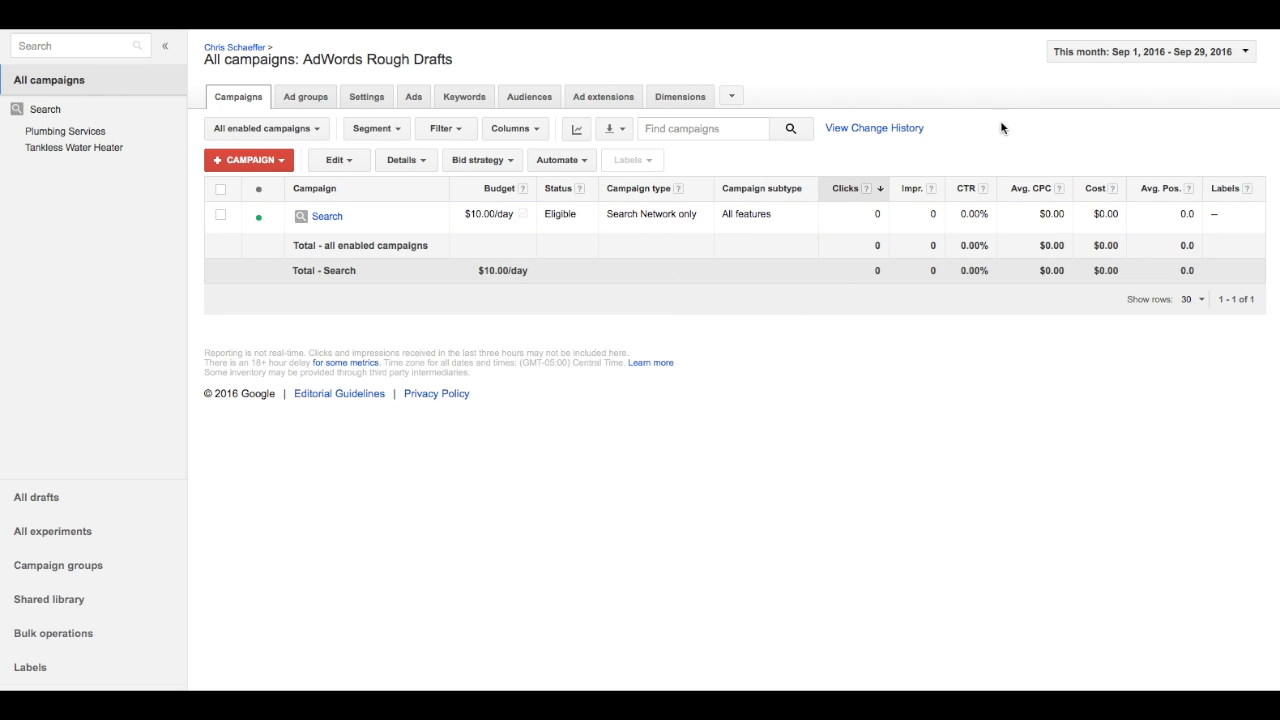
pyautogui.moveTo(1094, 122)
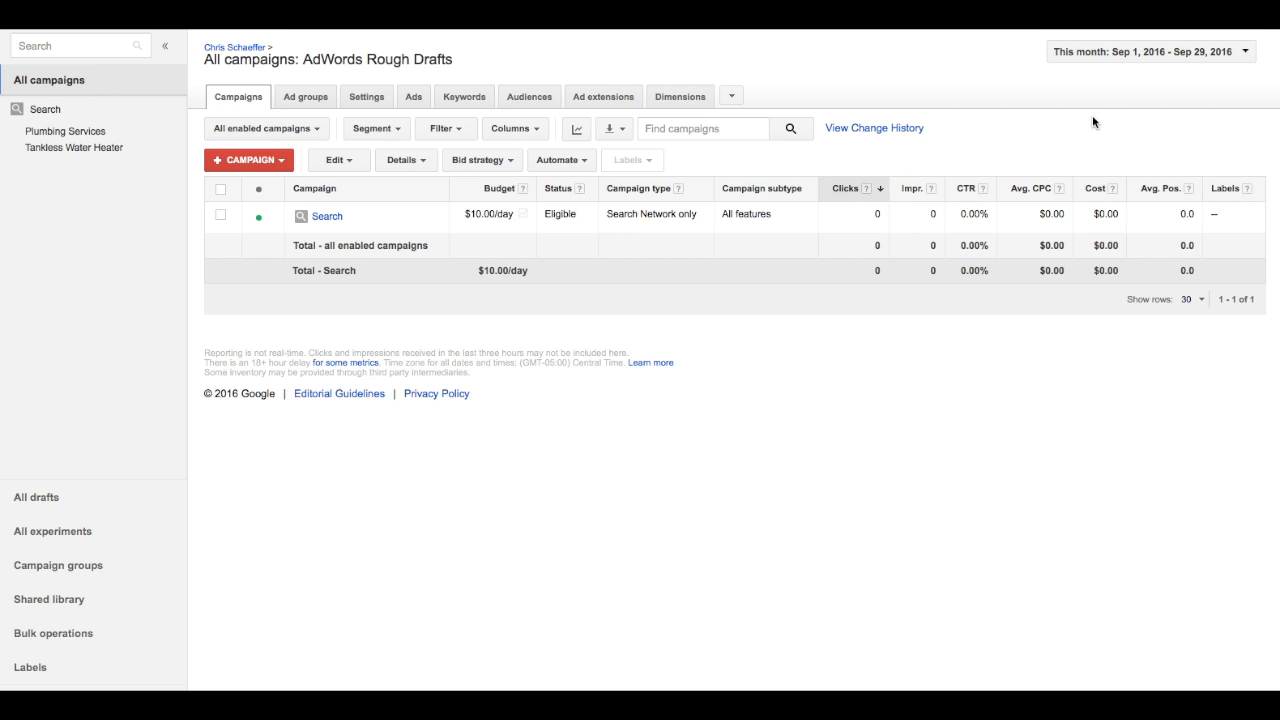